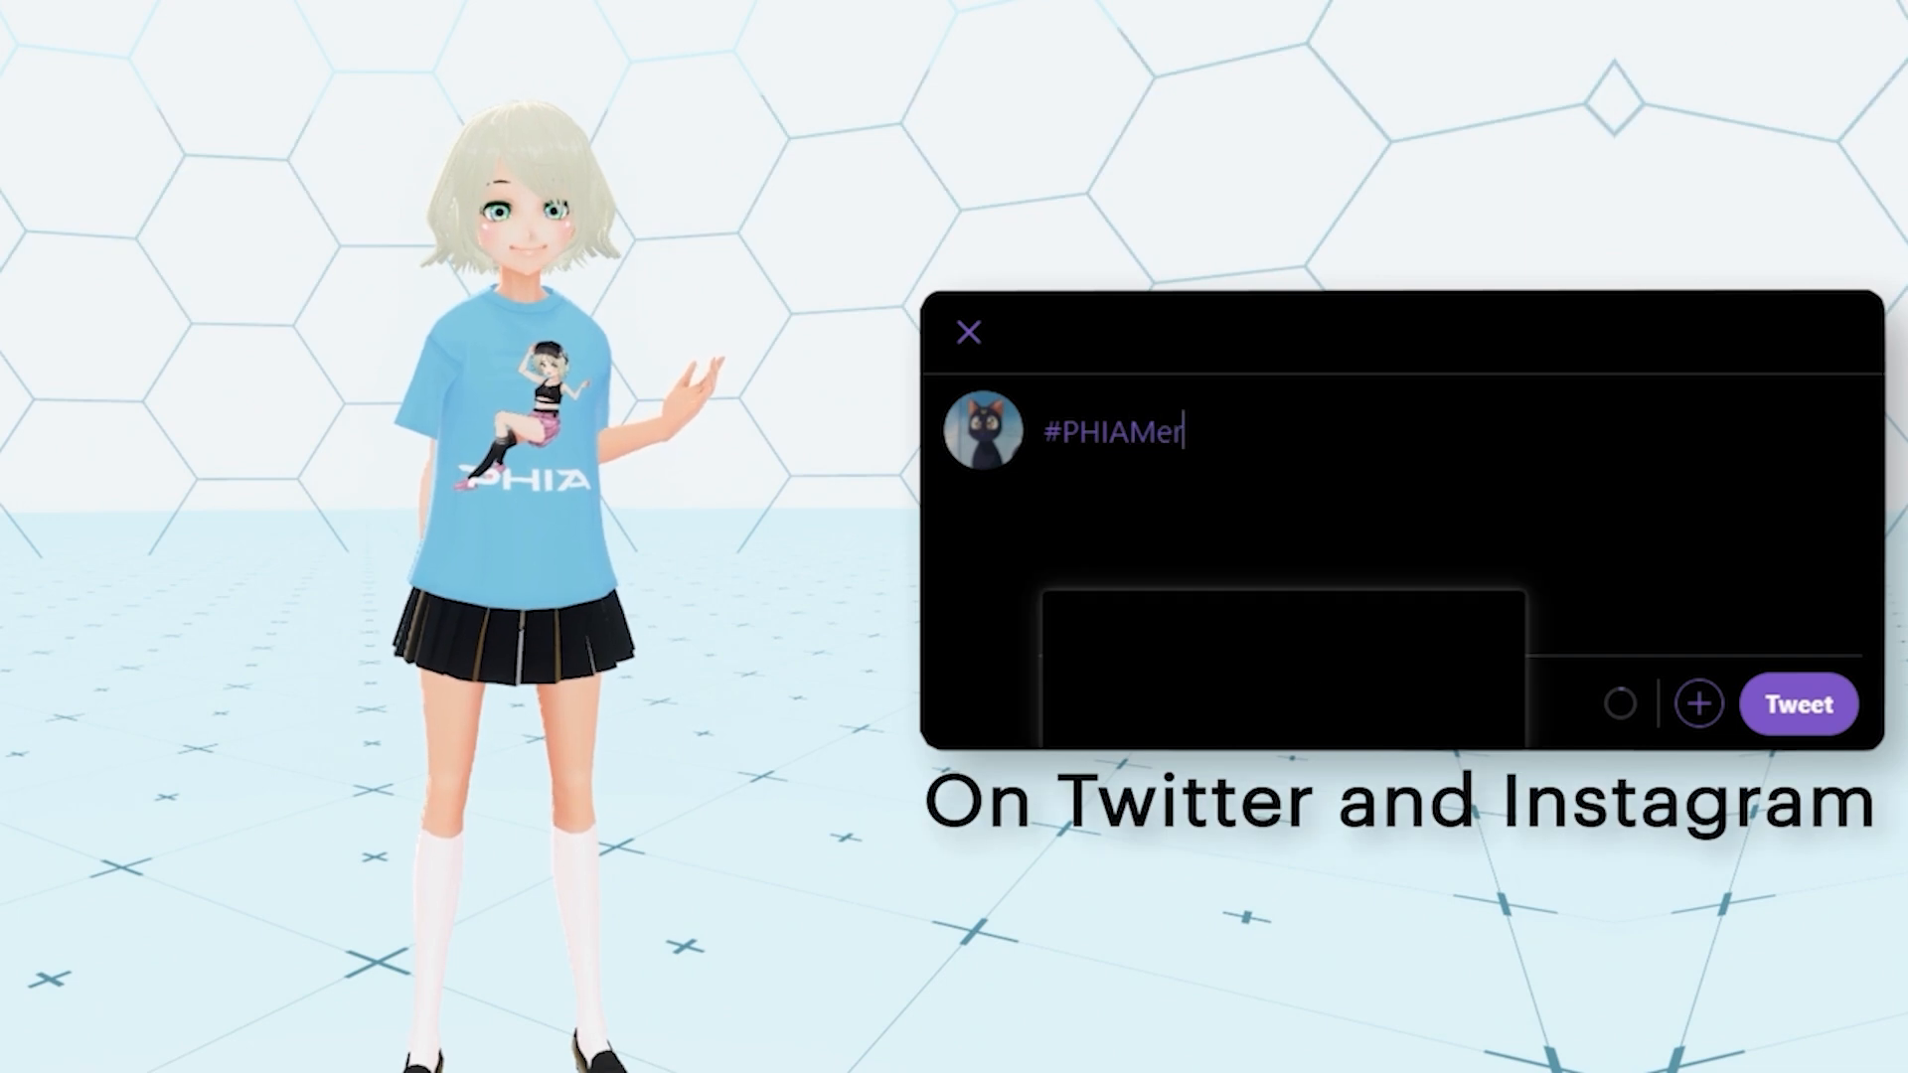
Step: Review the eyeline, eyebrow and eyelash texture layers in the Face Editor, testing a red eyelash fill
type("ch")
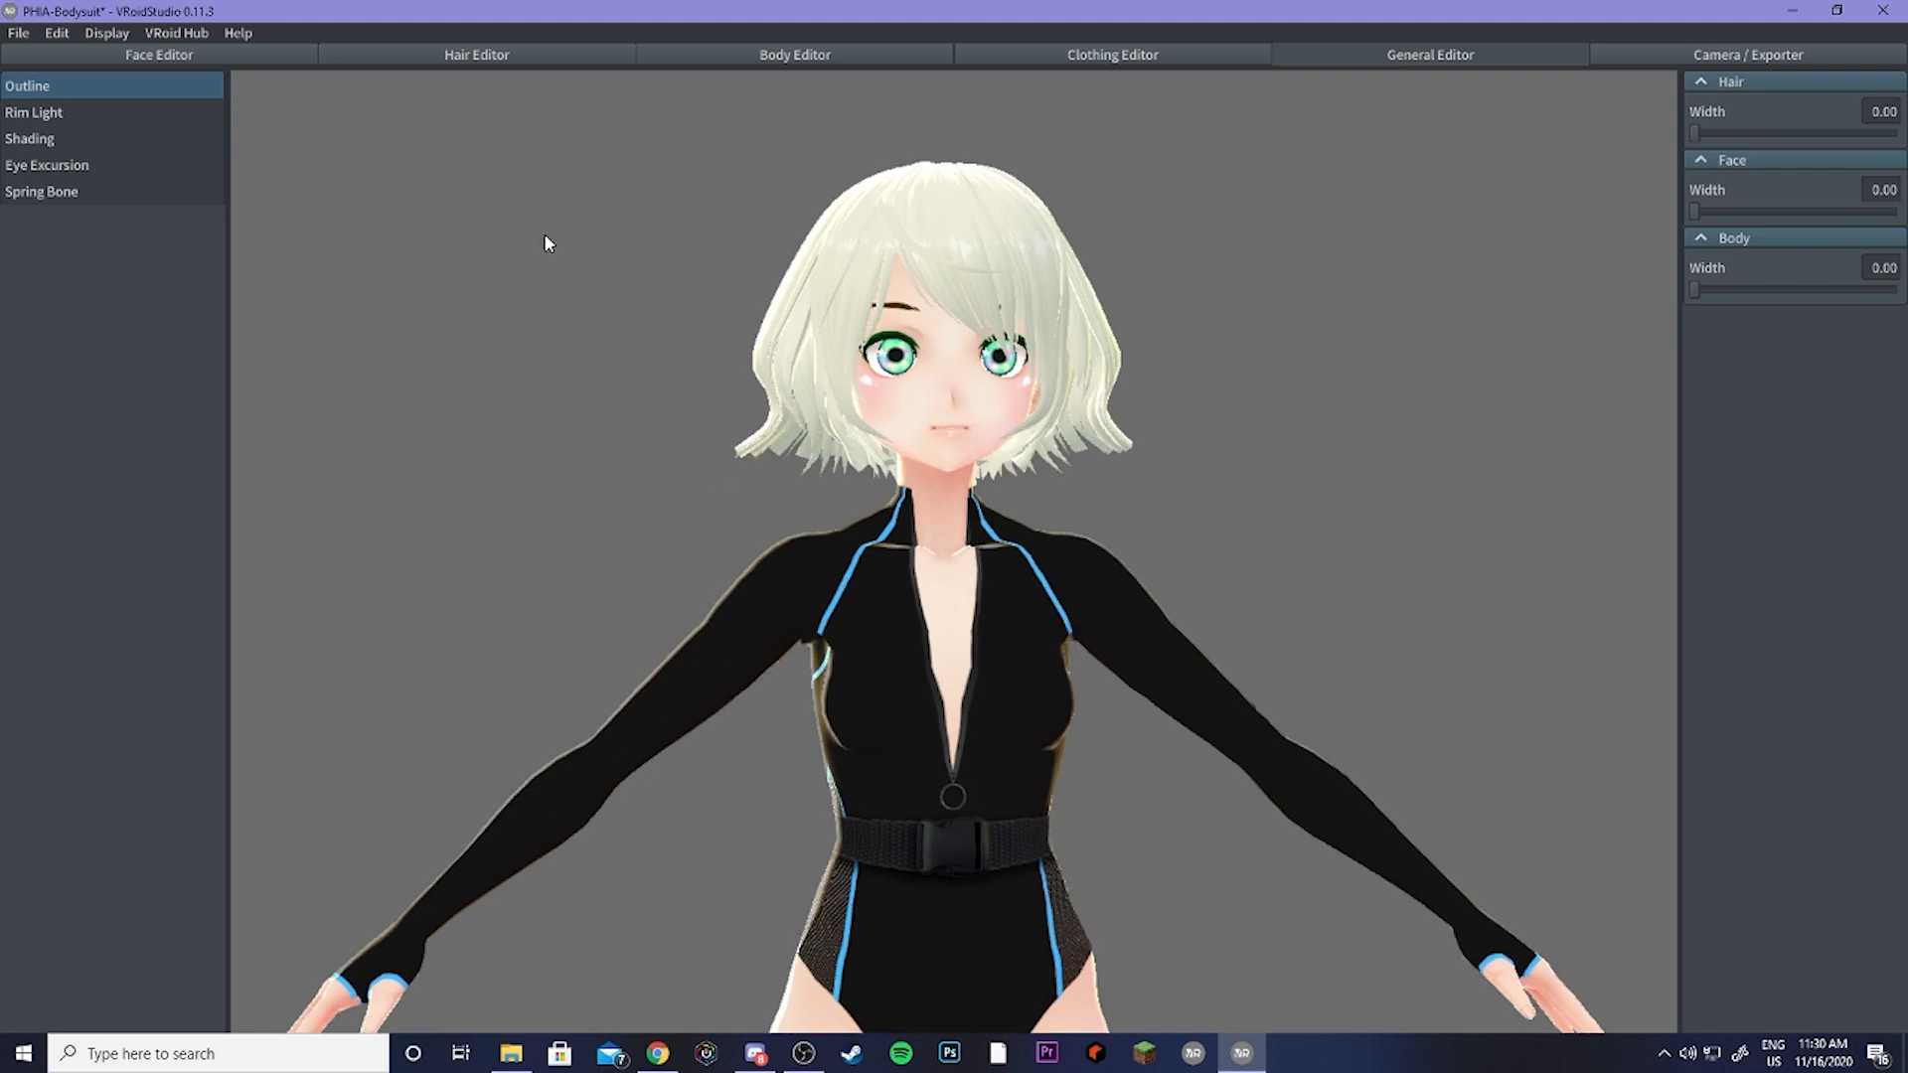
mouse_move(590, 256)
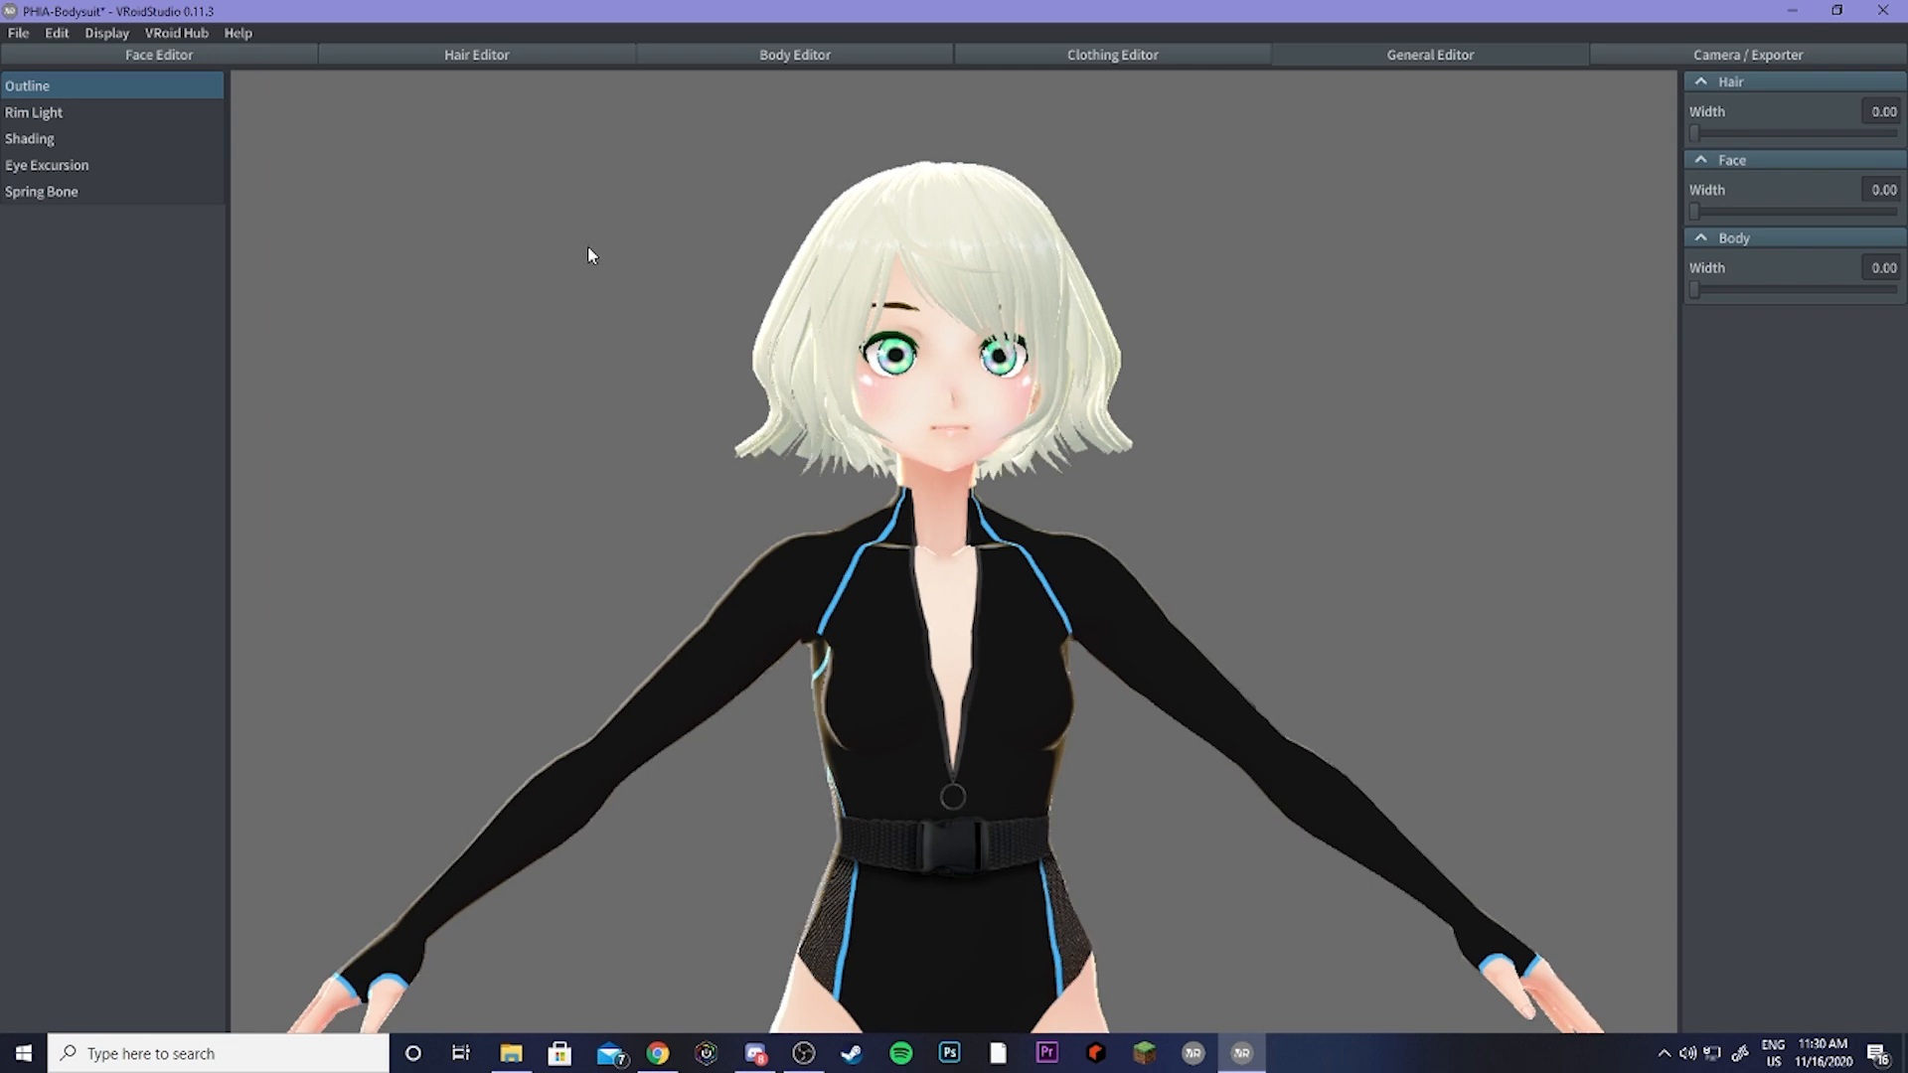
mouse_move(473, 183)
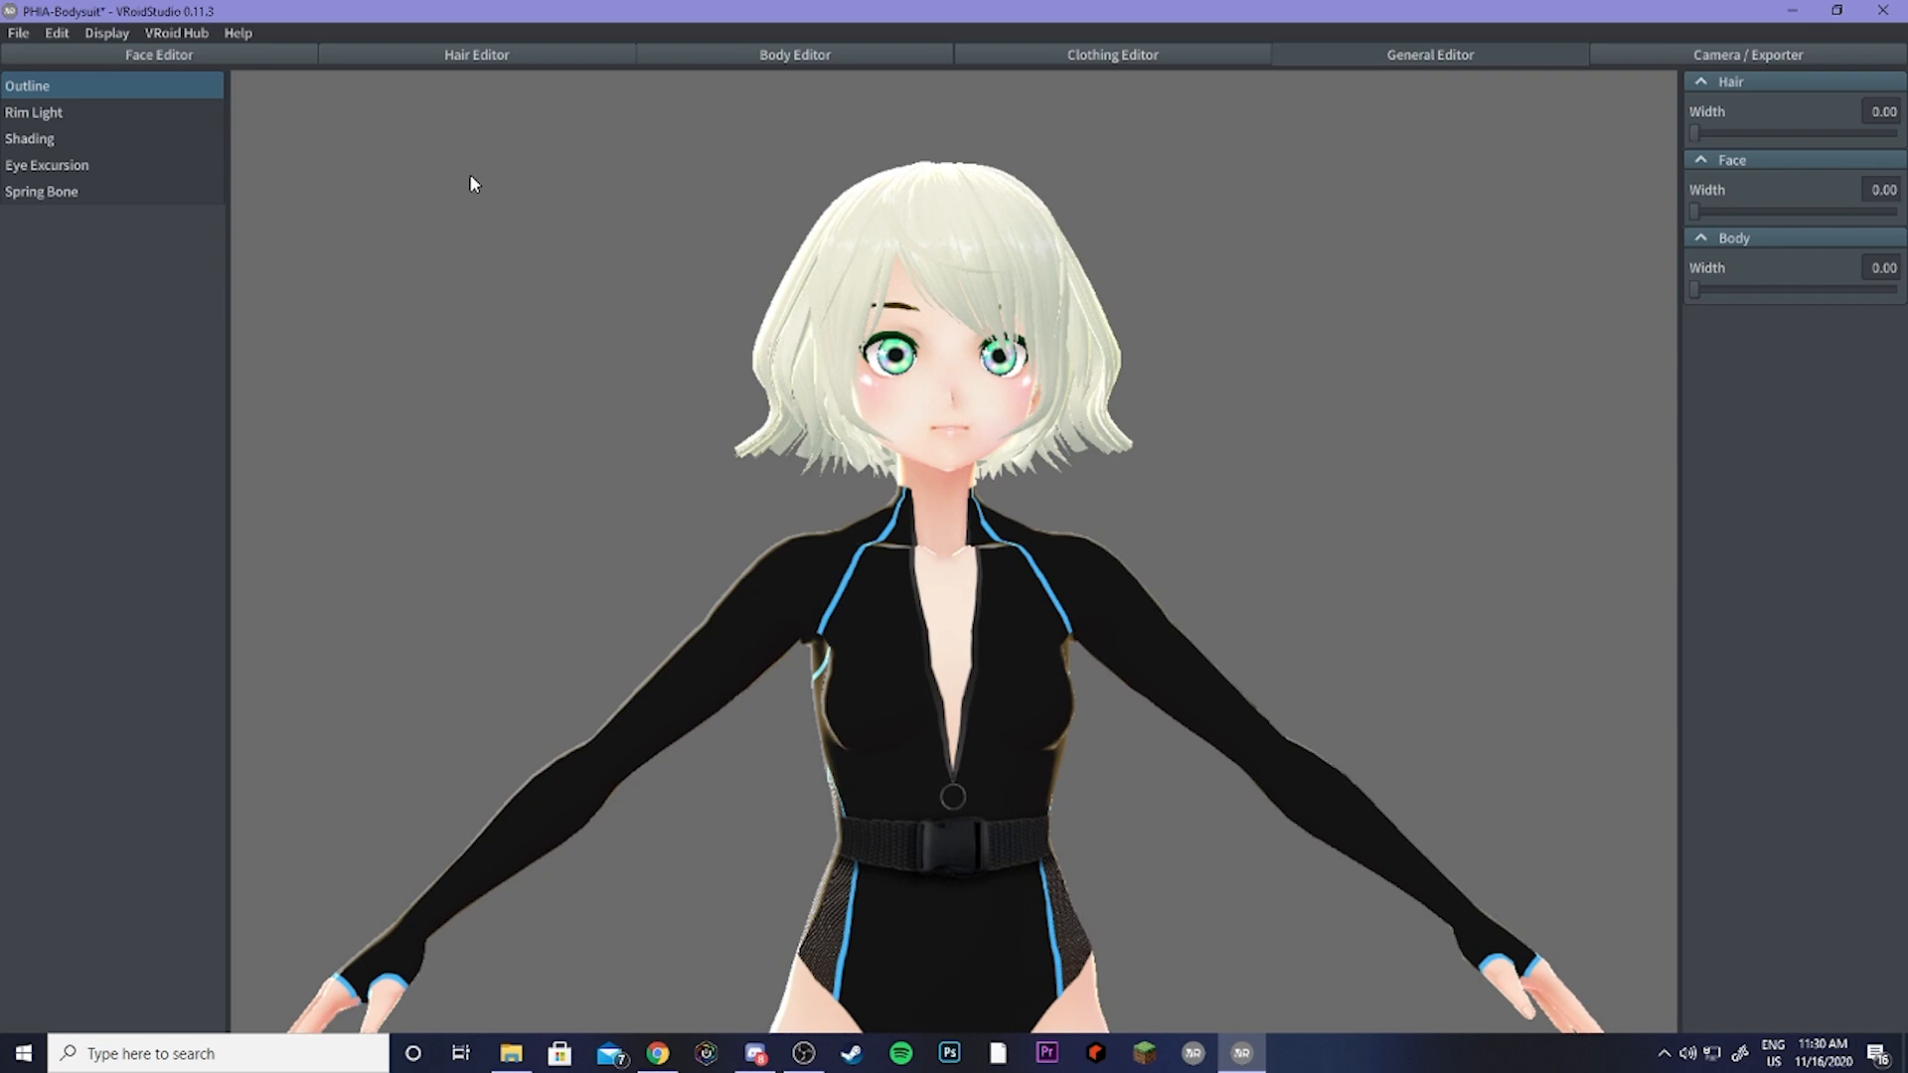
mouse_move(463, 179)
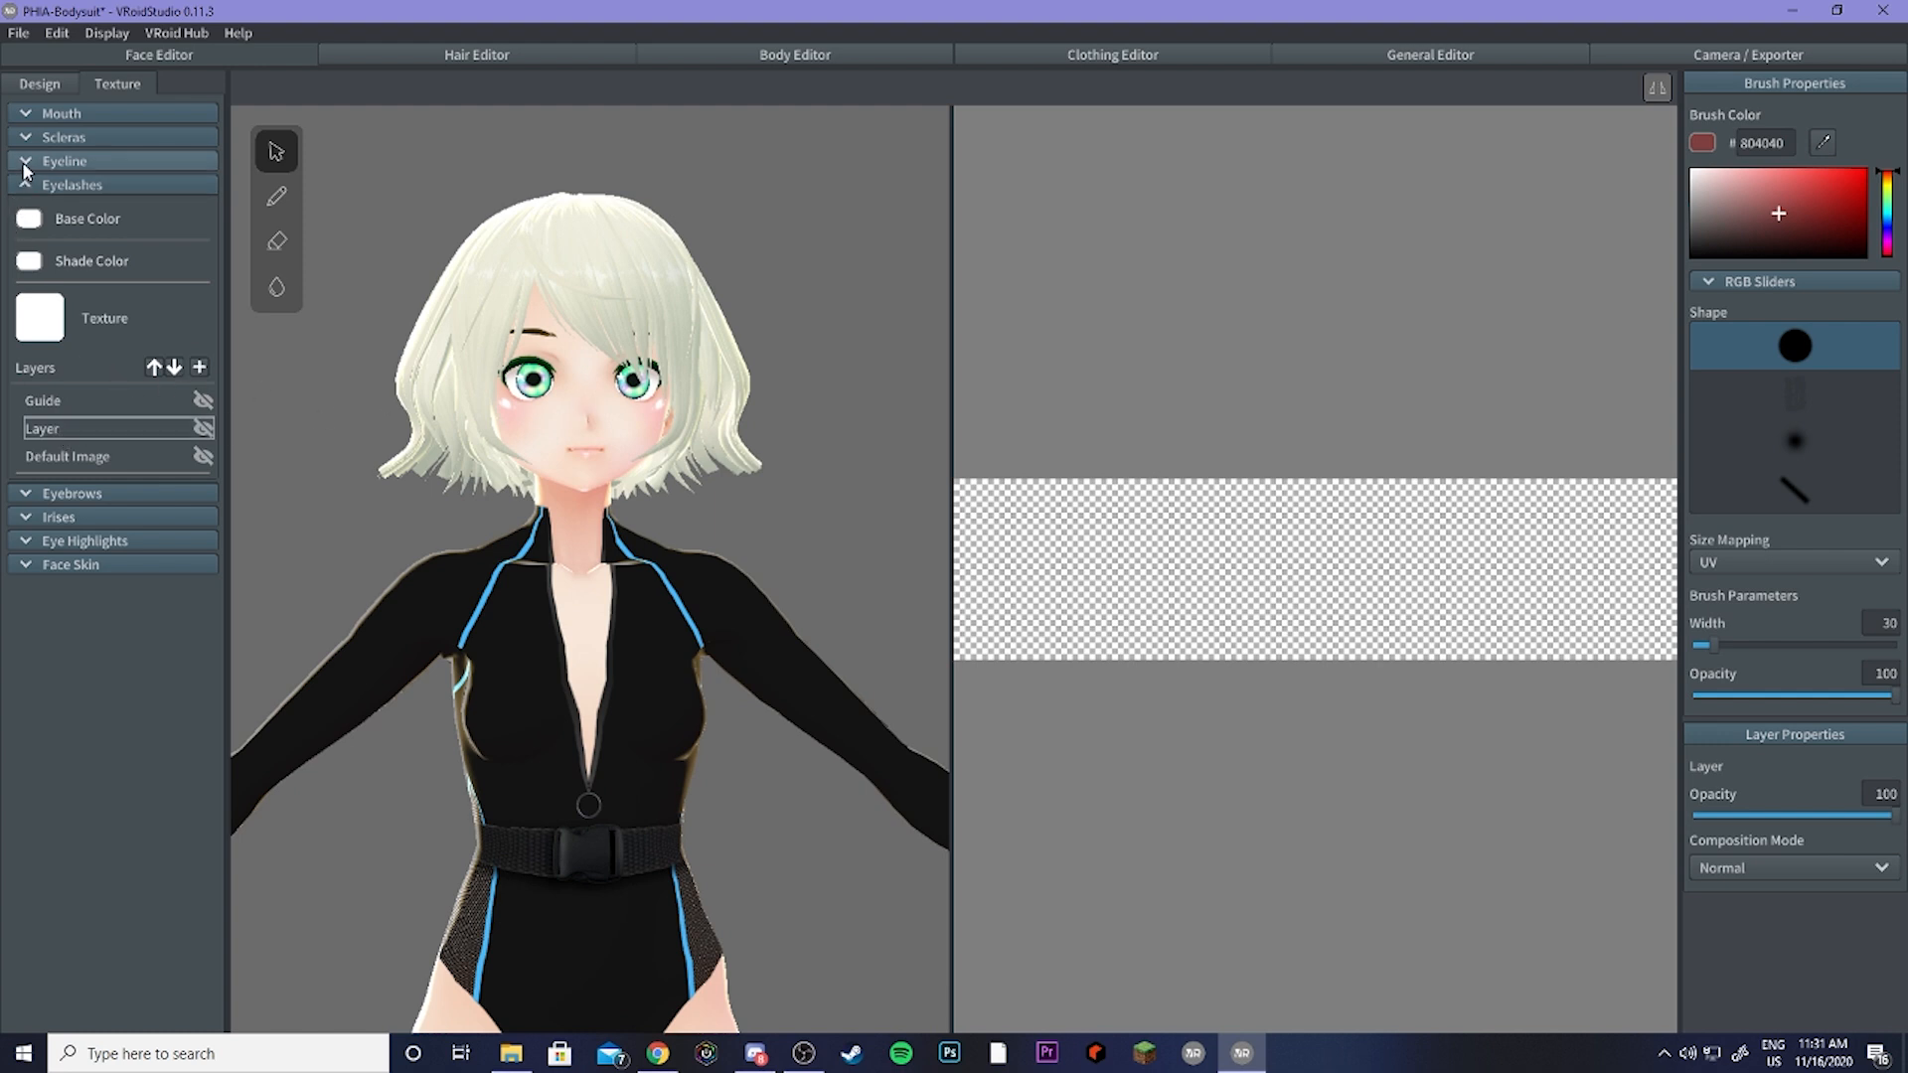
left_click(71, 183)
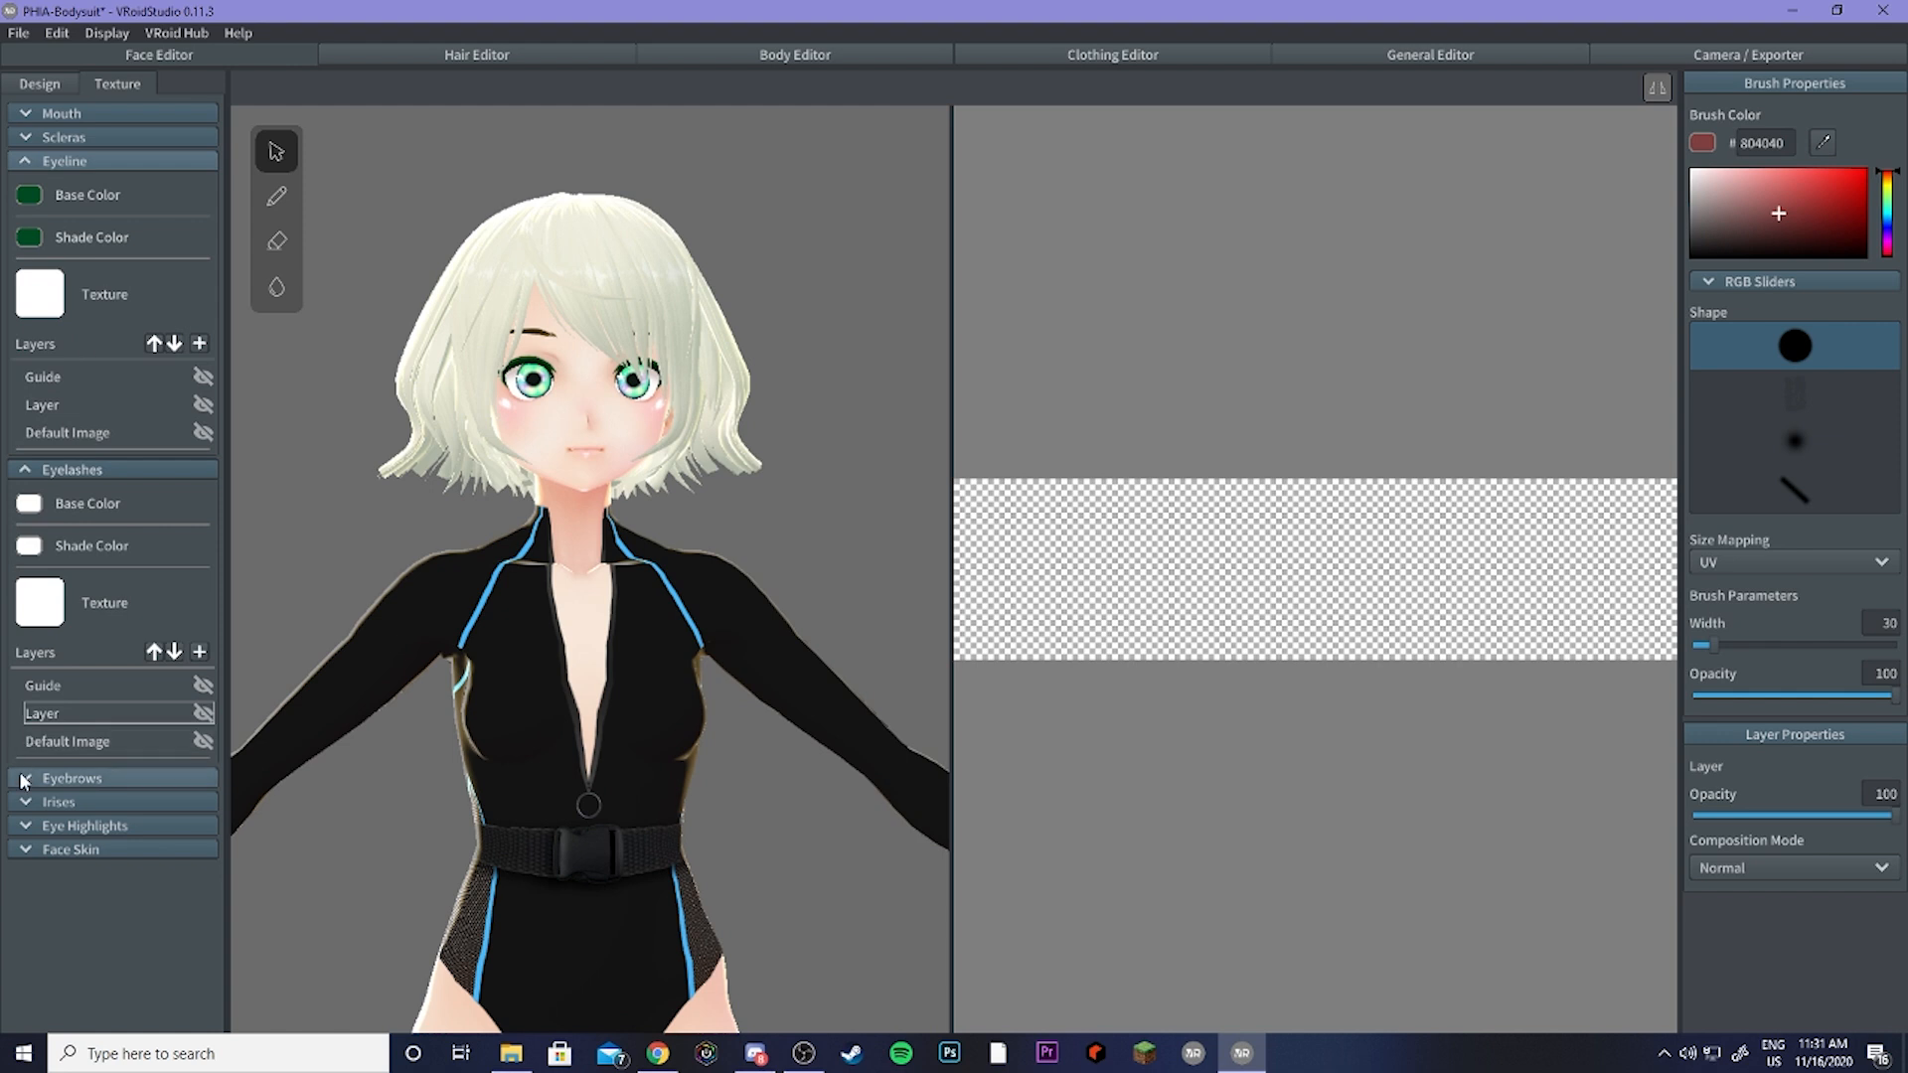
left_click(23, 777)
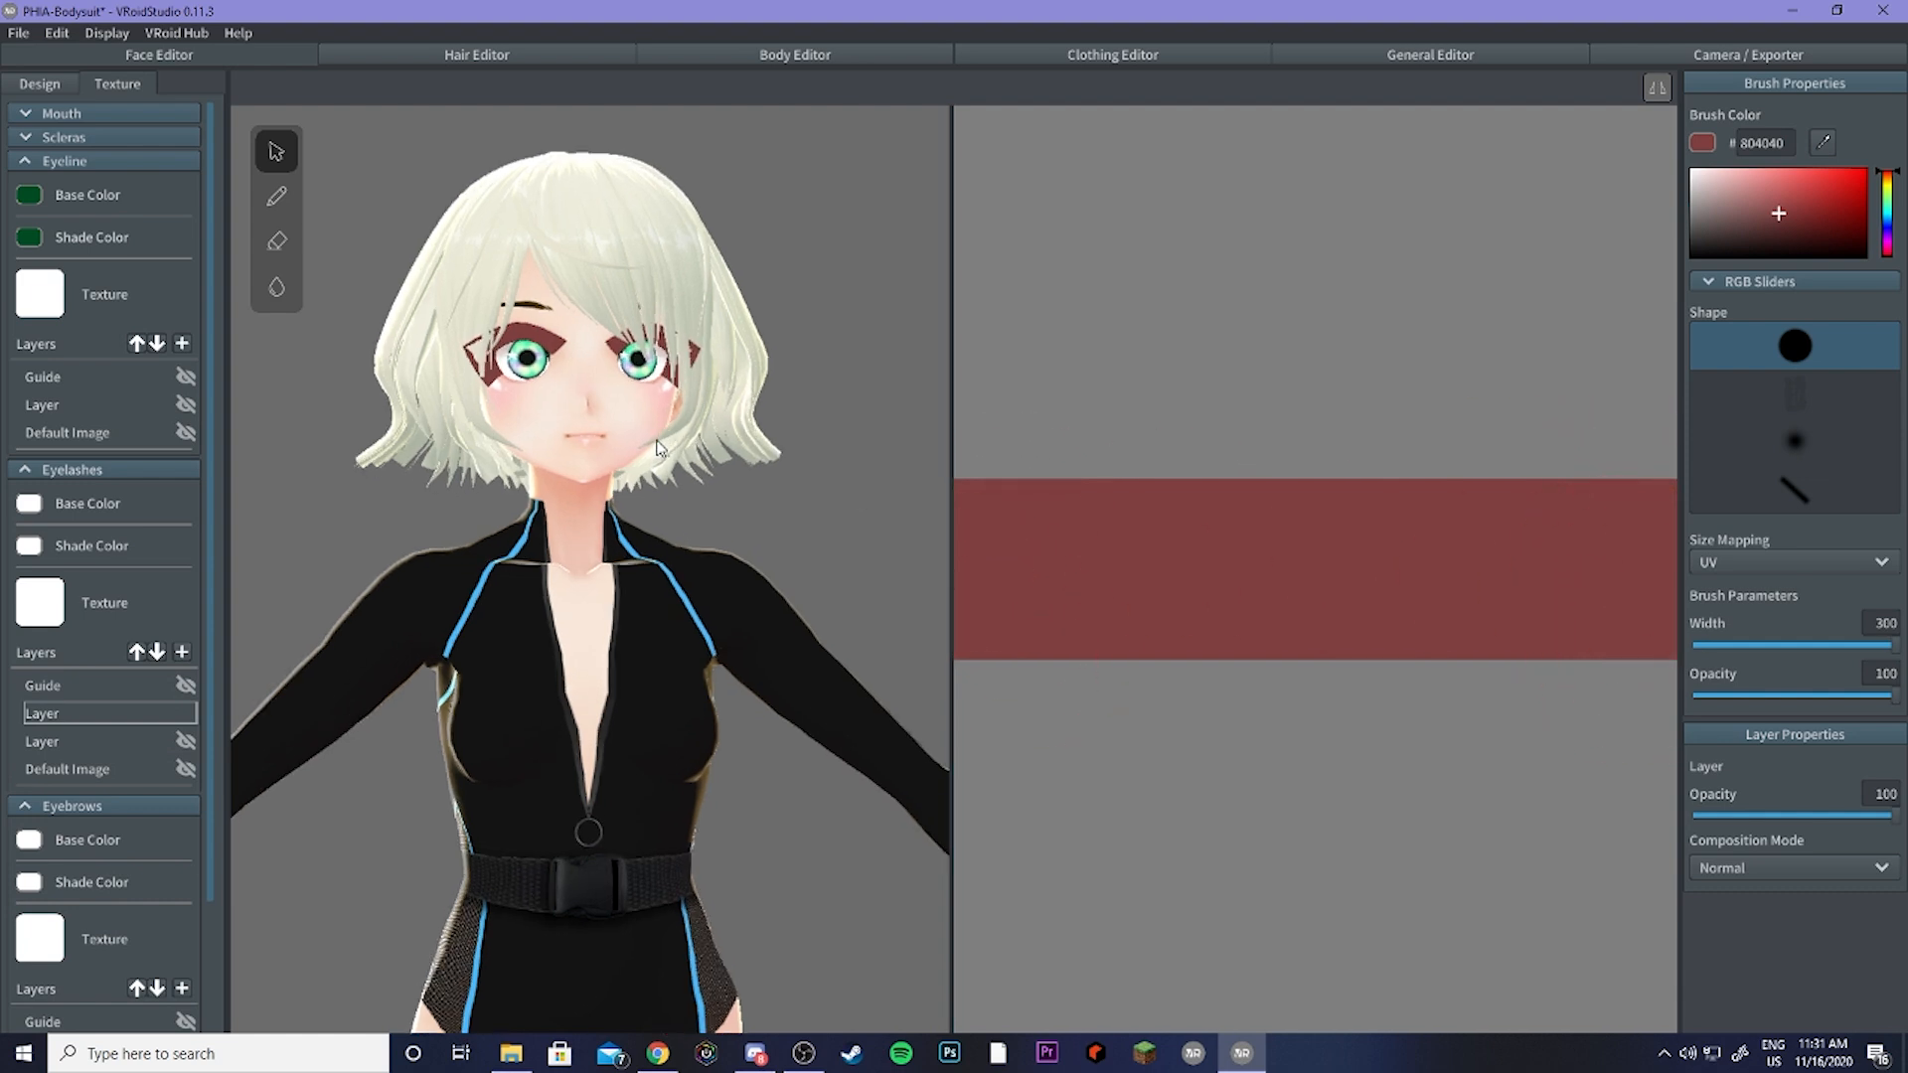
scroll("up", 3)
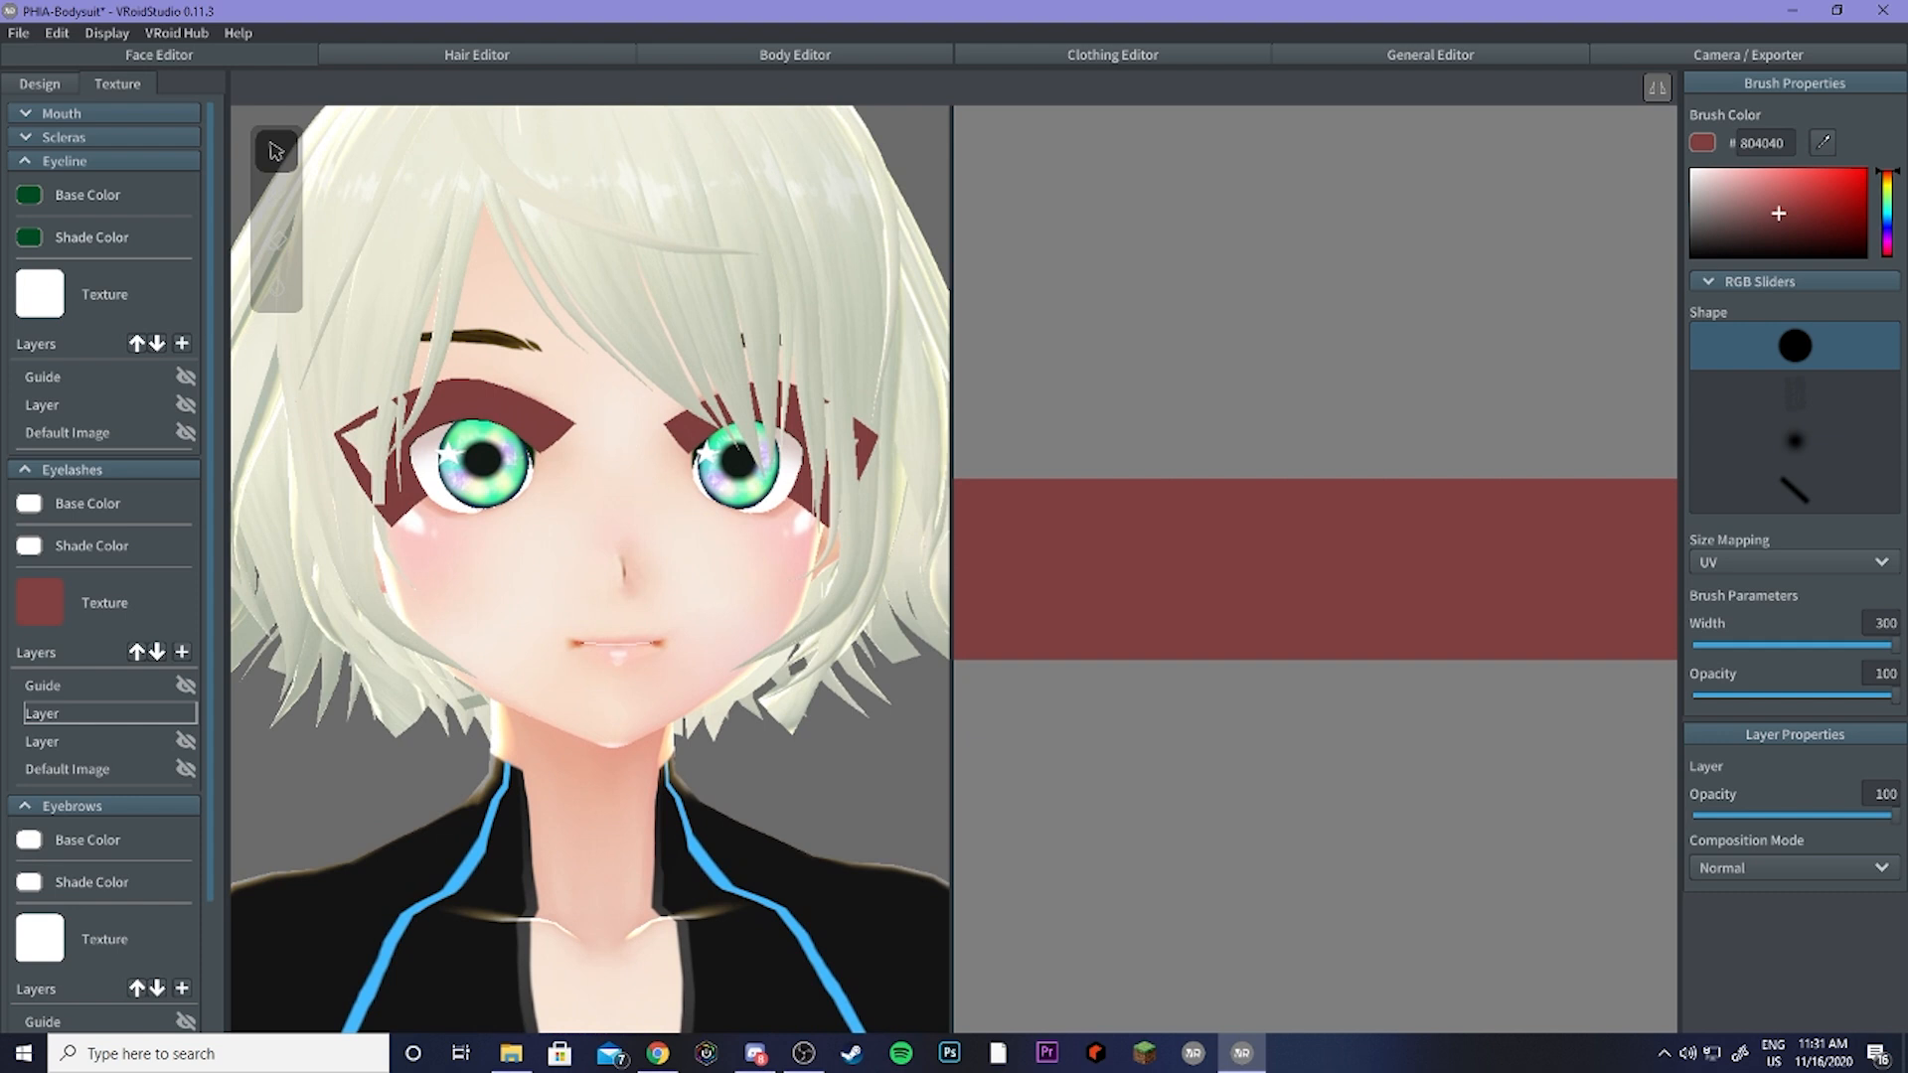
mouse_move(419, 572)
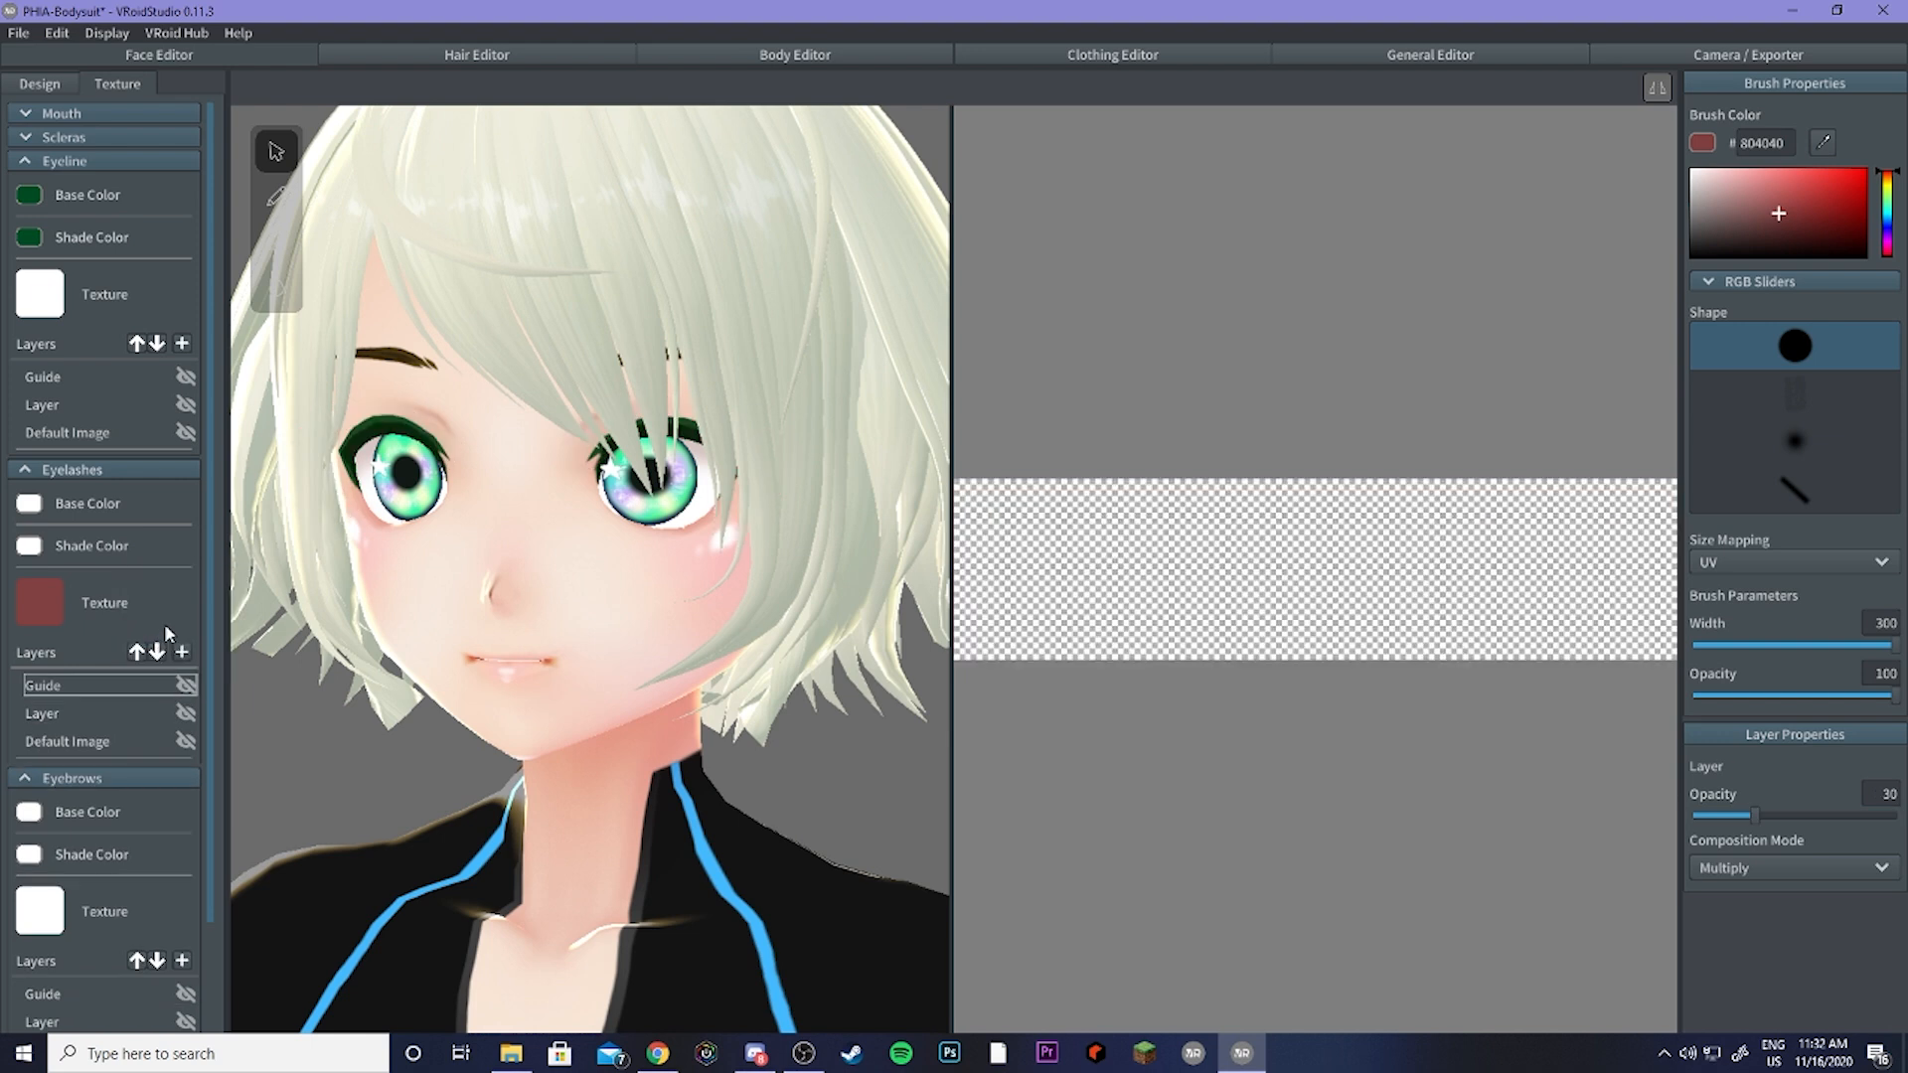
left_click(24, 469)
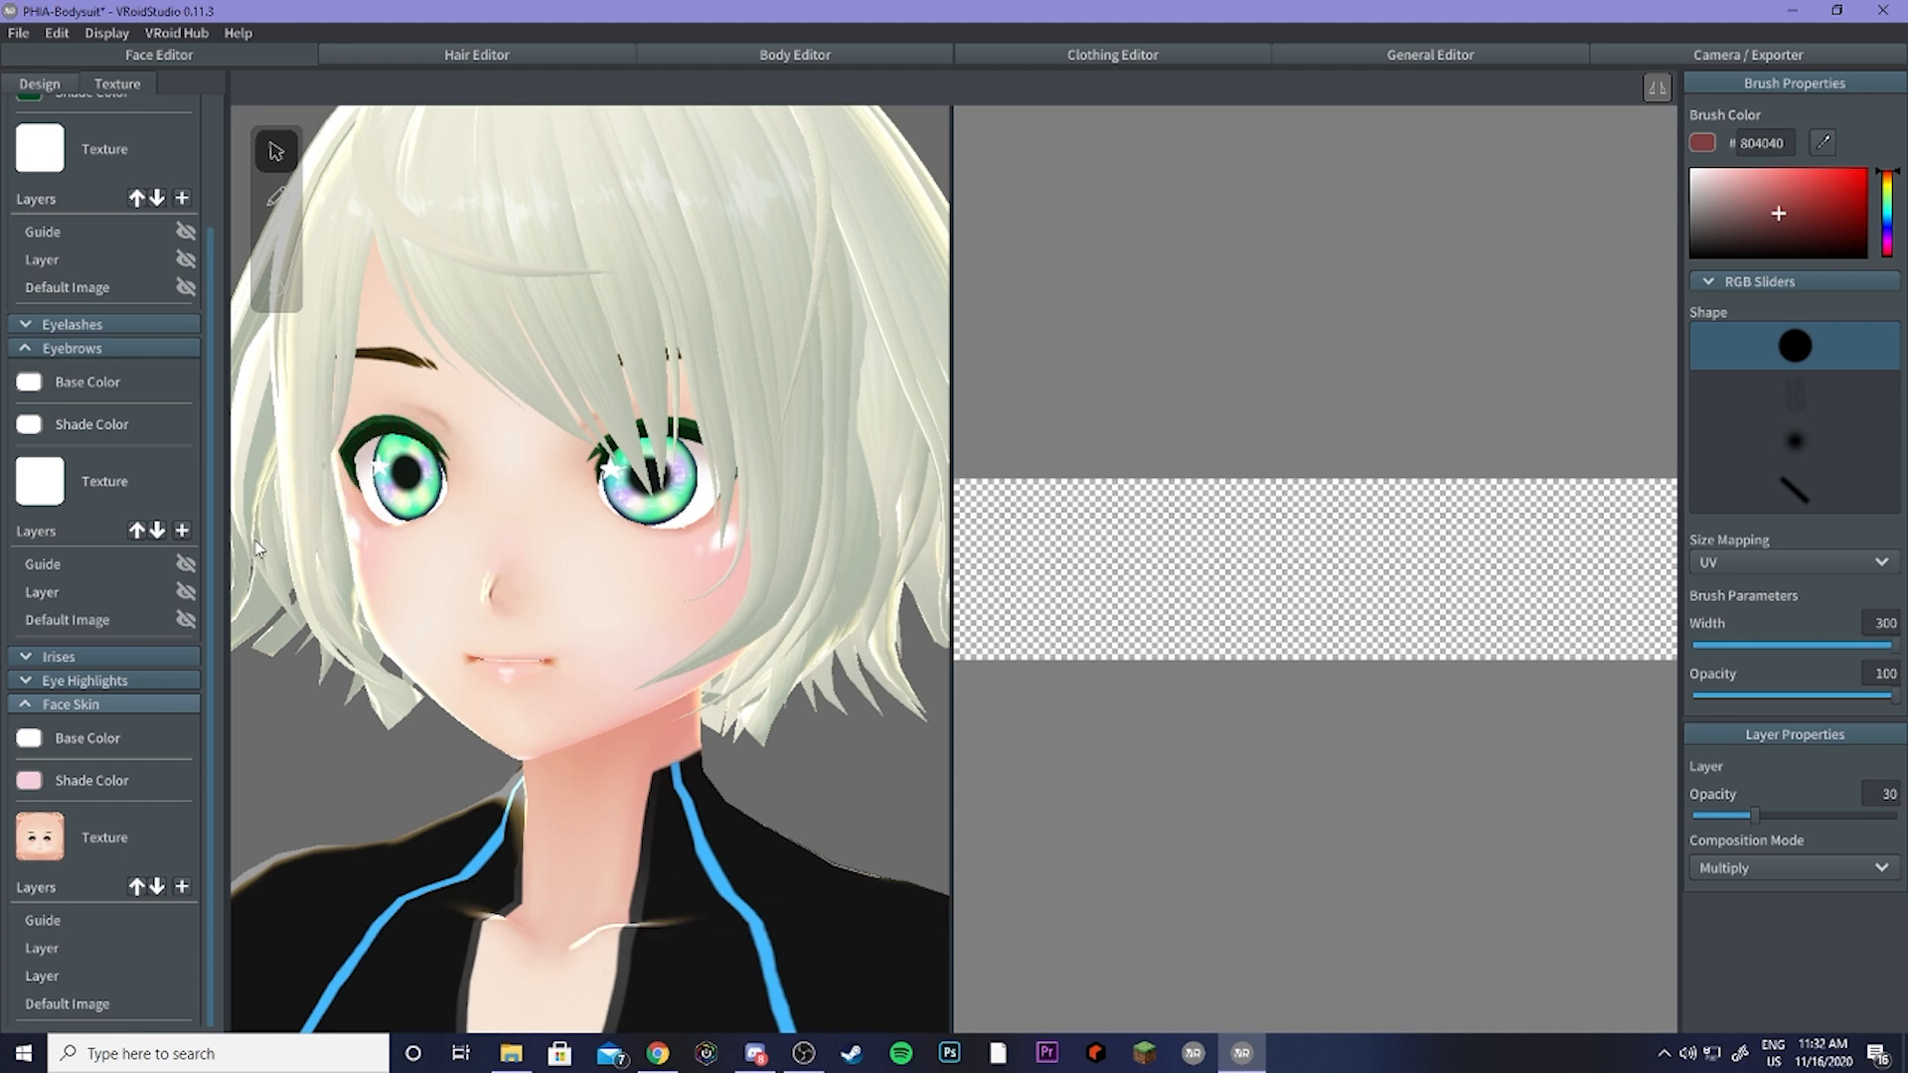
mouse_move(300, 570)
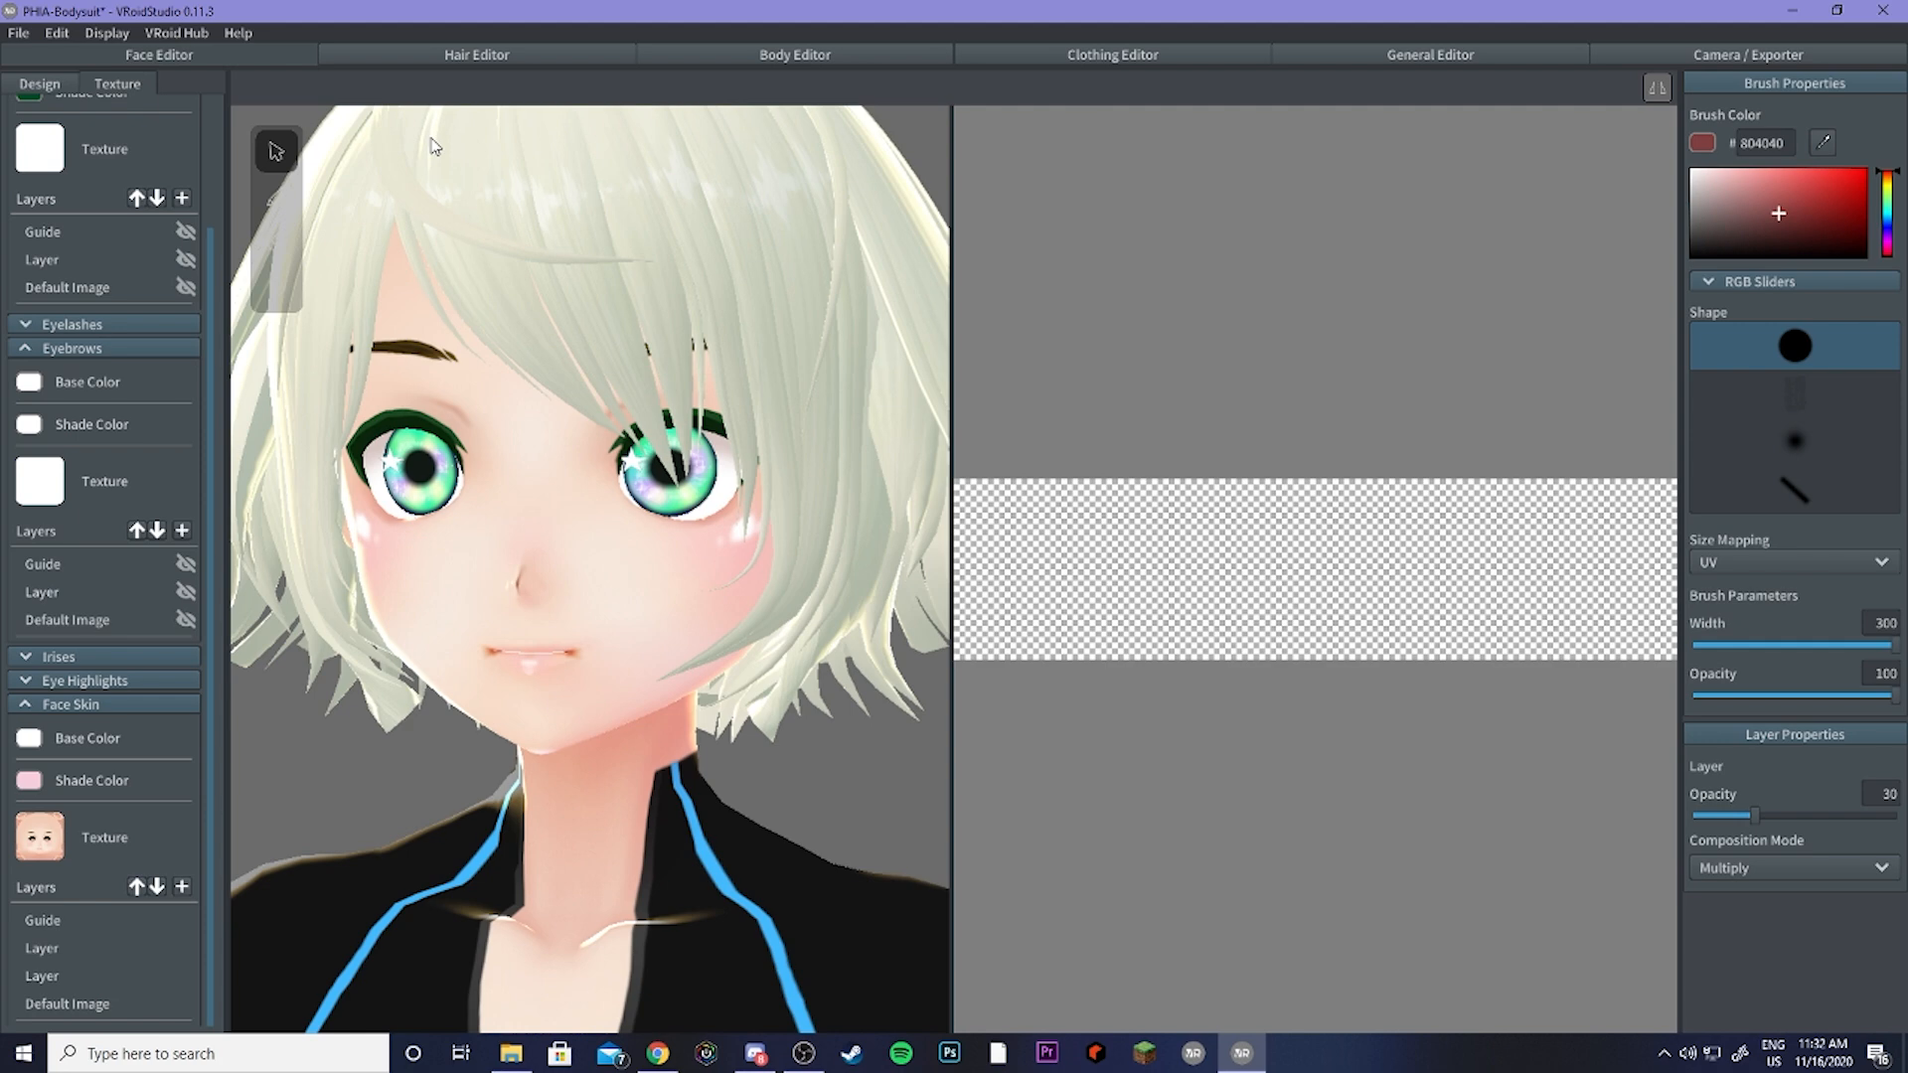
Step: Review the Hair Editor's Bone tab with all hairs ungrouped, then move to the export settings
left_click(475, 56)
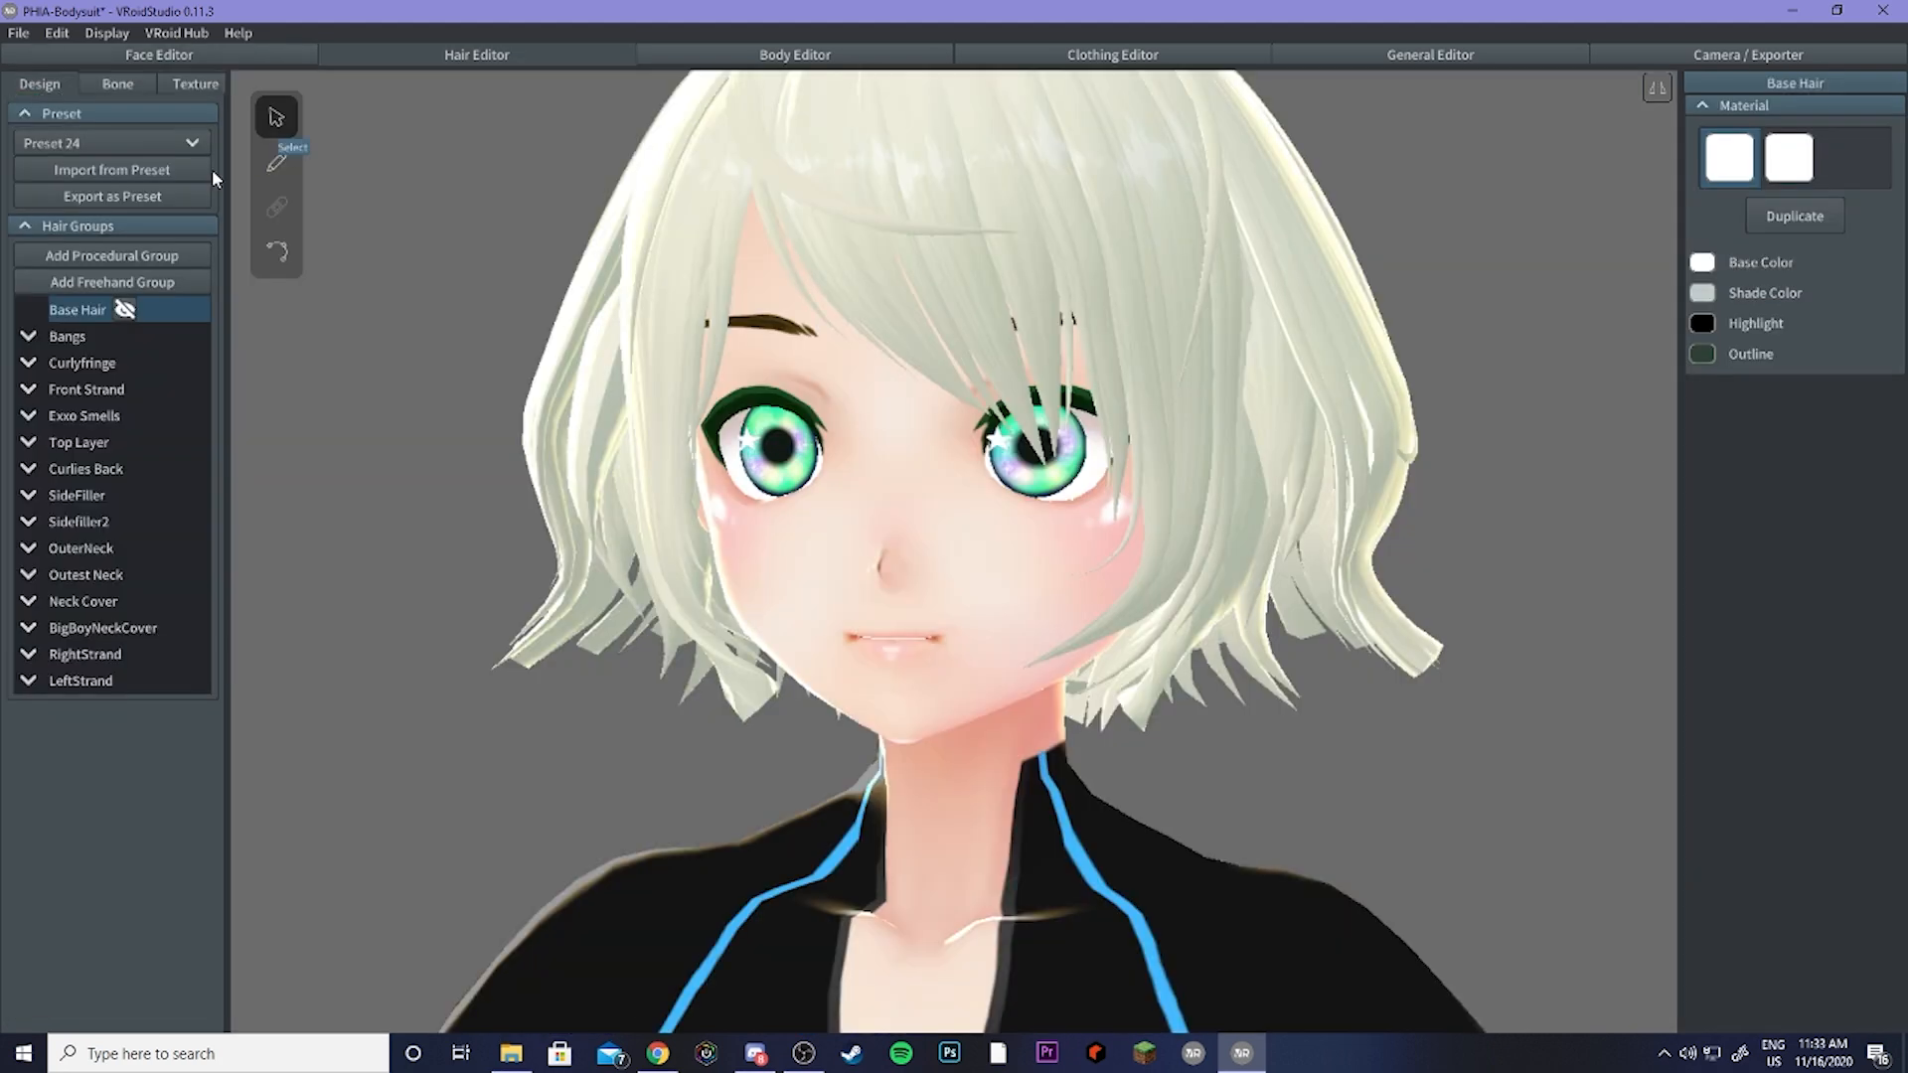
mouse_move(64, 324)
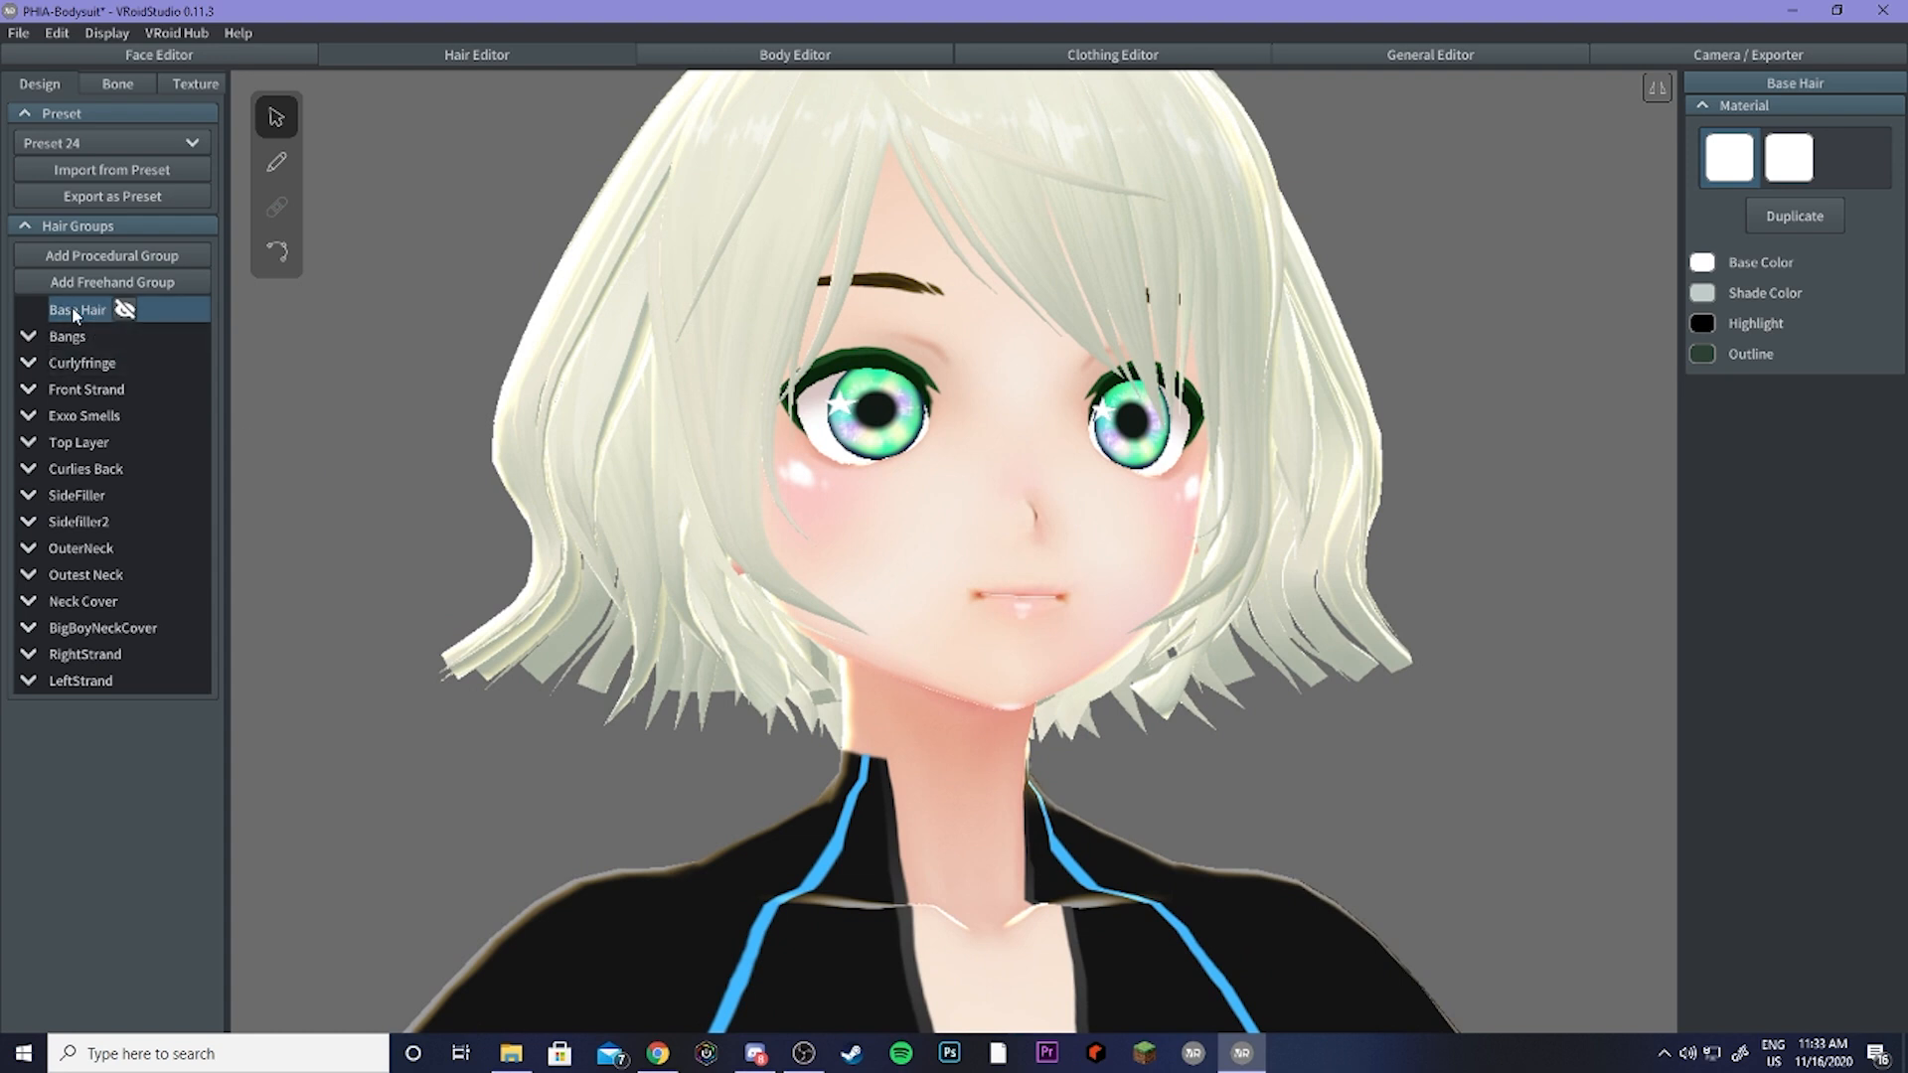
mouse_move(107, 326)
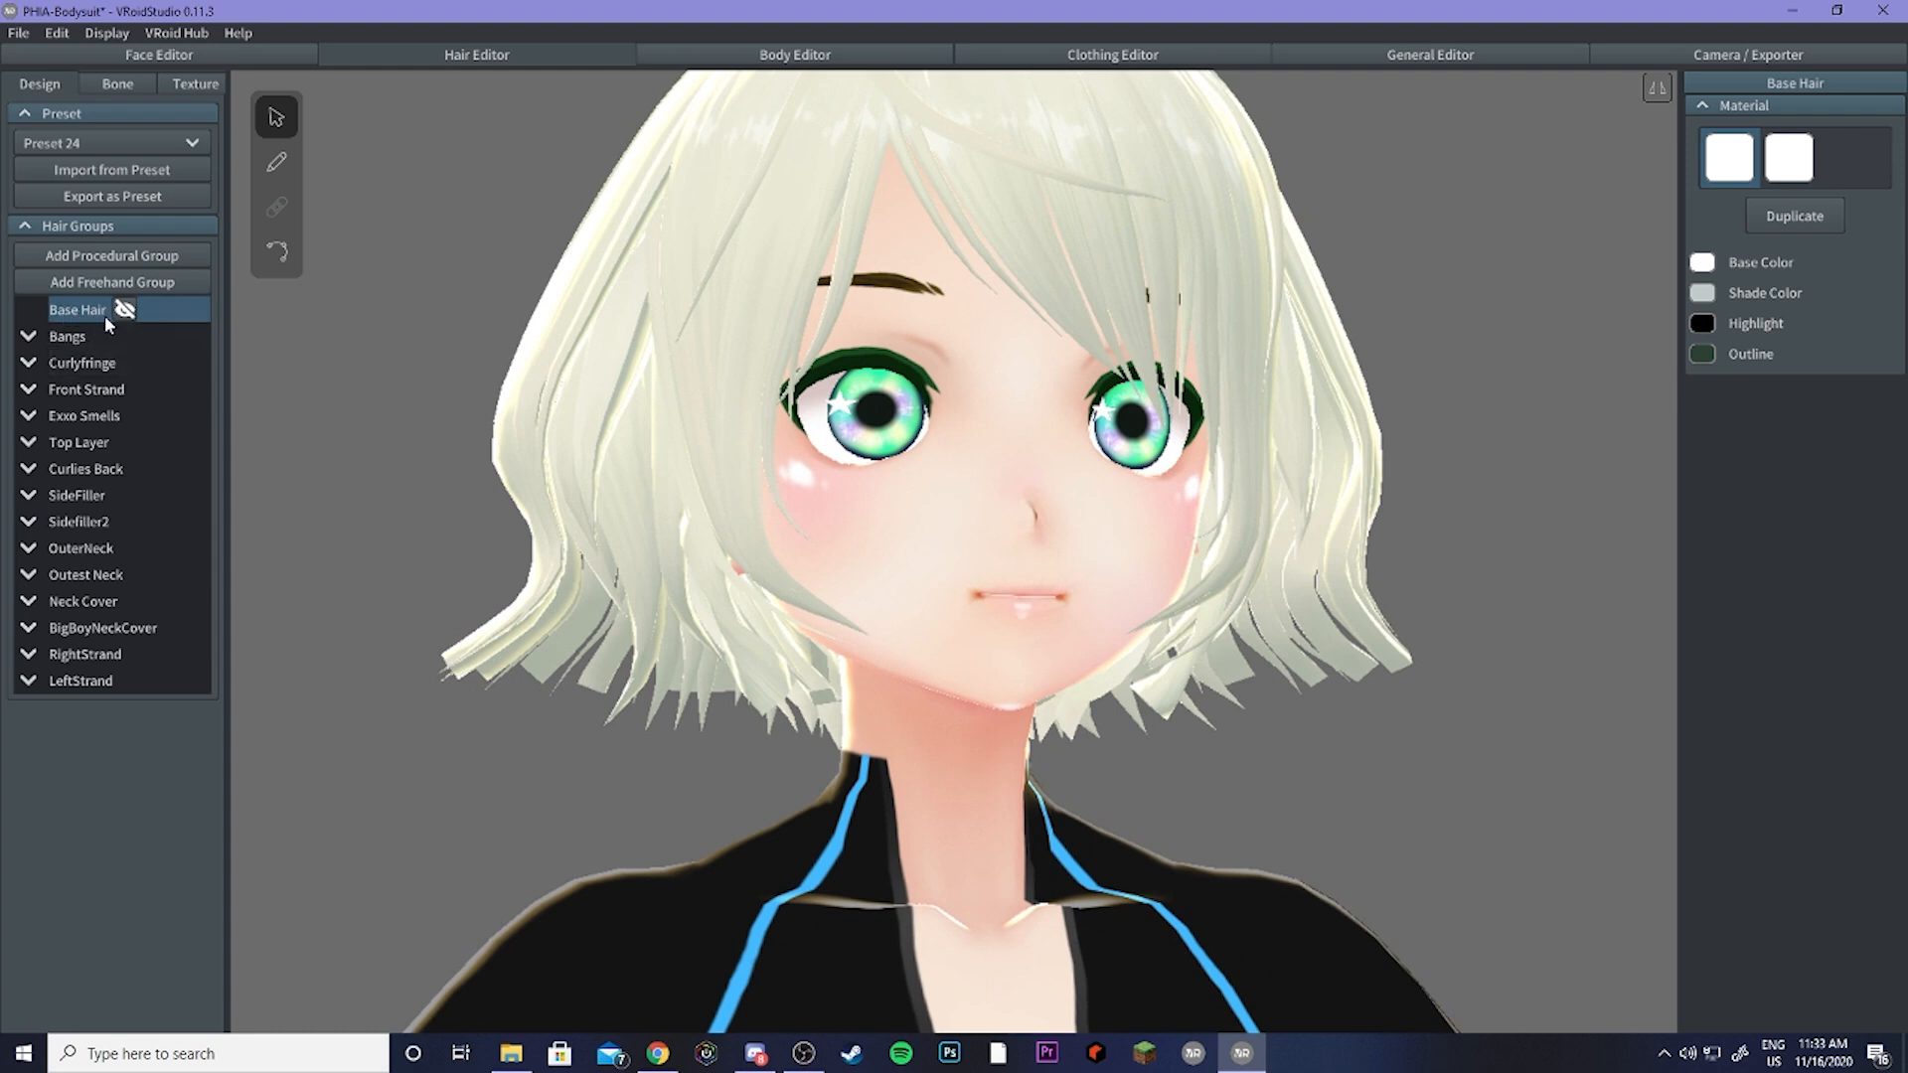
left_click(117, 83)
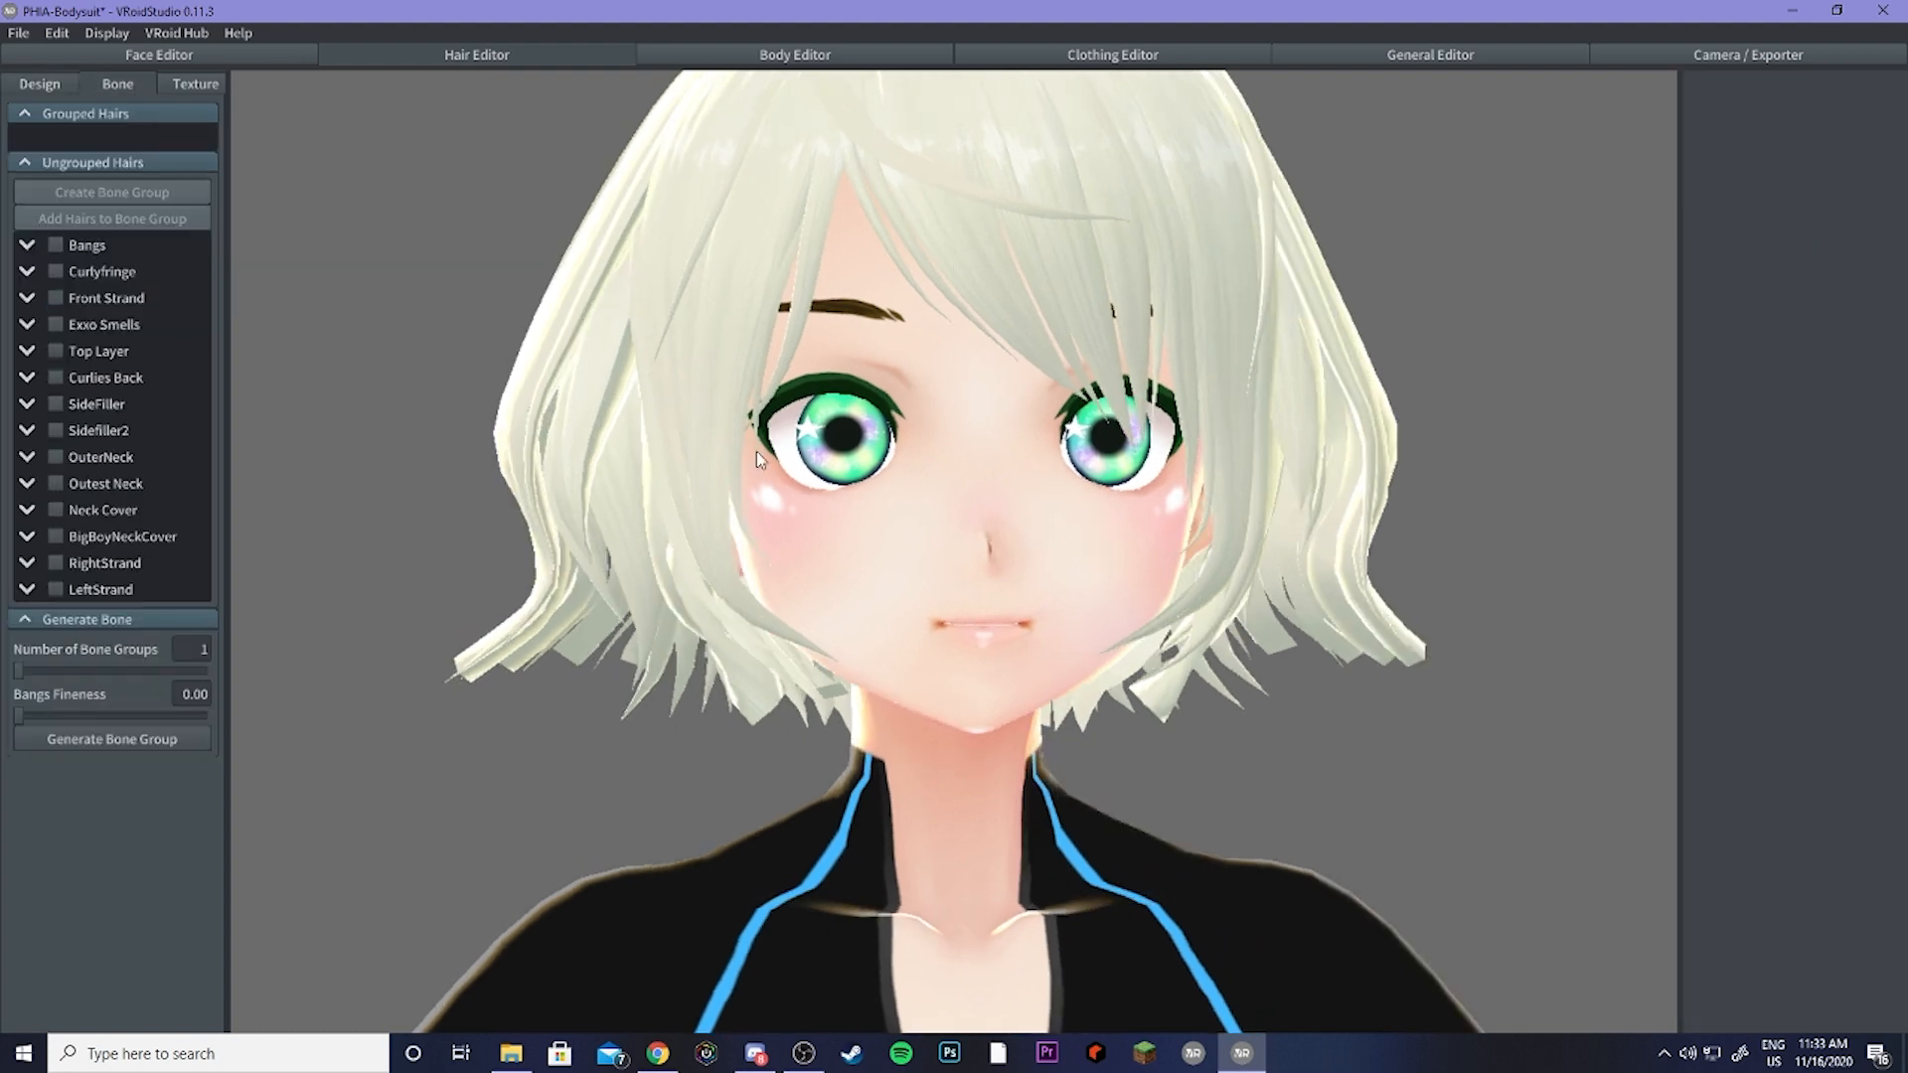
scroll("down", 3)
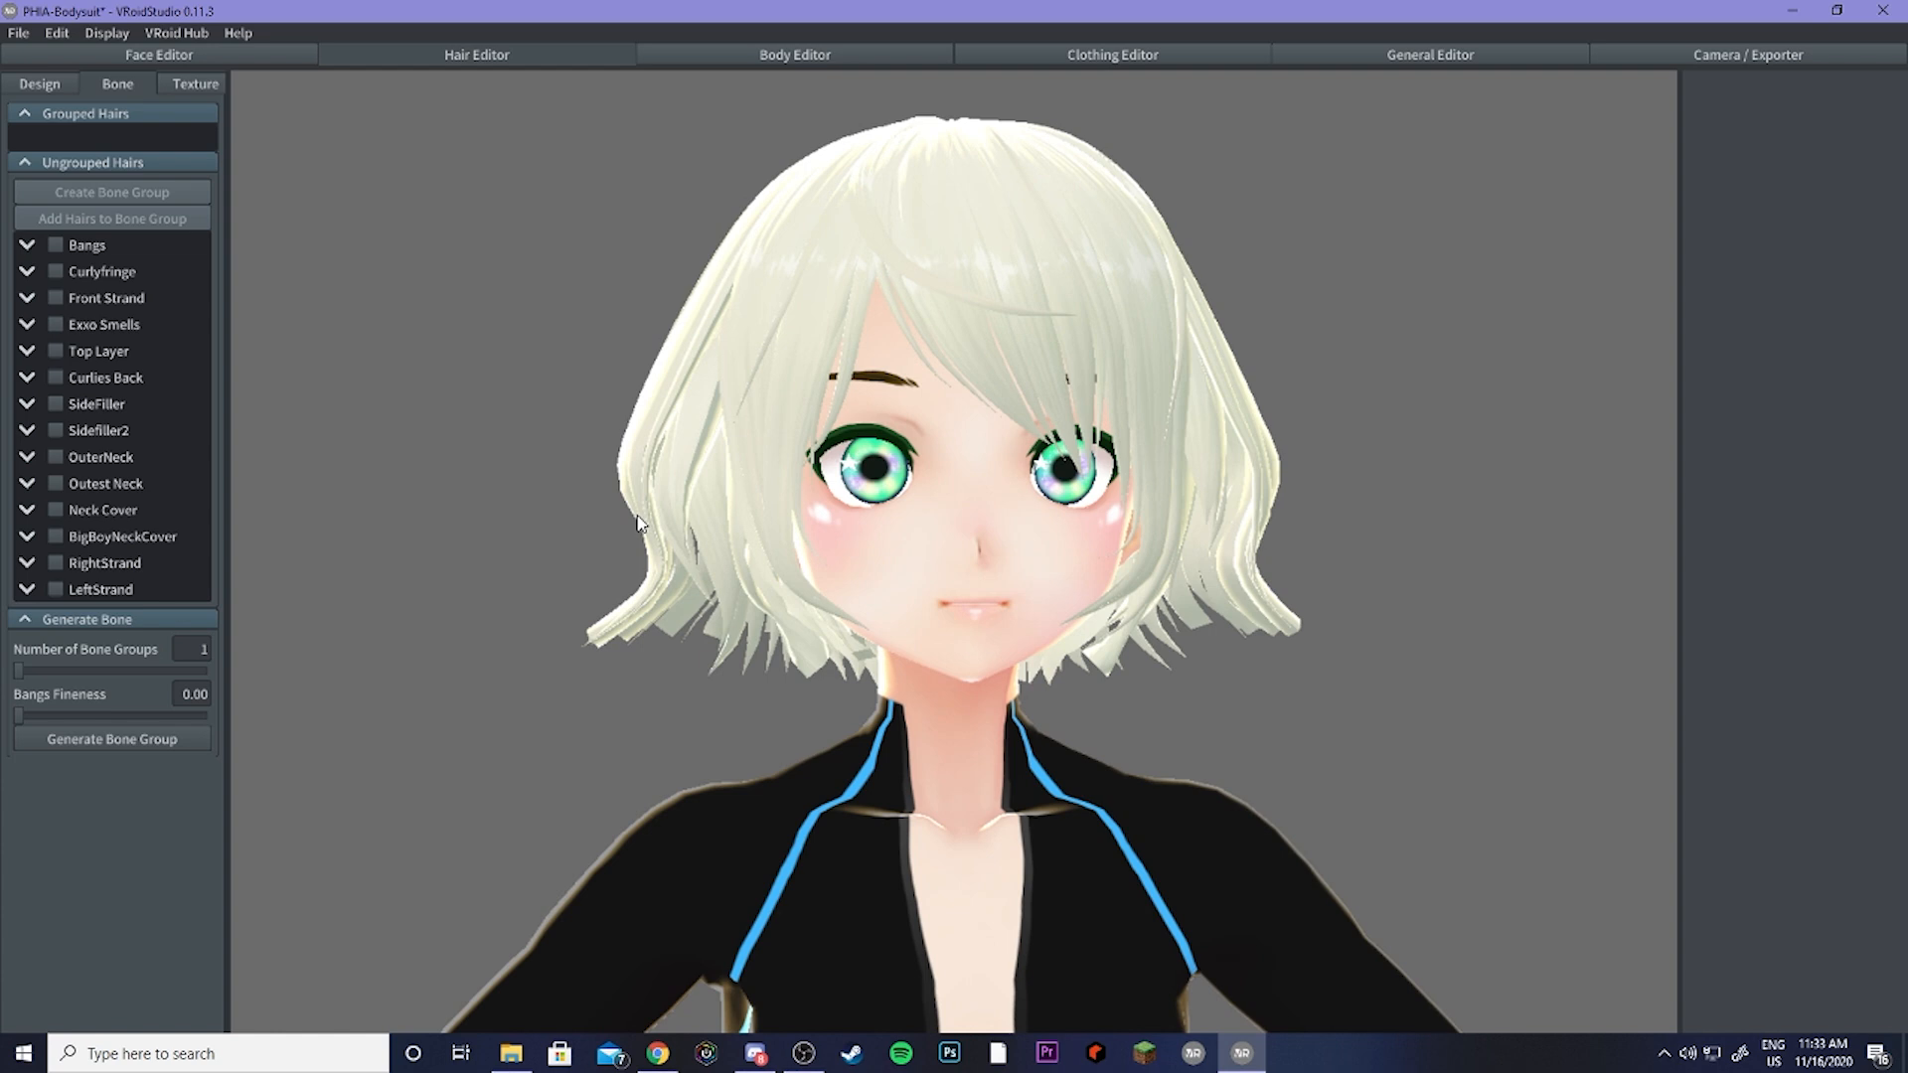
left_click(1745, 56)
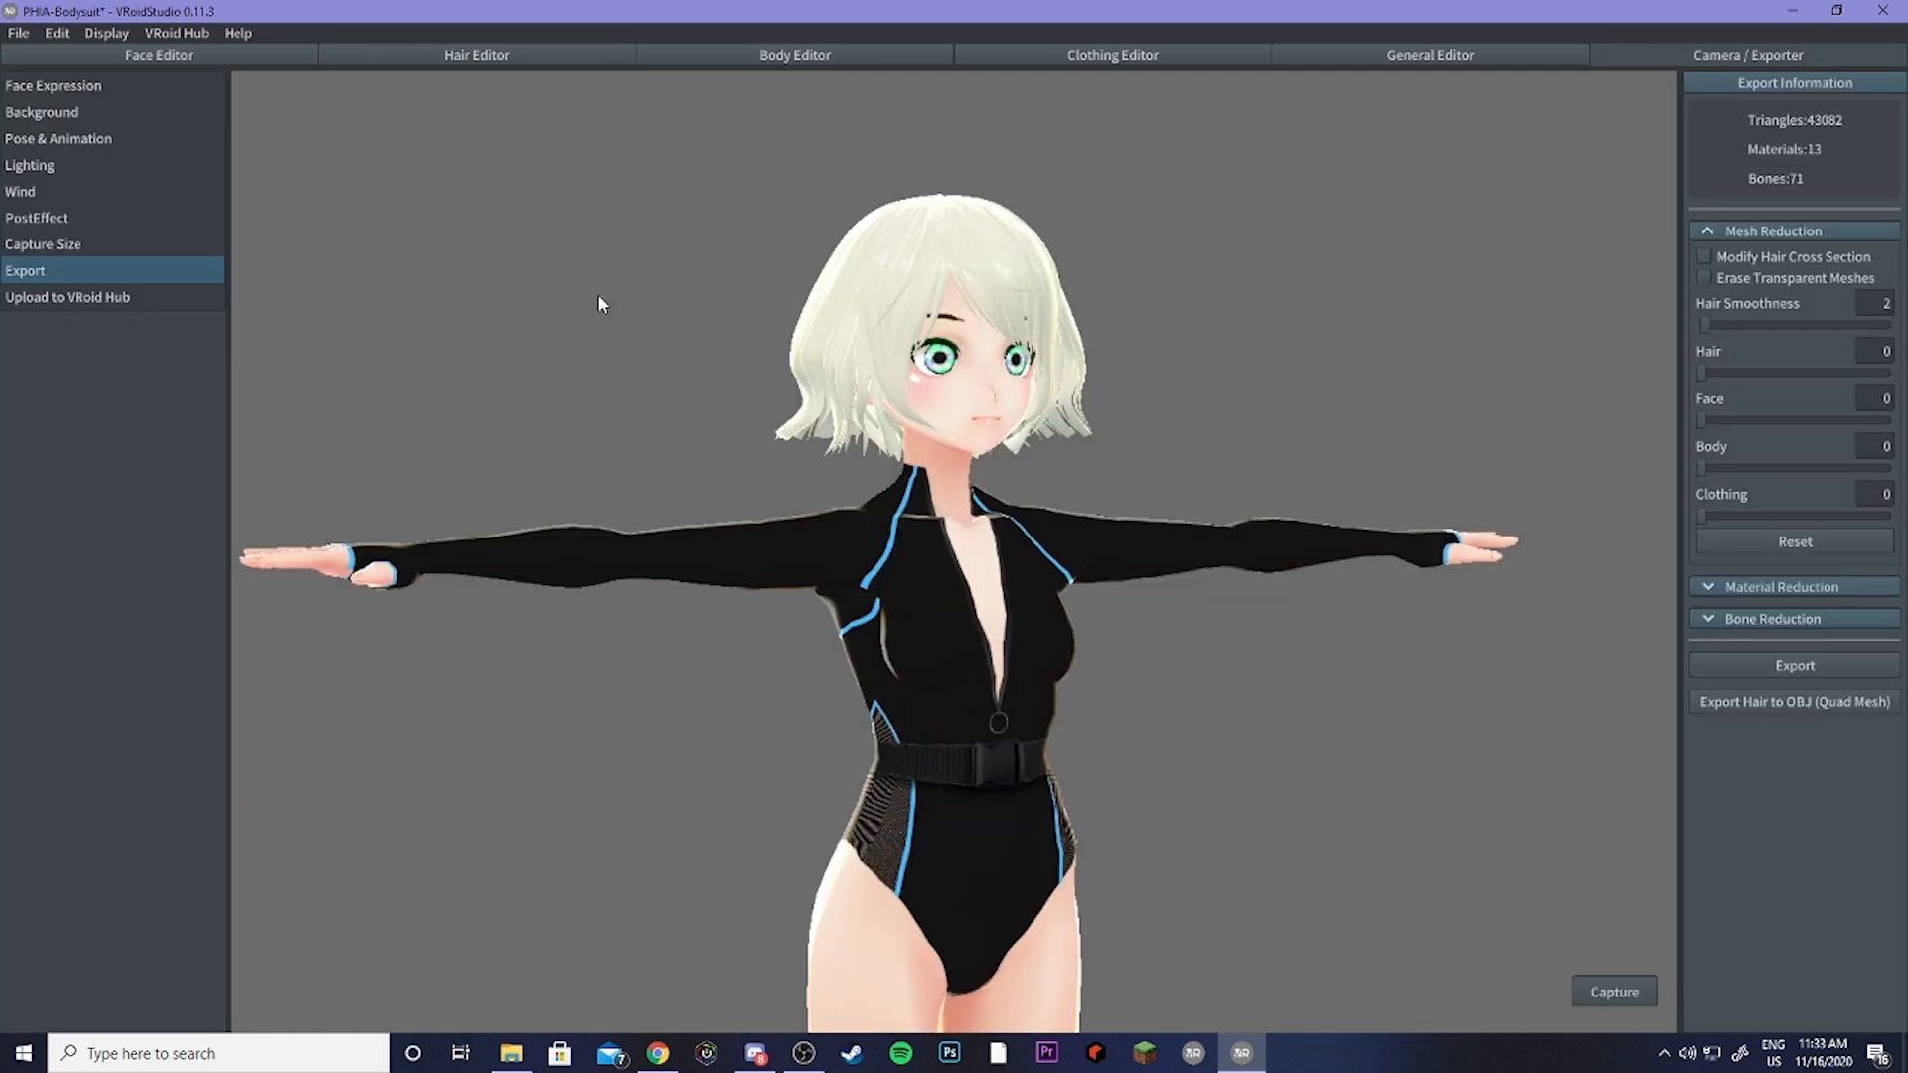
mouse_move(1389, 284)
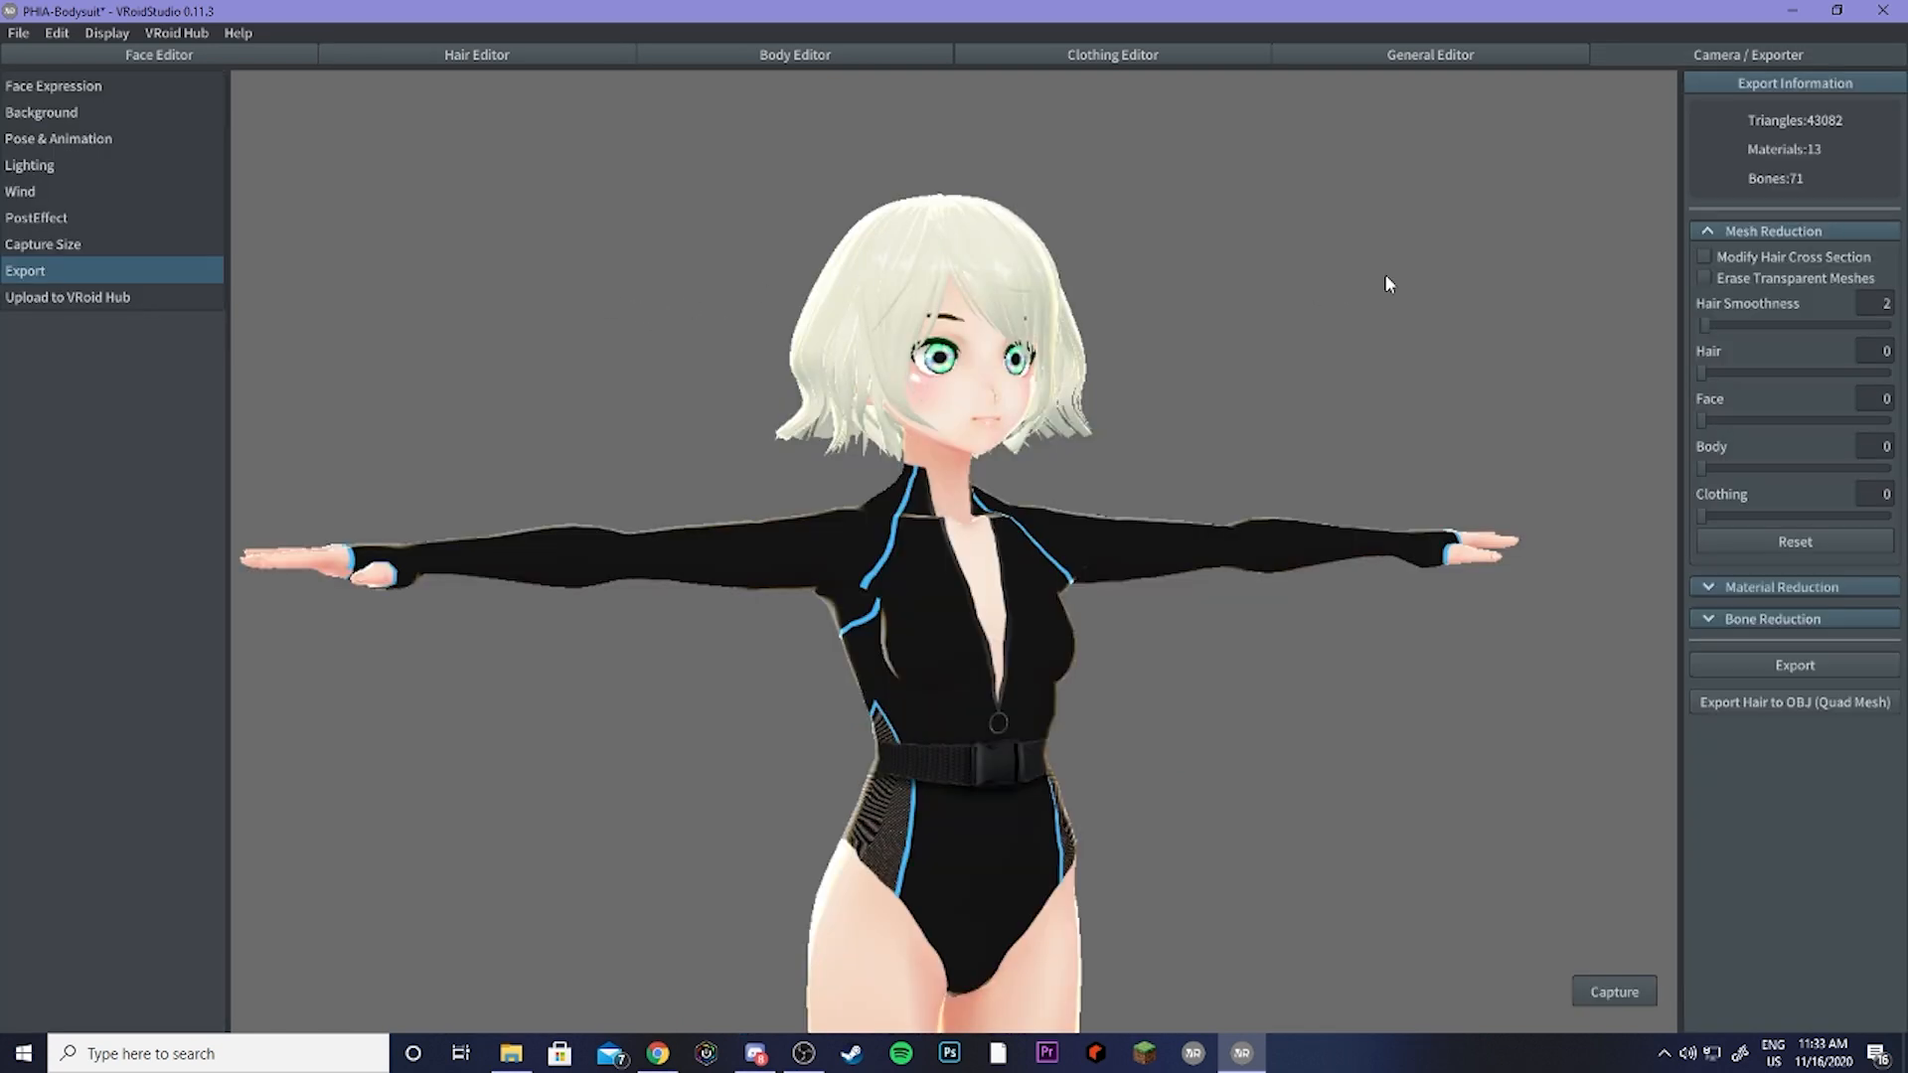
mouse_move(1784, 104)
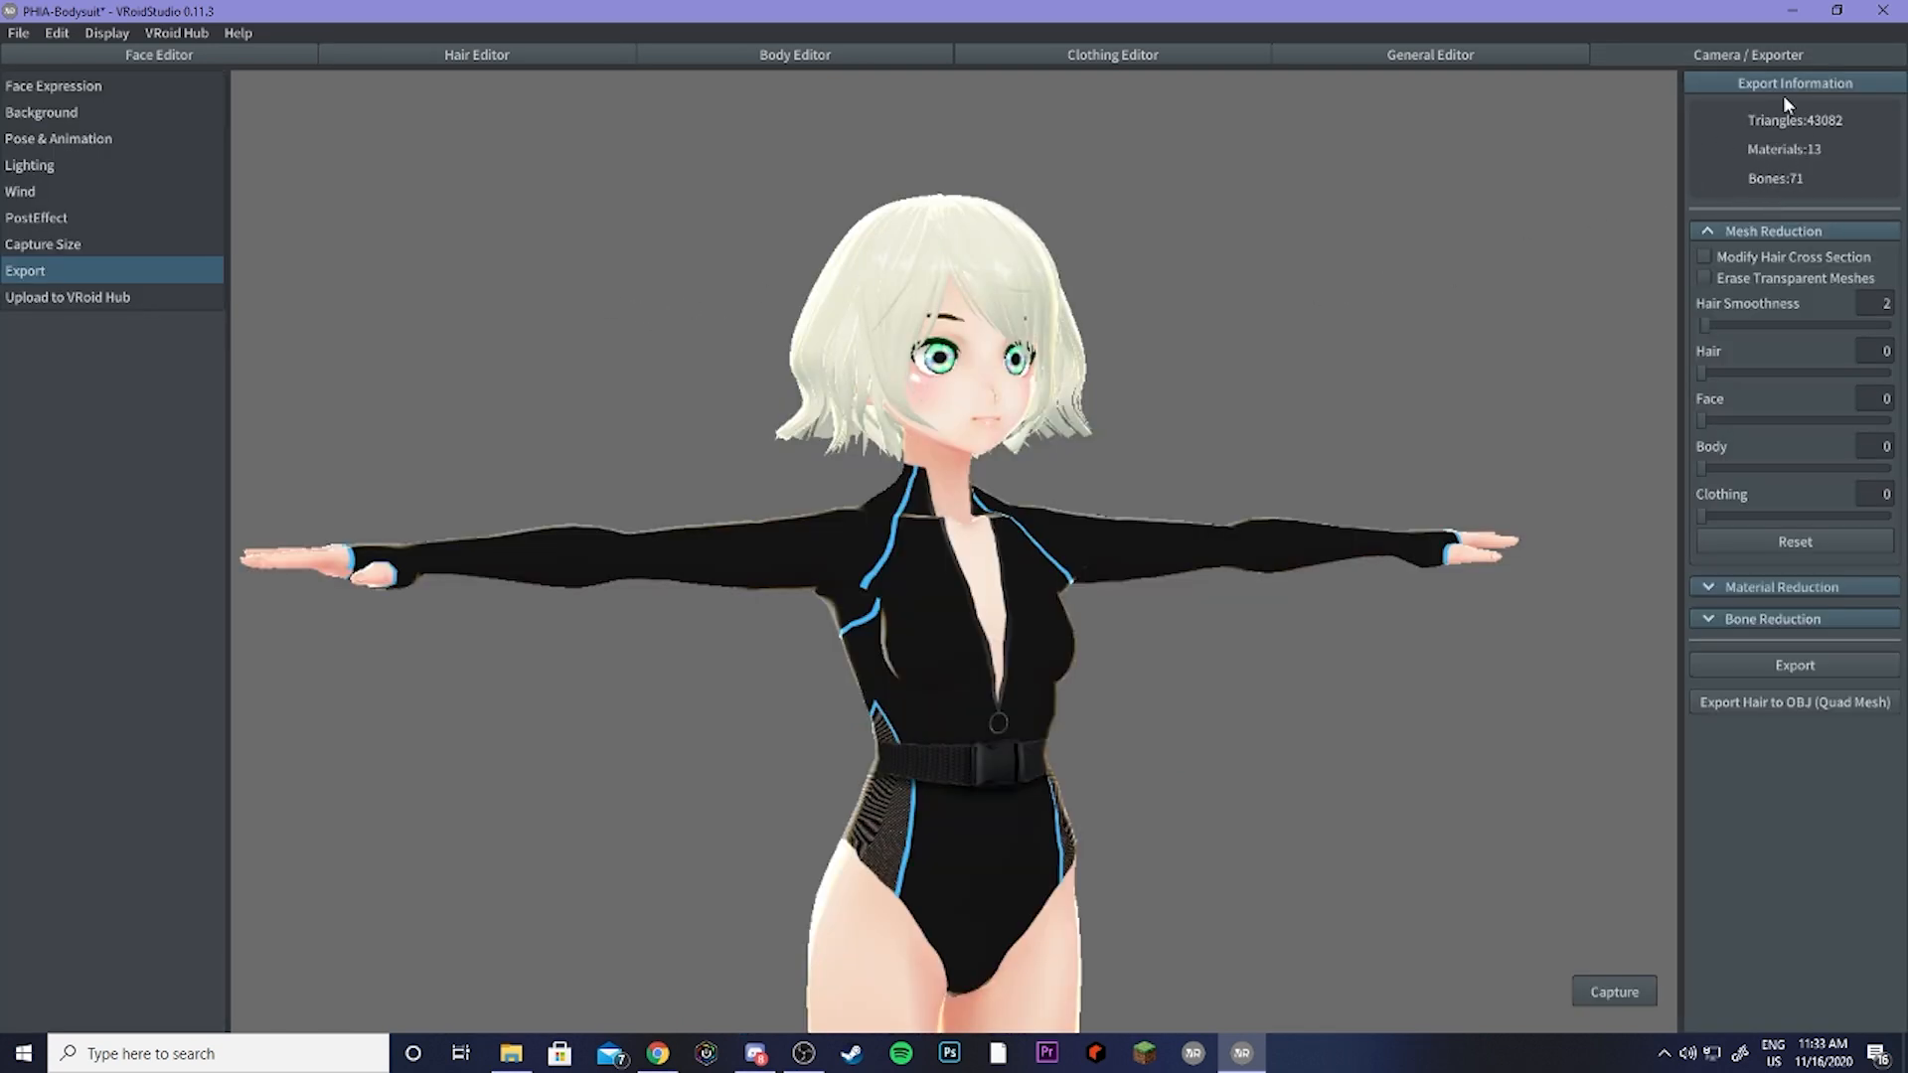
mouse_move(1697, 166)
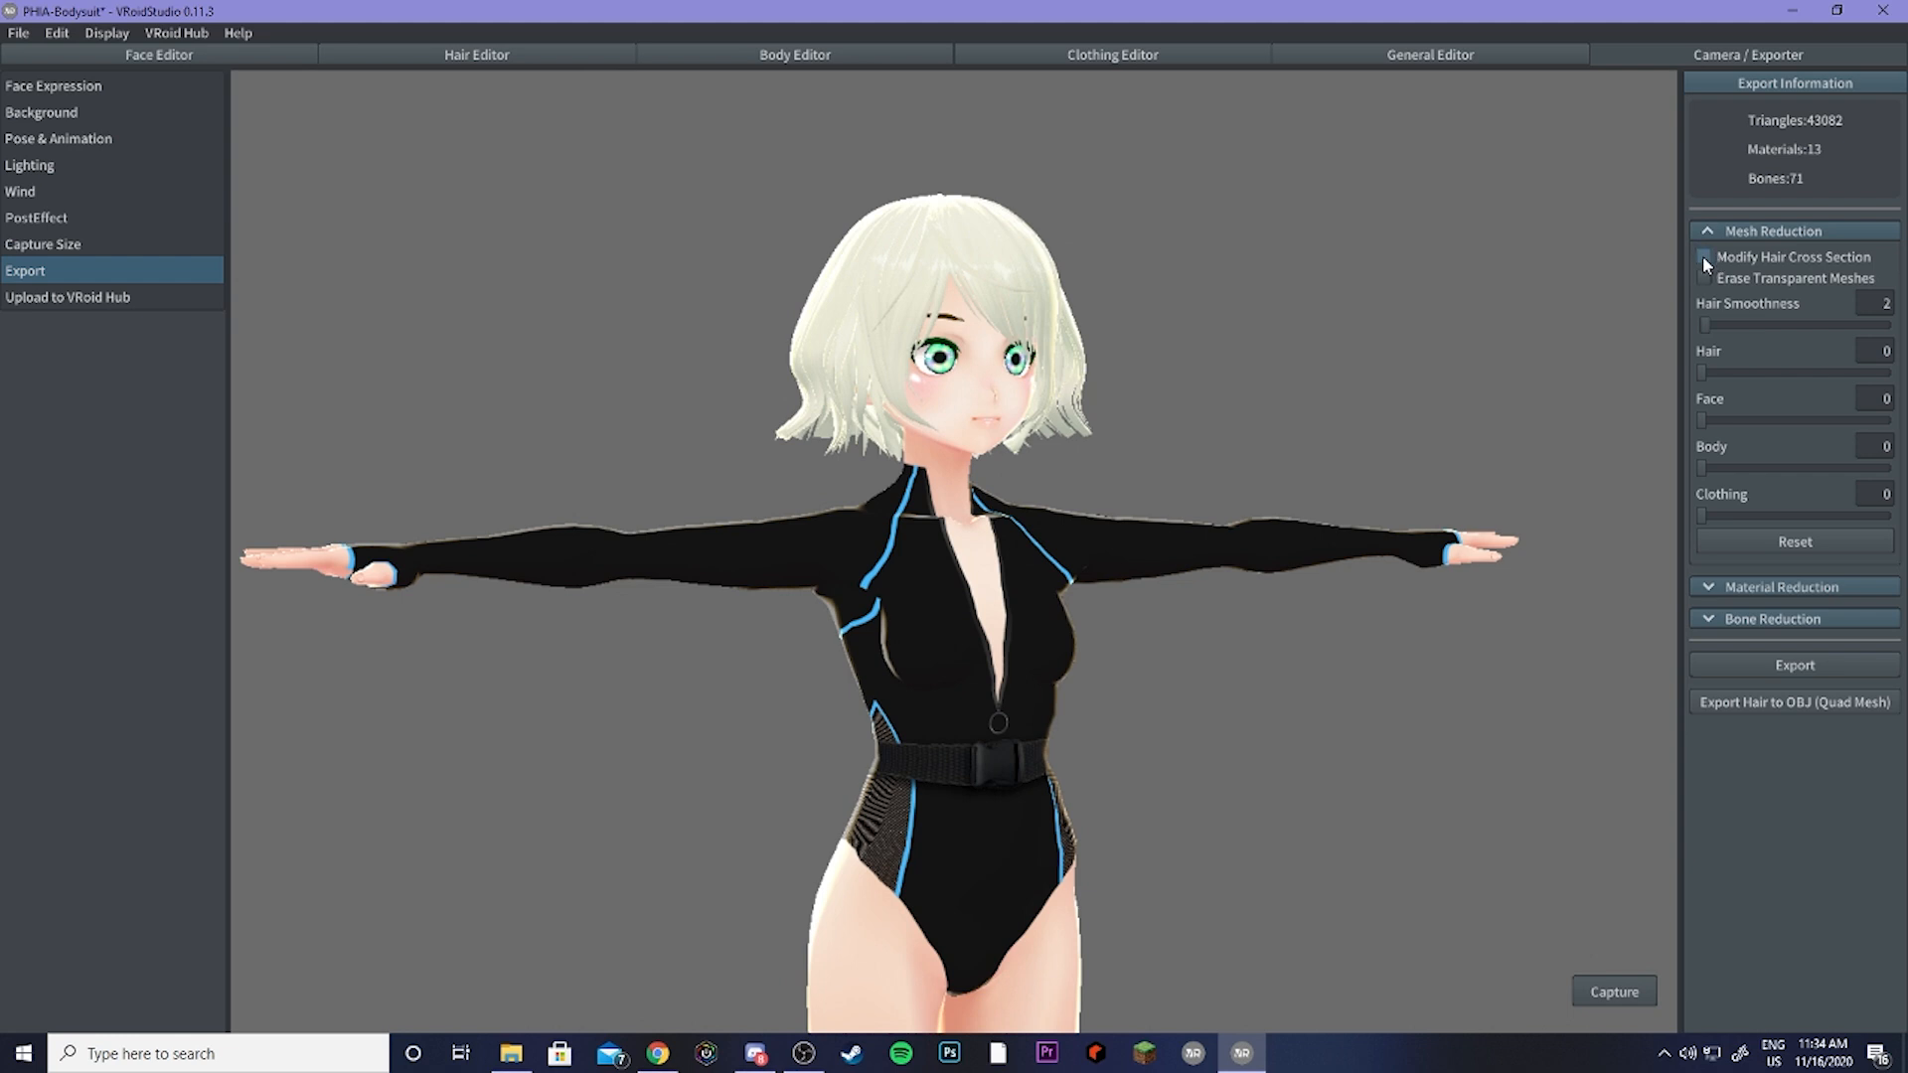
Step: Enable Modify Hair Cross Section and Erase Transparent Meshes, reducing the avatar to 24,724 triangles
left_click(1703, 257)
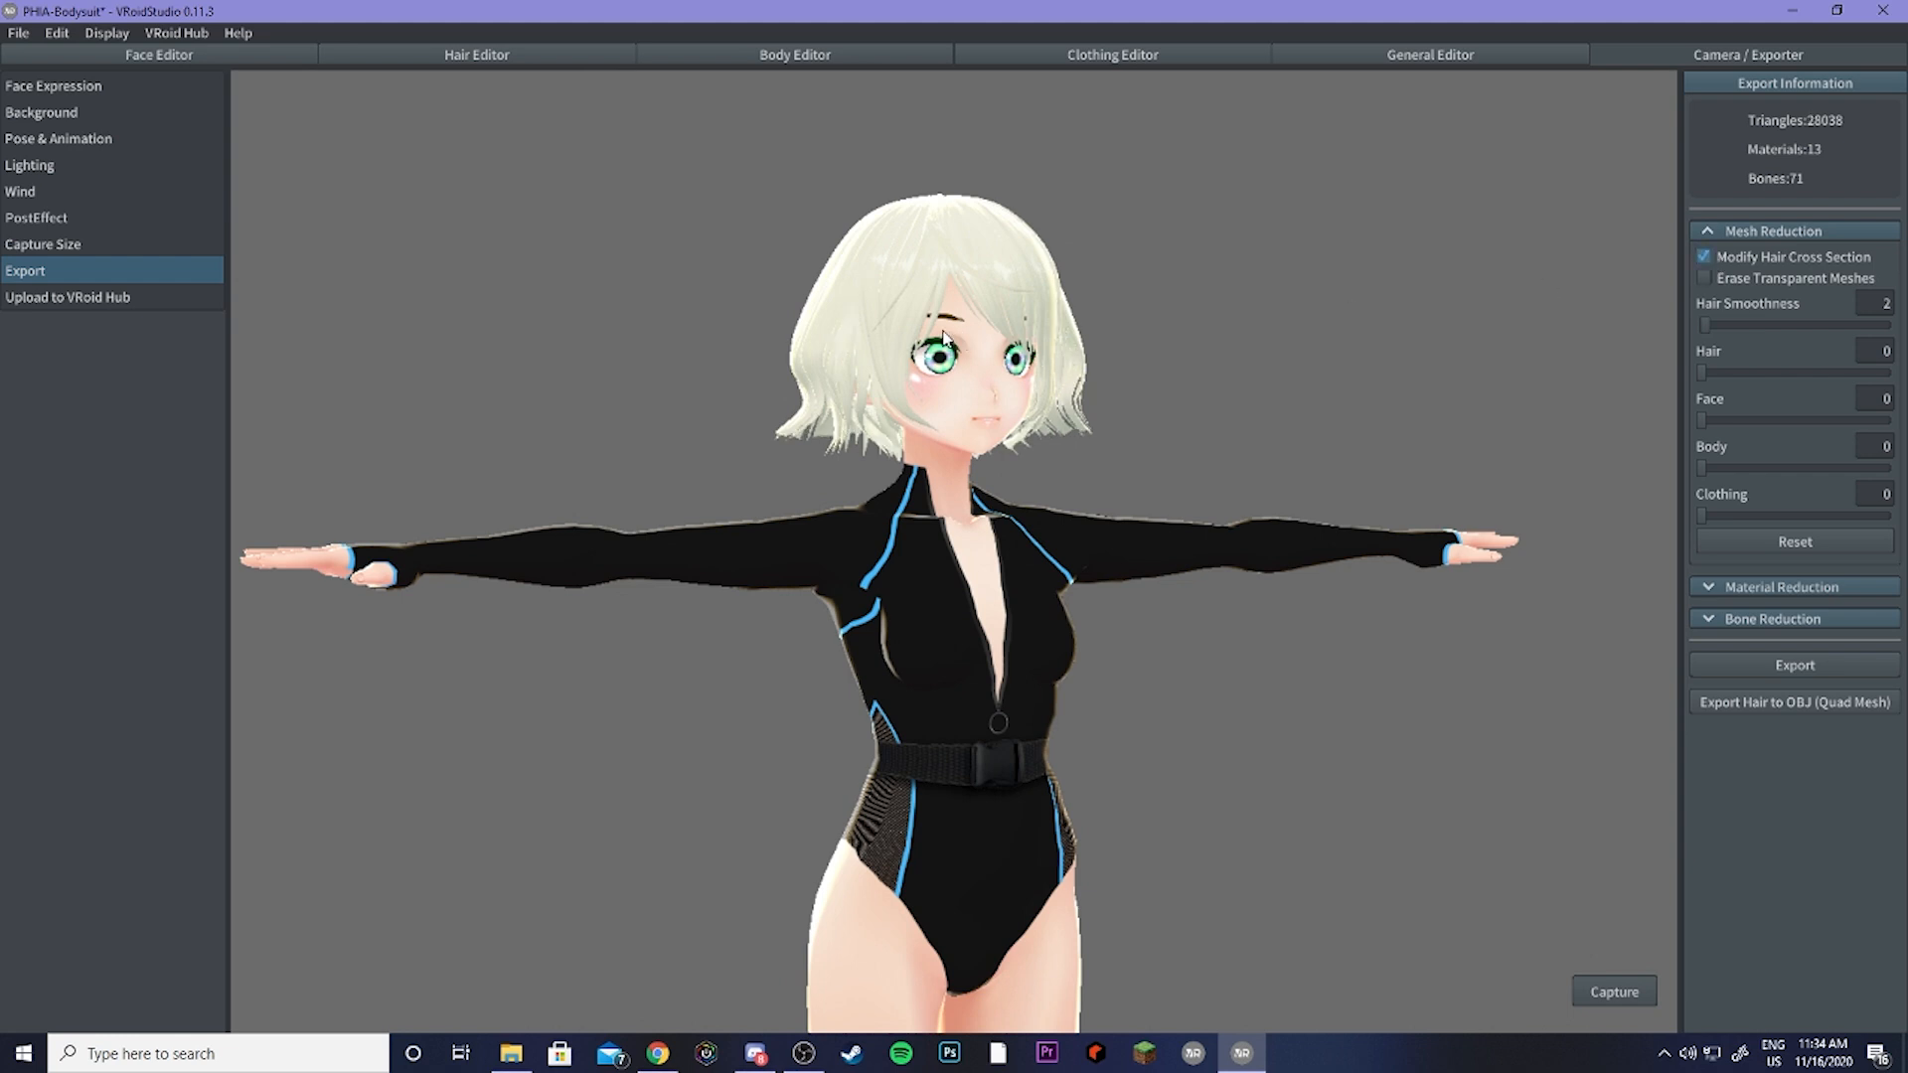
mouse_move(1846, 133)
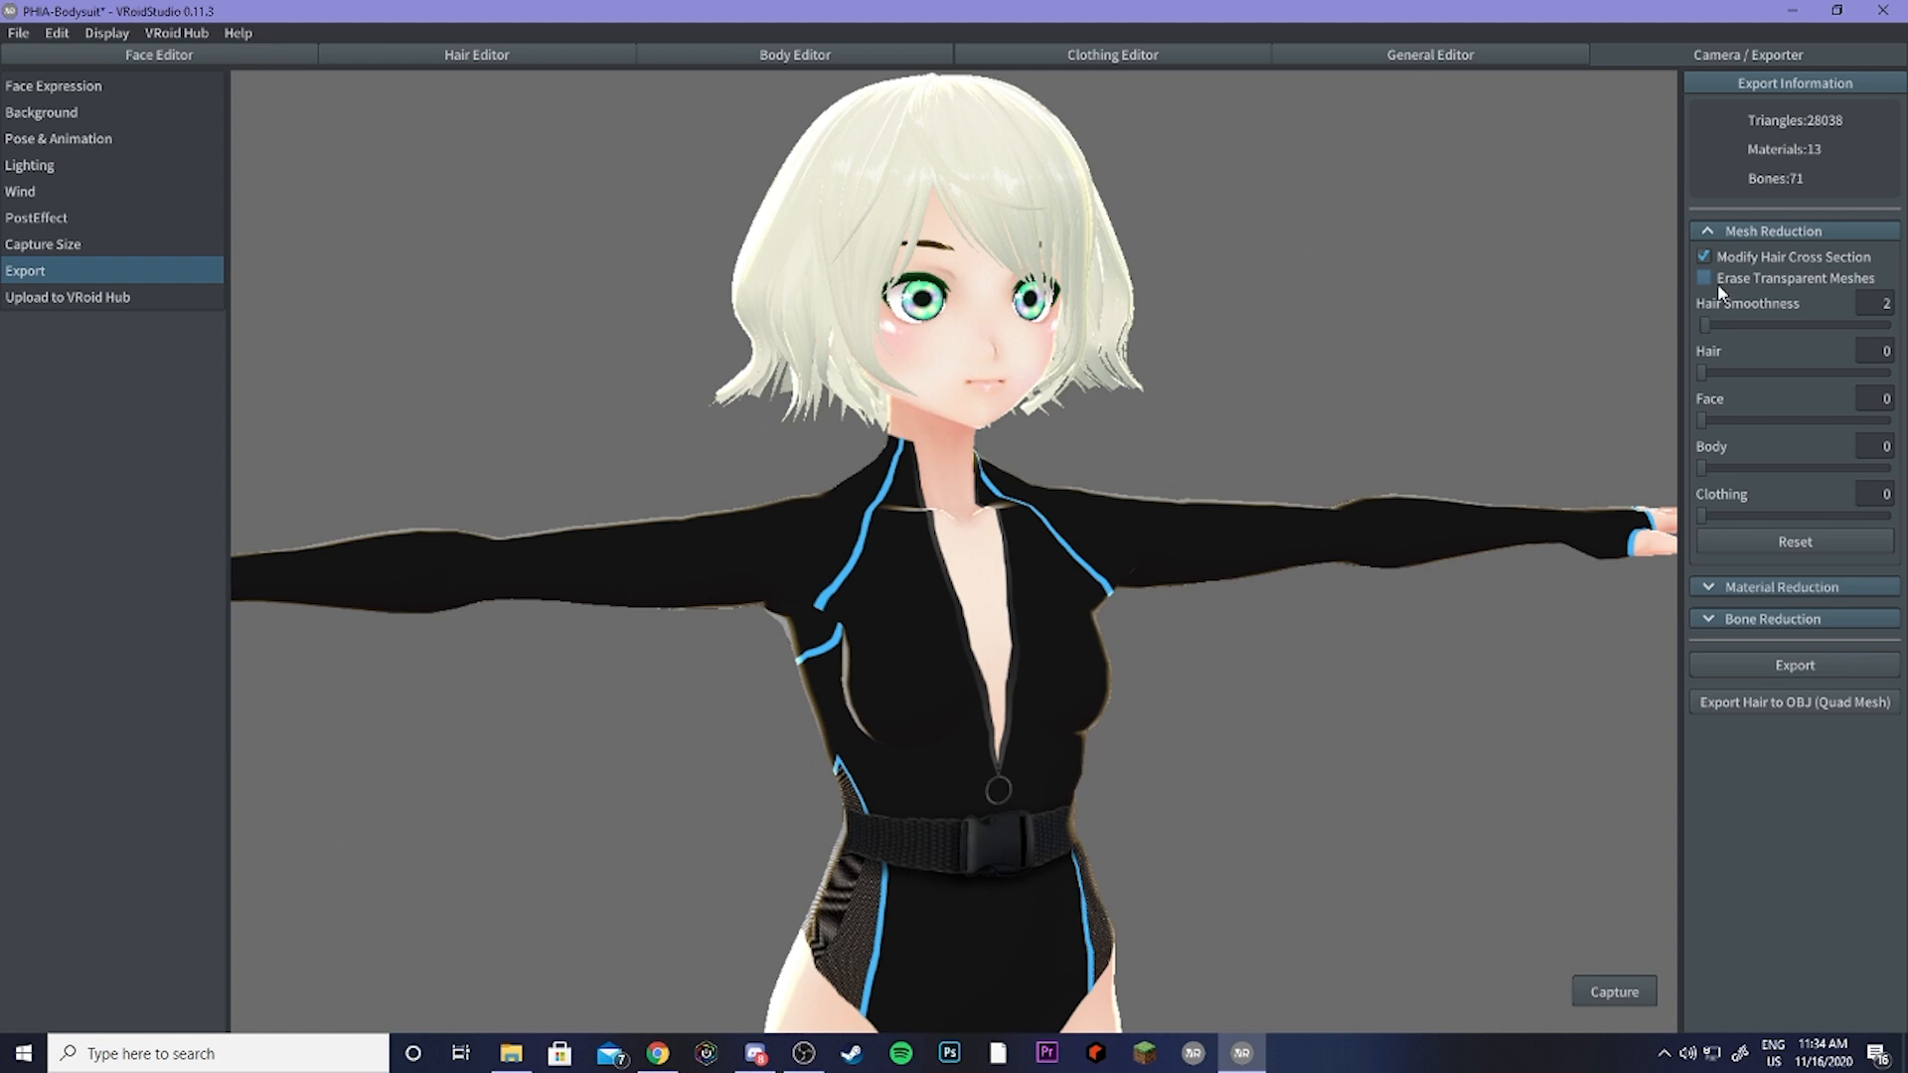
left_click(1703, 278)
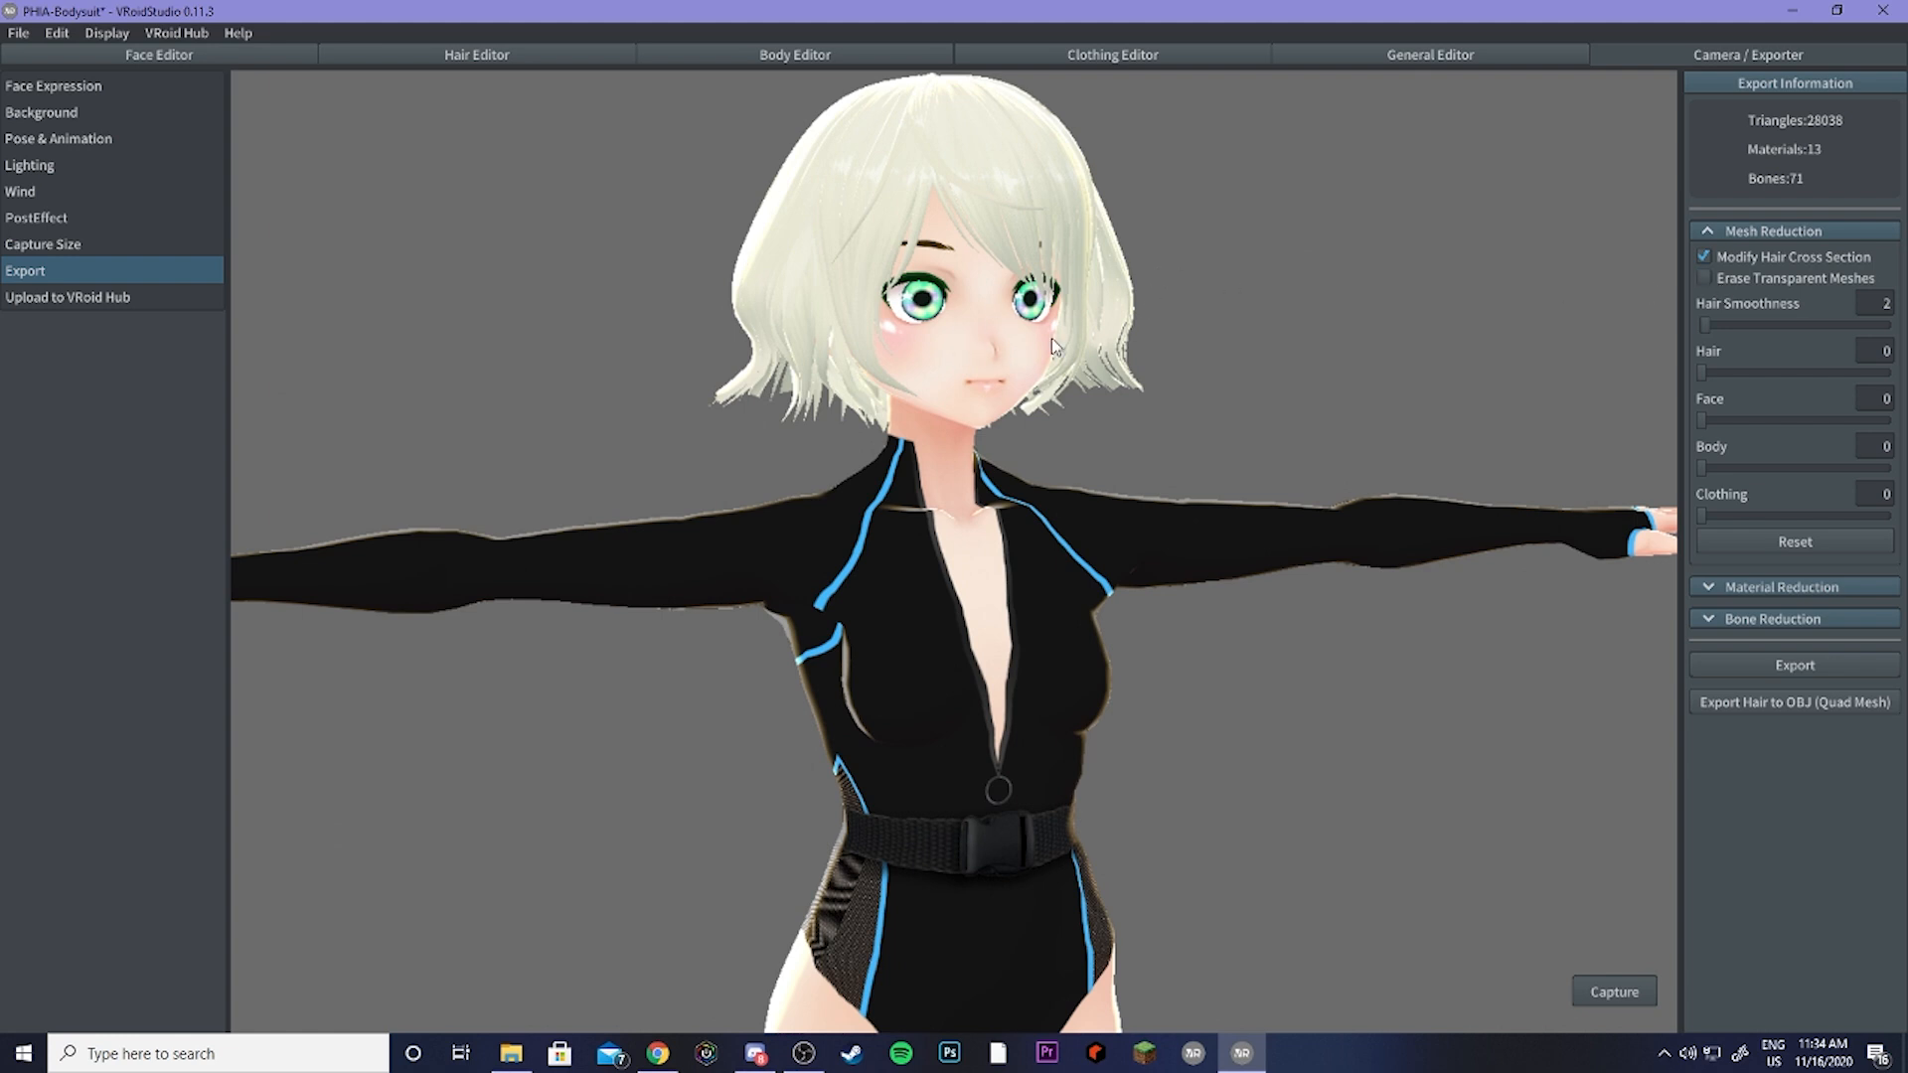
mouse_move(1129, 382)
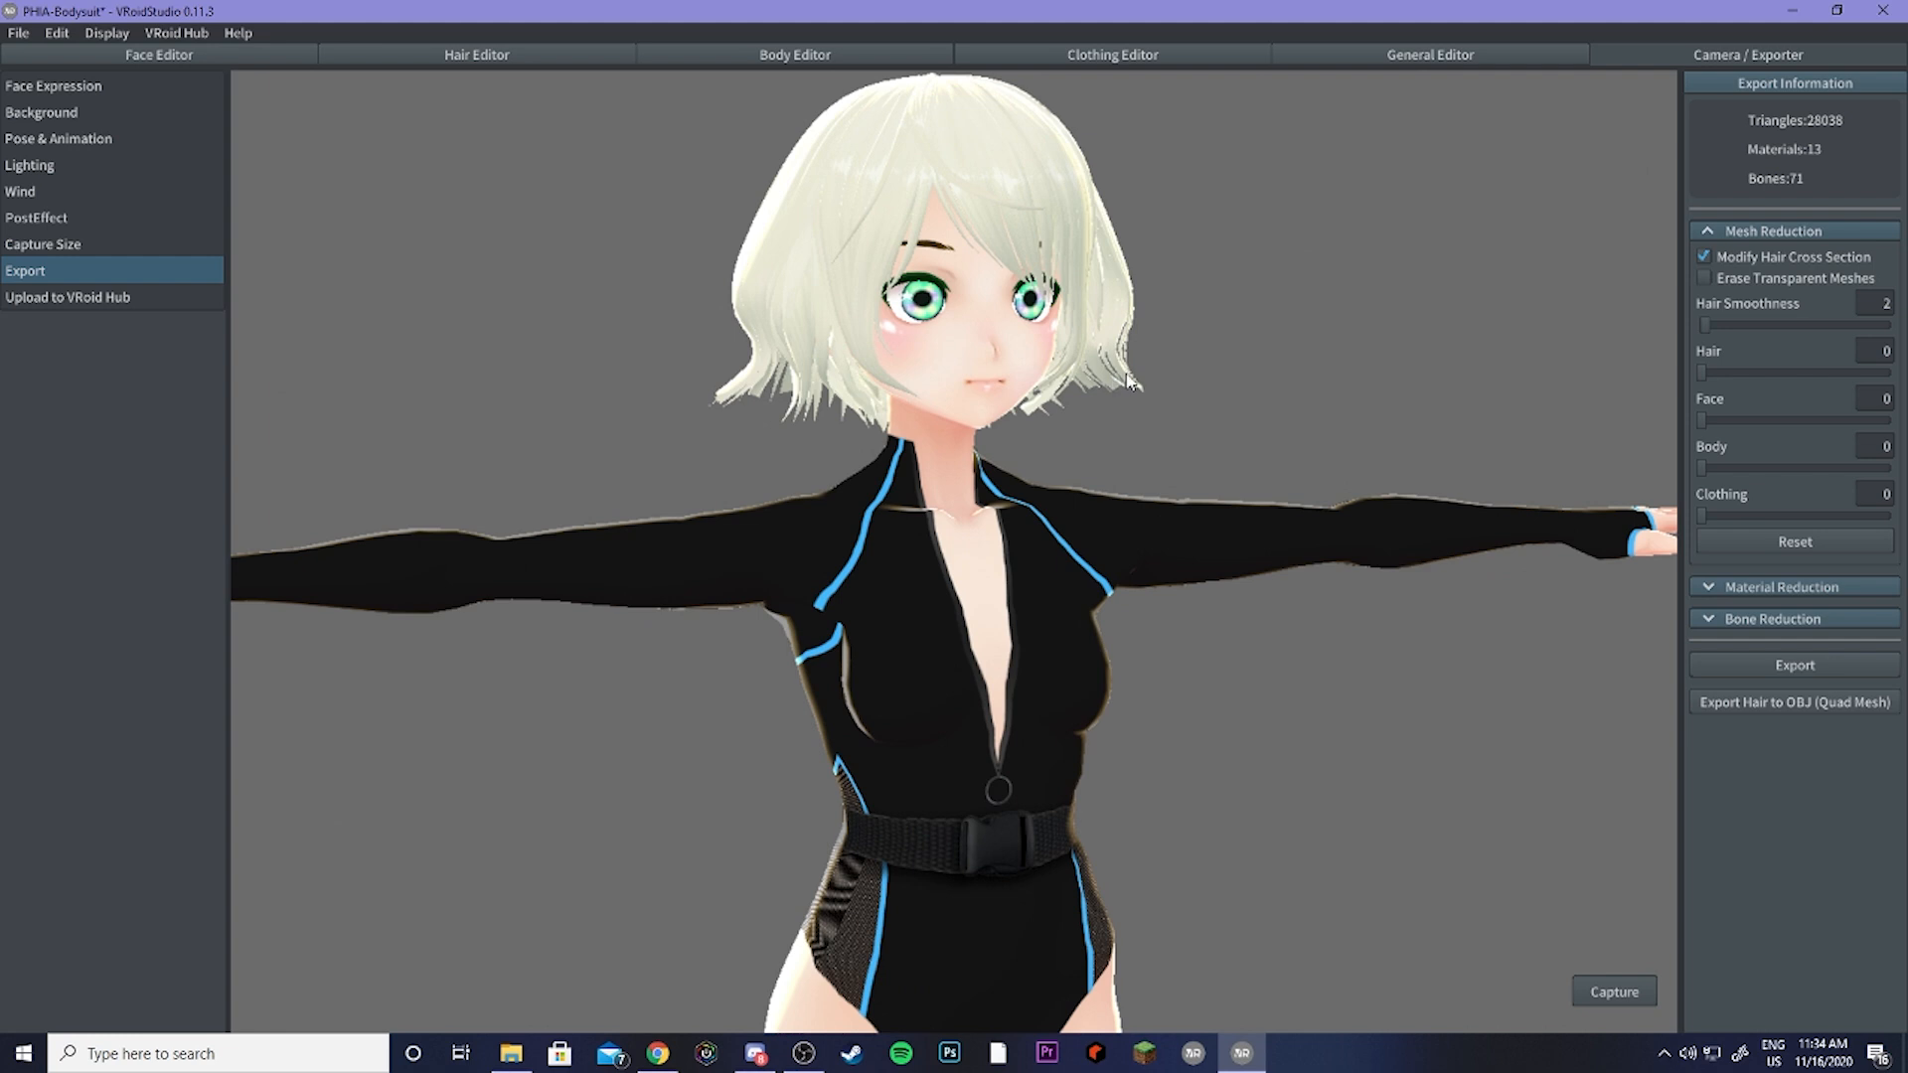
mouse_move(1130, 366)
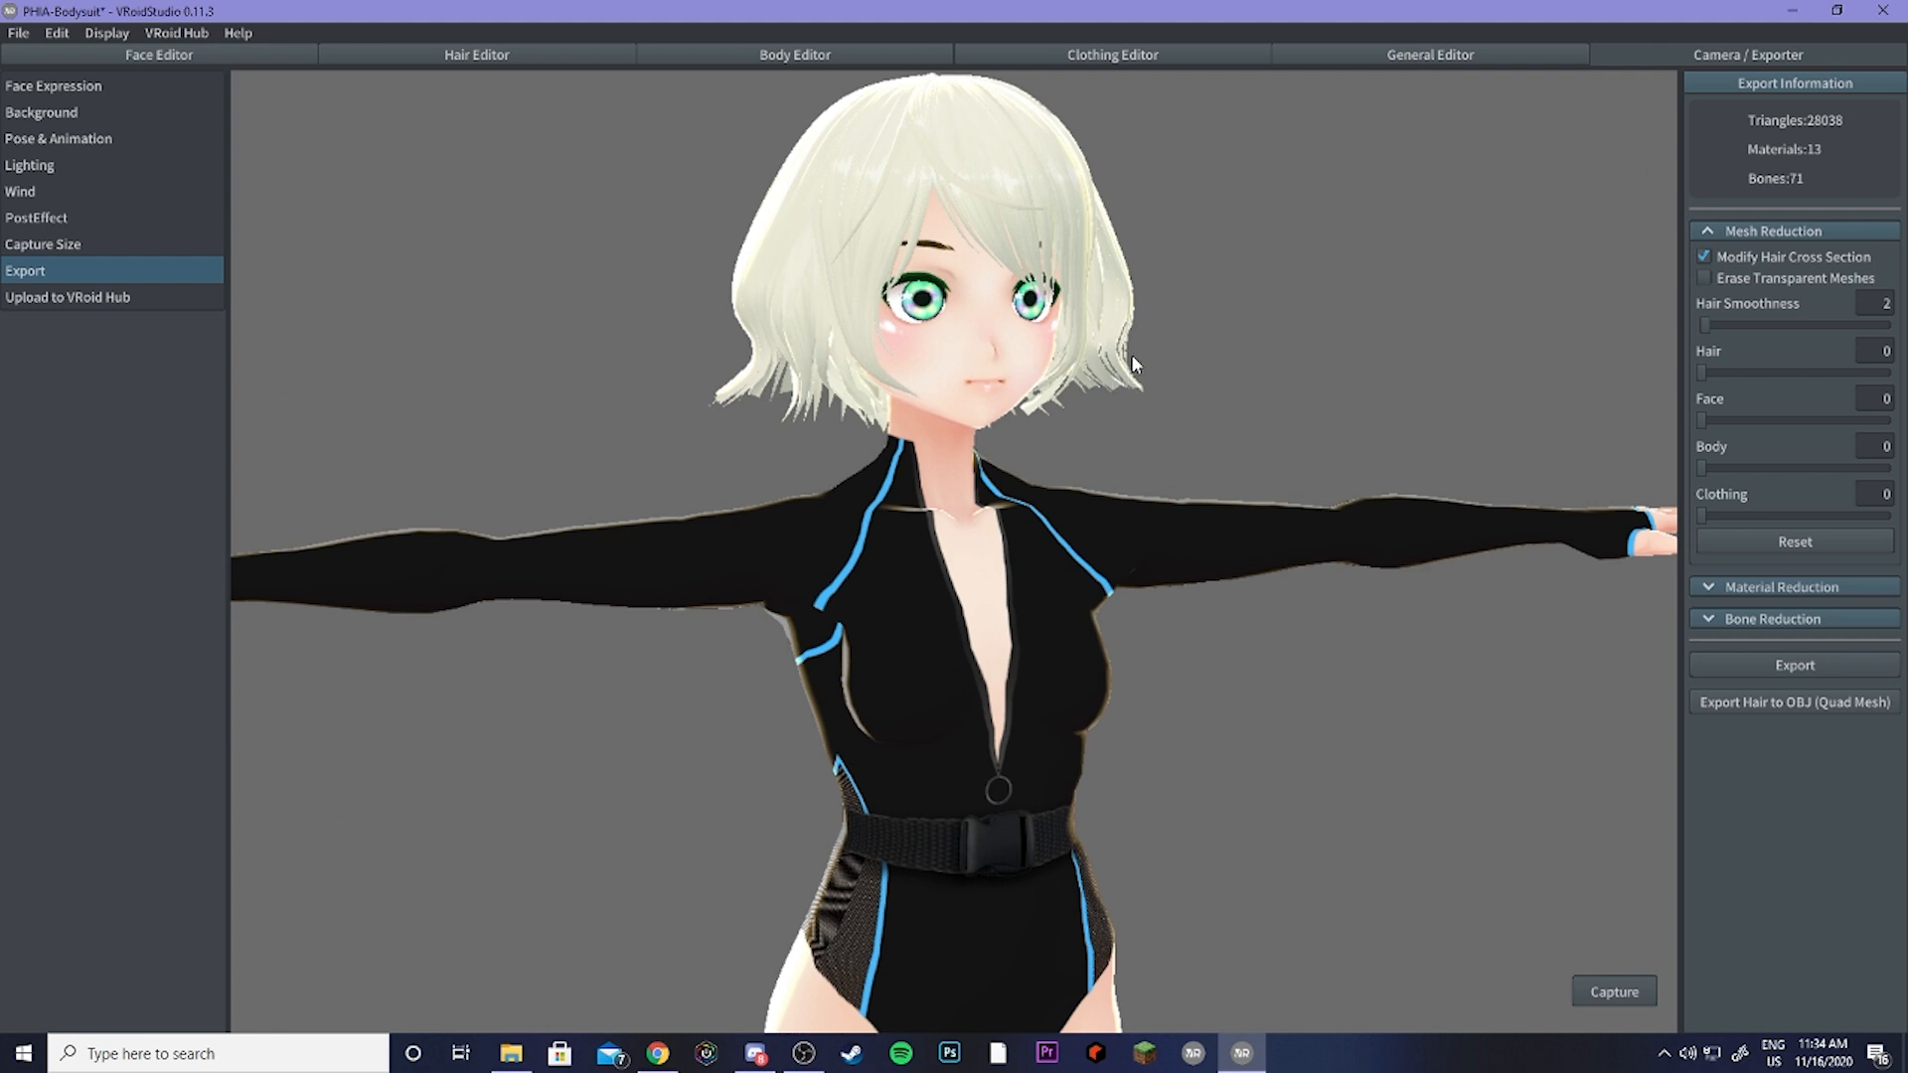
mouse_move(1635, 338)
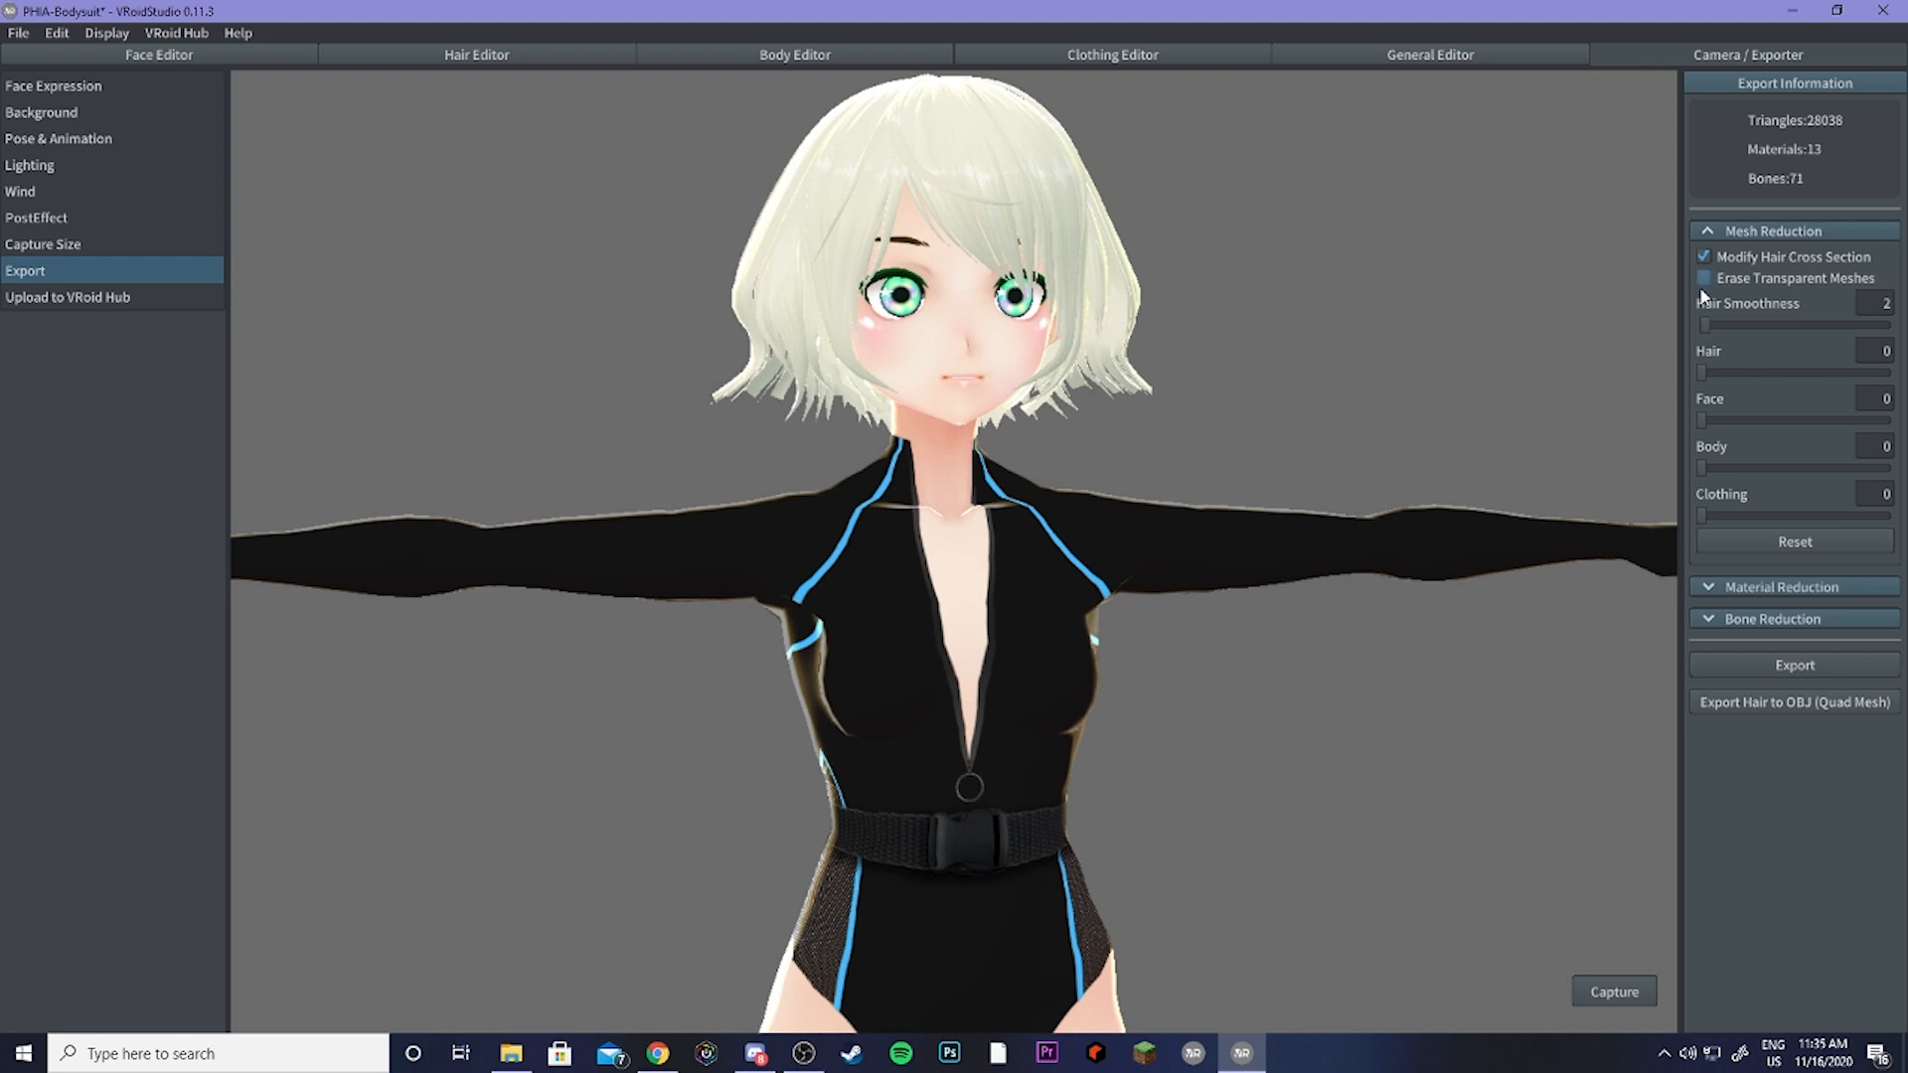
left_click(1703, 278)
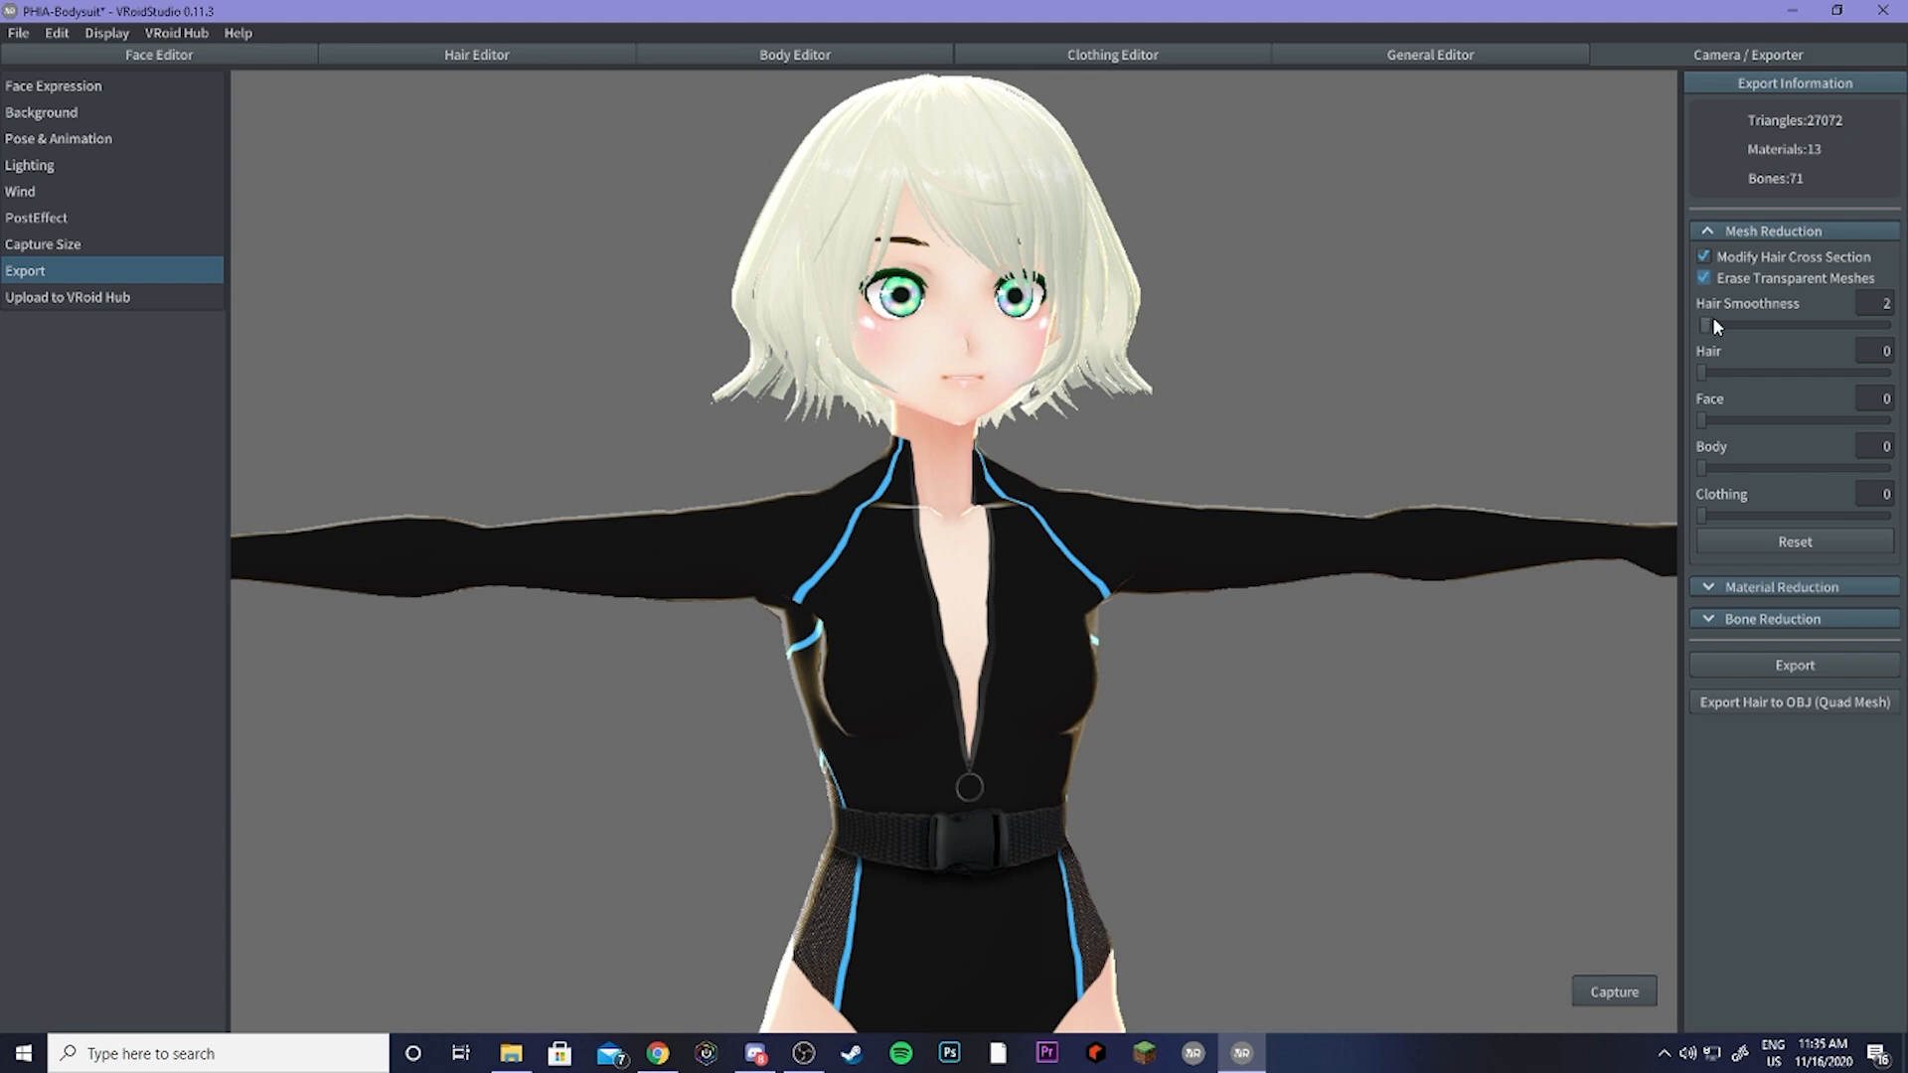
mouse_move(1733, 377)
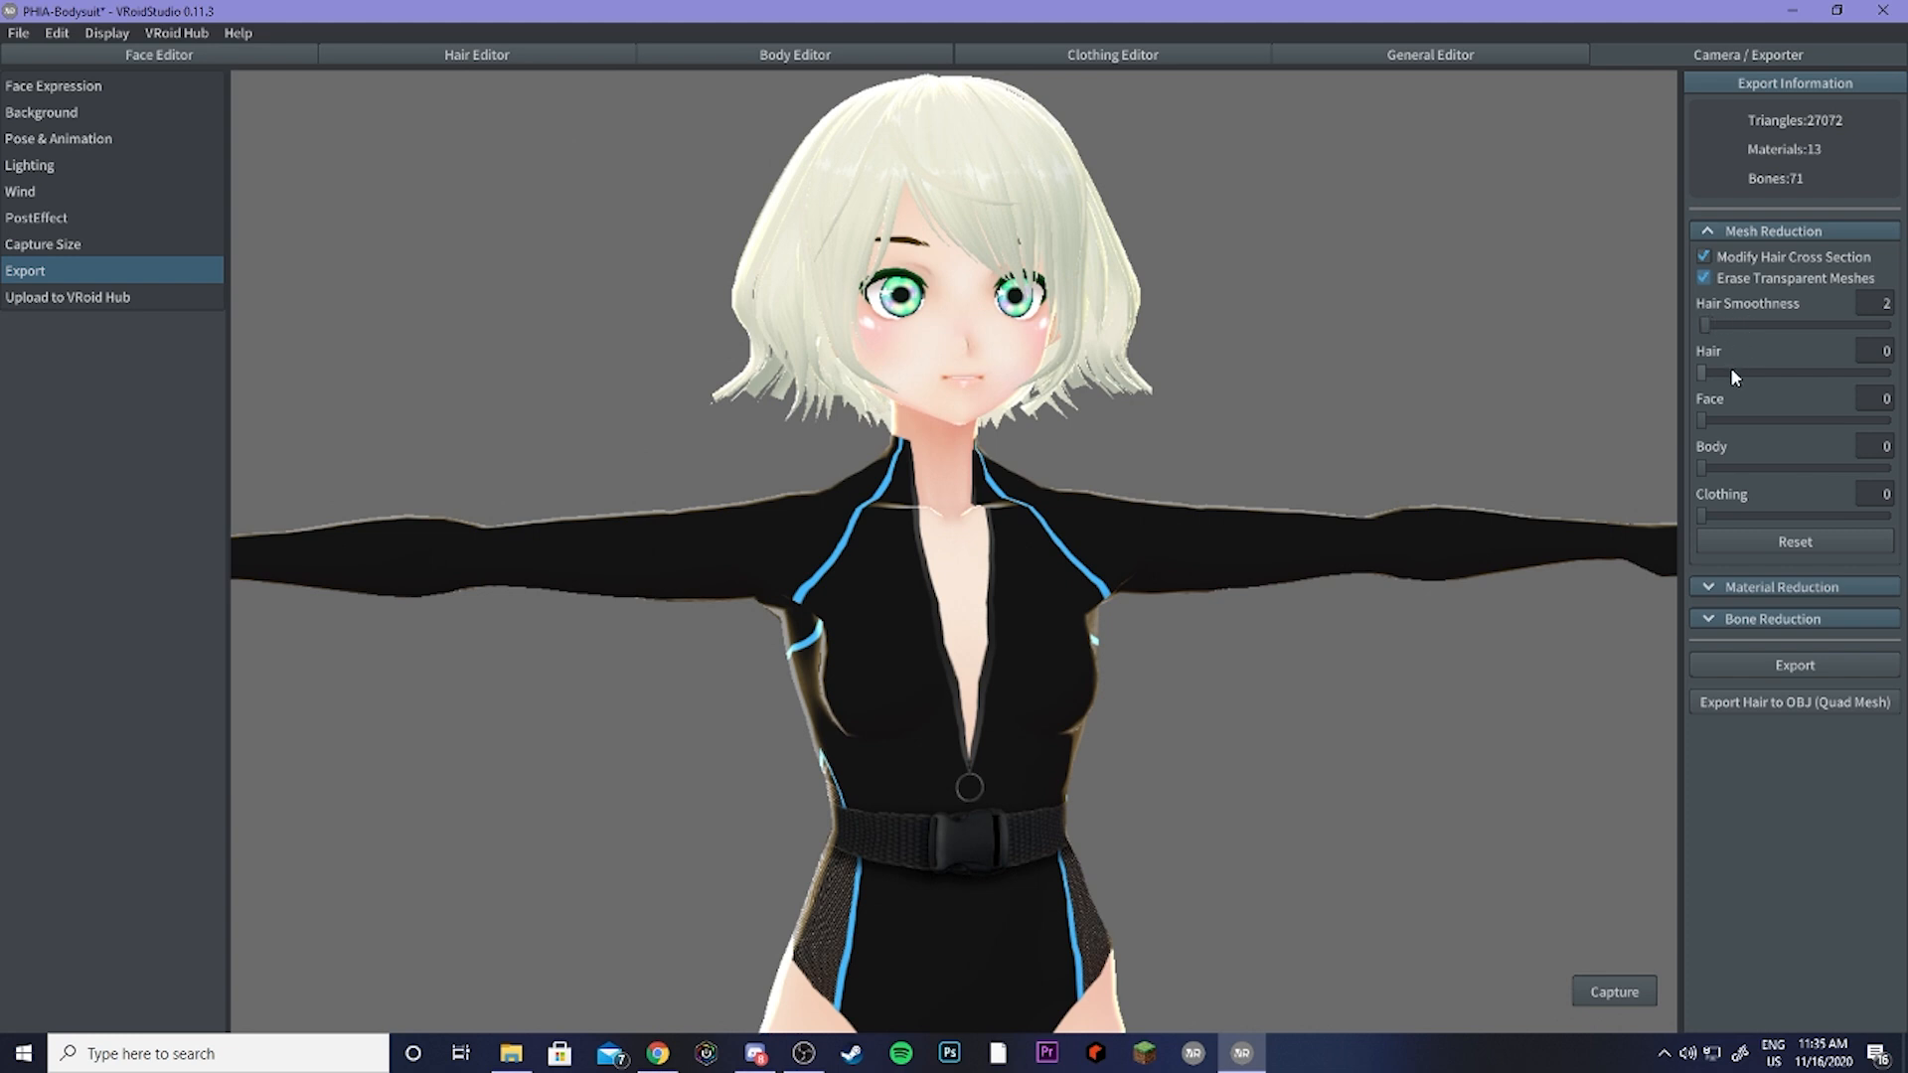
mouse_move(1733, 516)
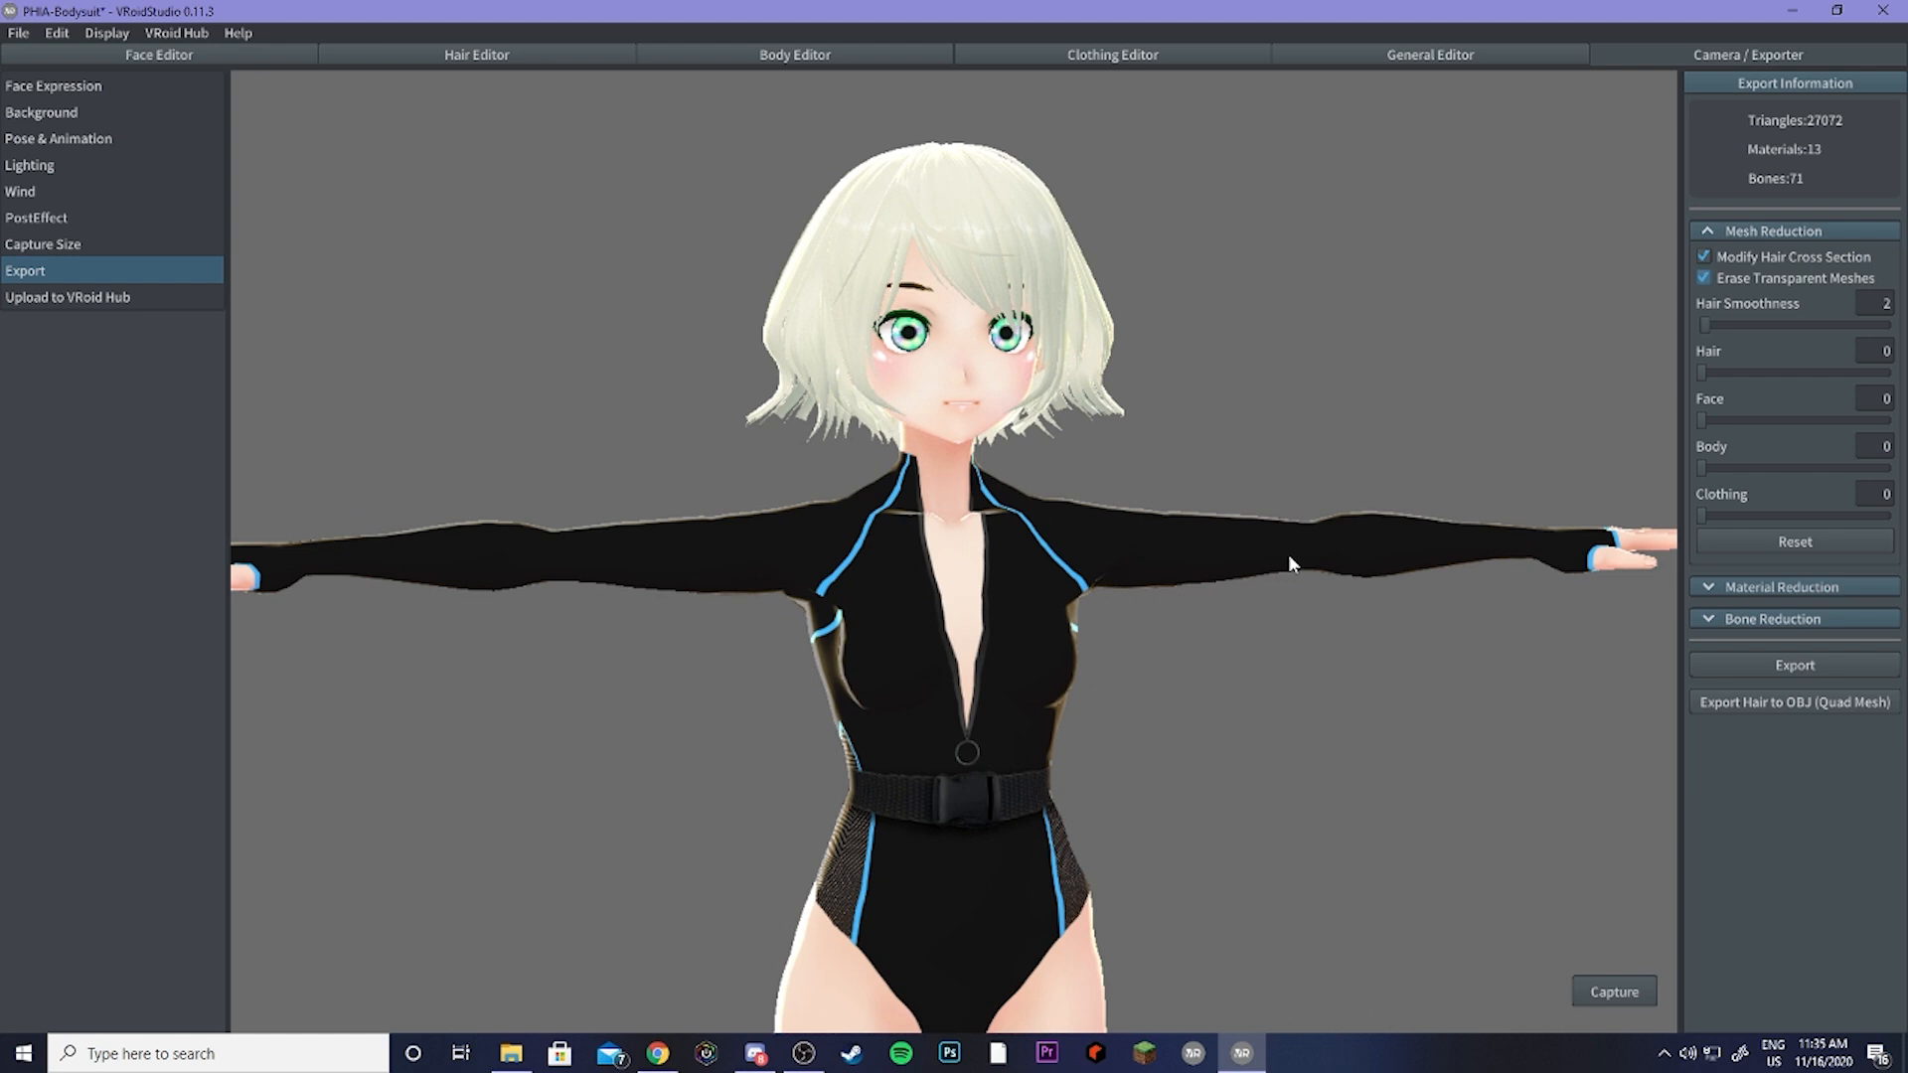
left_click(1775, 230)
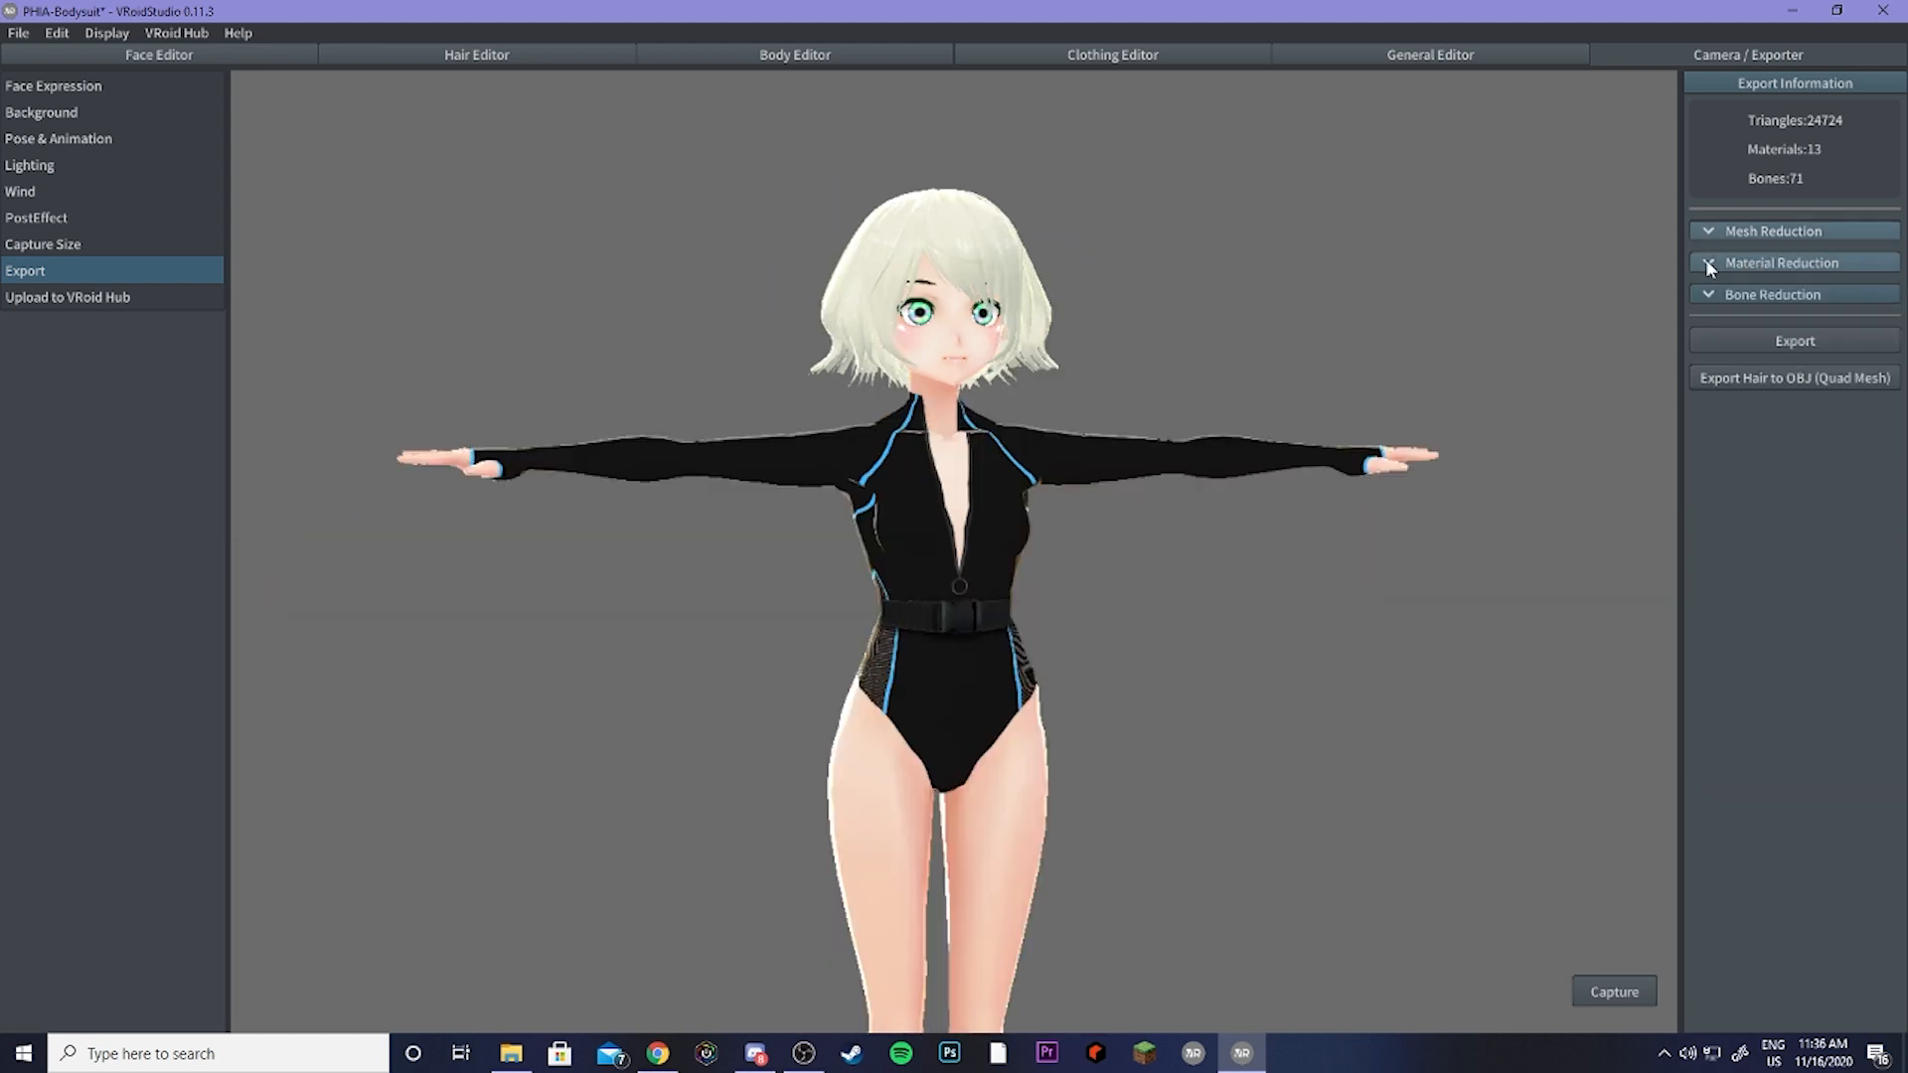
Step: Set Material Count to 2 under Material Reduction, dropping the avatar from 13 materials to 2
left_click(1780, 262)
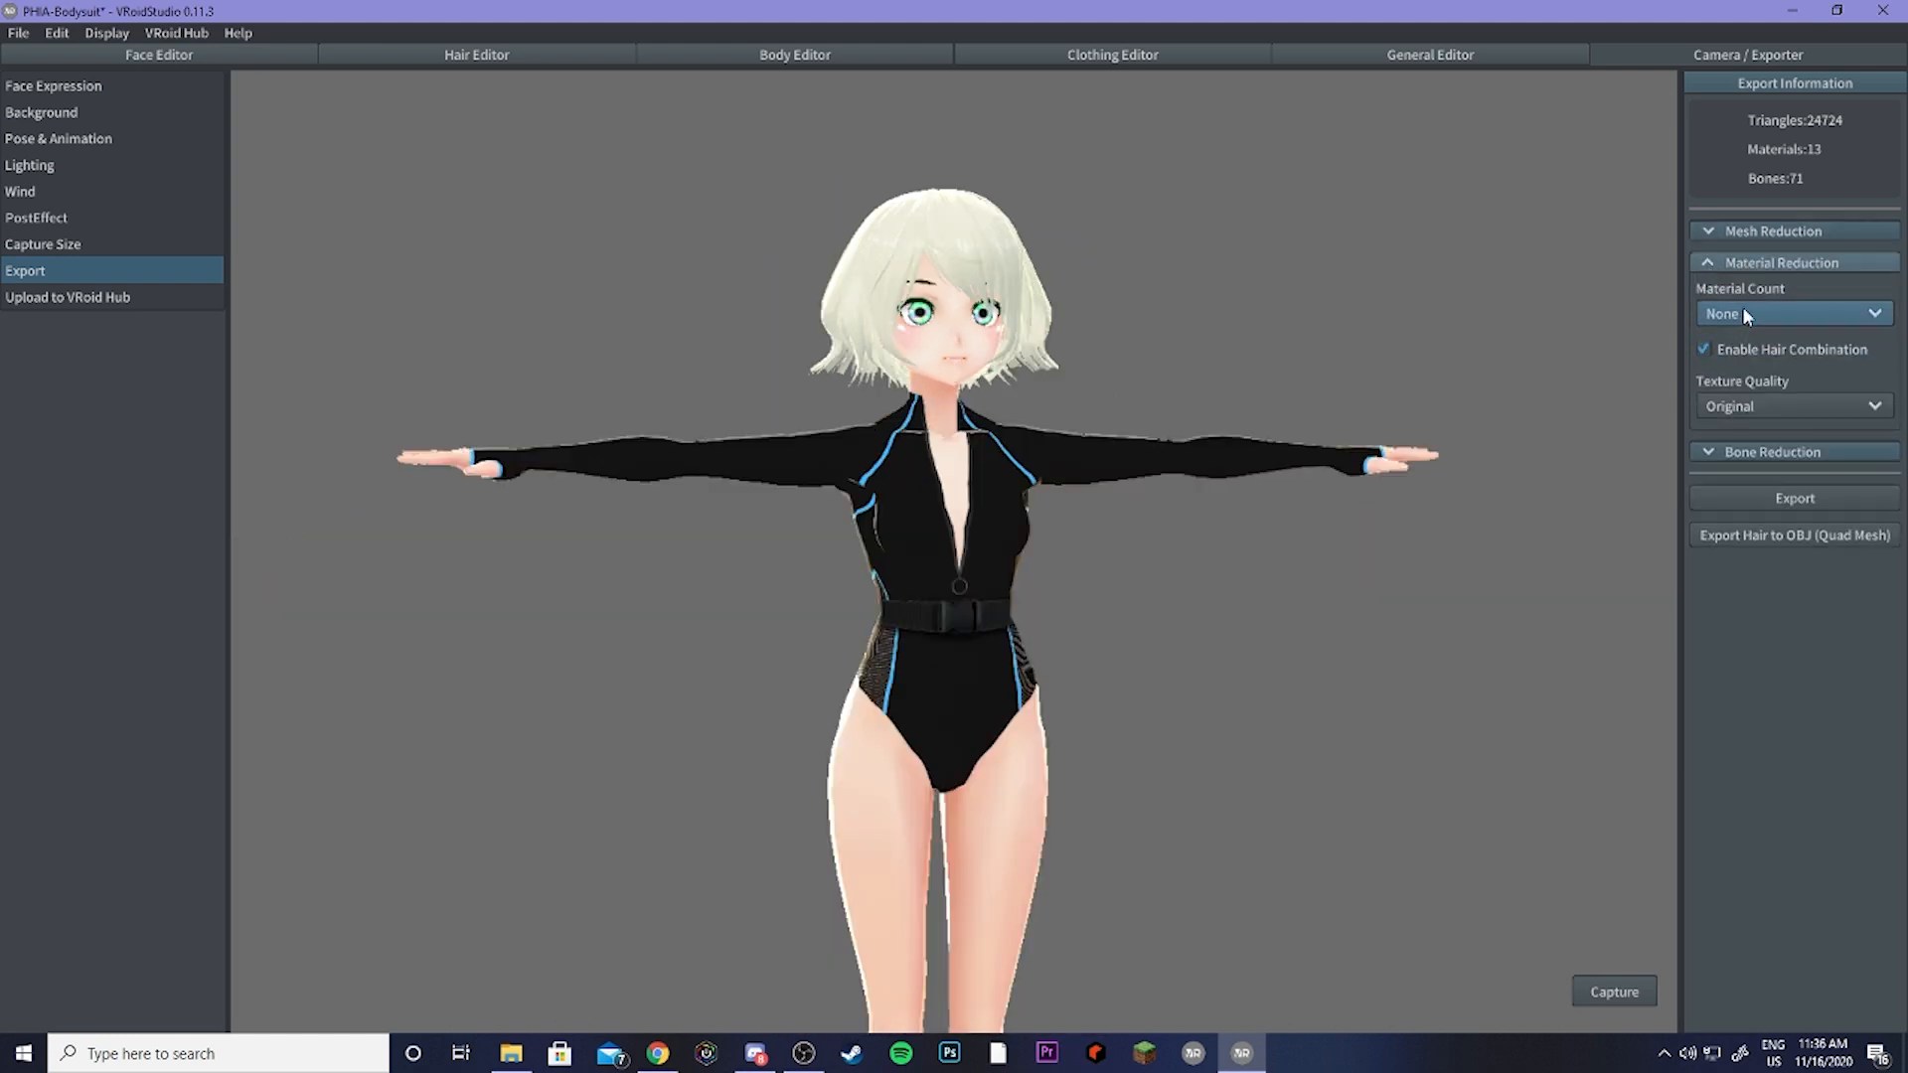
left_click(1791, 312)
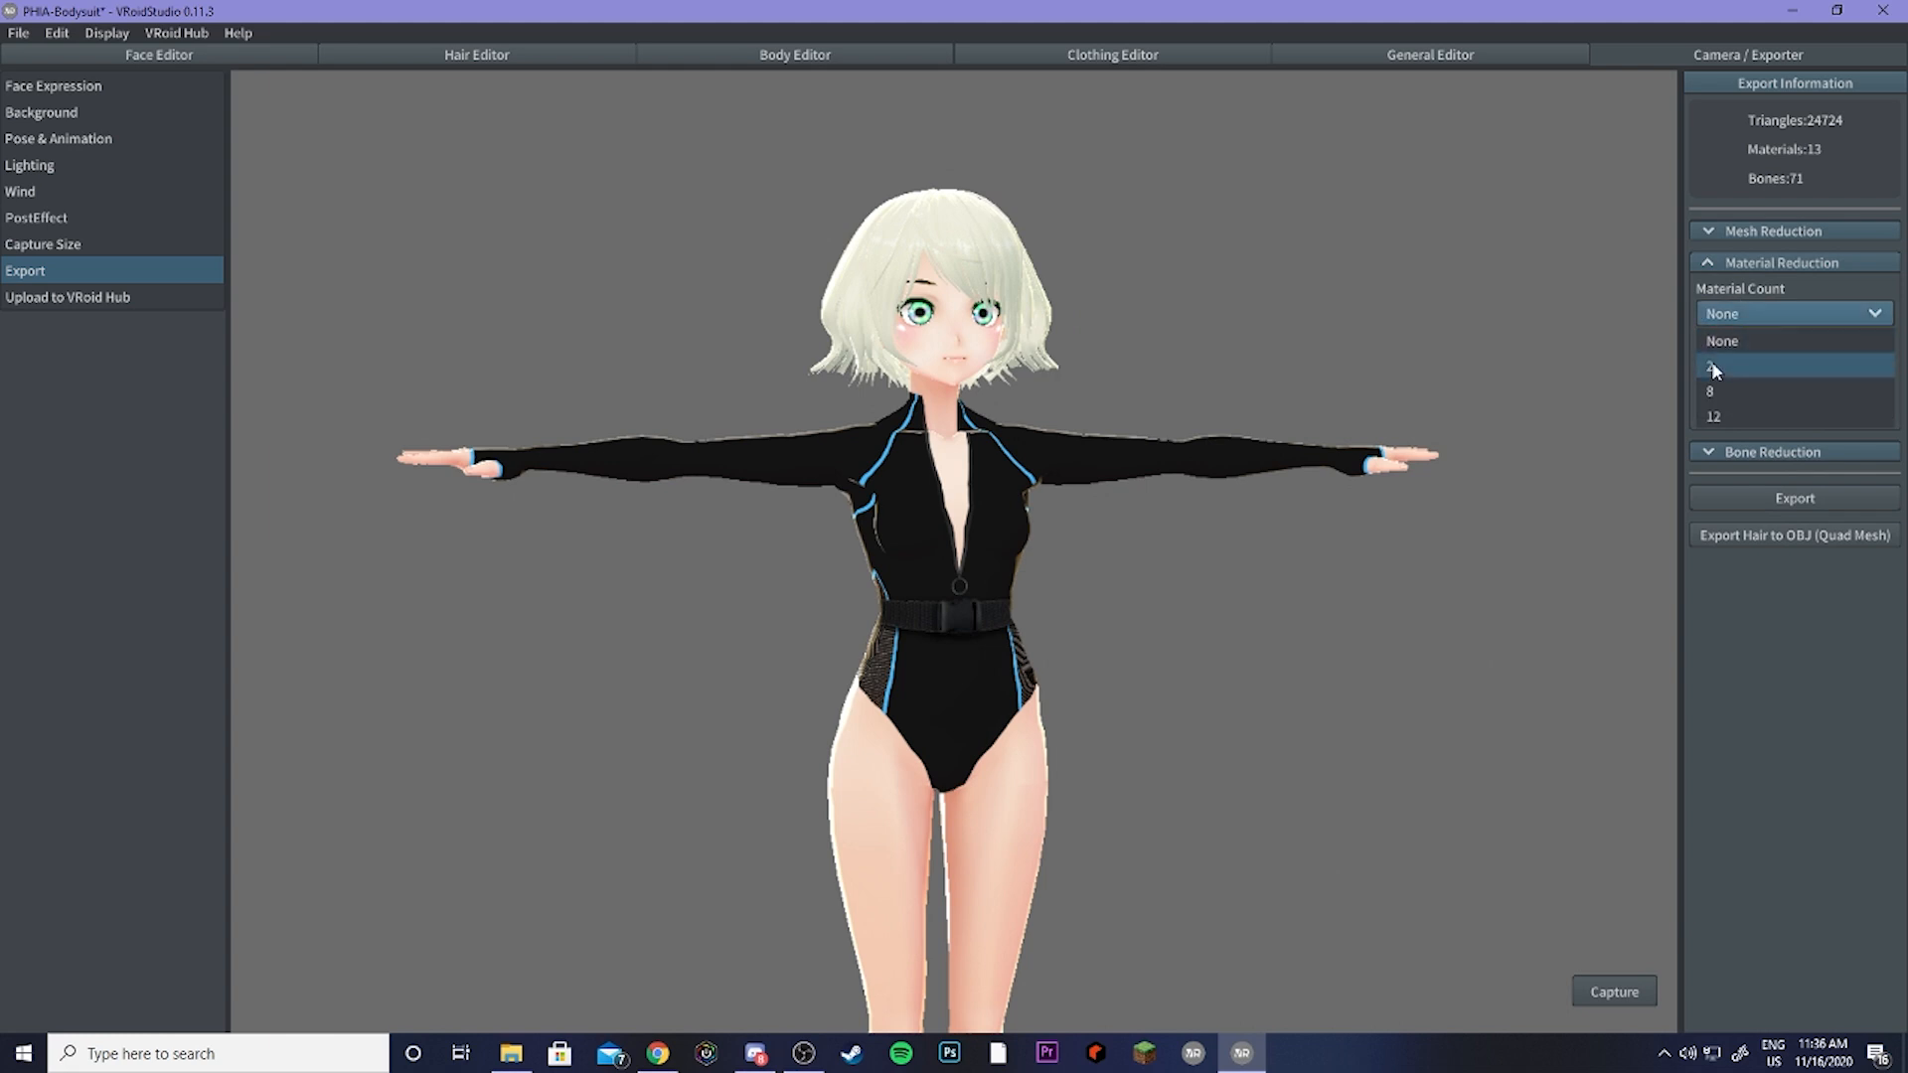
left_click(1711, 365)
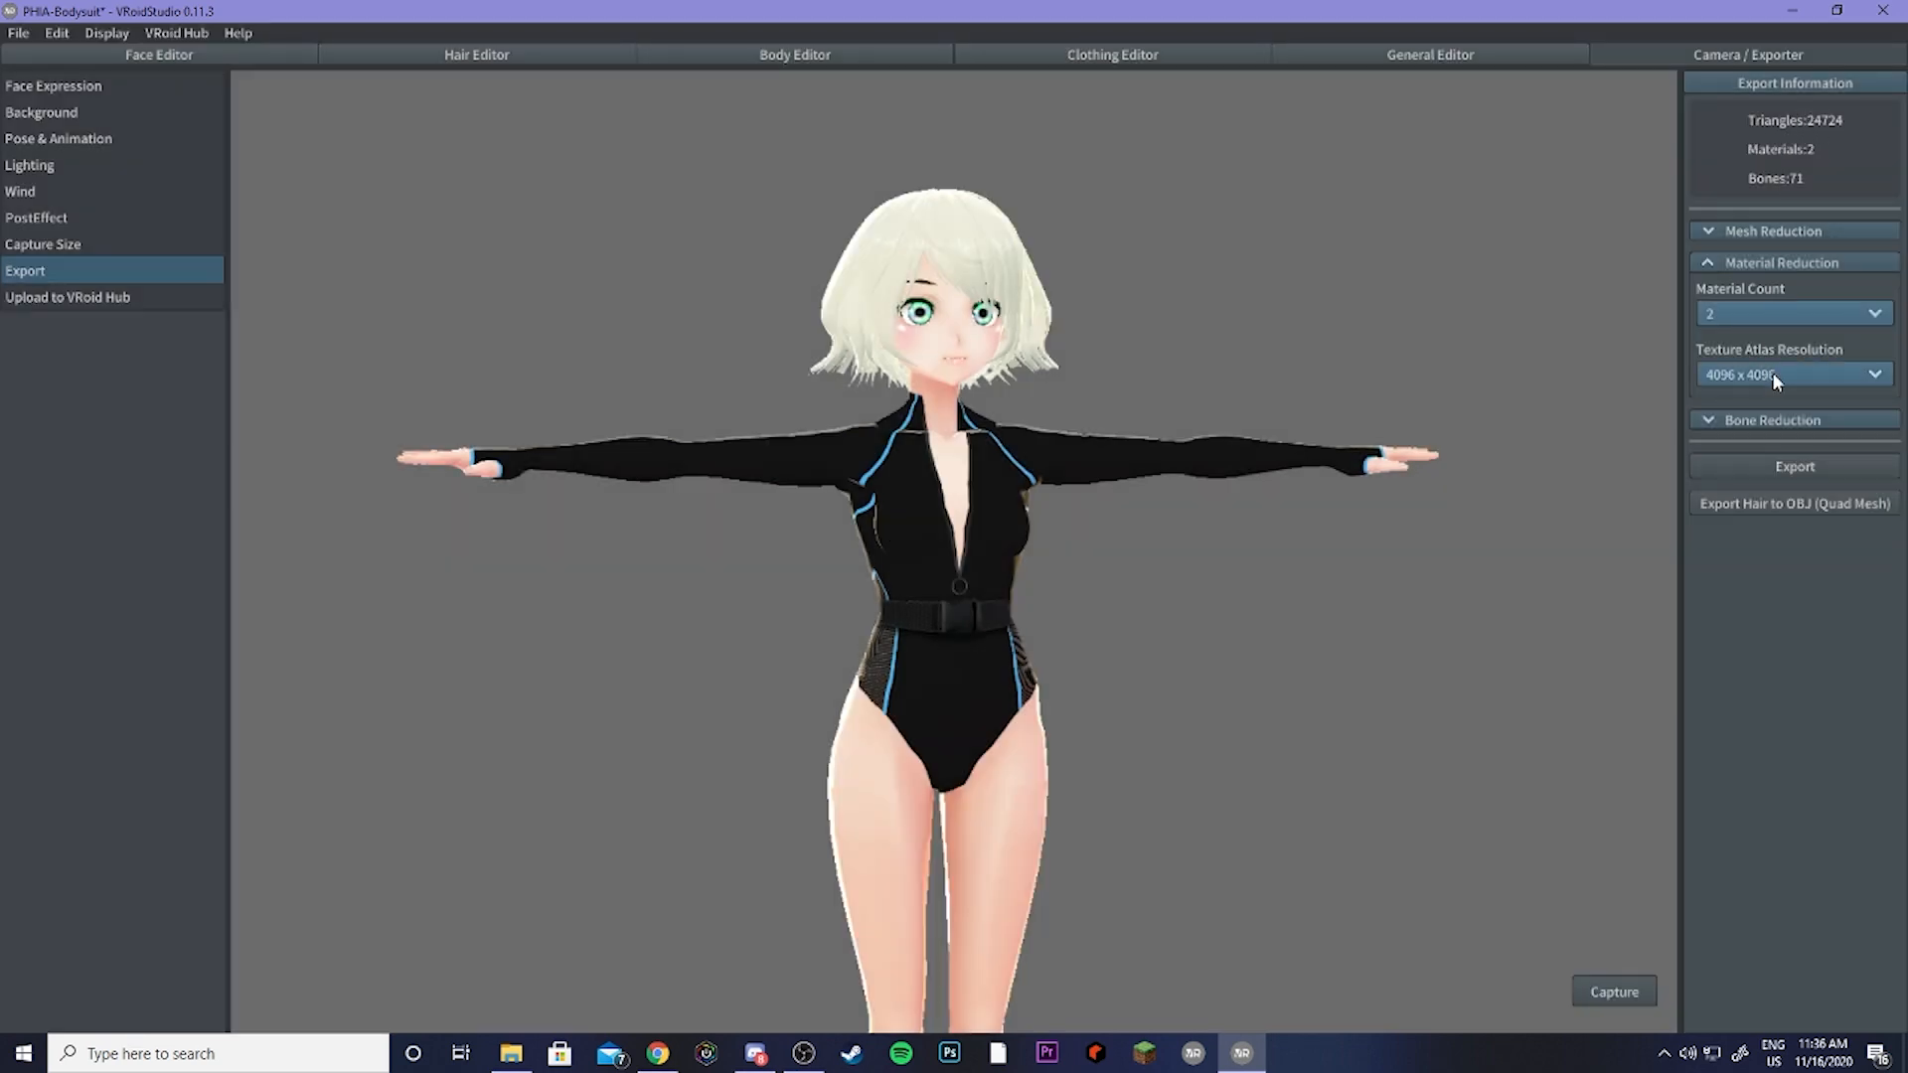
left_click(1872, 376)
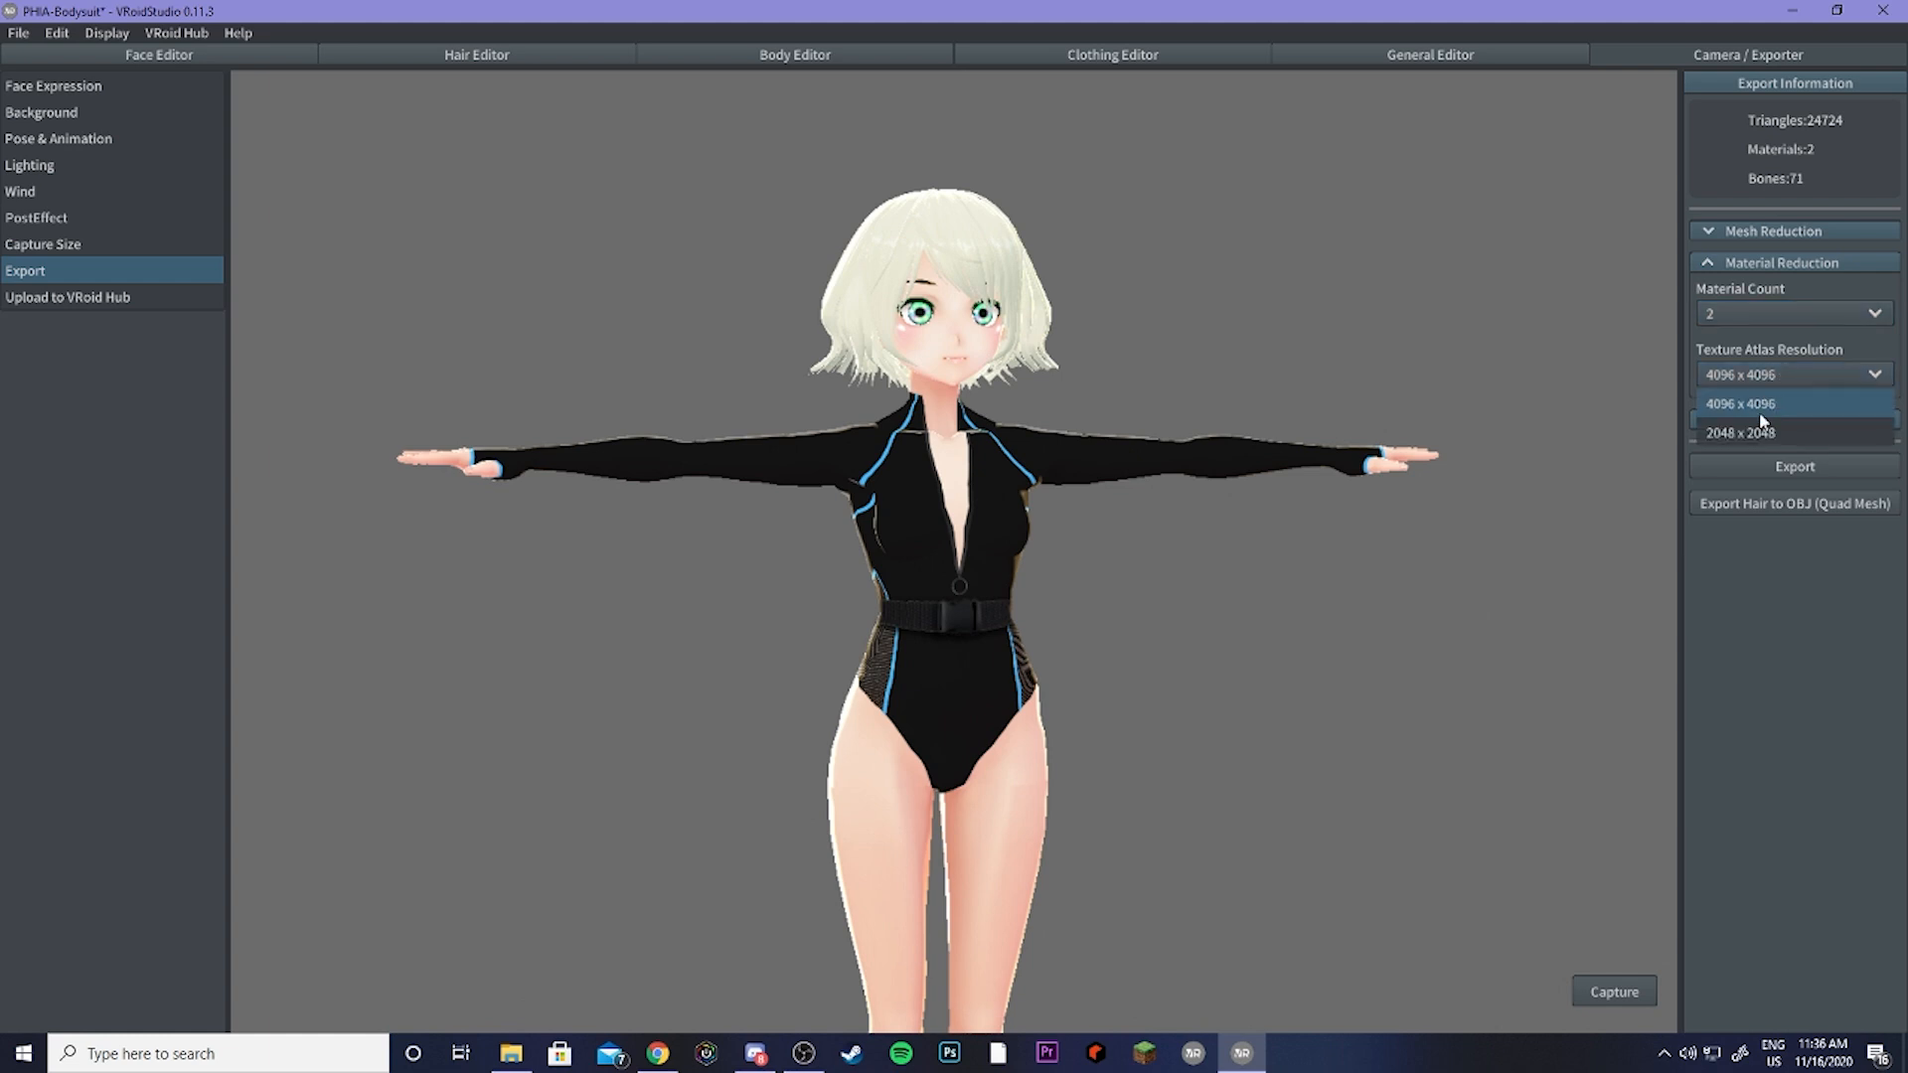
mouse_move(1760, 434)
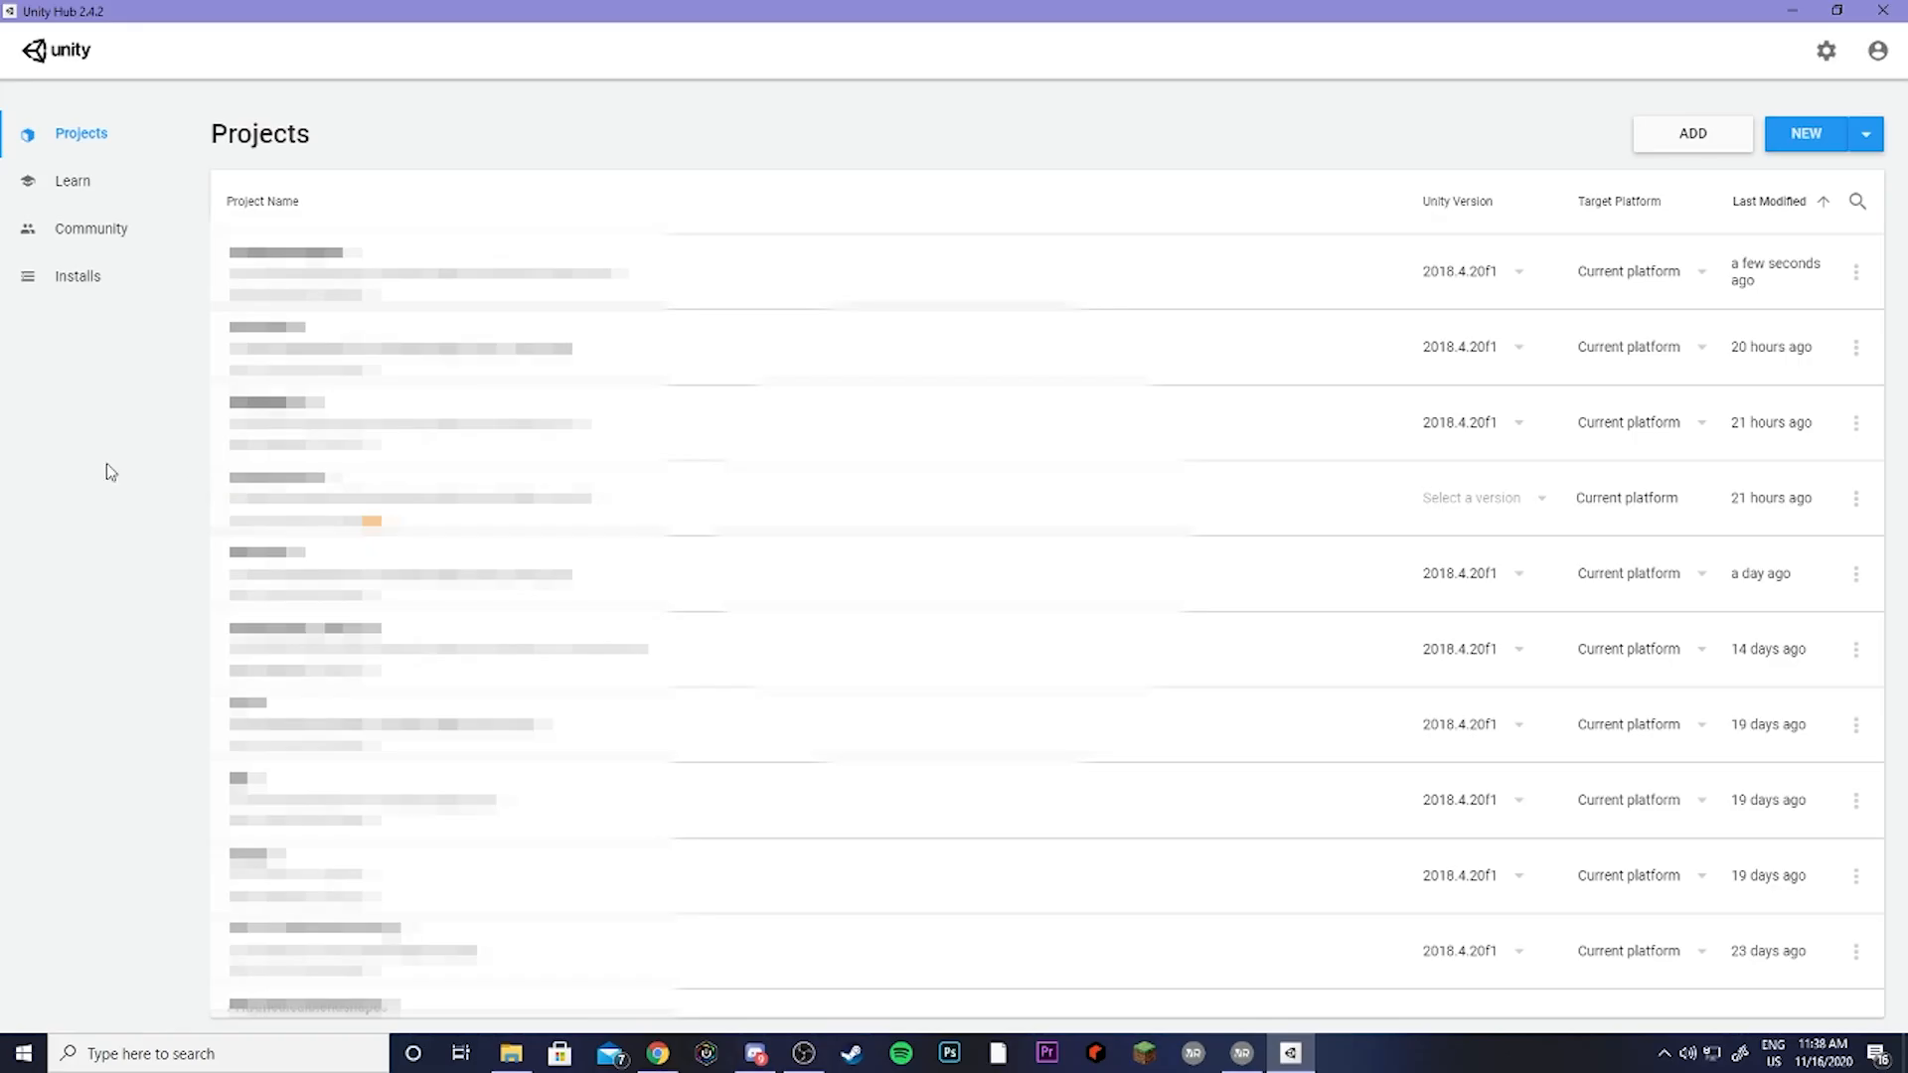
mouse_move(850, 16)
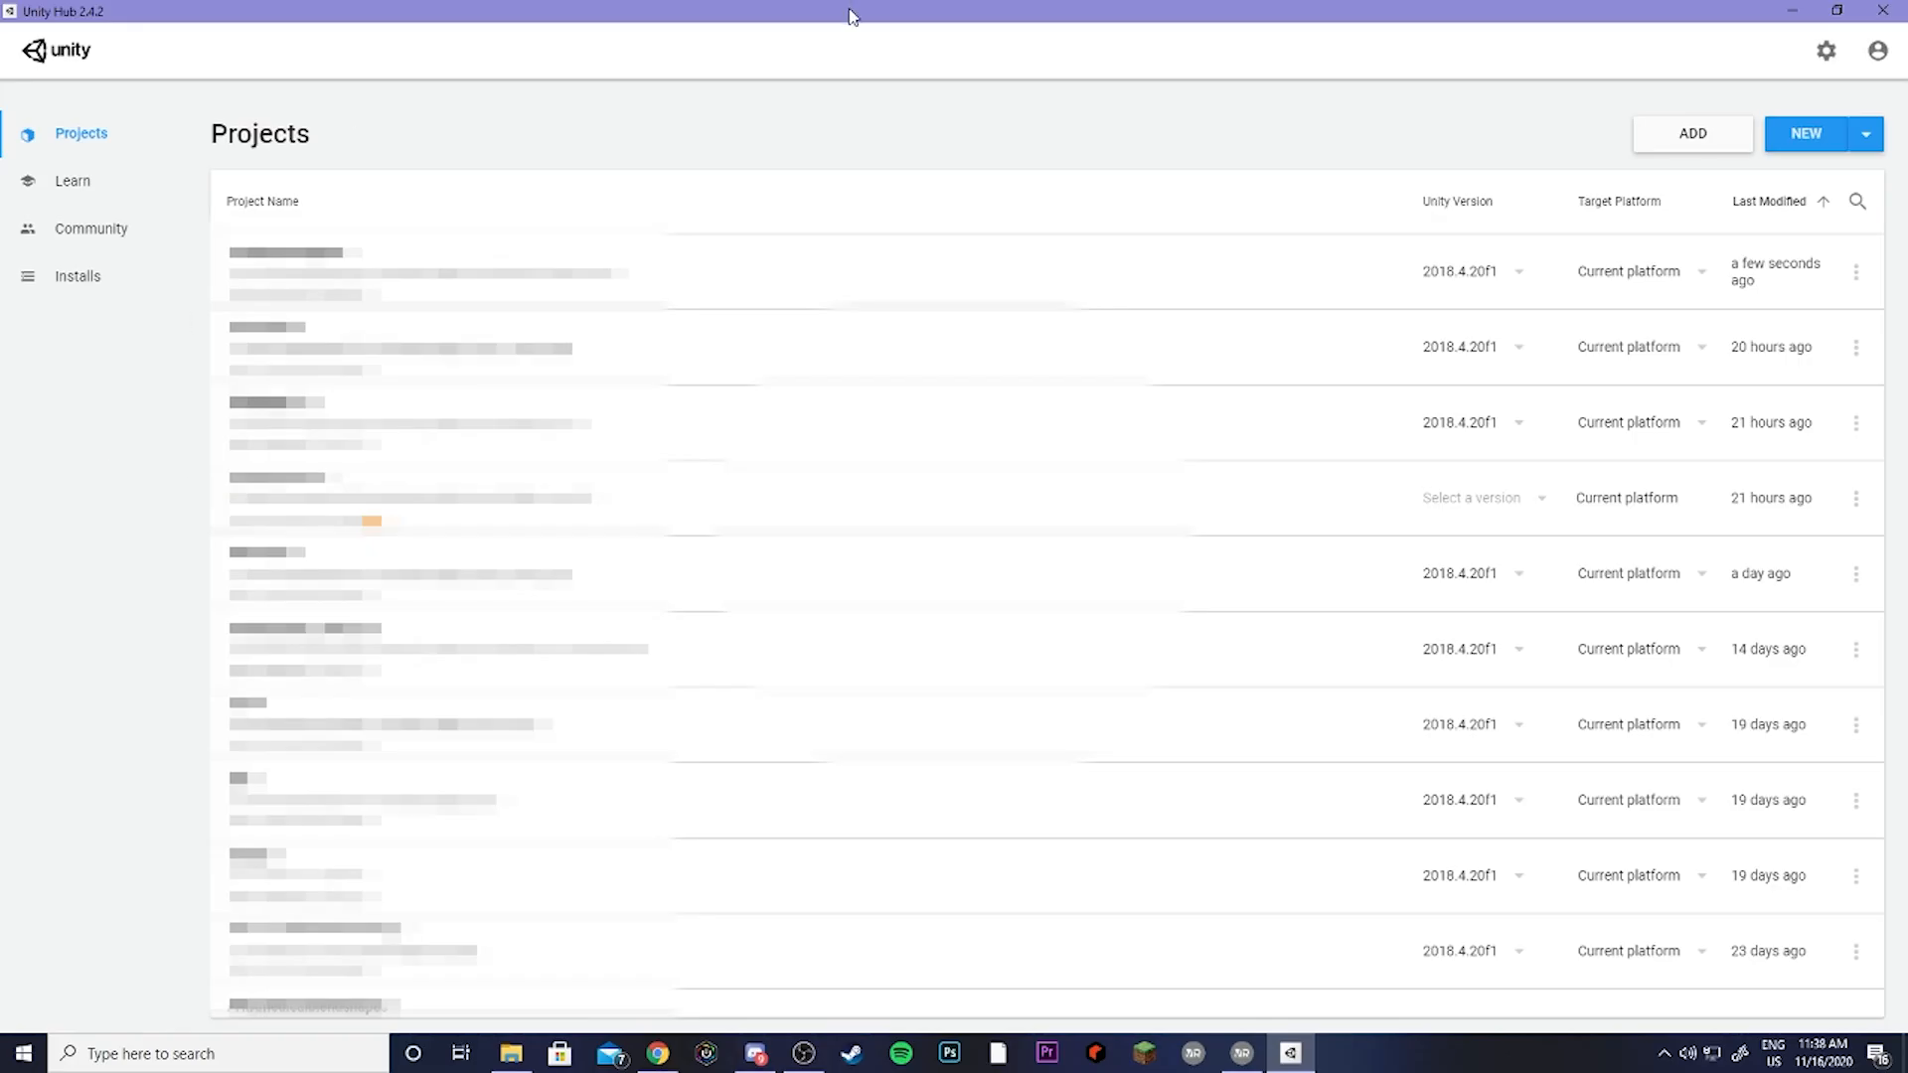
Step: Create a new Unity Hub project with editor version 2018.4.20f1
left_click(1866, 133)
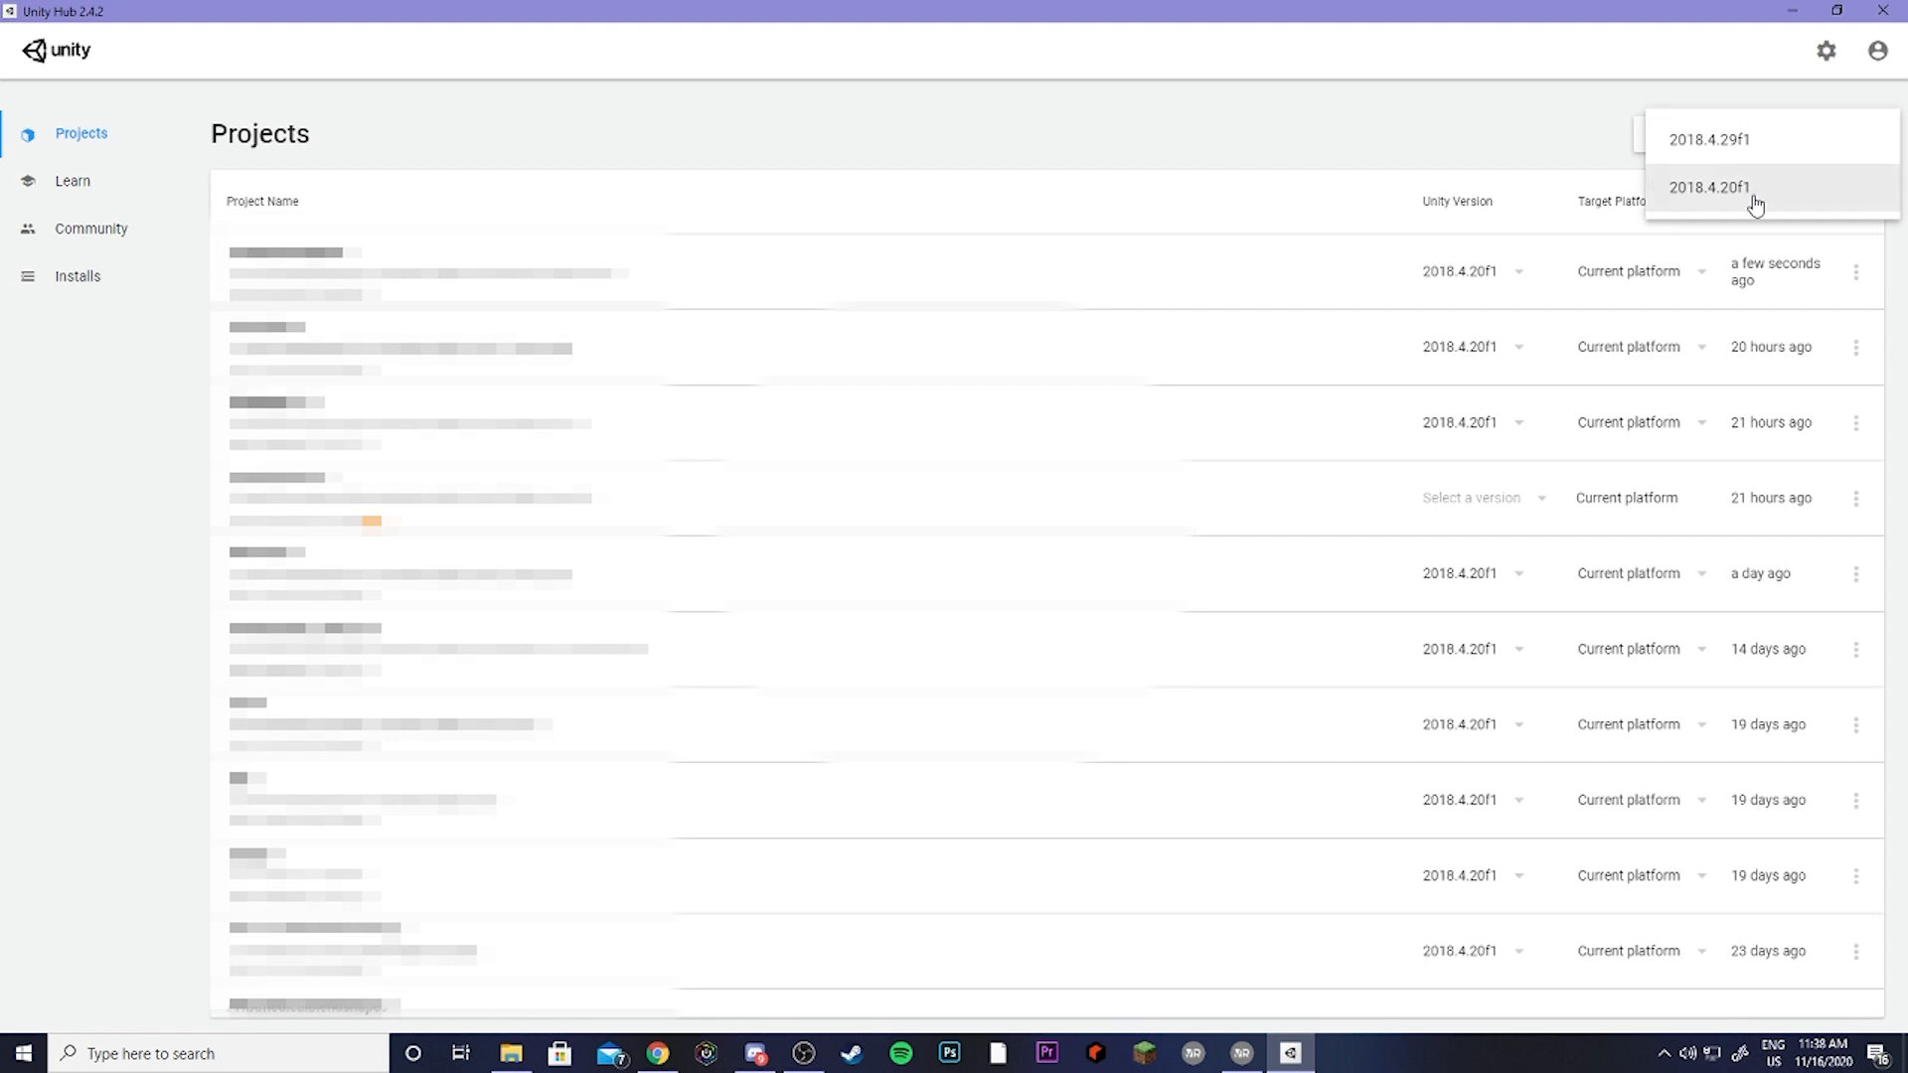
left_click(1708, 187)
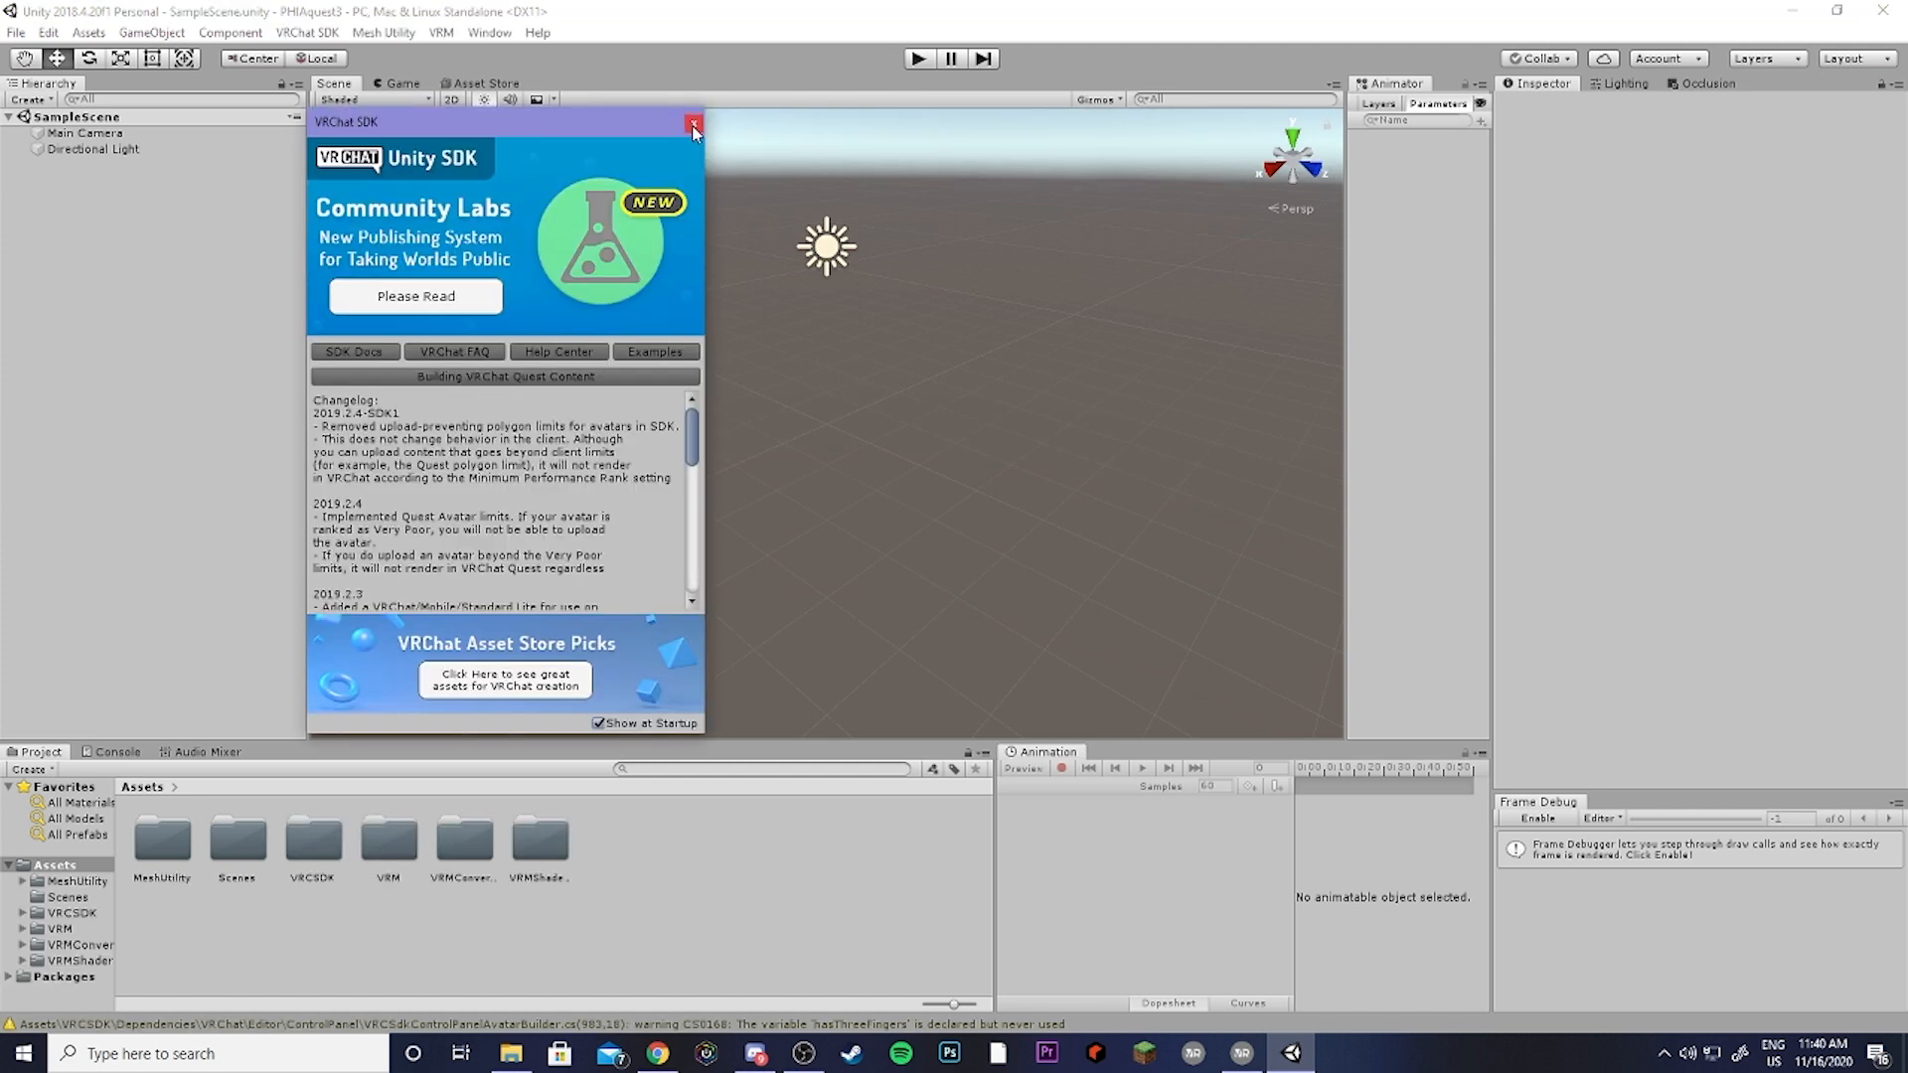
Step: Close the VRChat SDK welcome window and show the VRM menu's UniVRM options
left_click(694, 125)
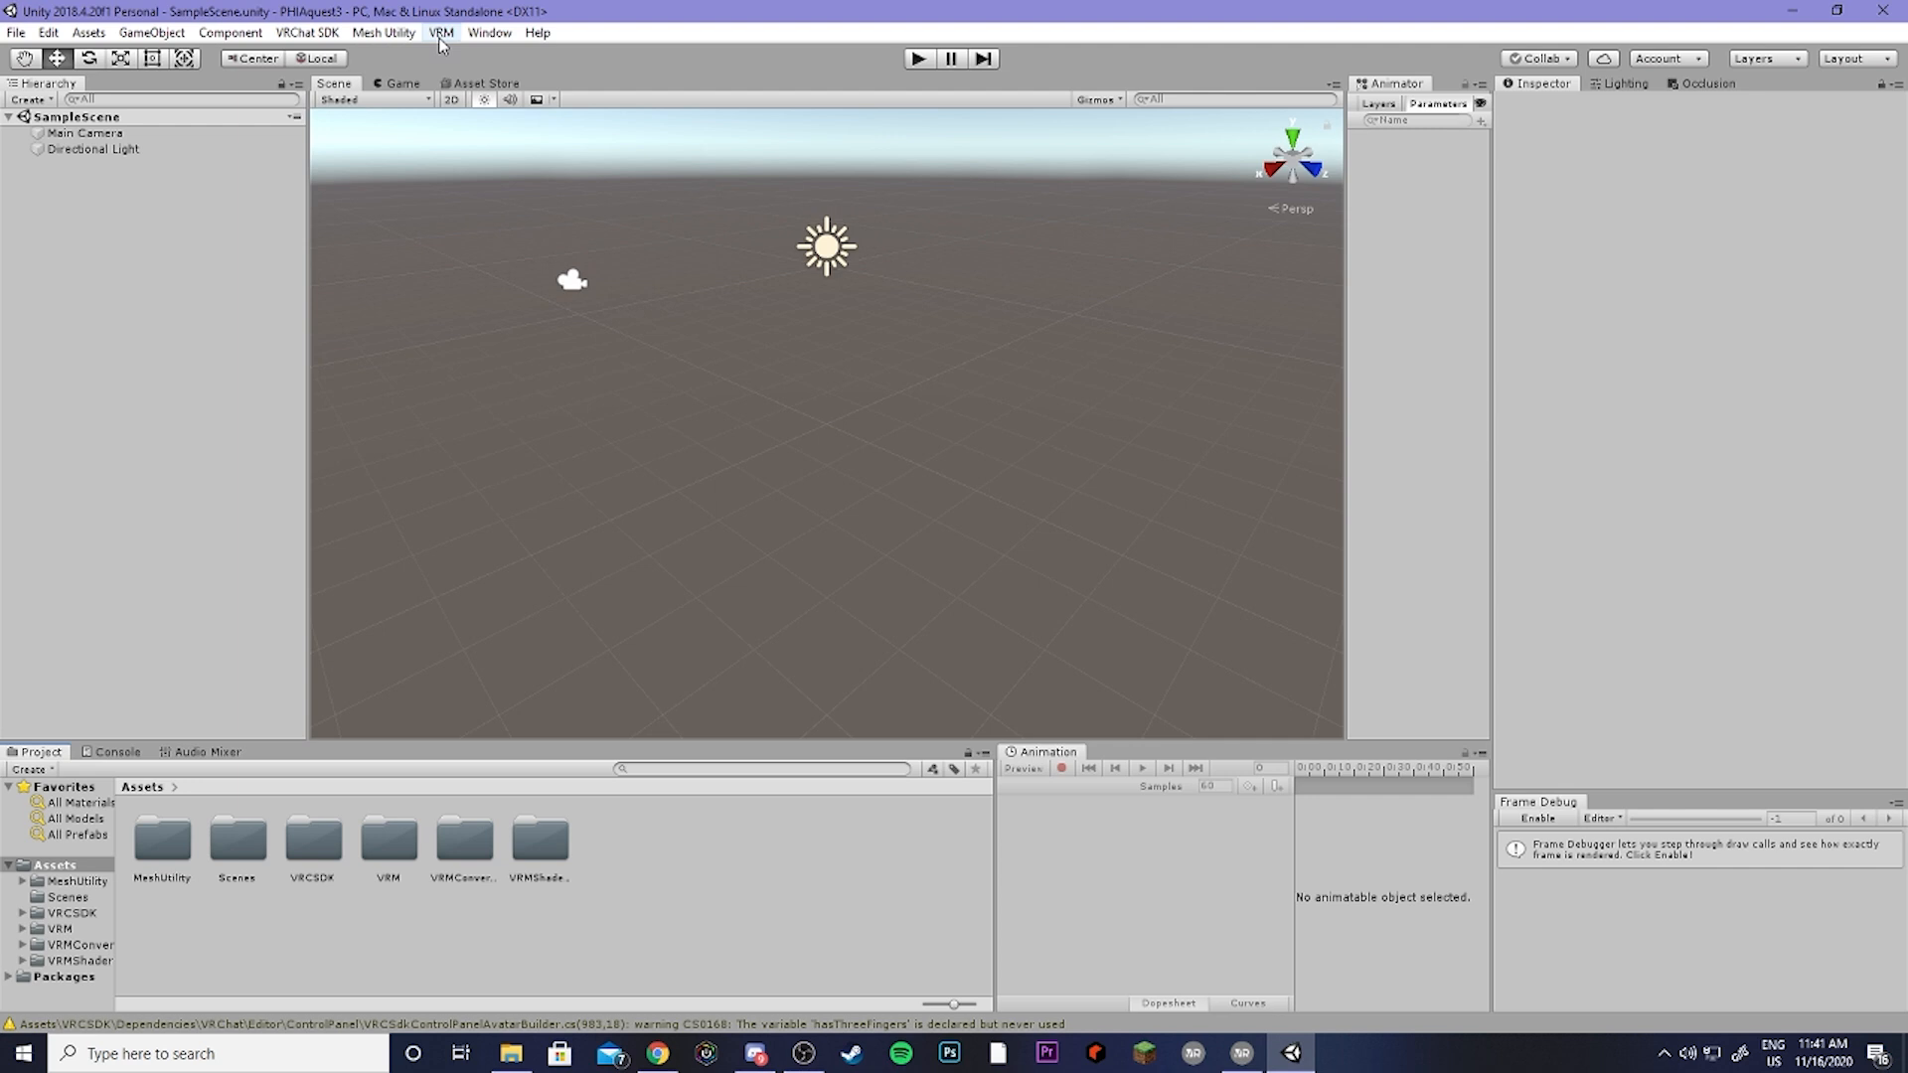
left_click(441, 32)
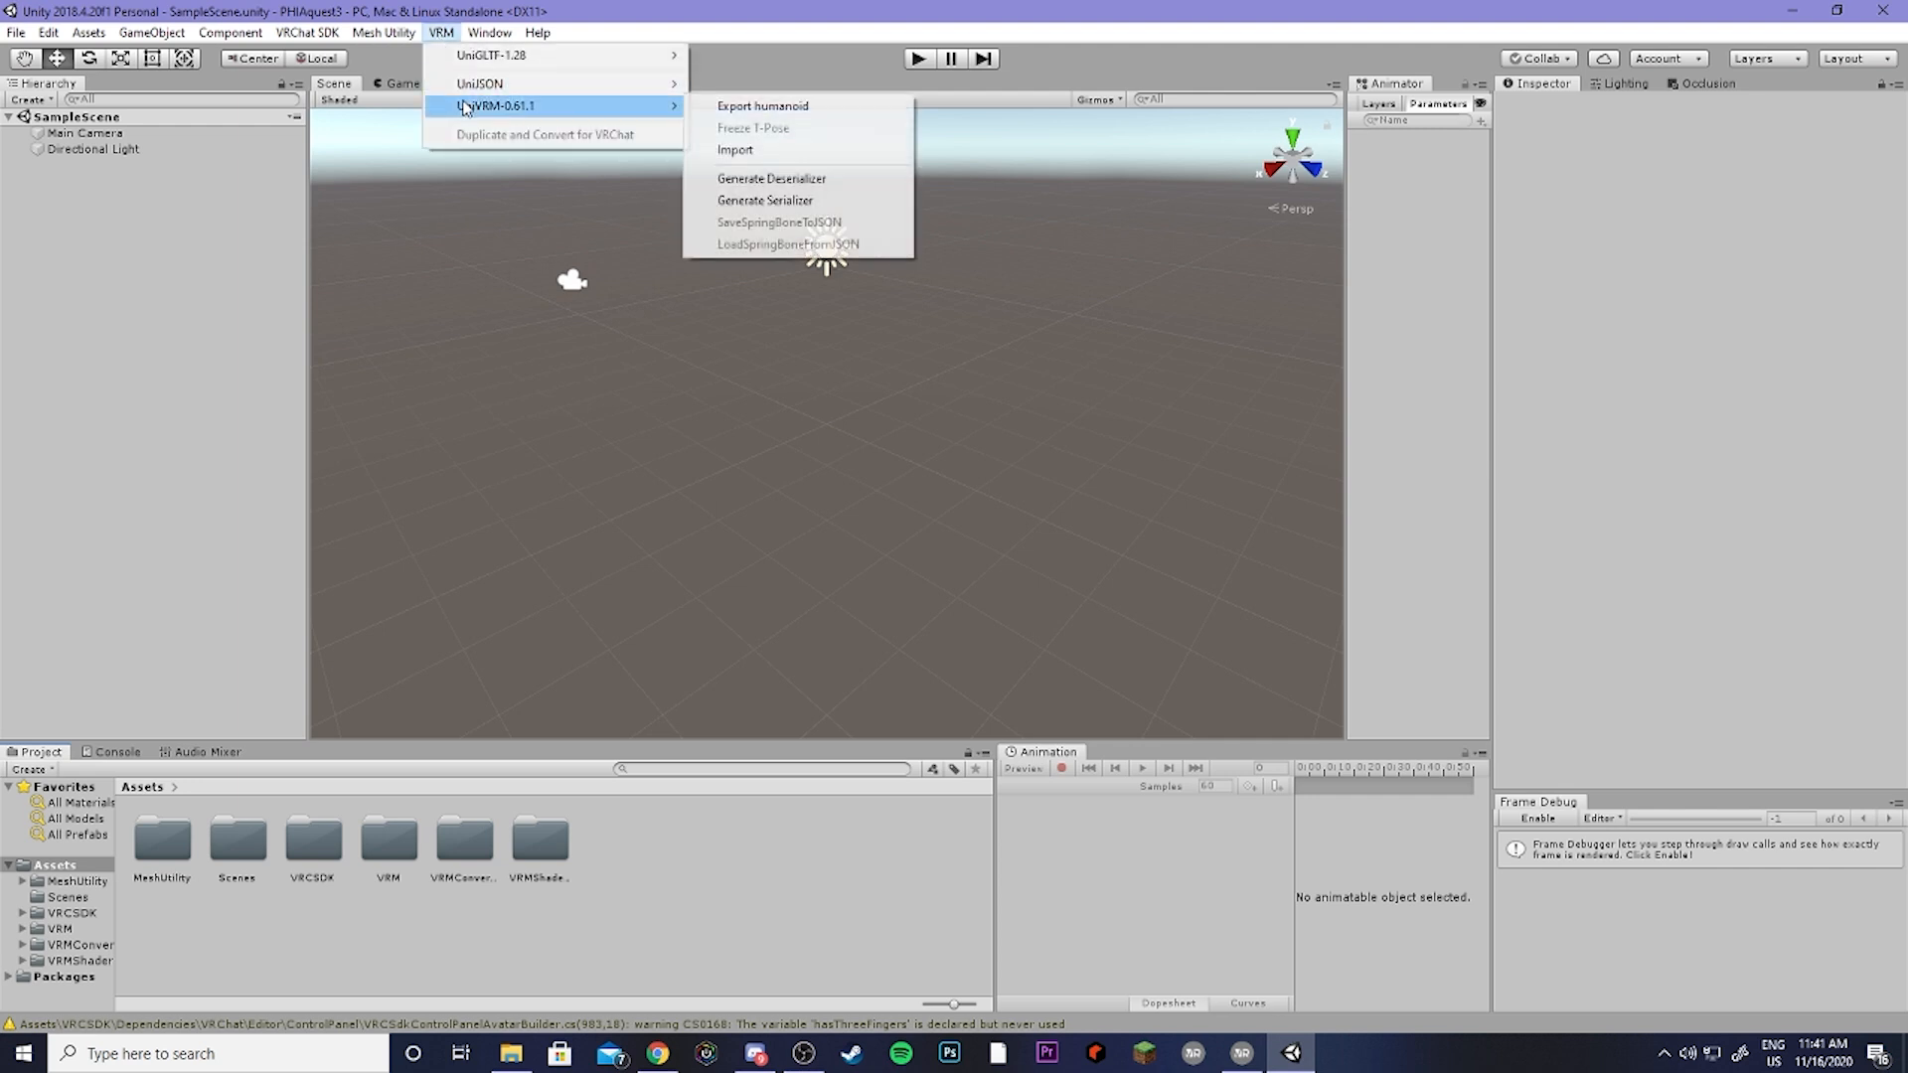
mouse_move(733, 149)
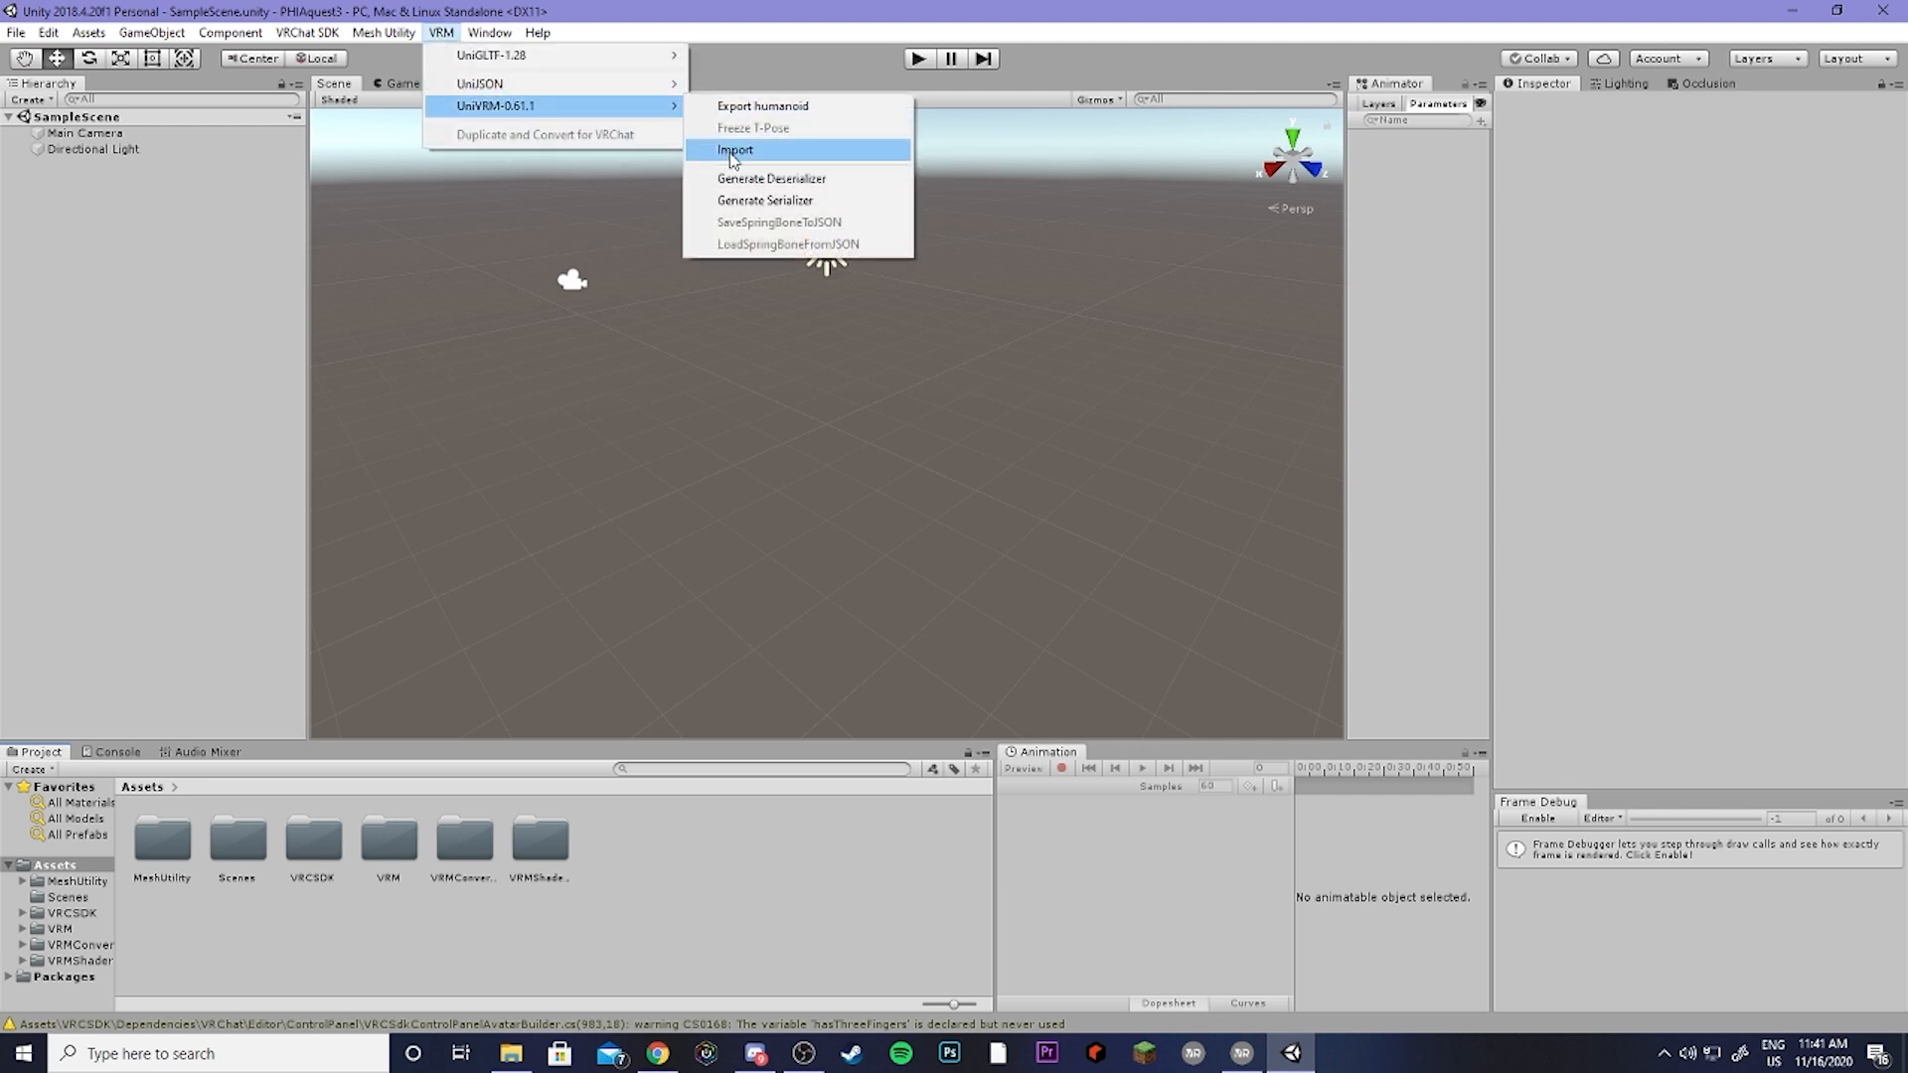
Step: Import the exported VRM and select the PHIAquest3 prefab for VRChat conversion
left_click(734, 149)
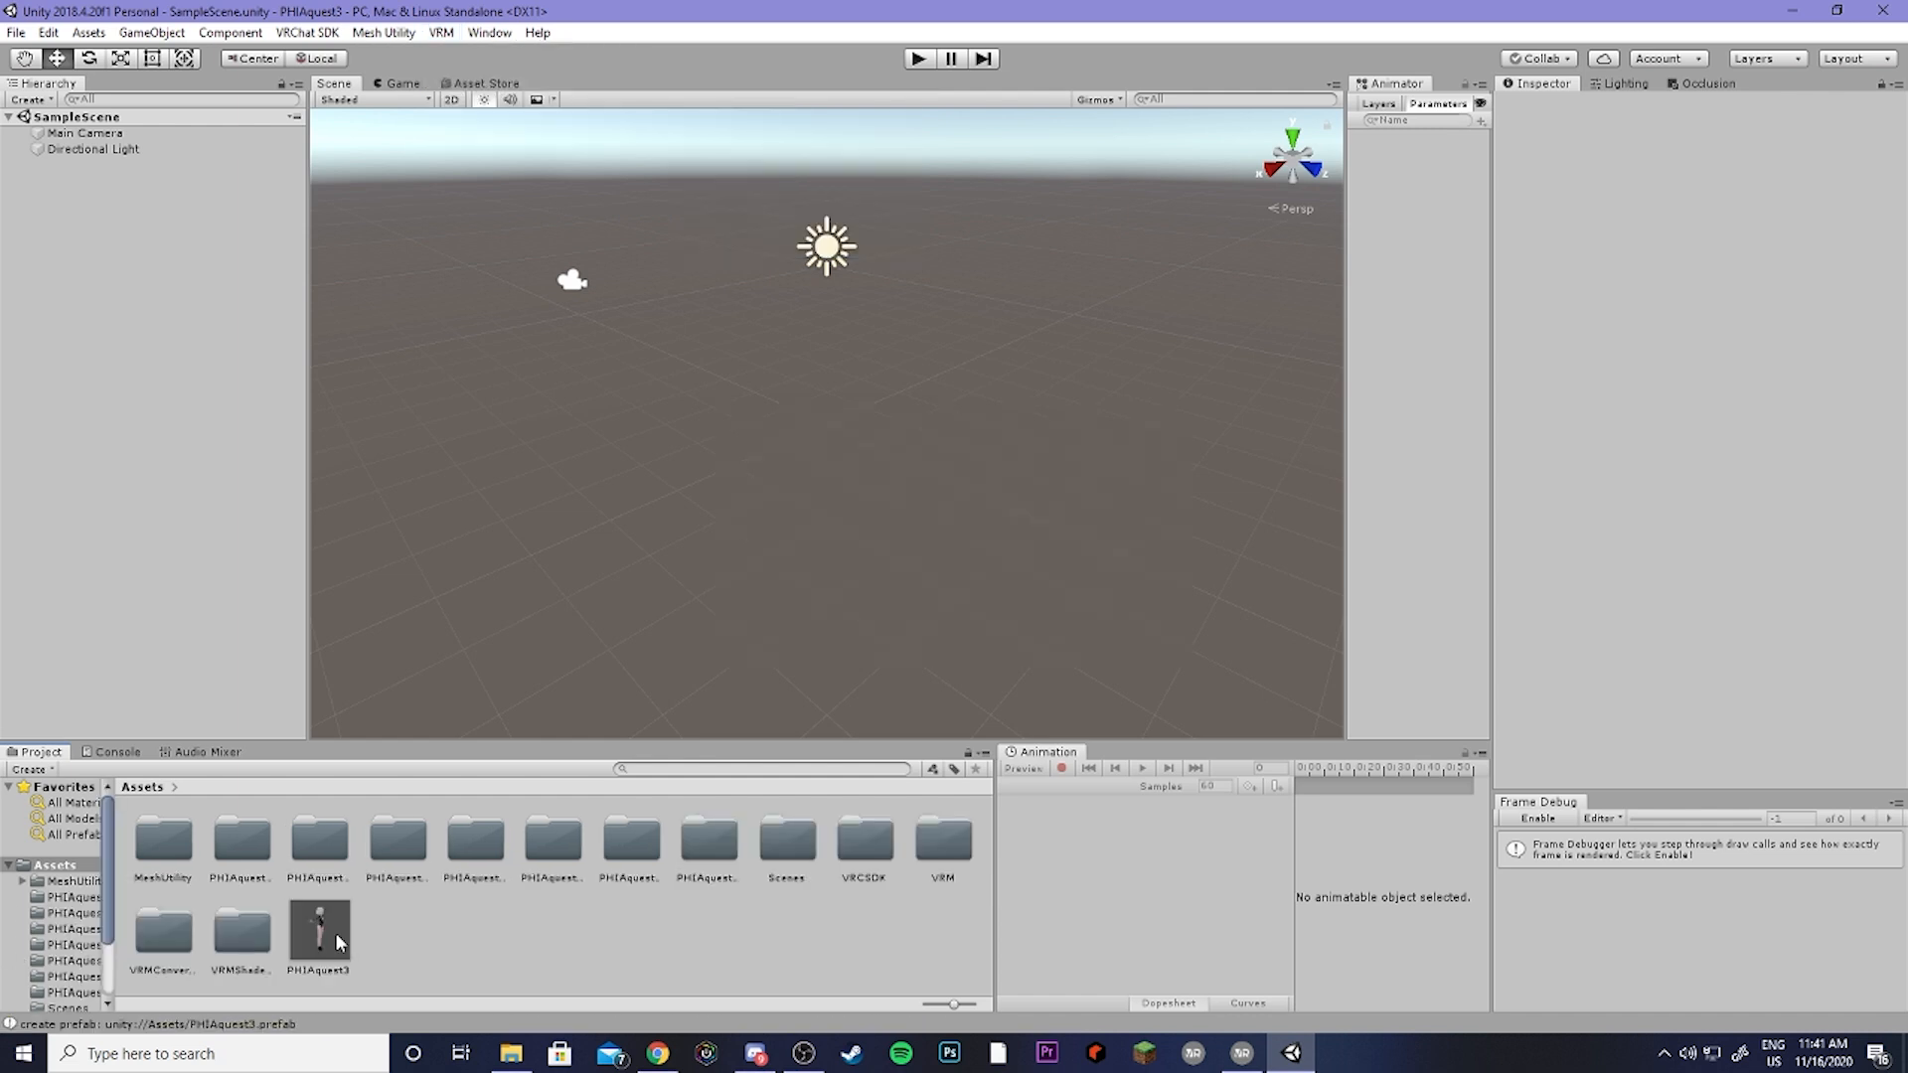
left_click(318, 930)
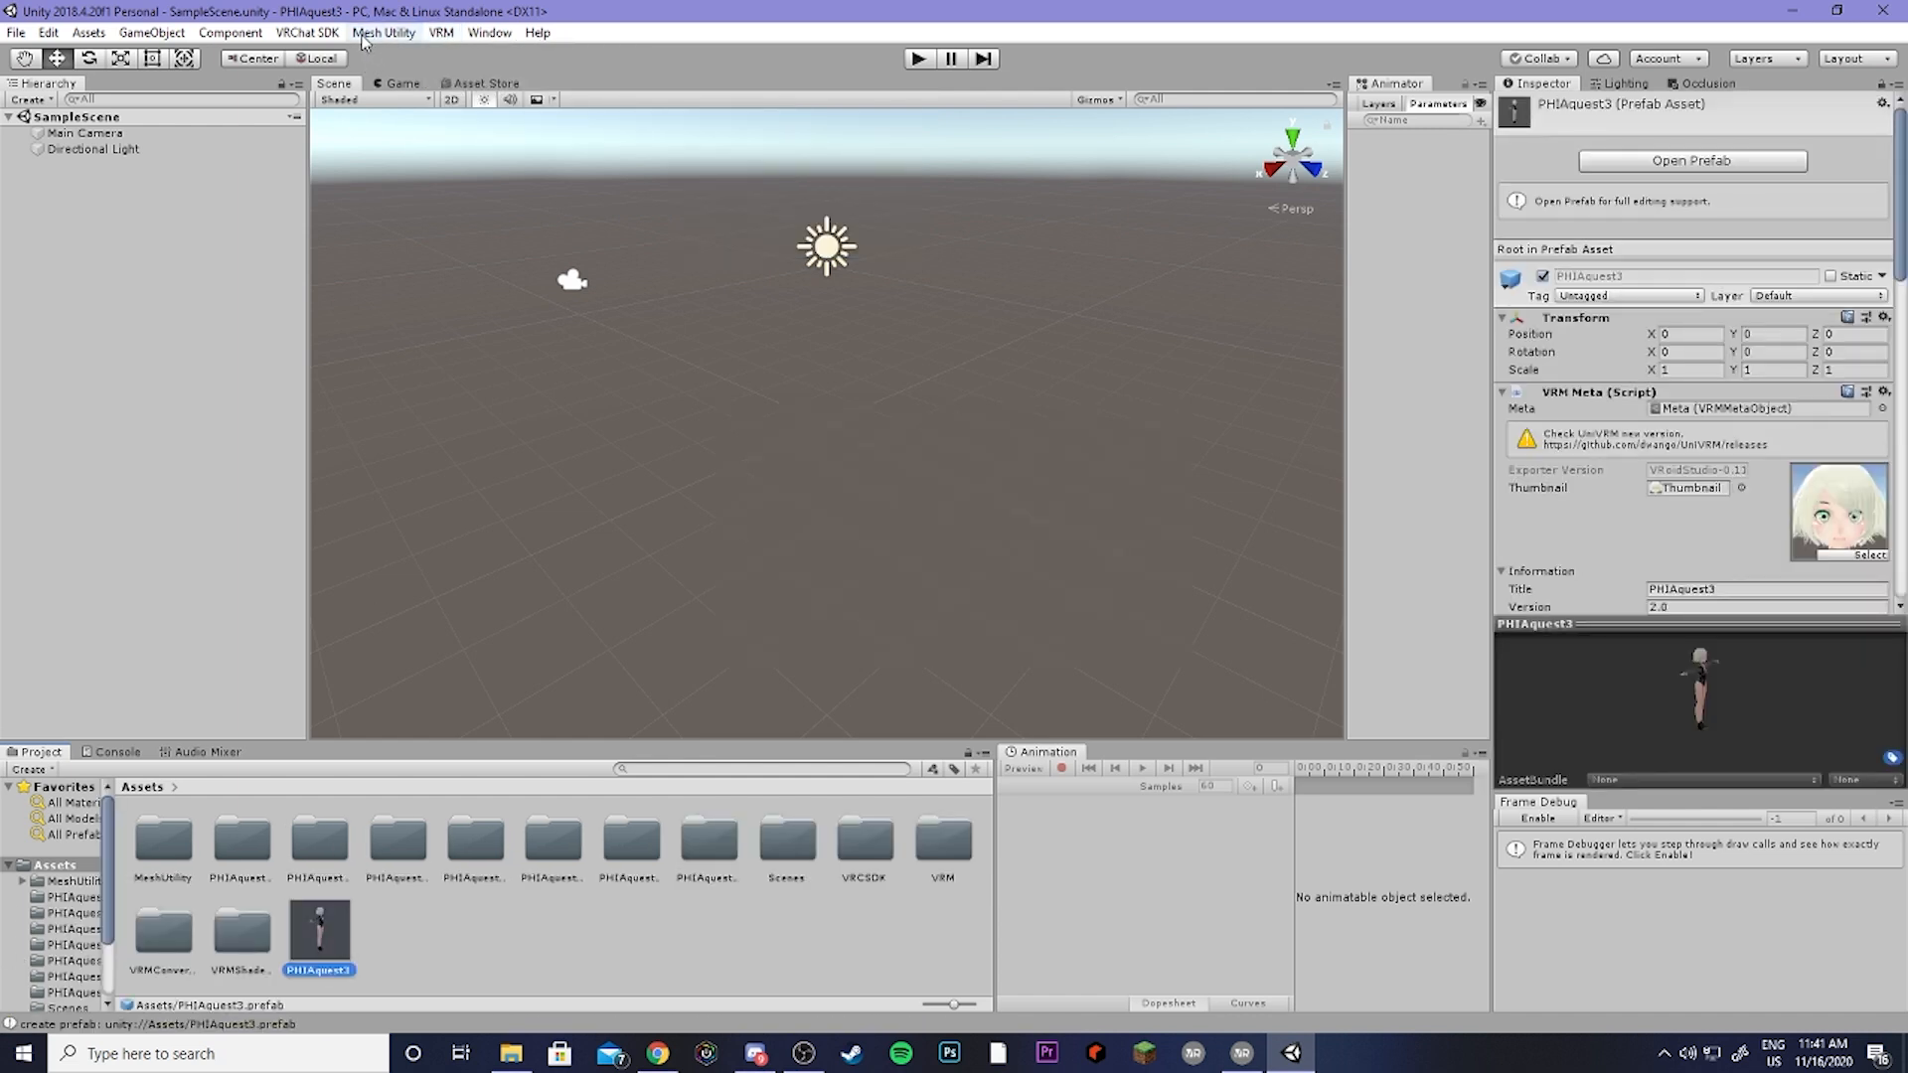
left_click(441, 34)
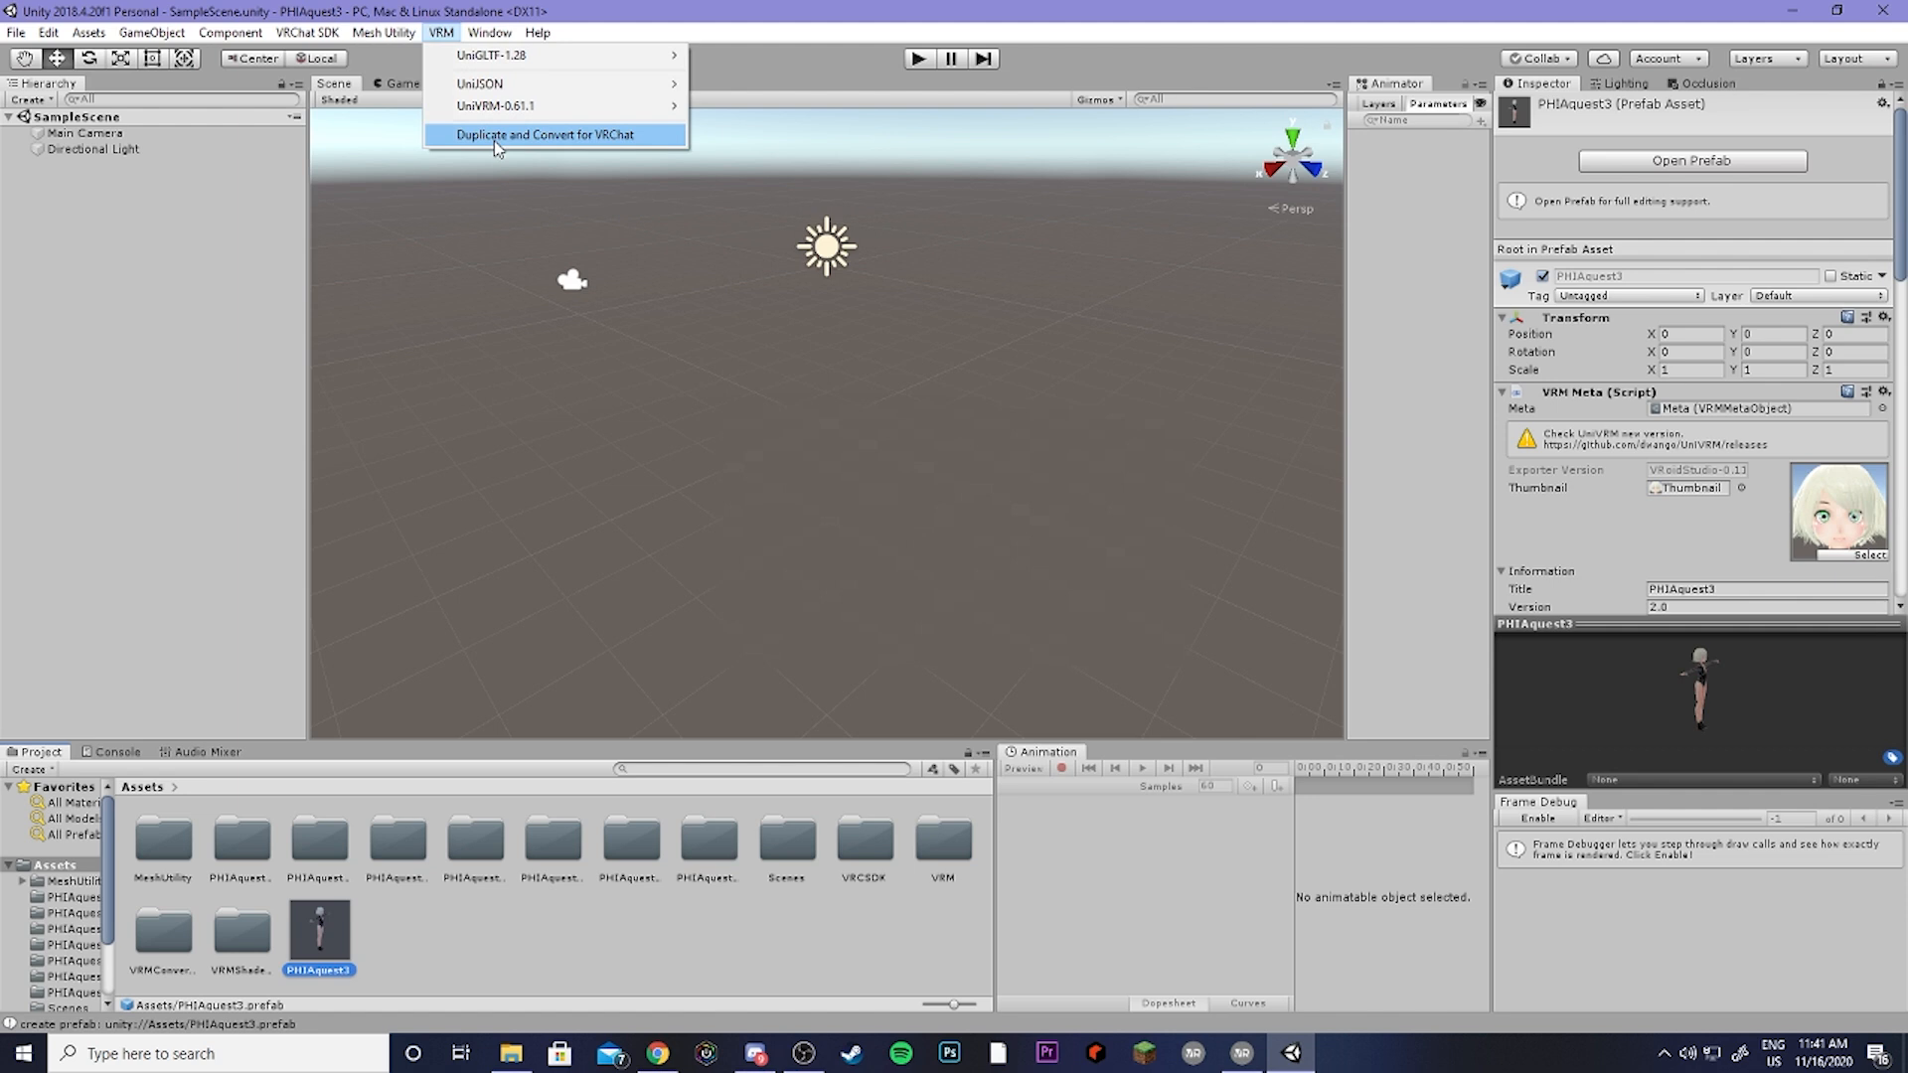
left_click(546, 135)
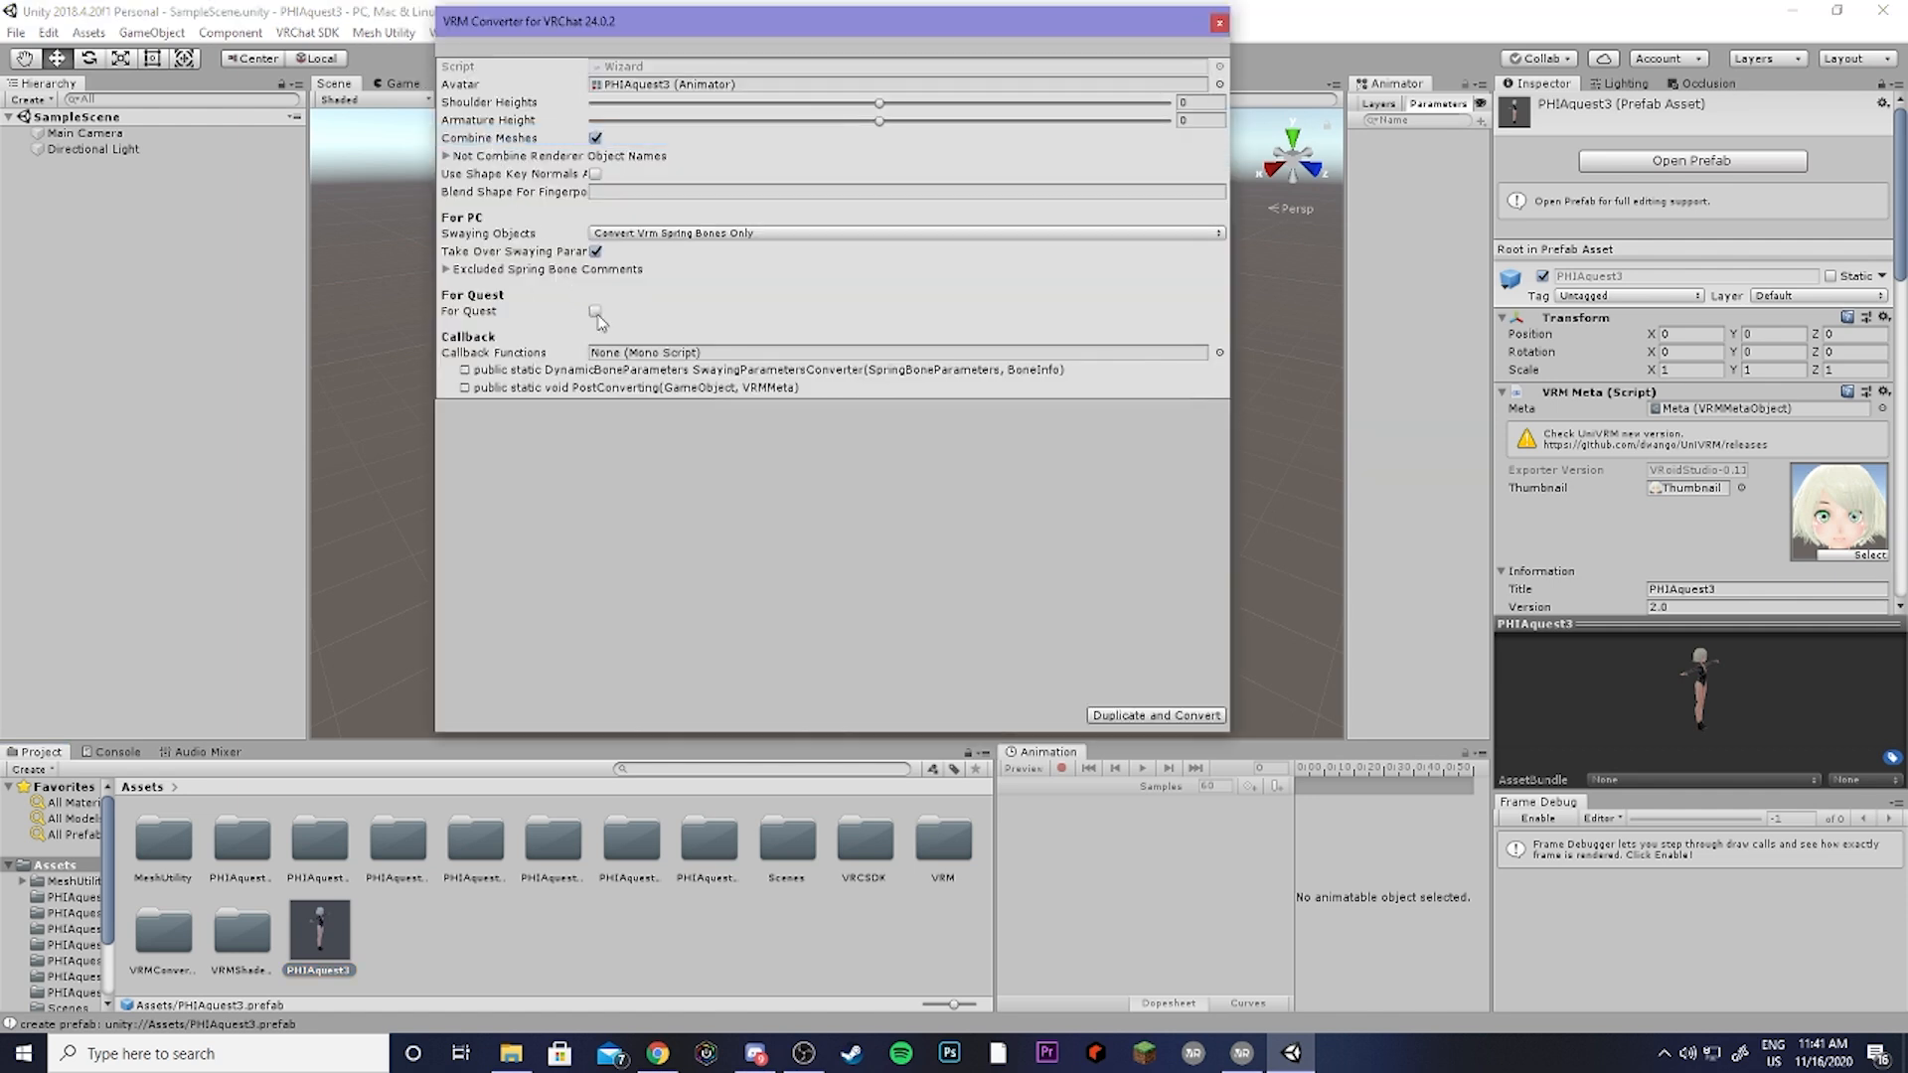
Step: Duplicate and convert the avatar for VRChat with the For Quest option enabled
left_click(594, 312)
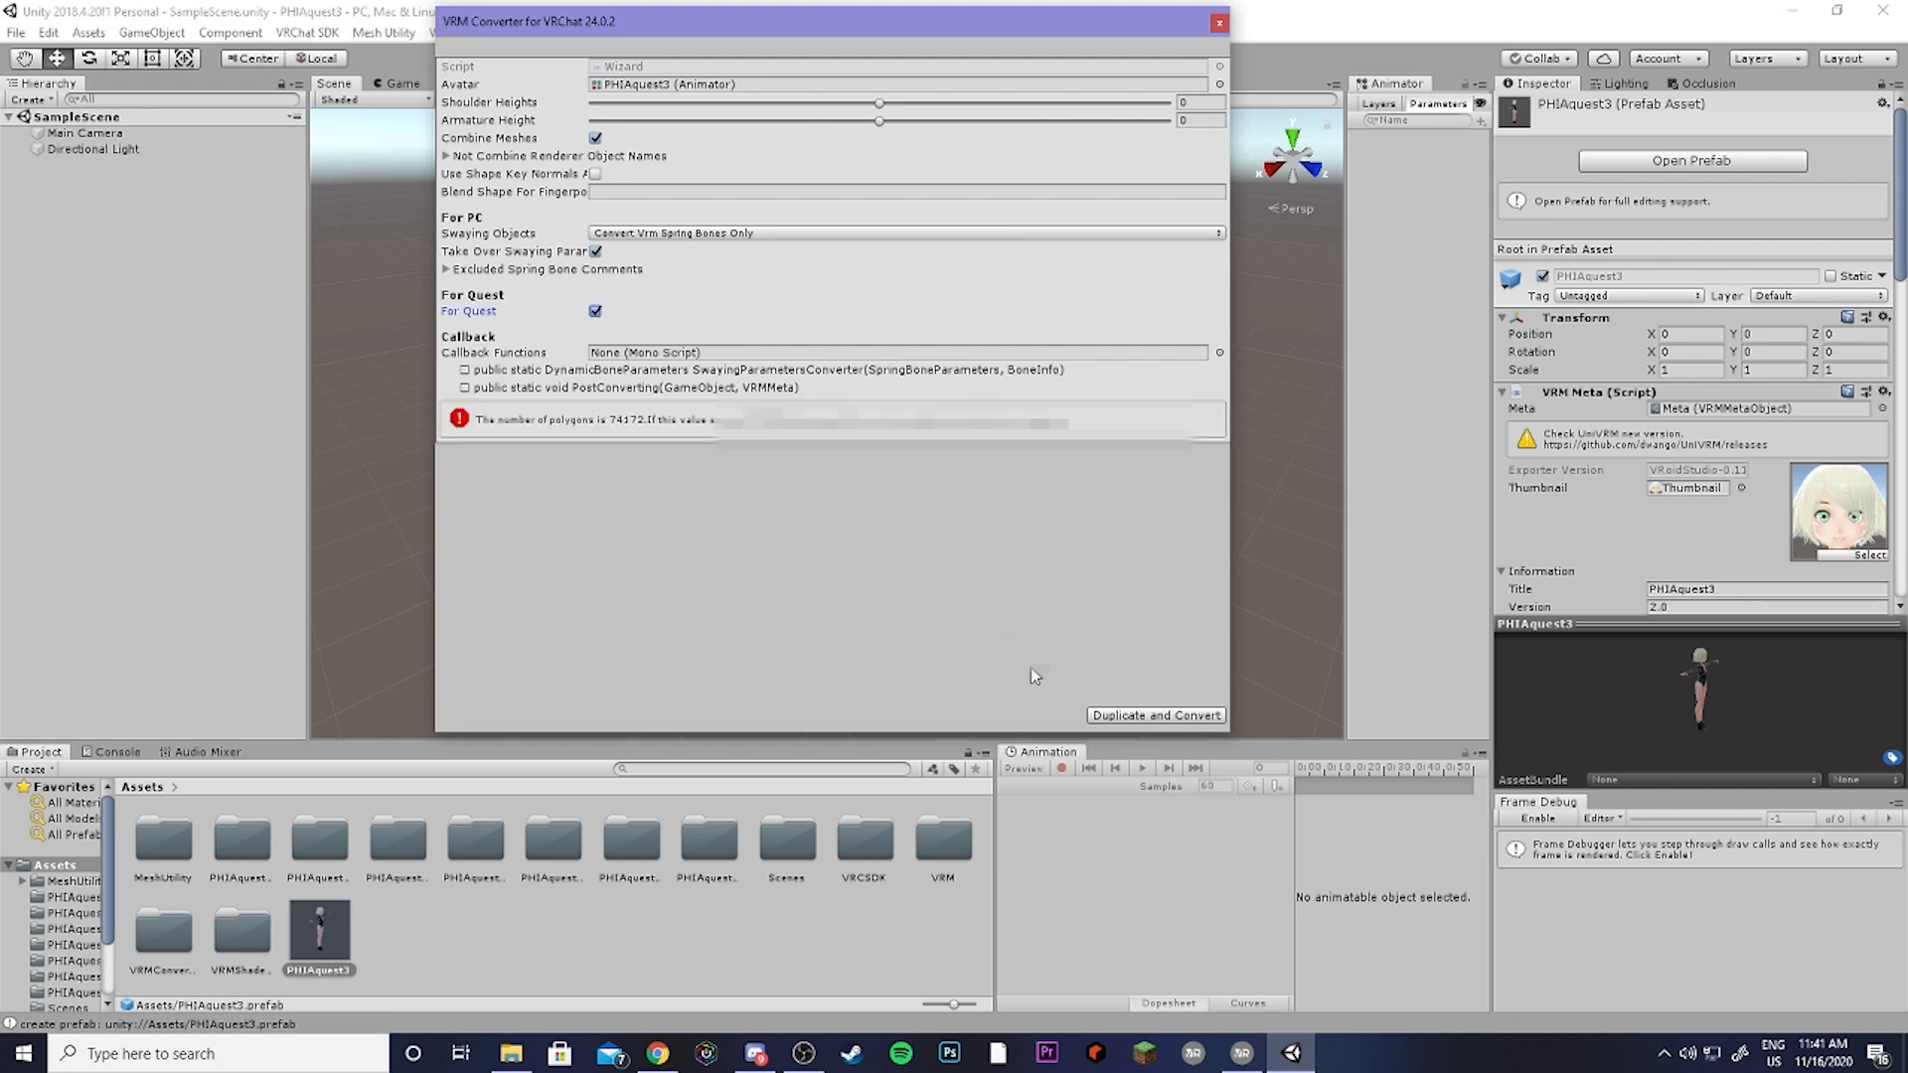
left_click(1153, 713)
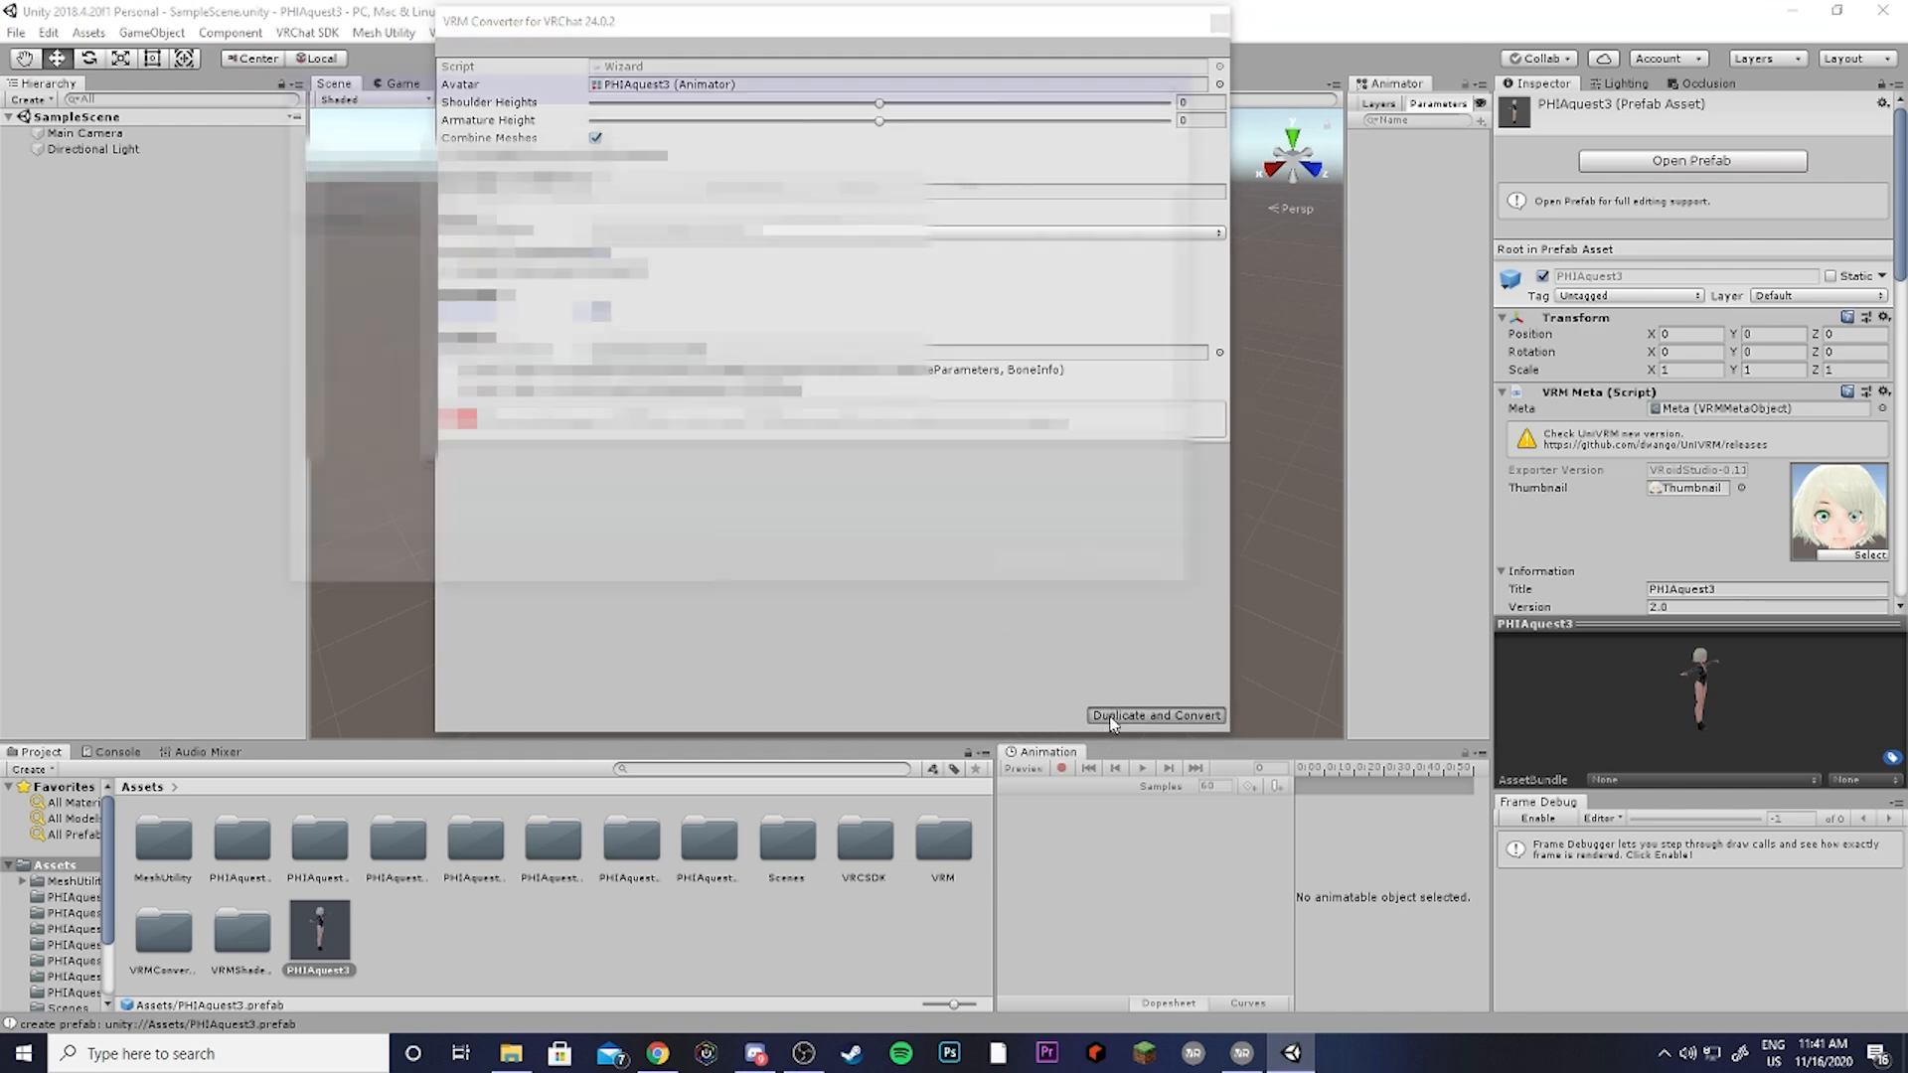
left_click(1152, 714)
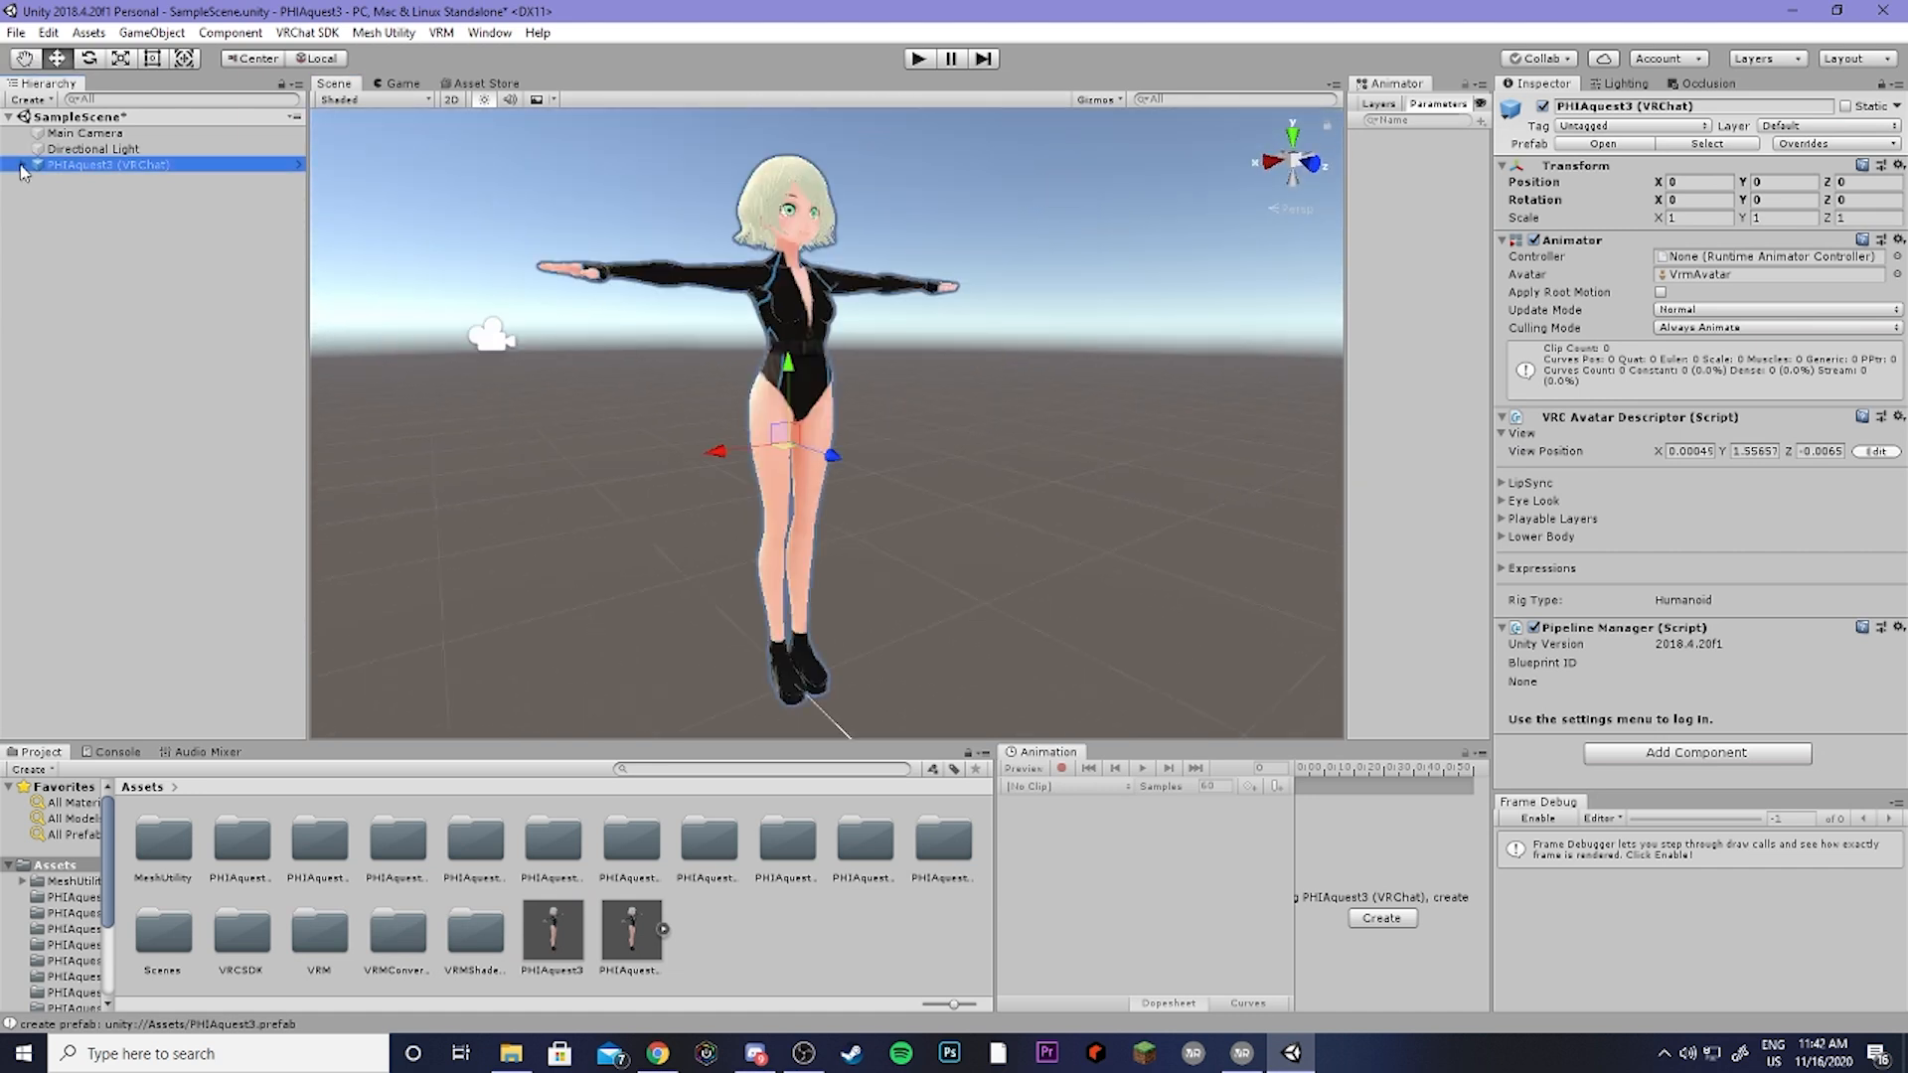
Step: Set the Body mesh's face and skin materials to the Mobile > Toon Lit shader
left_click(20, 165)
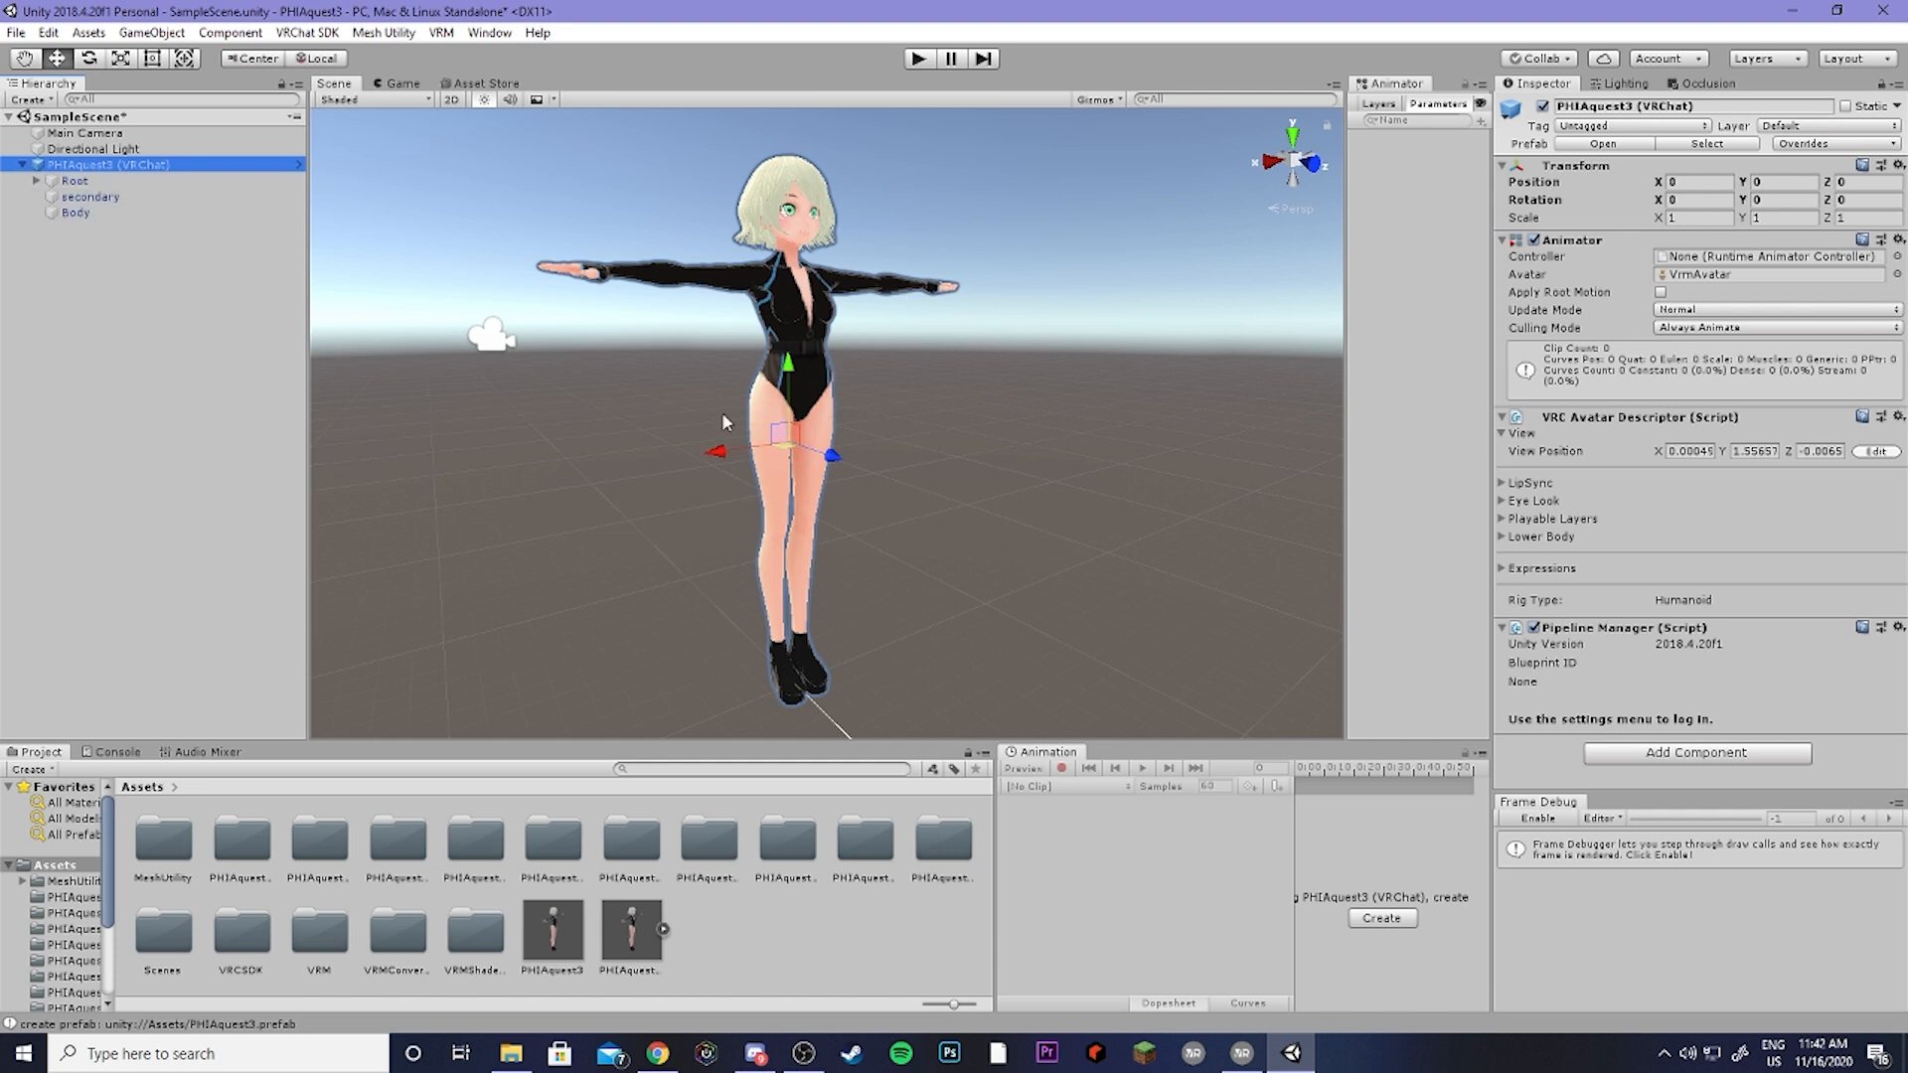
left_click(75, 212)
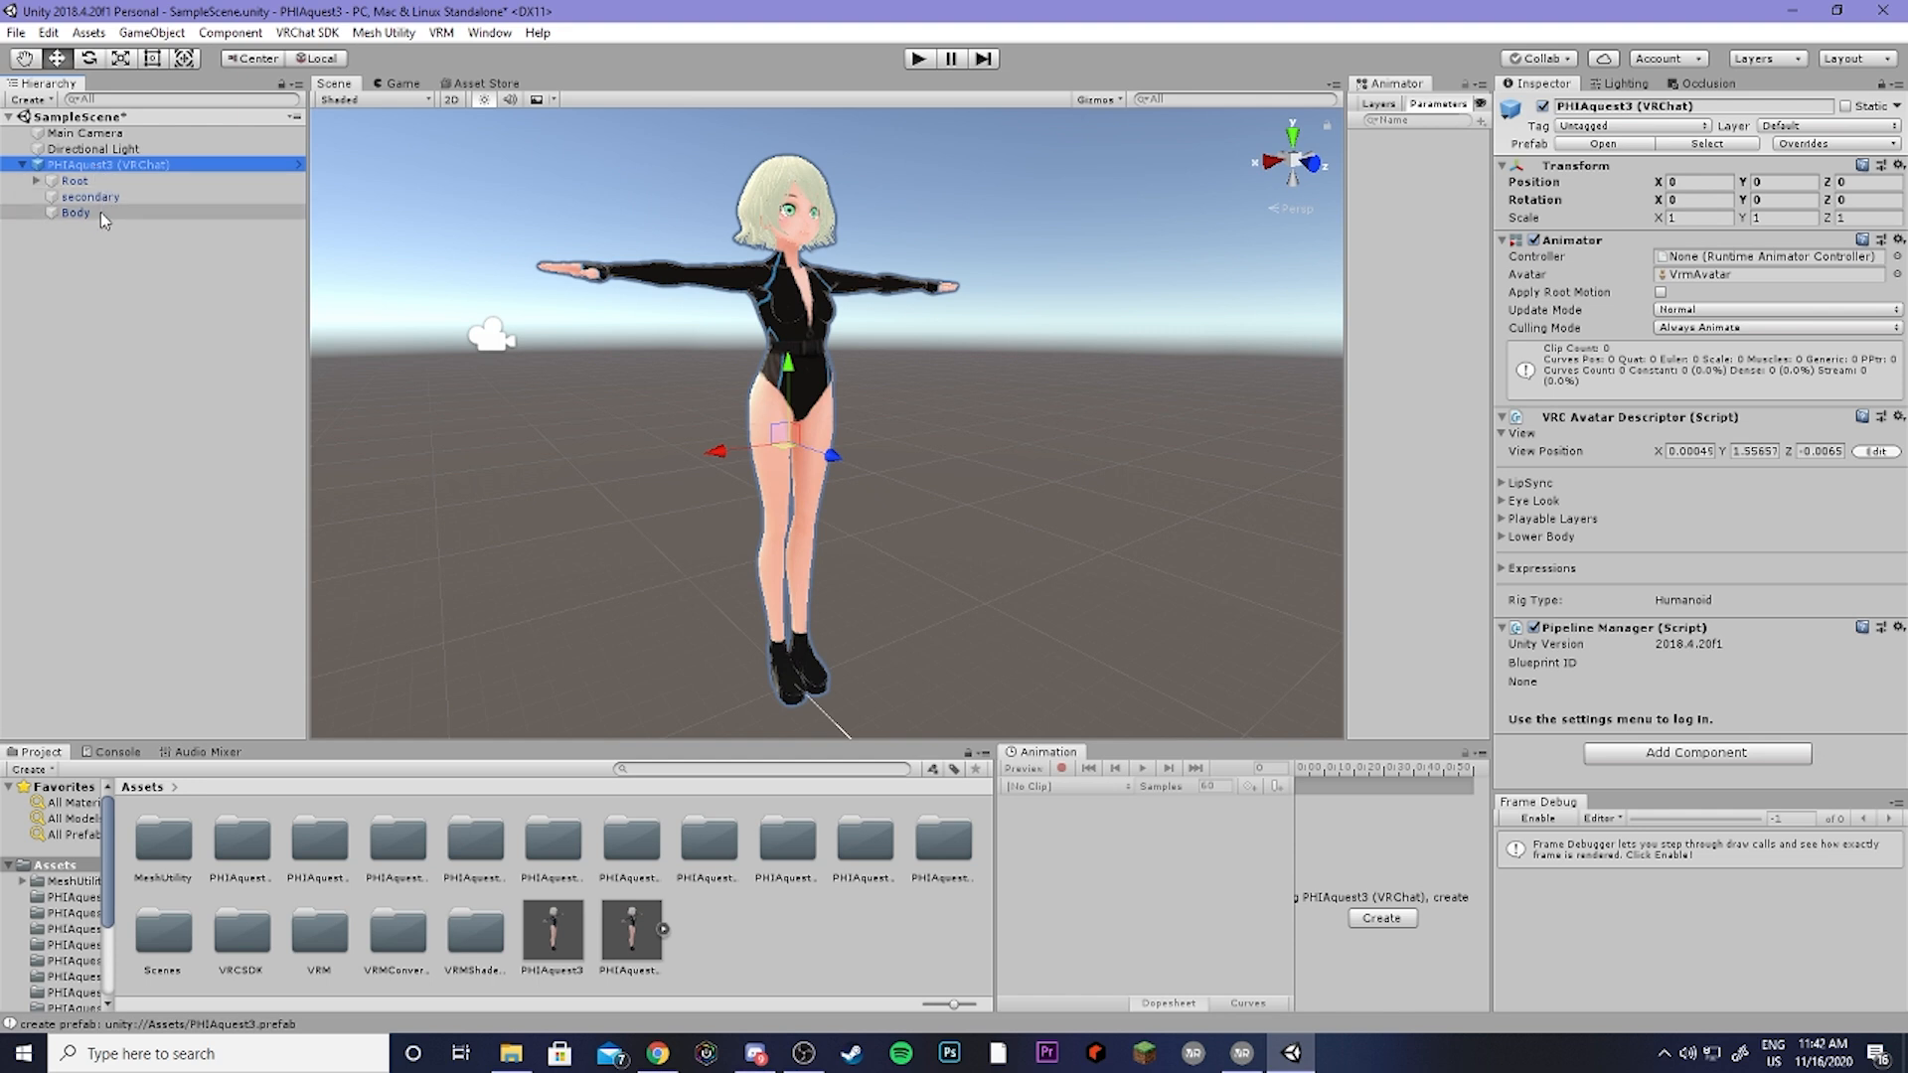
left_click(75, 213)
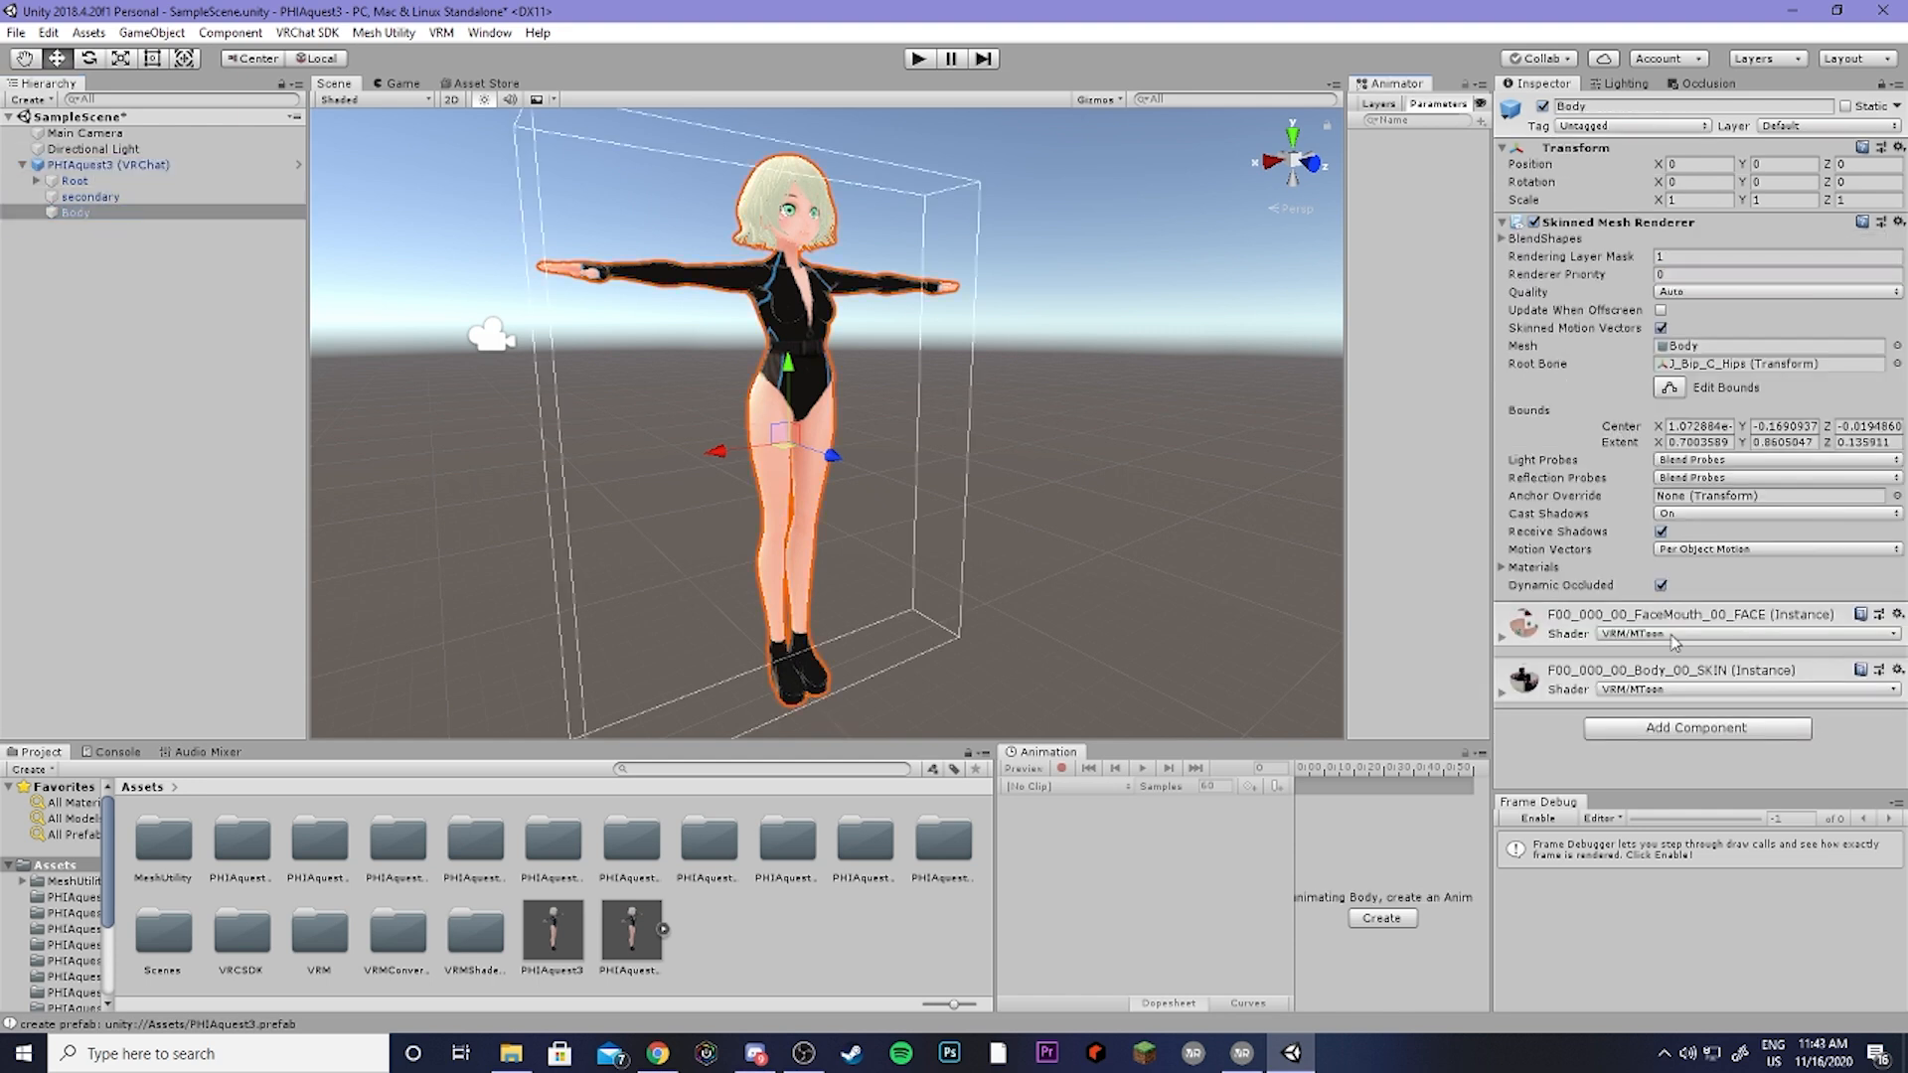
left_click(1643, 634)
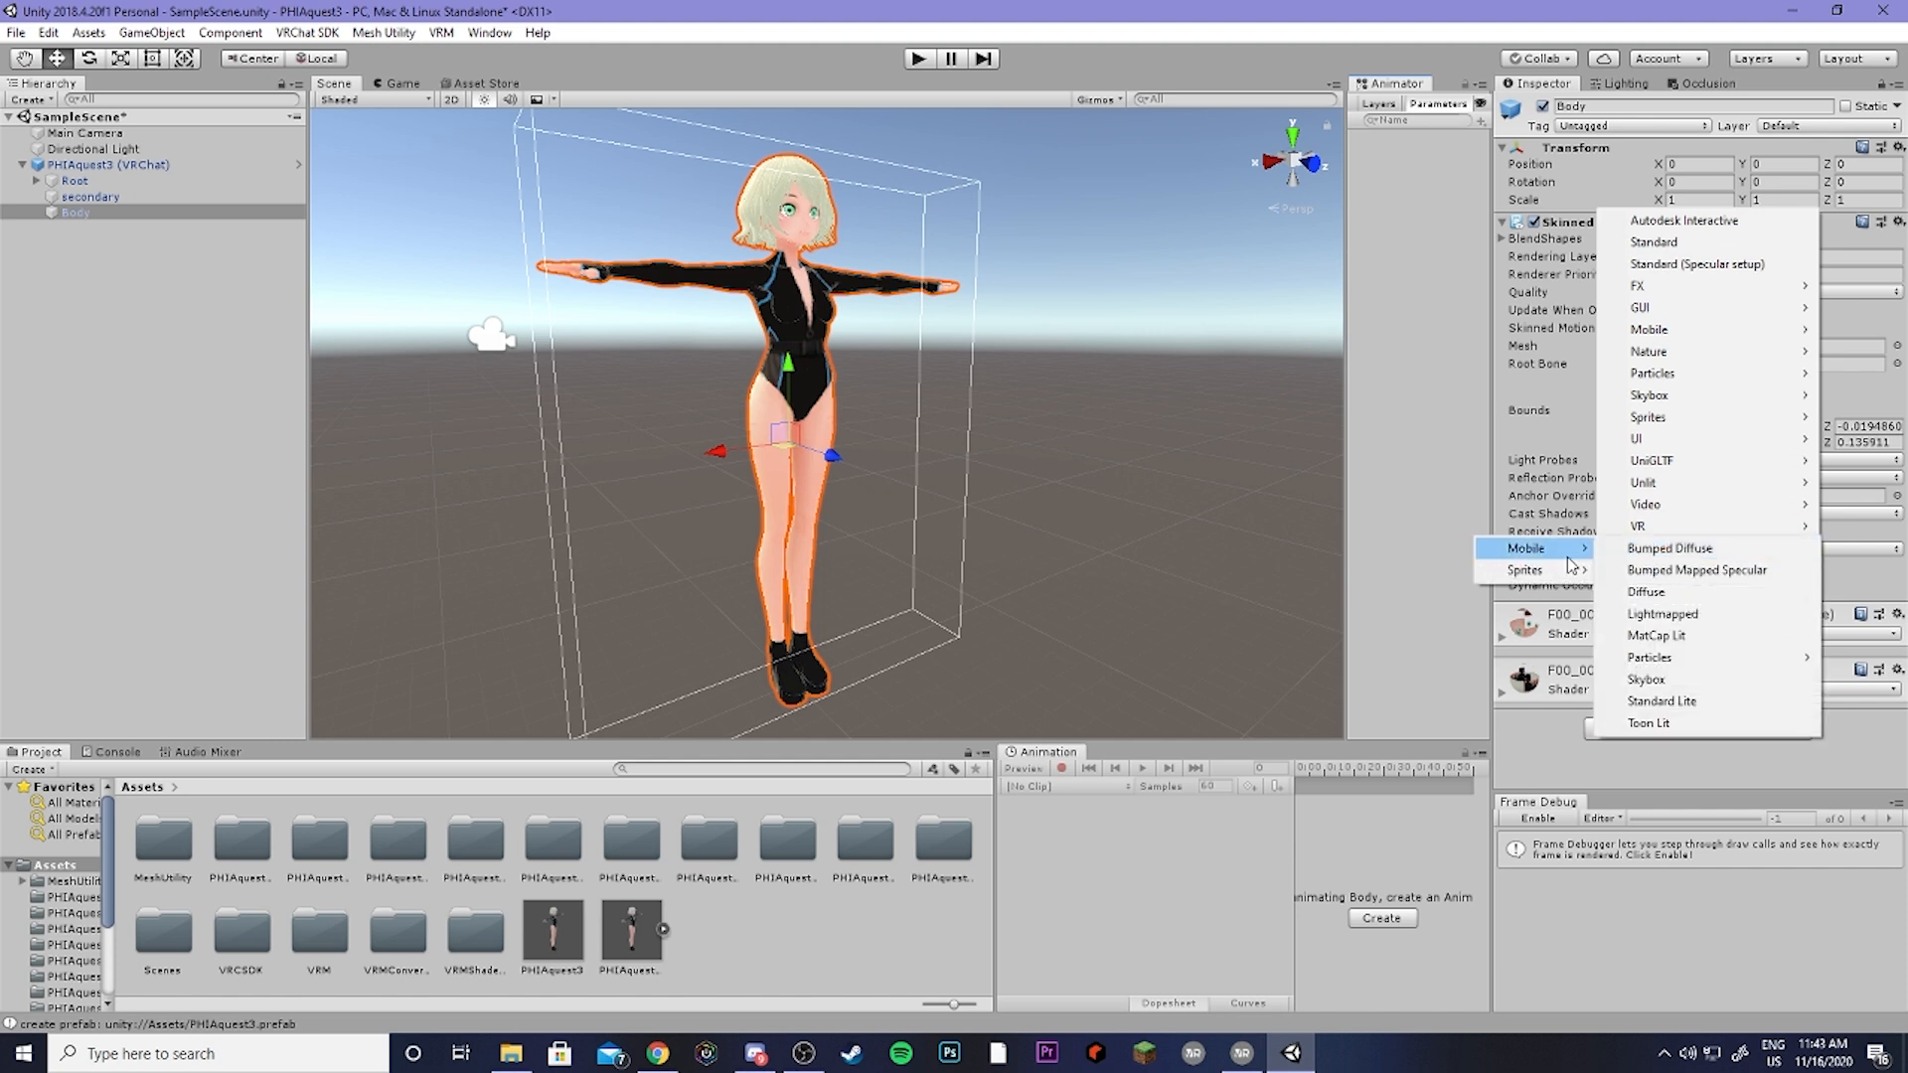
mouse_move(1645, 679)
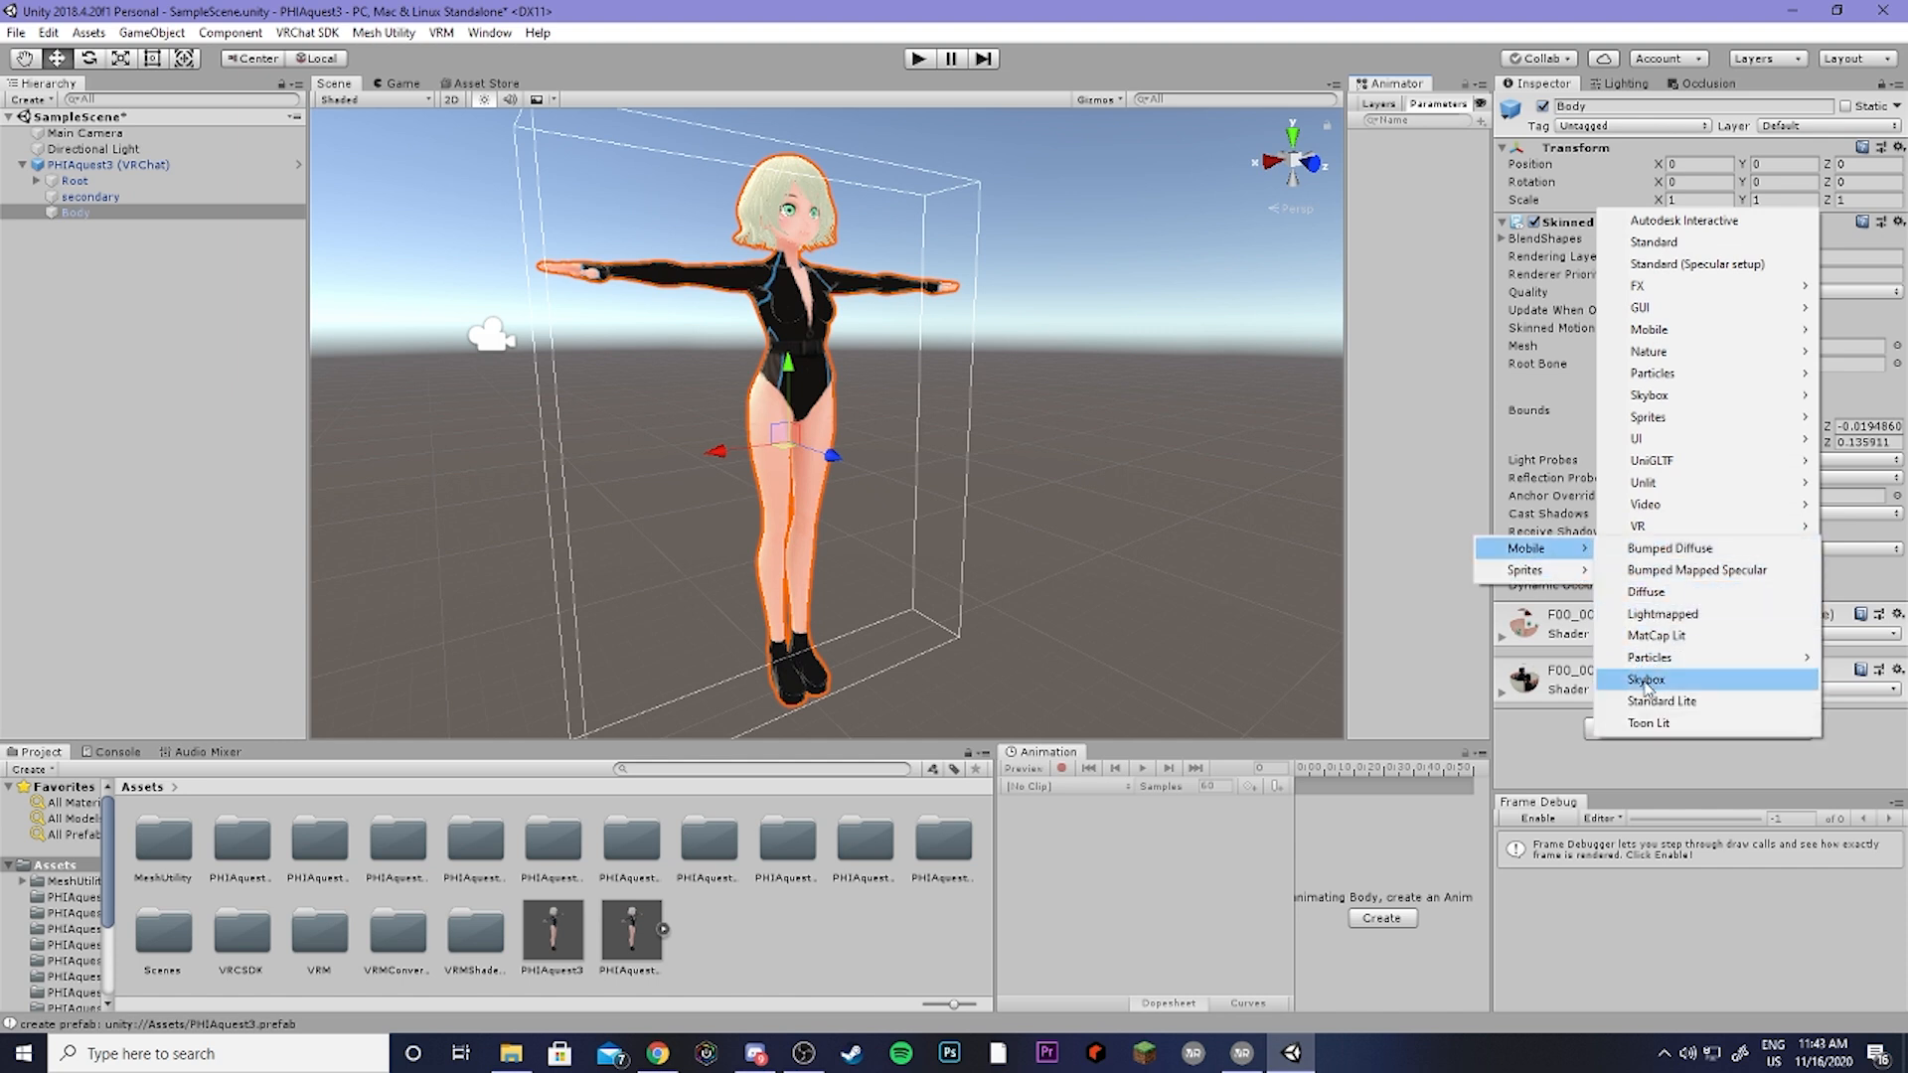
mouse_move(1665, 729)
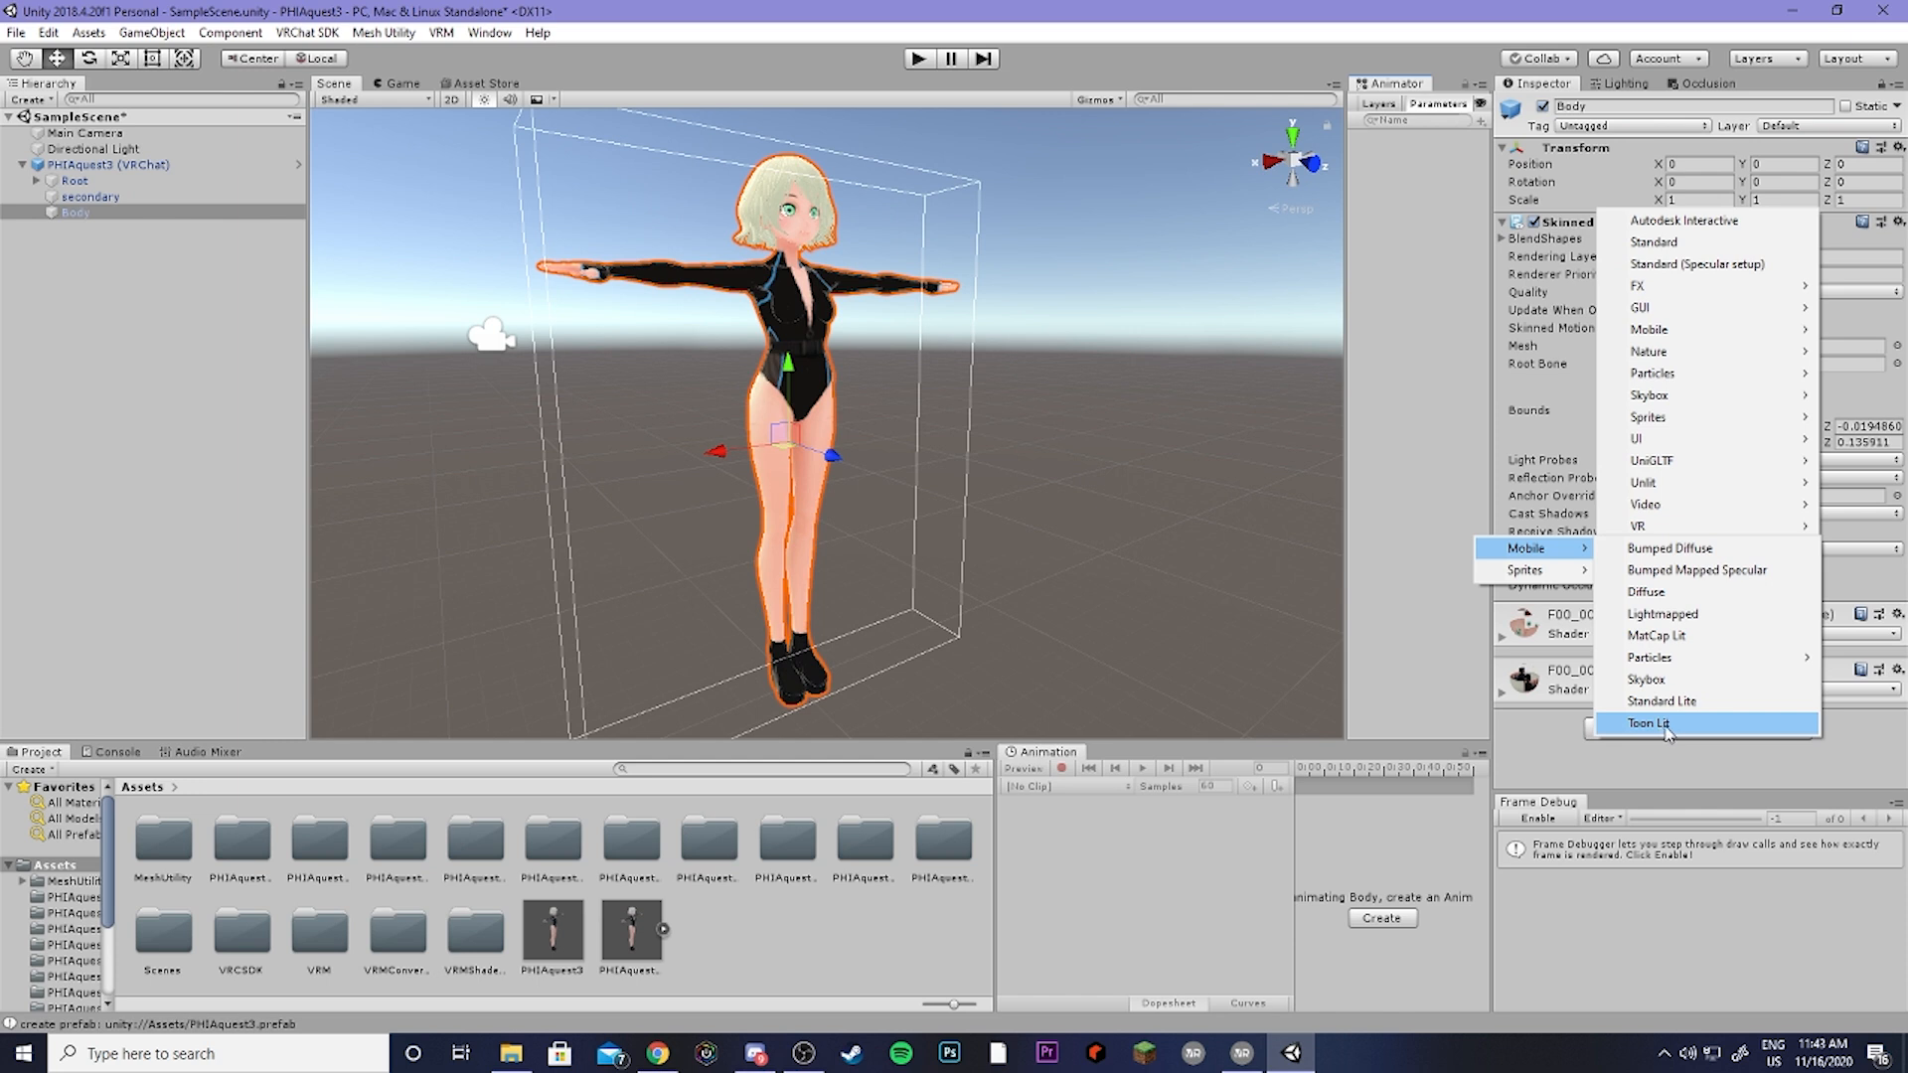
mouse_move(1655, 636)
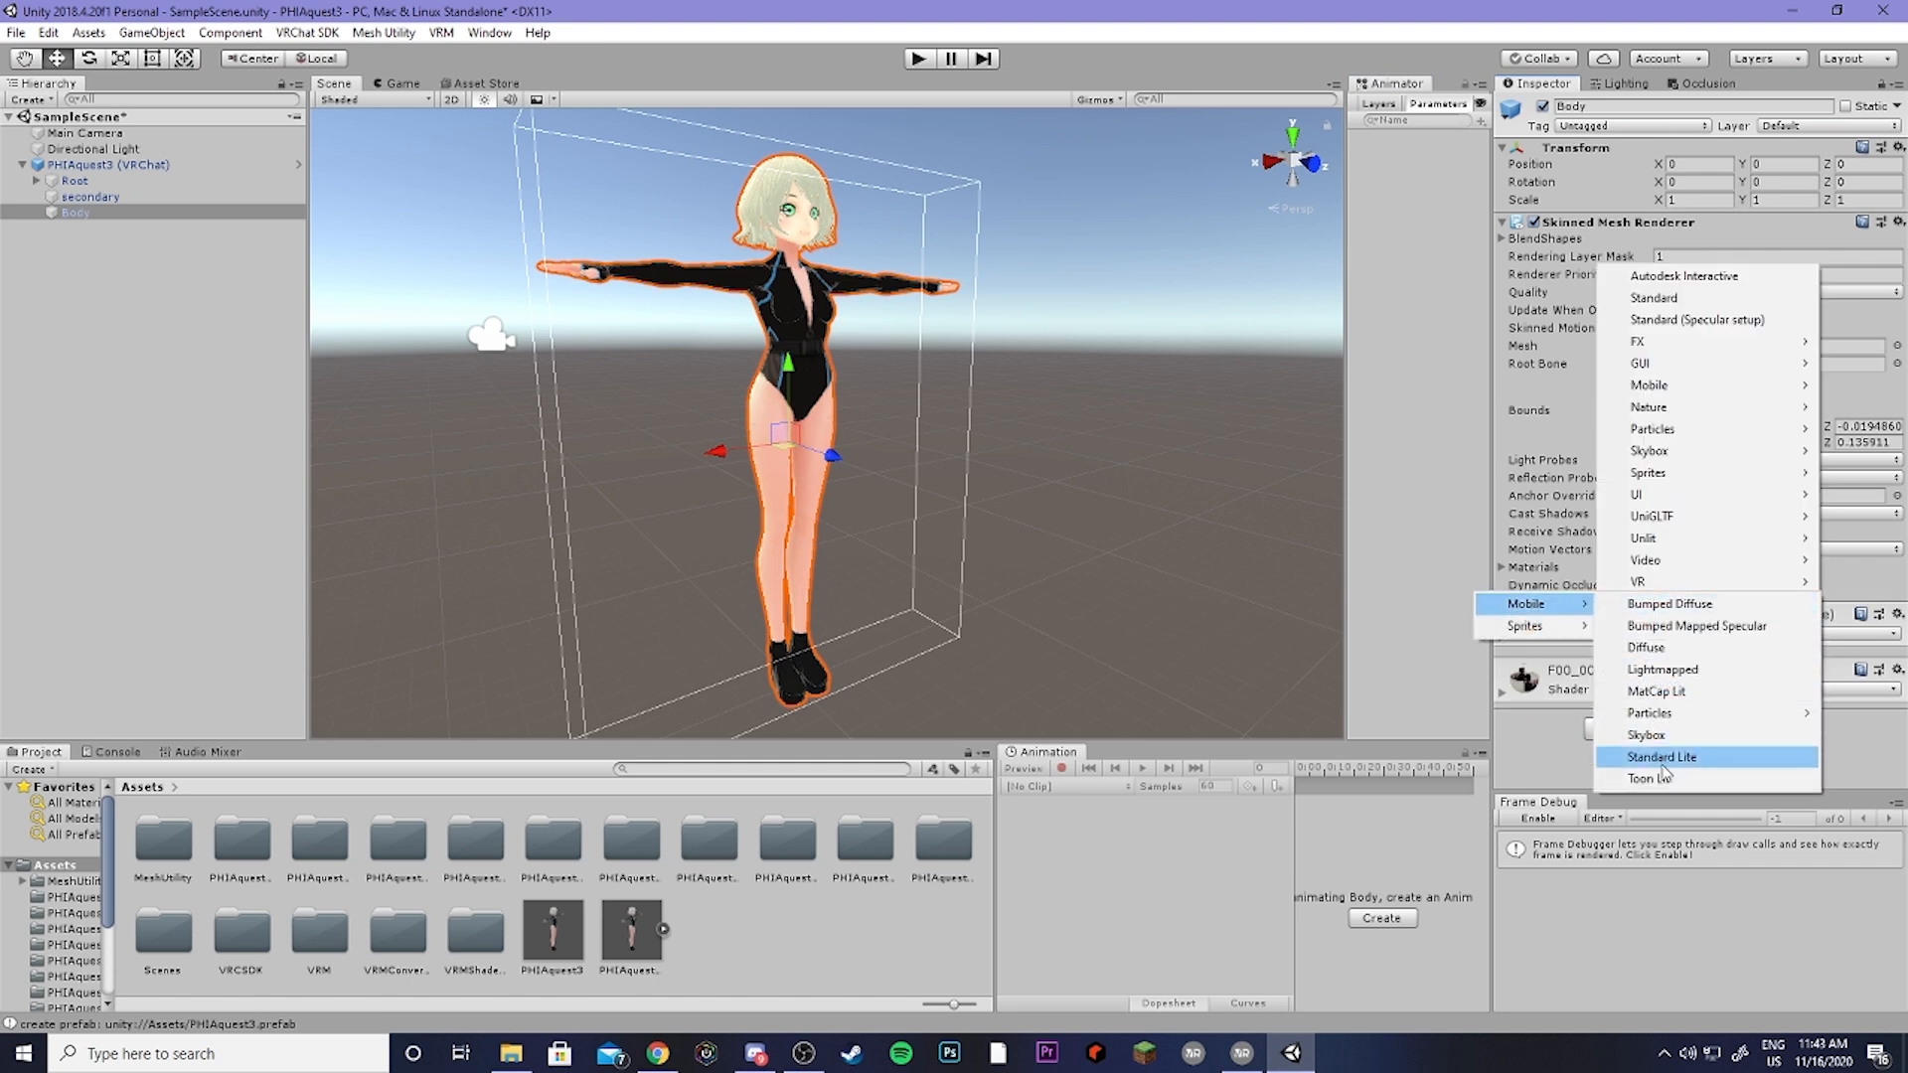
left_click(1650, 777)
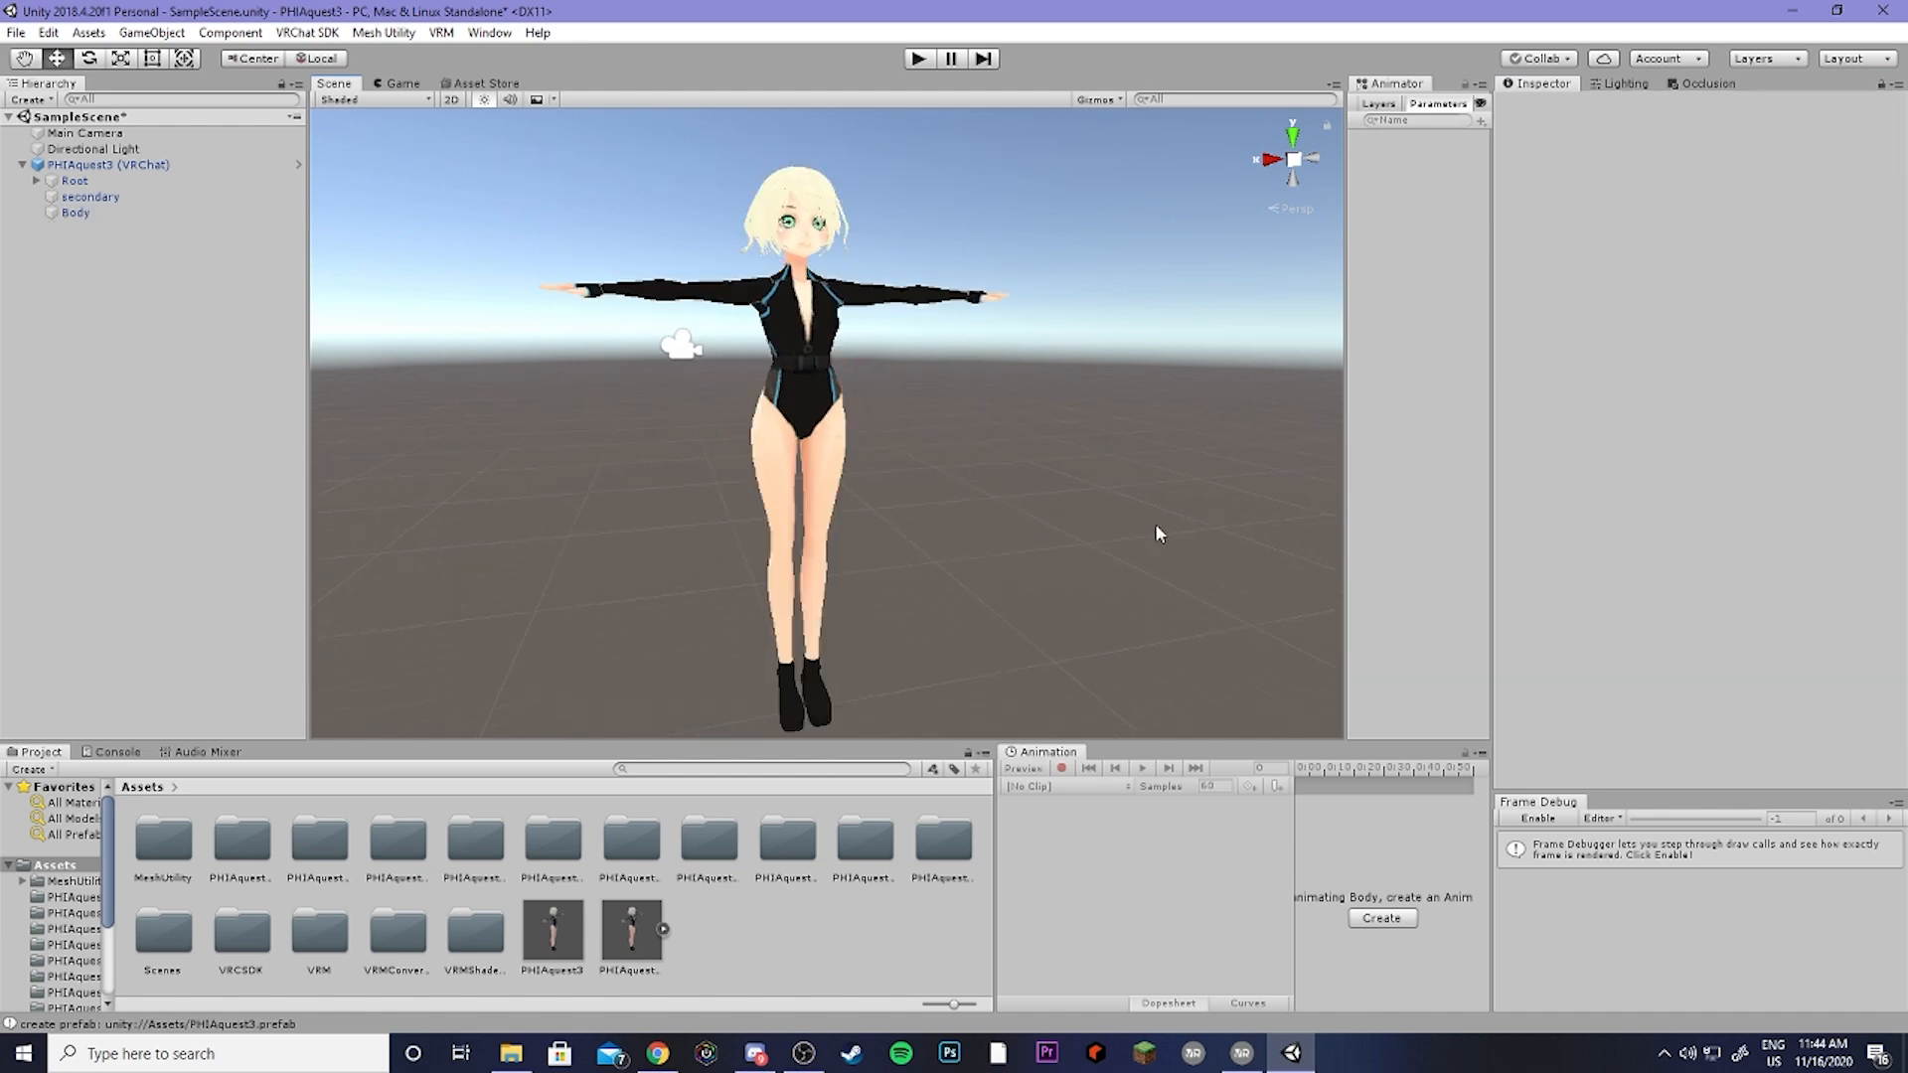
mouse_move(1150, 521)
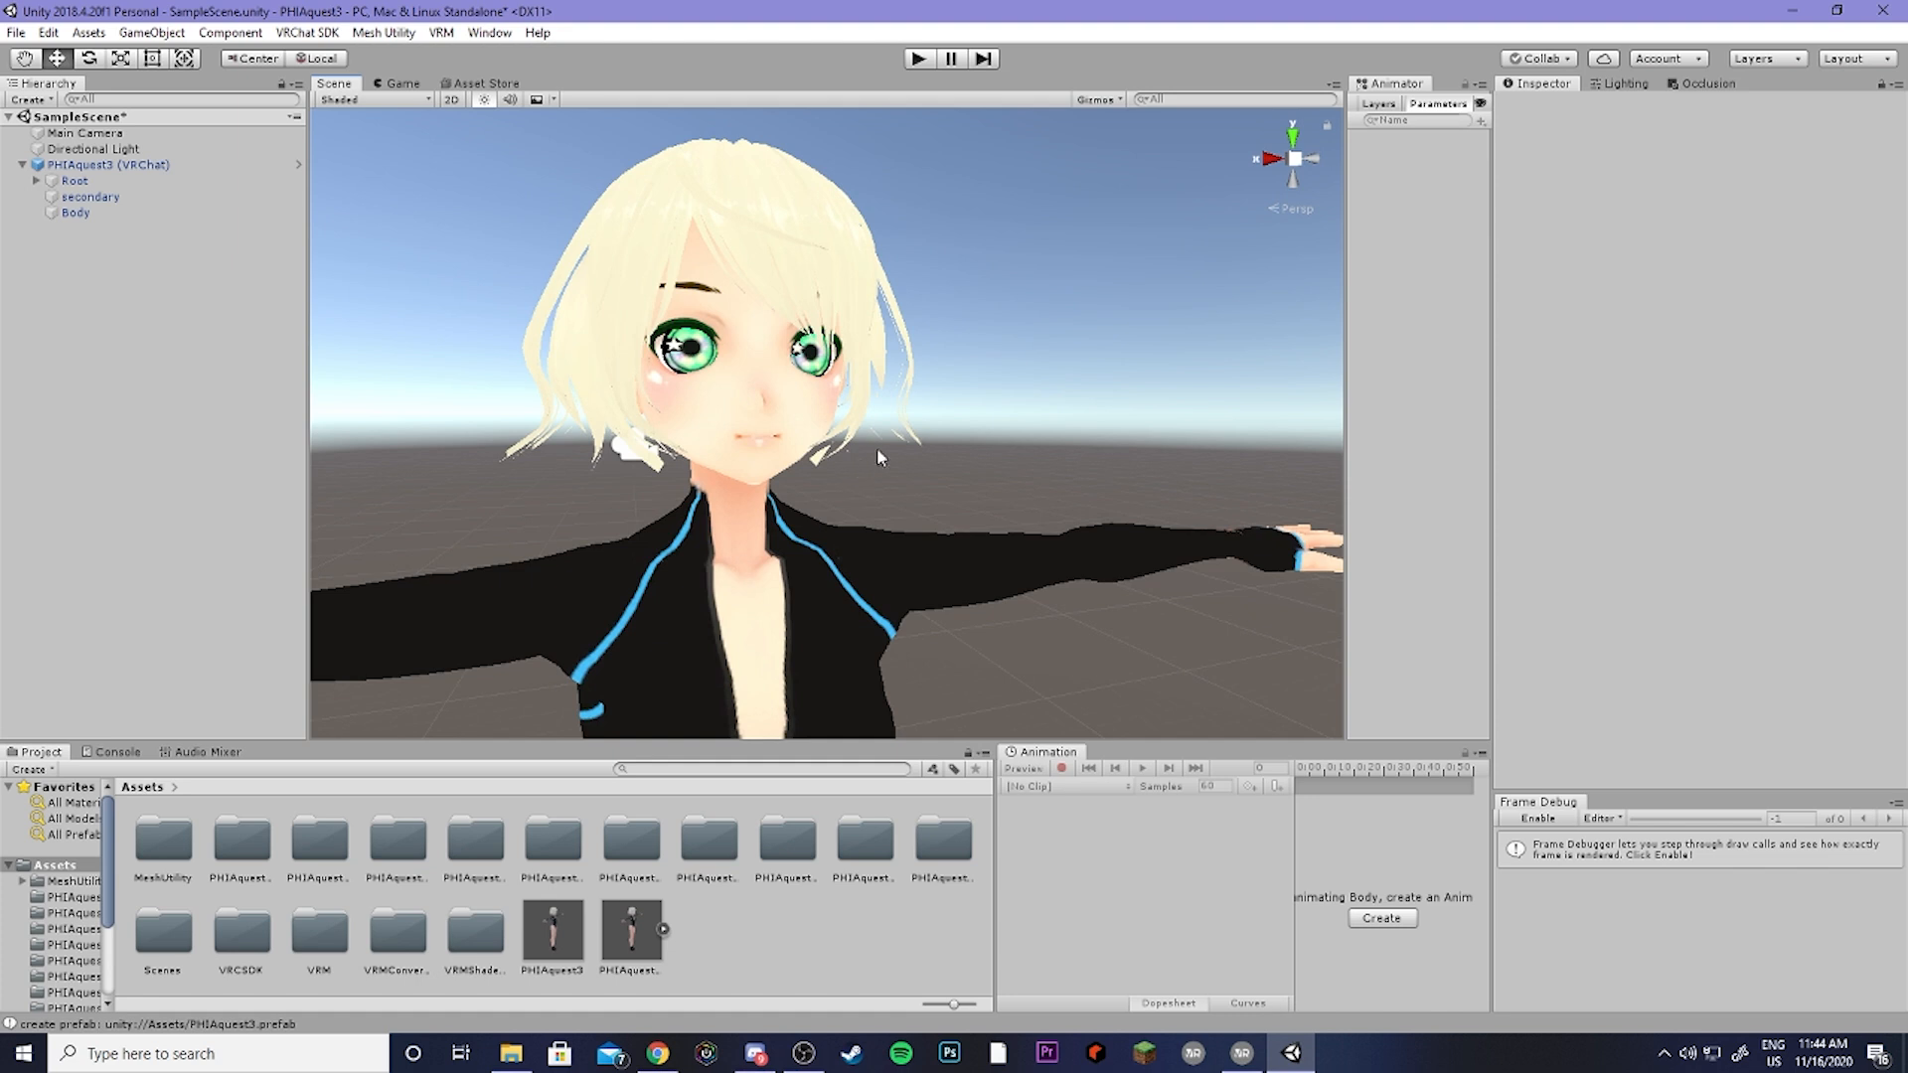
mouse_move(918, 401)
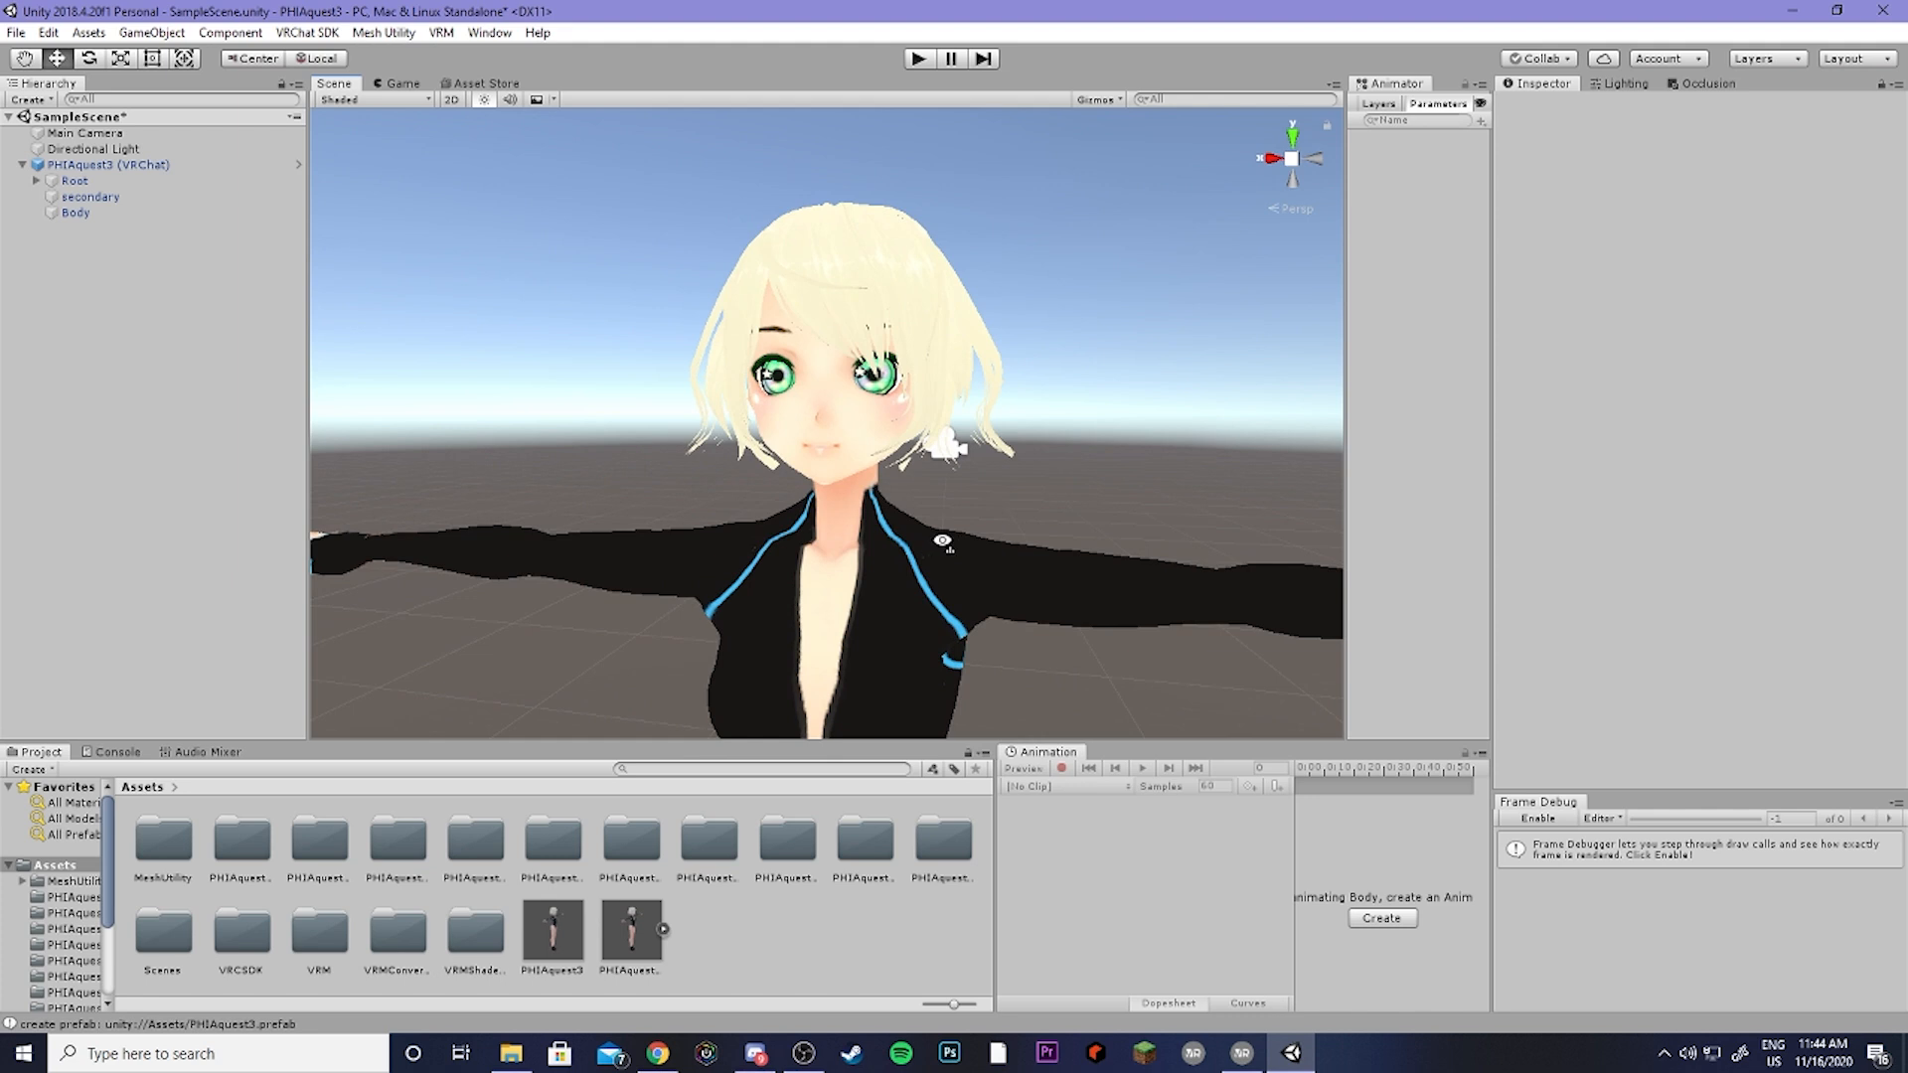
scroll("up", 3)
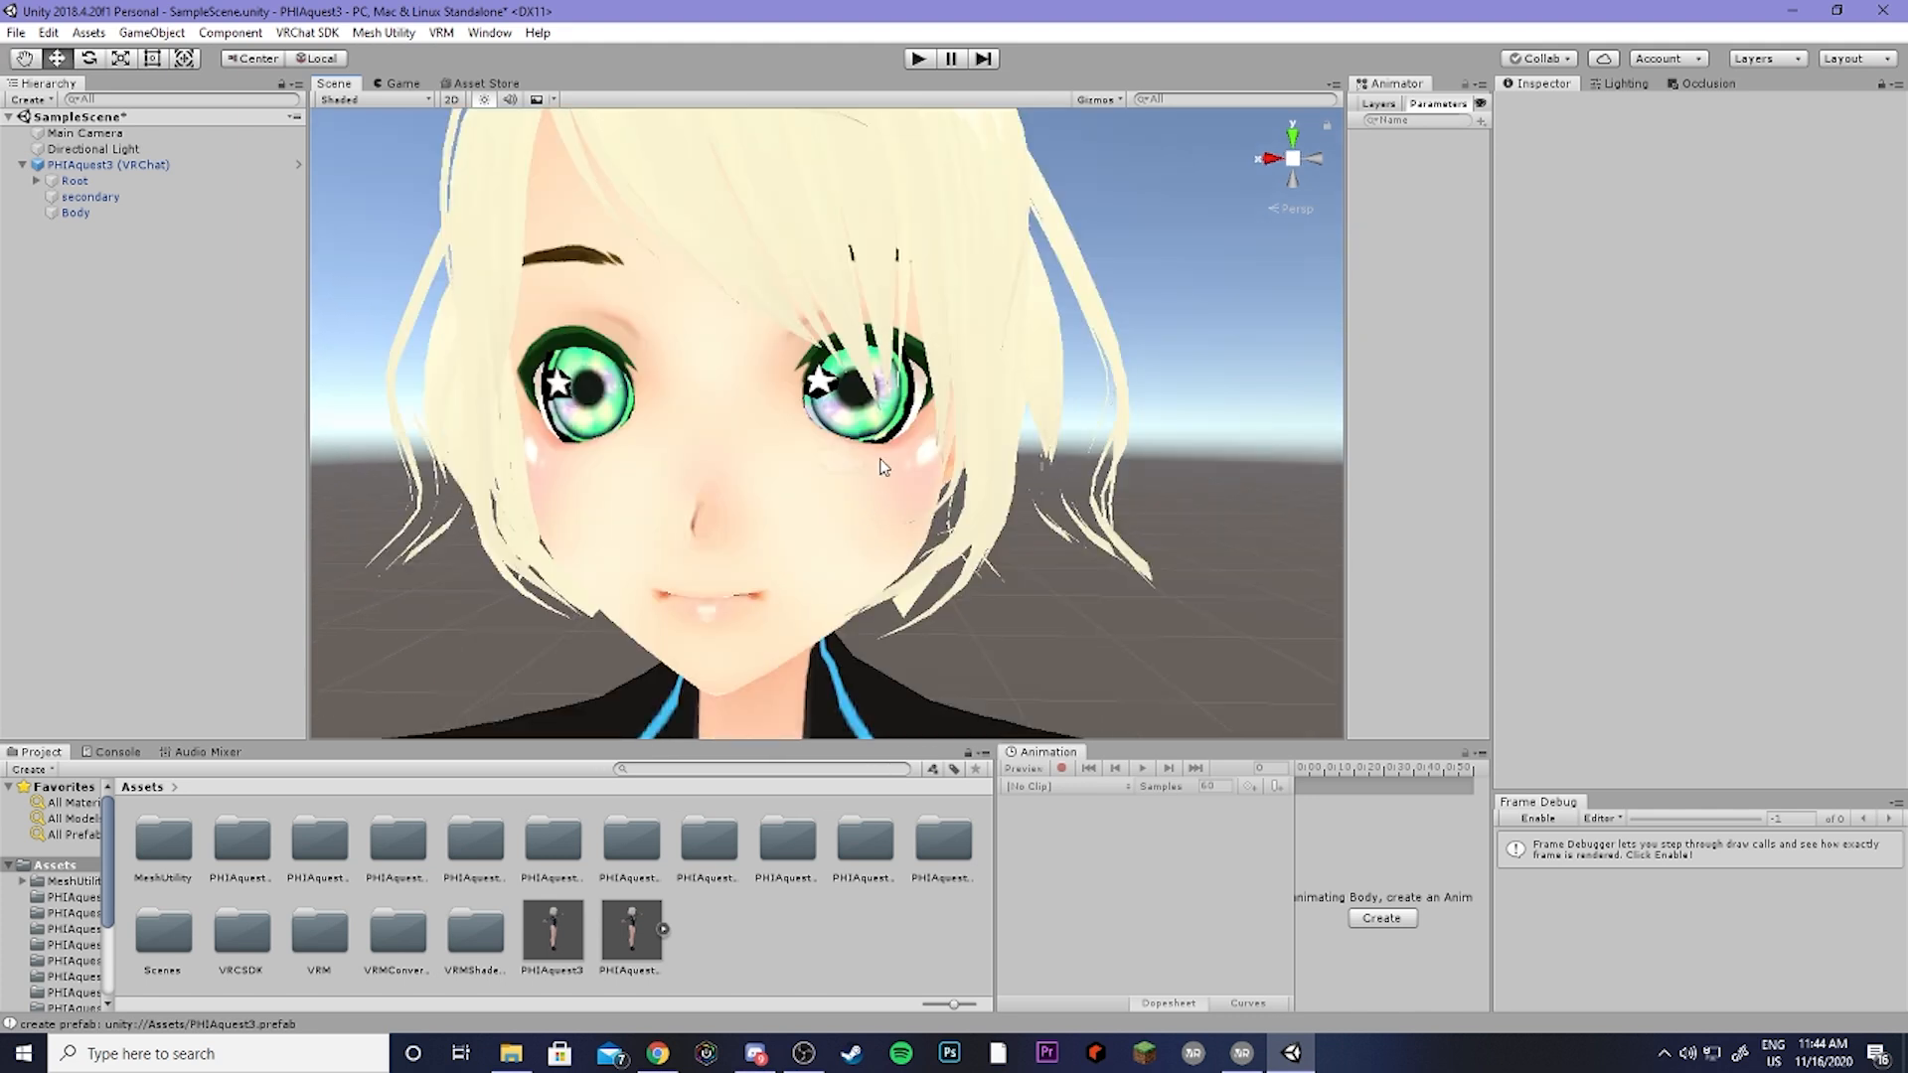
mouse_move(845, 421)
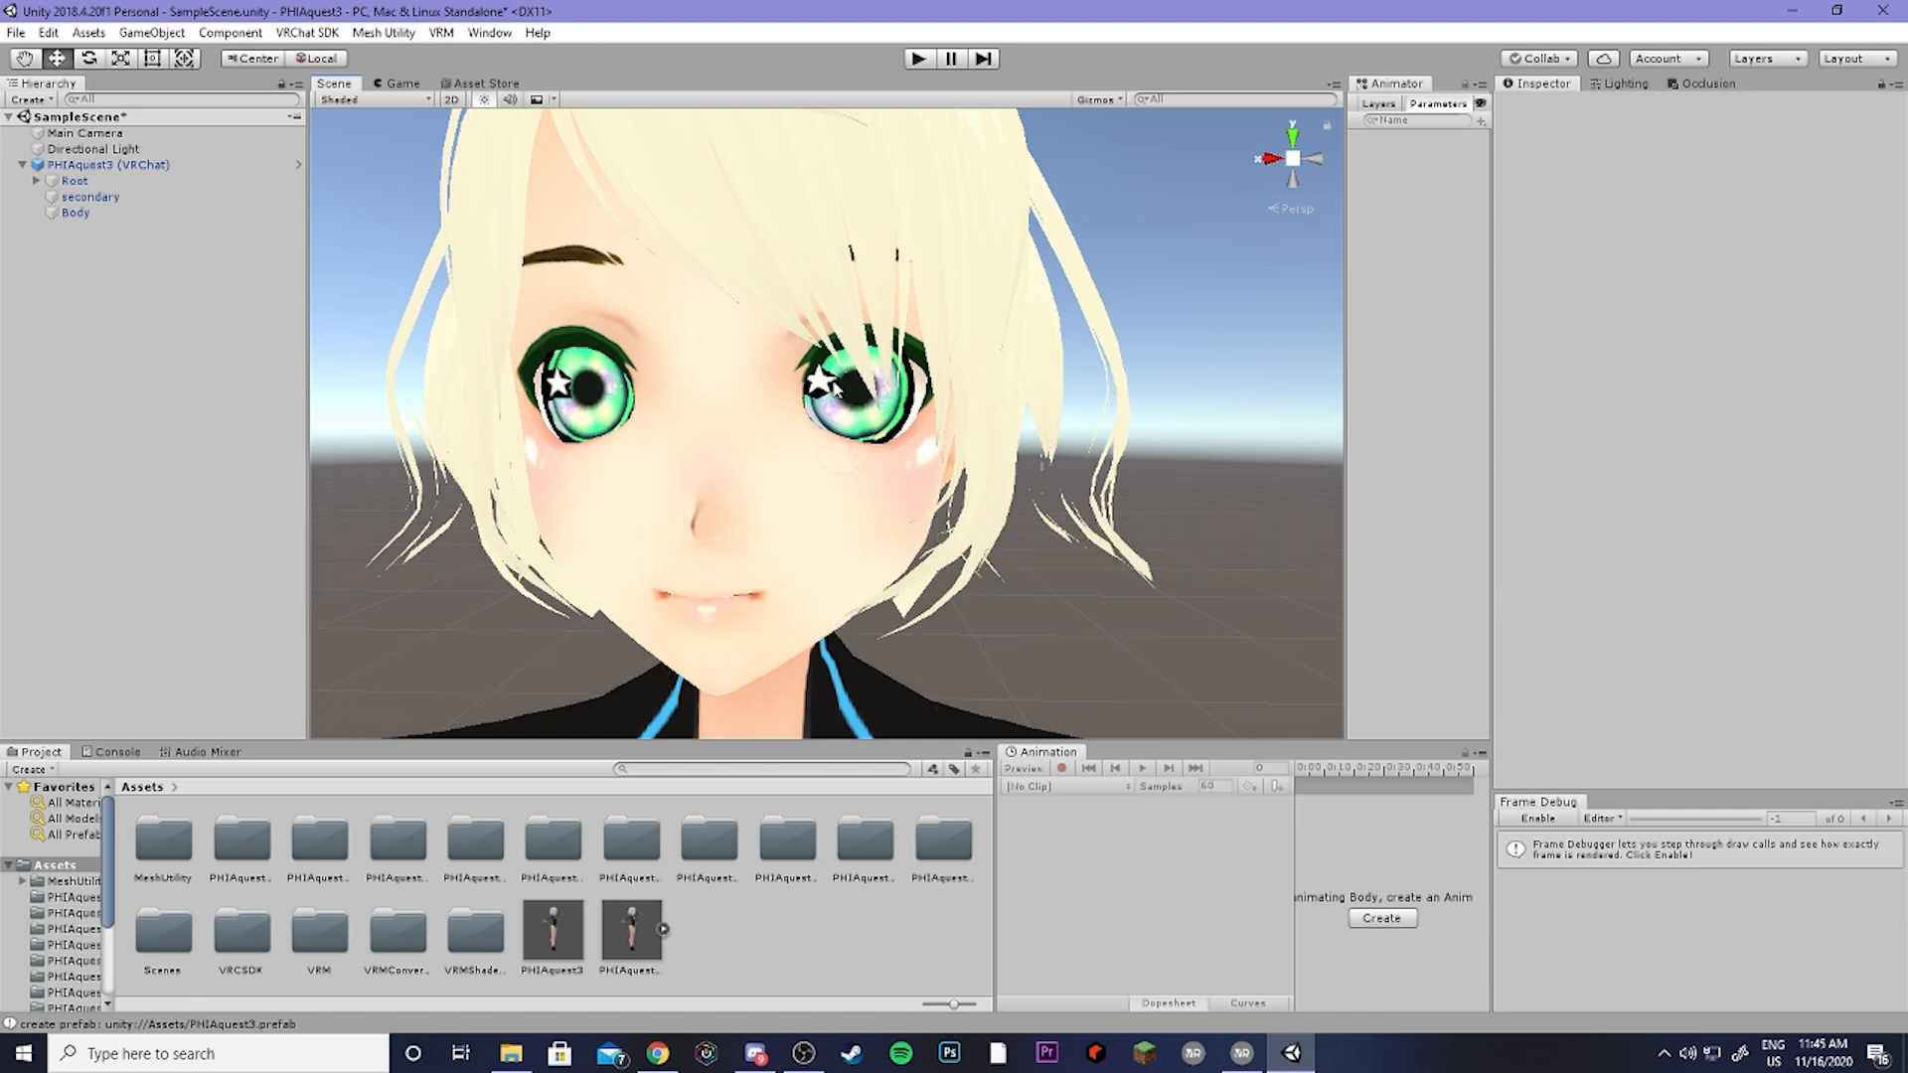
mouse_move(886, 443)
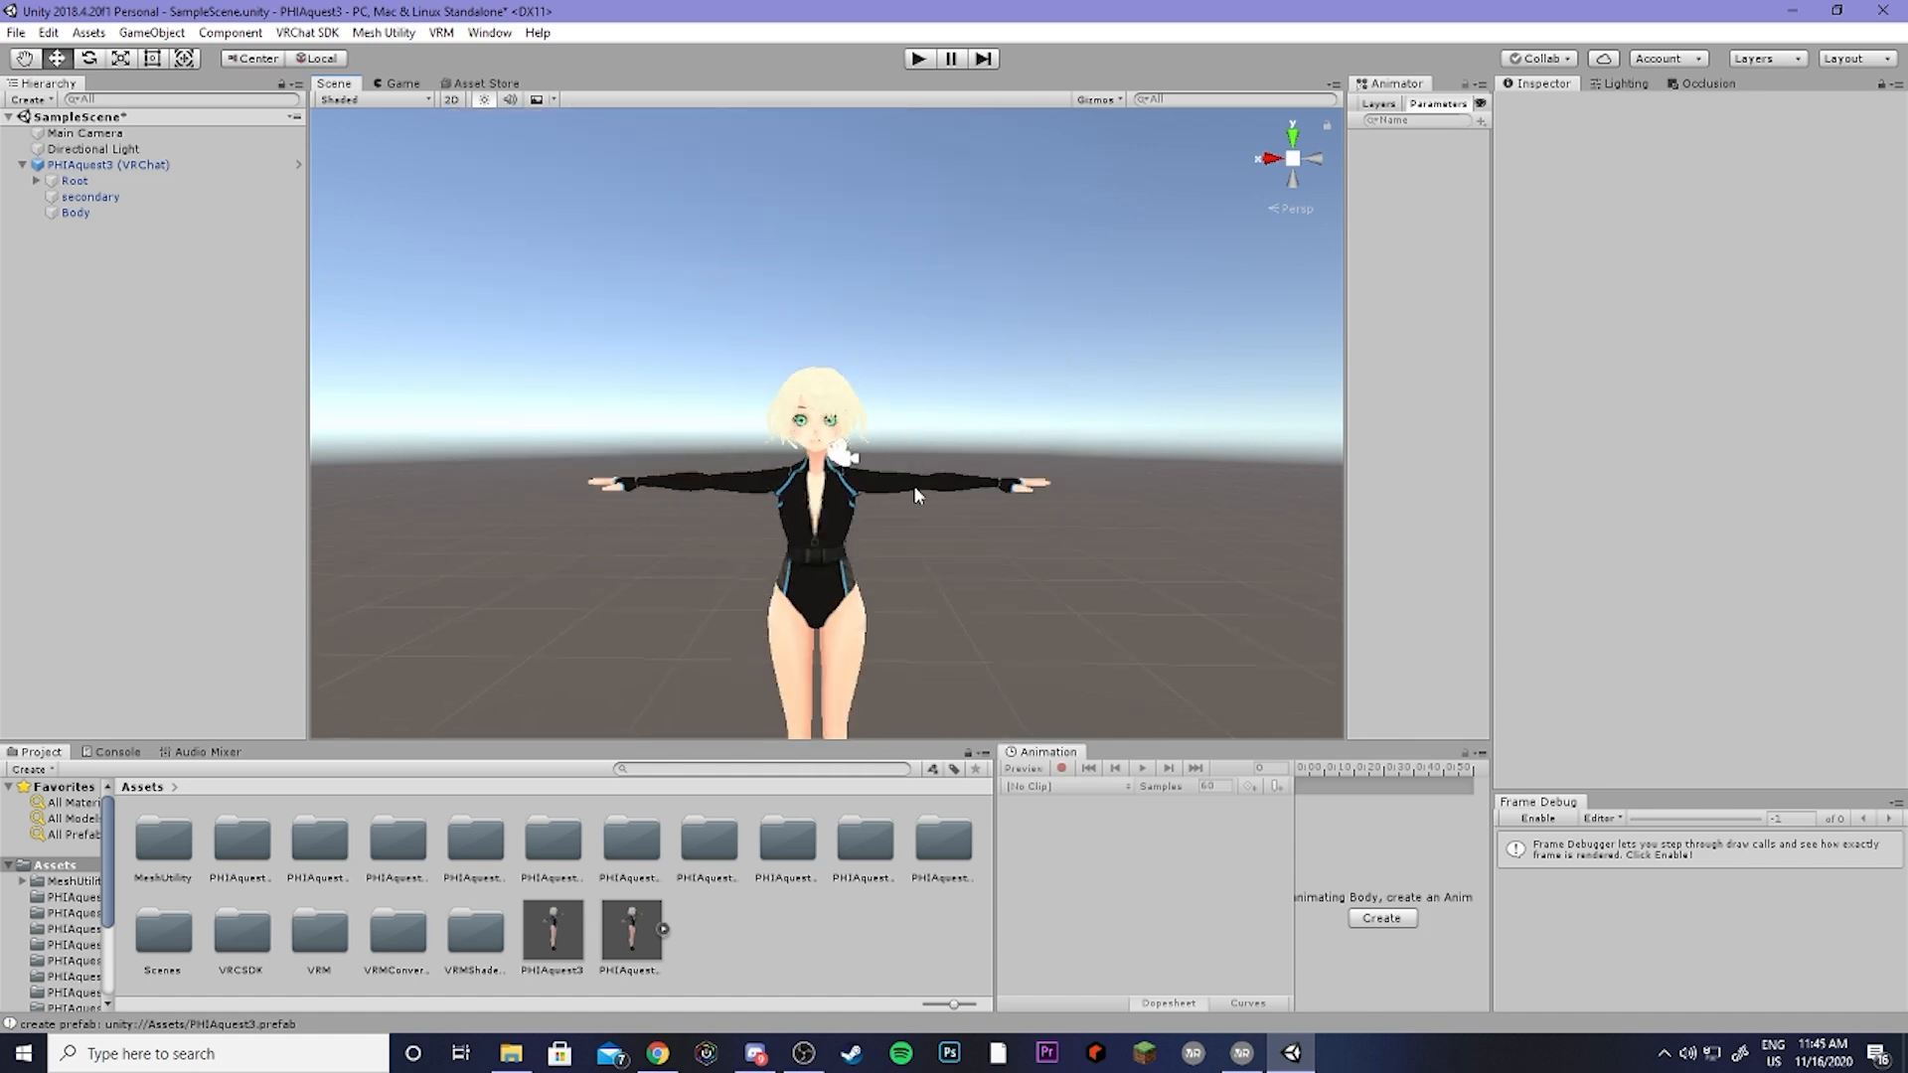
Step: Select PHIAquest3 (VRChat) to show its VRC Avatar Descriptor and Pipeline Manager
left_click(107, 165)
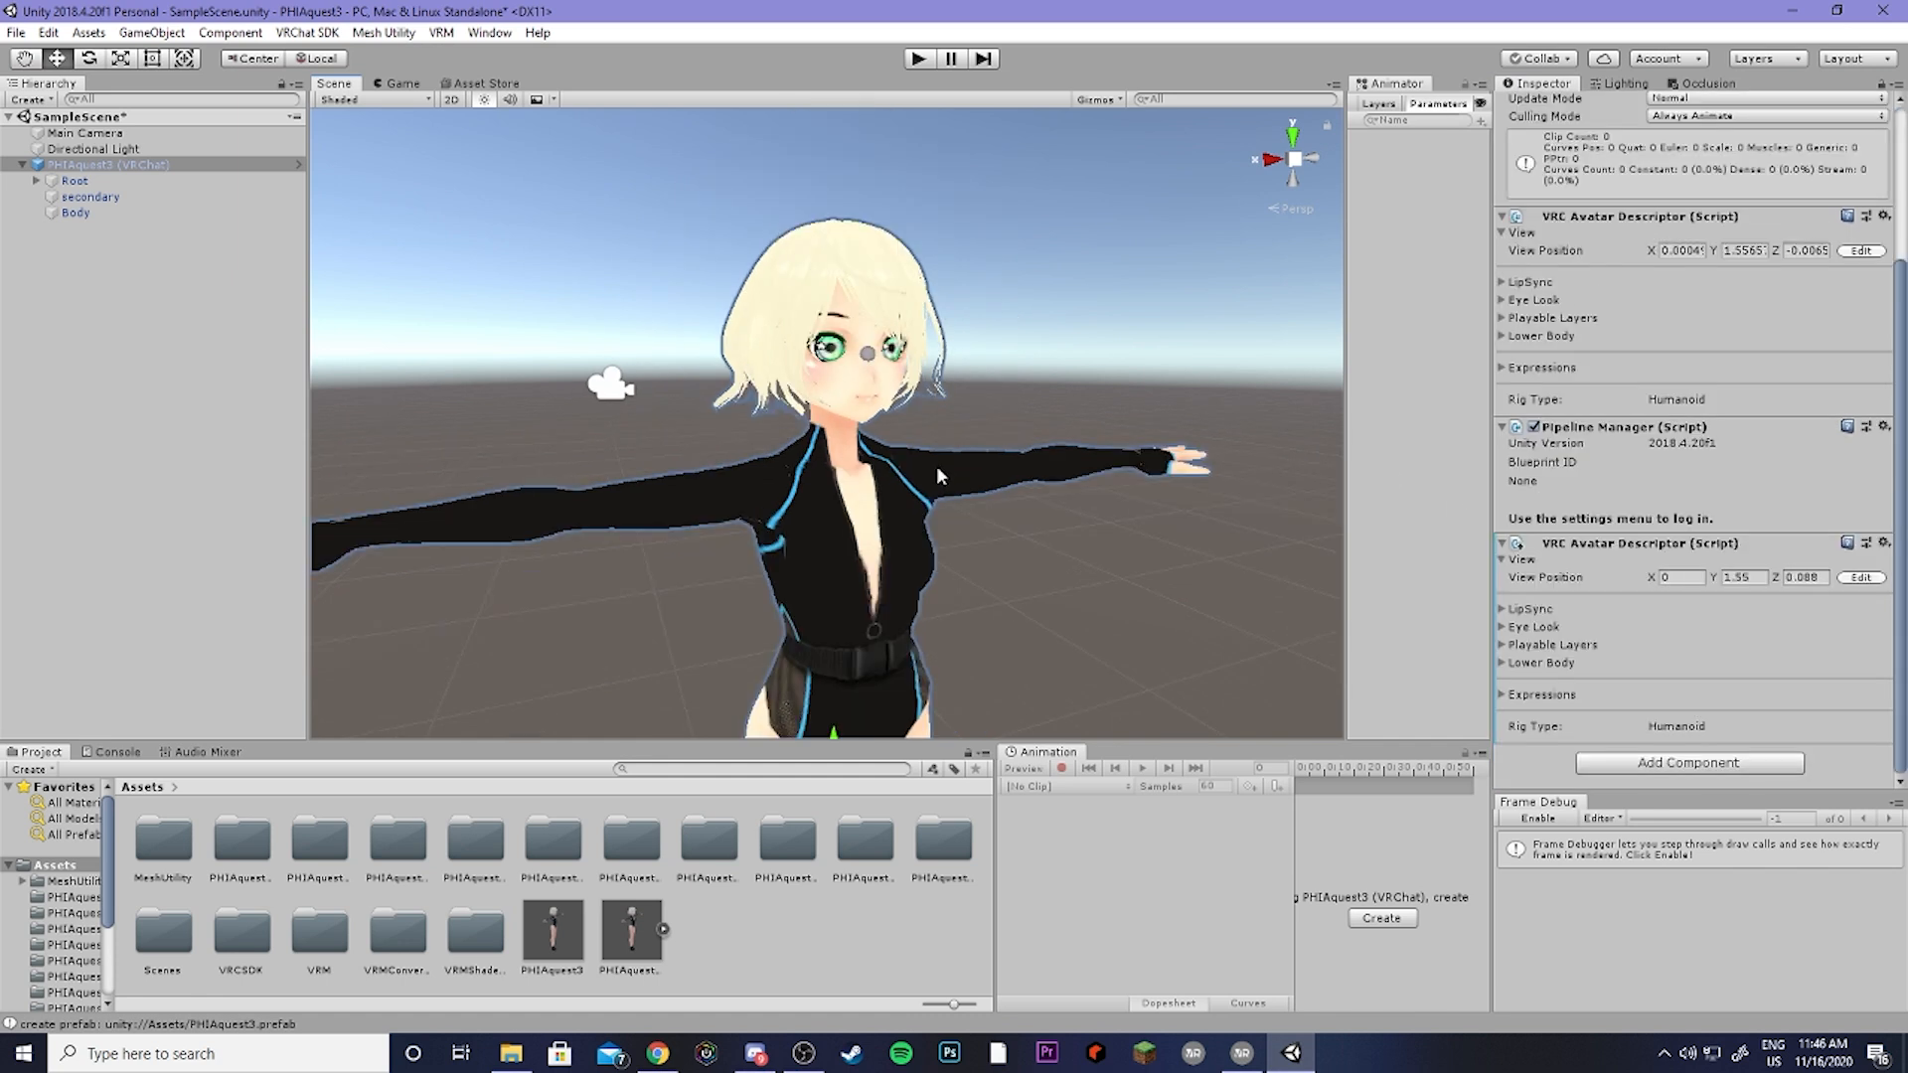
mouse_move(788, 495)
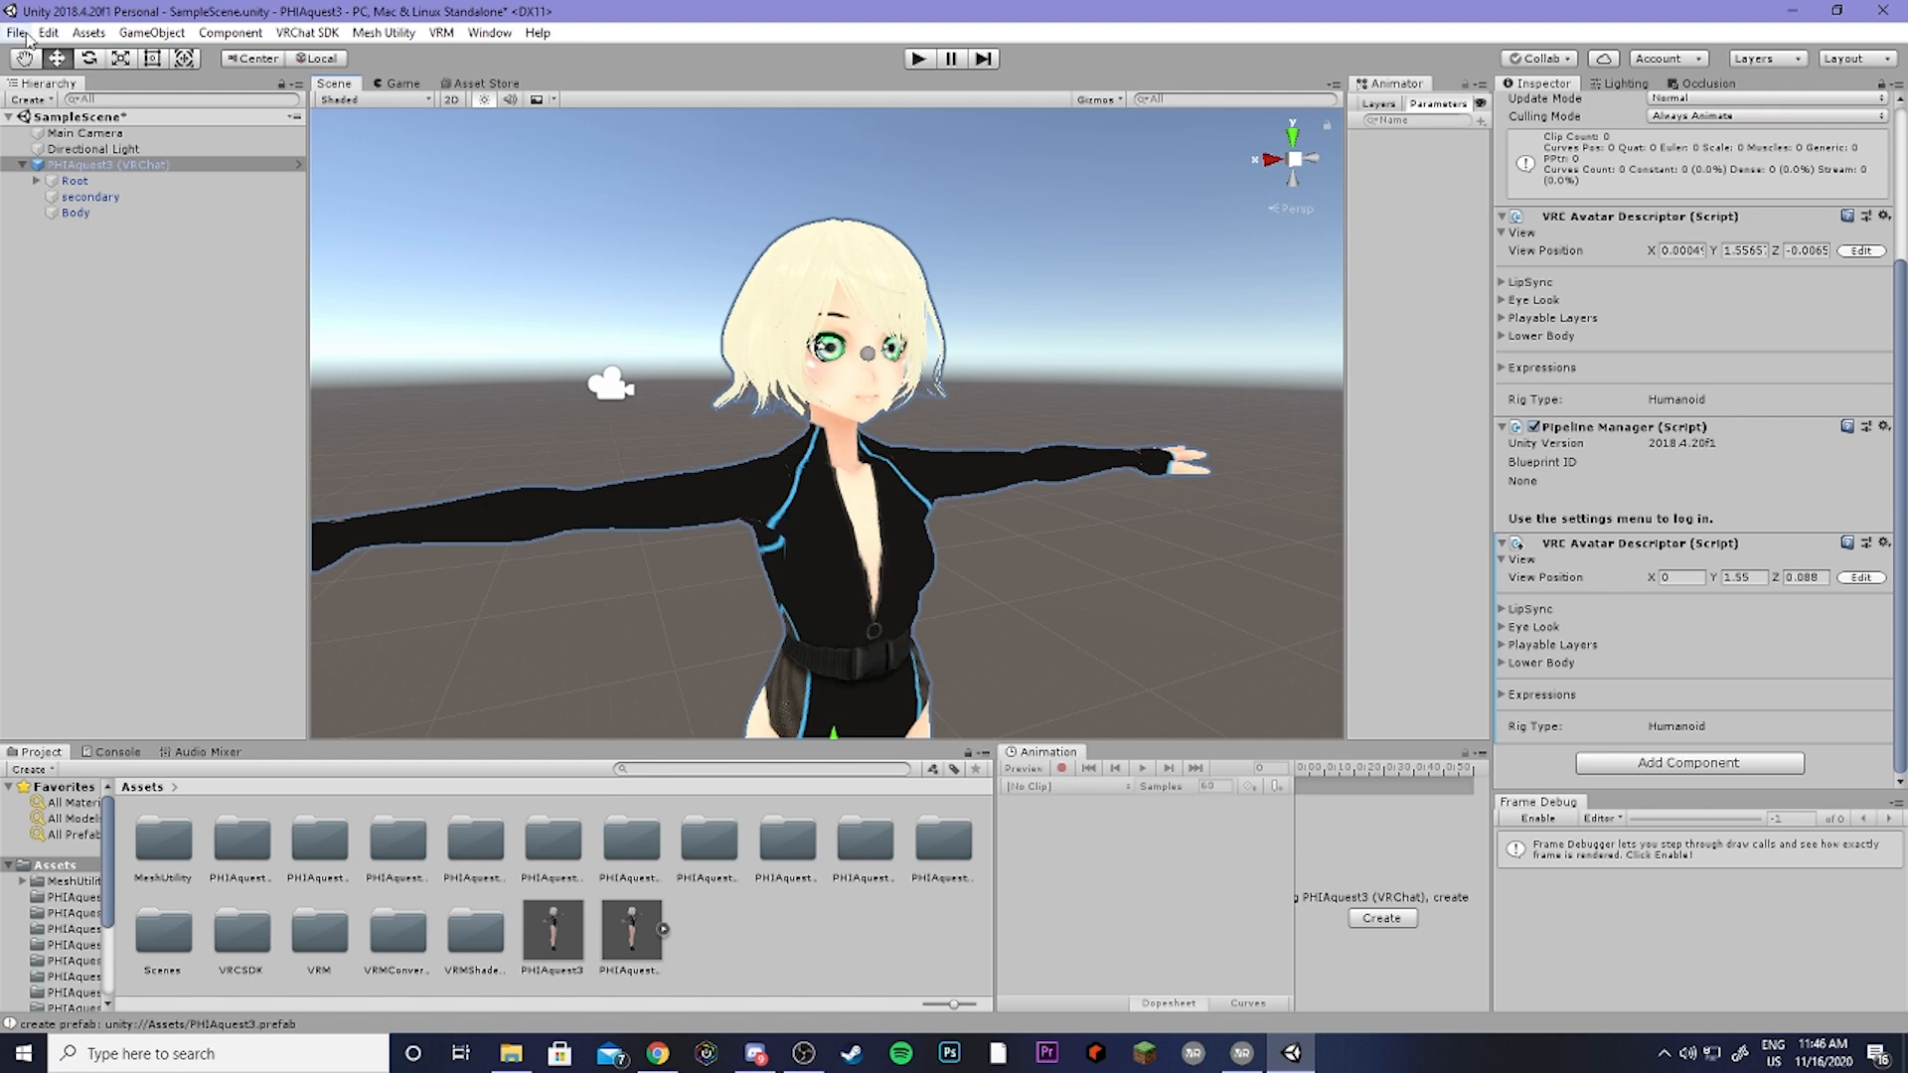
Step: Switch the active build platform to Android in Build Settings
left_click(72, 230)
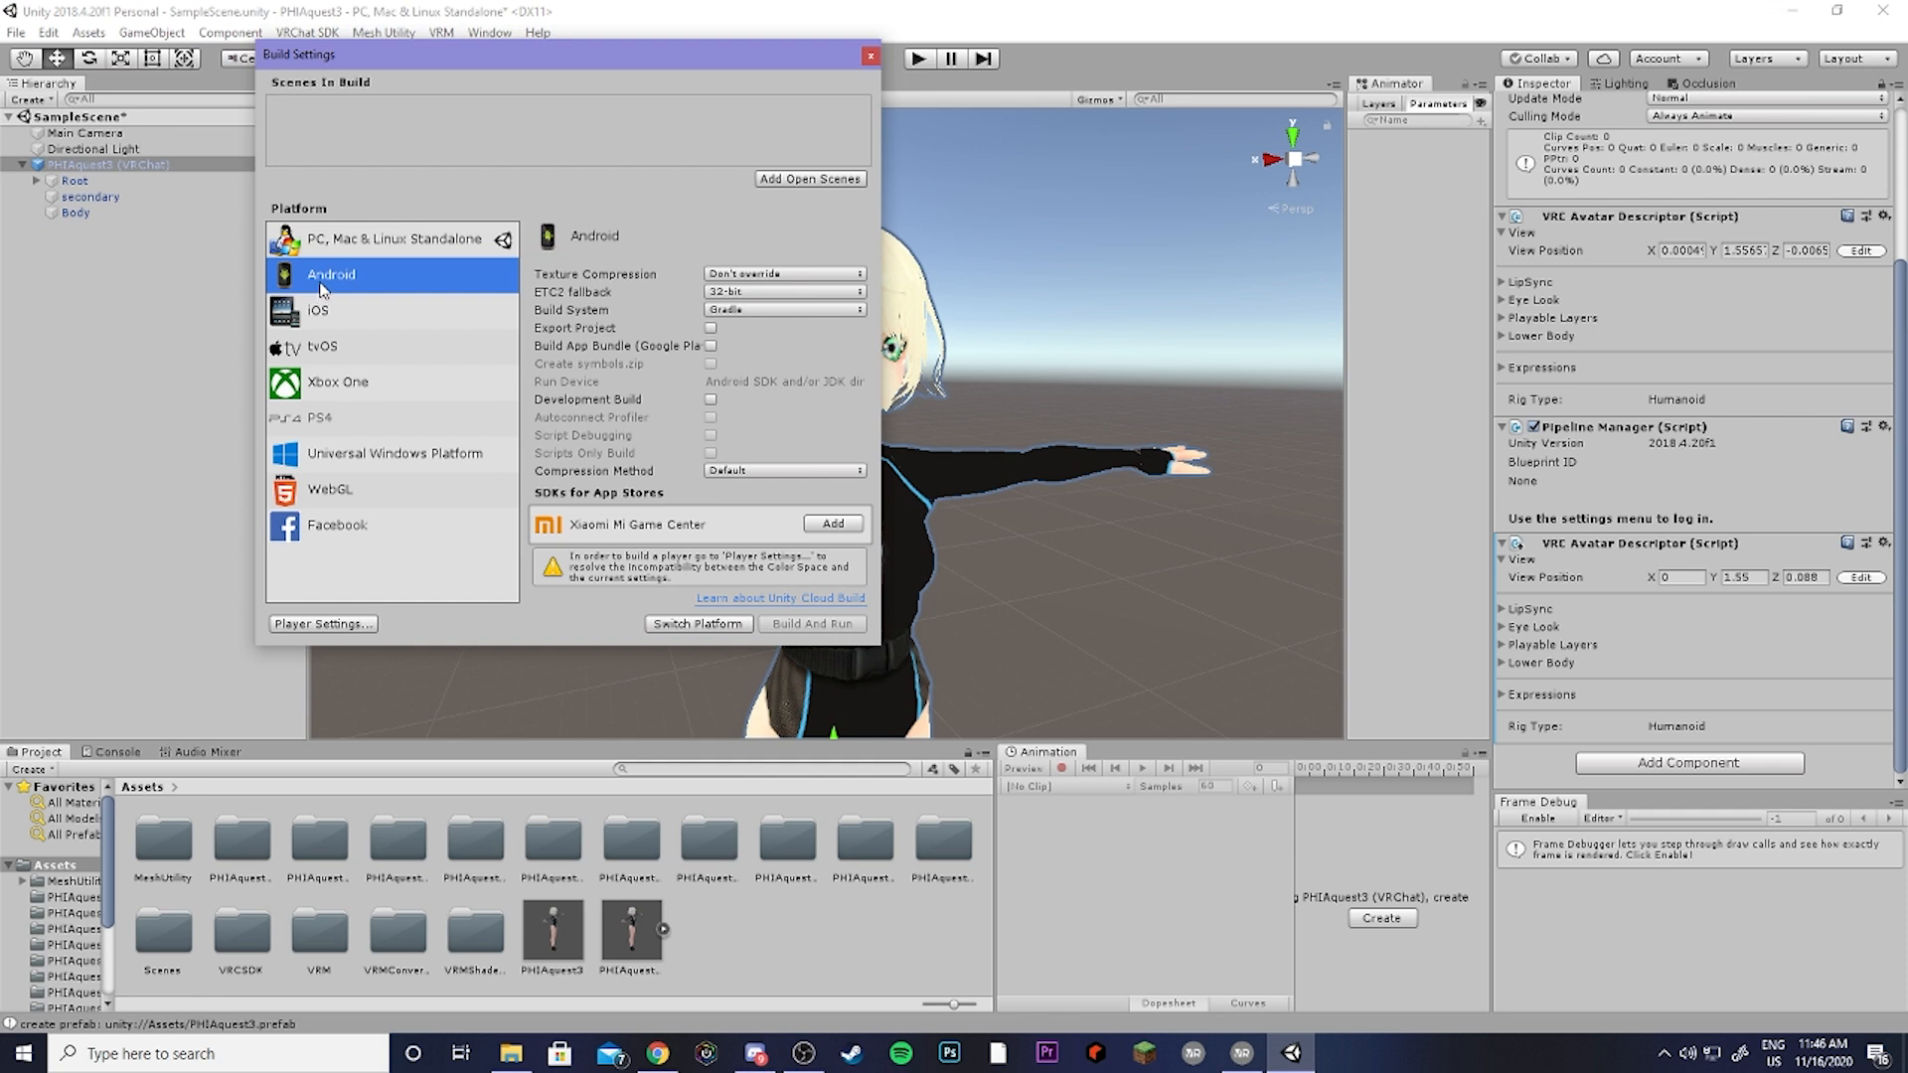
mouse_move(620, 594)
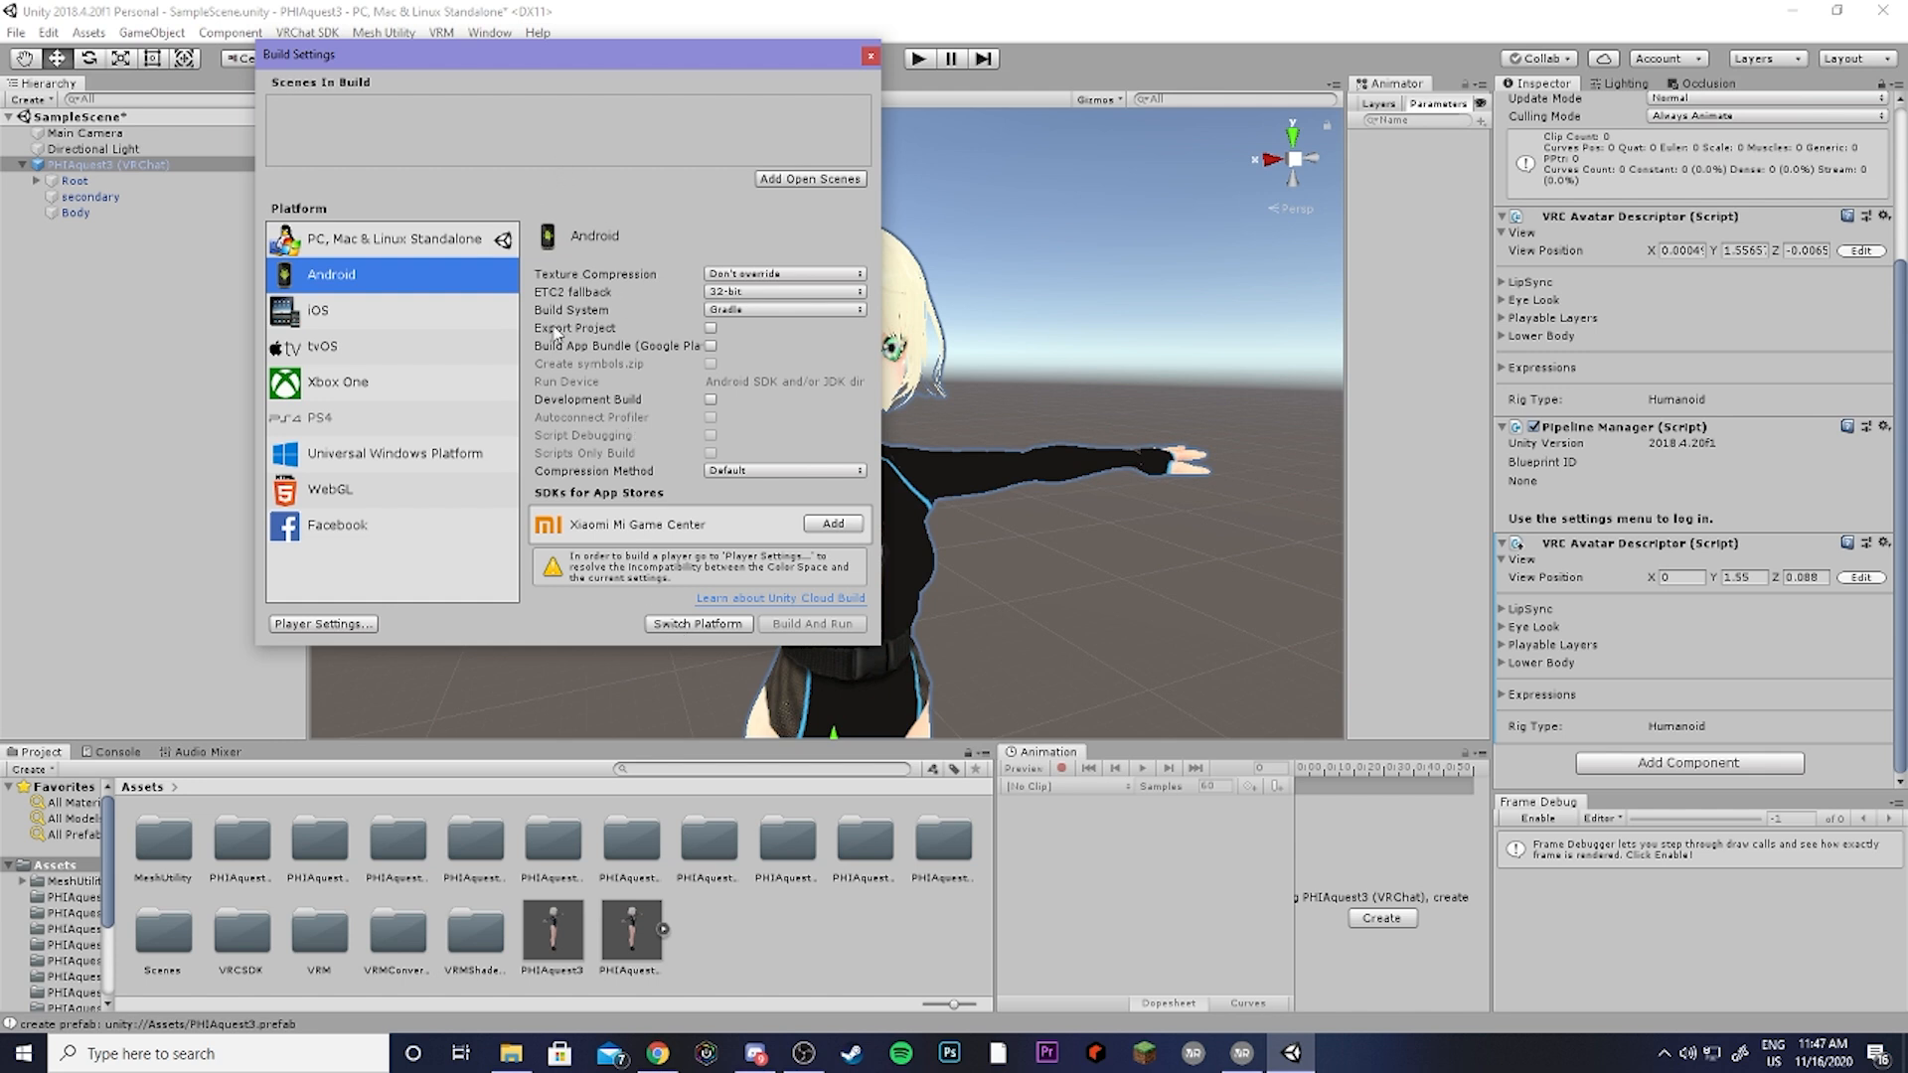
mouse_move(700, 390)
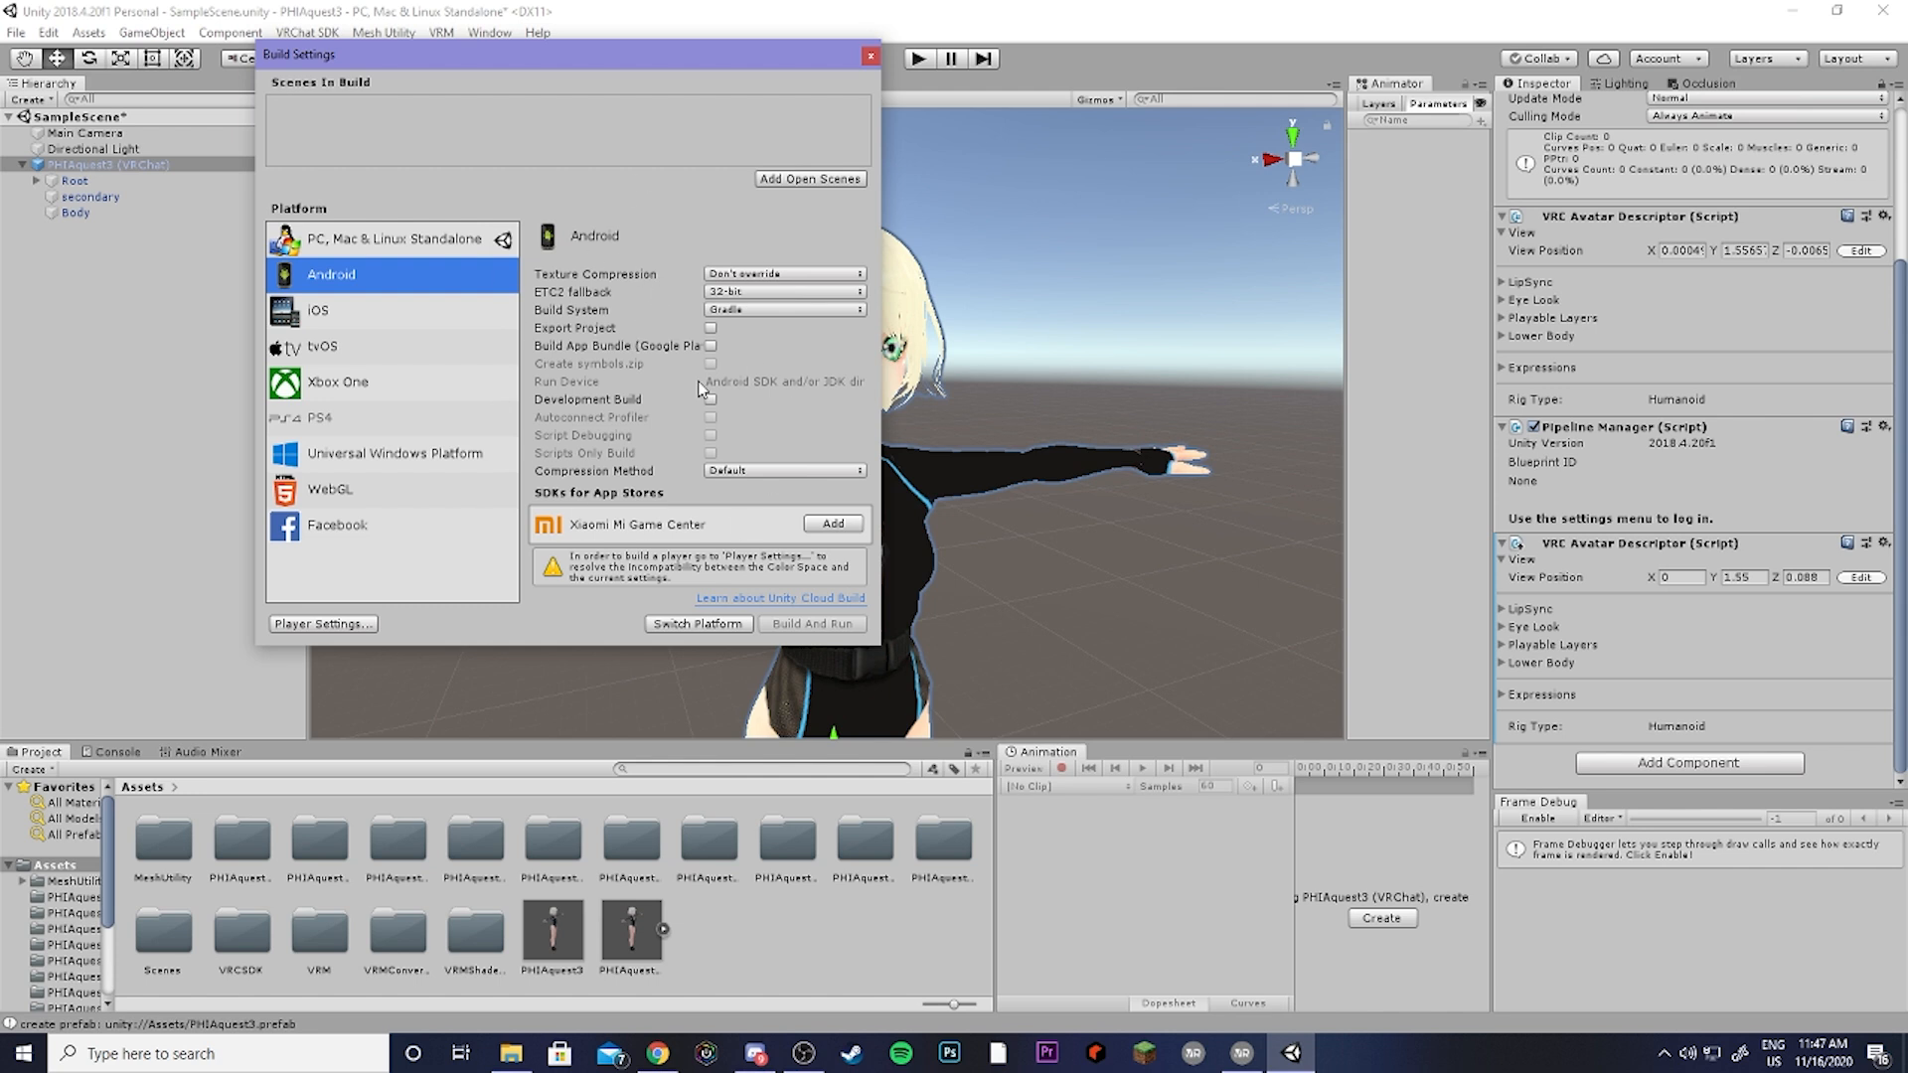
mouse_move(624, 286)
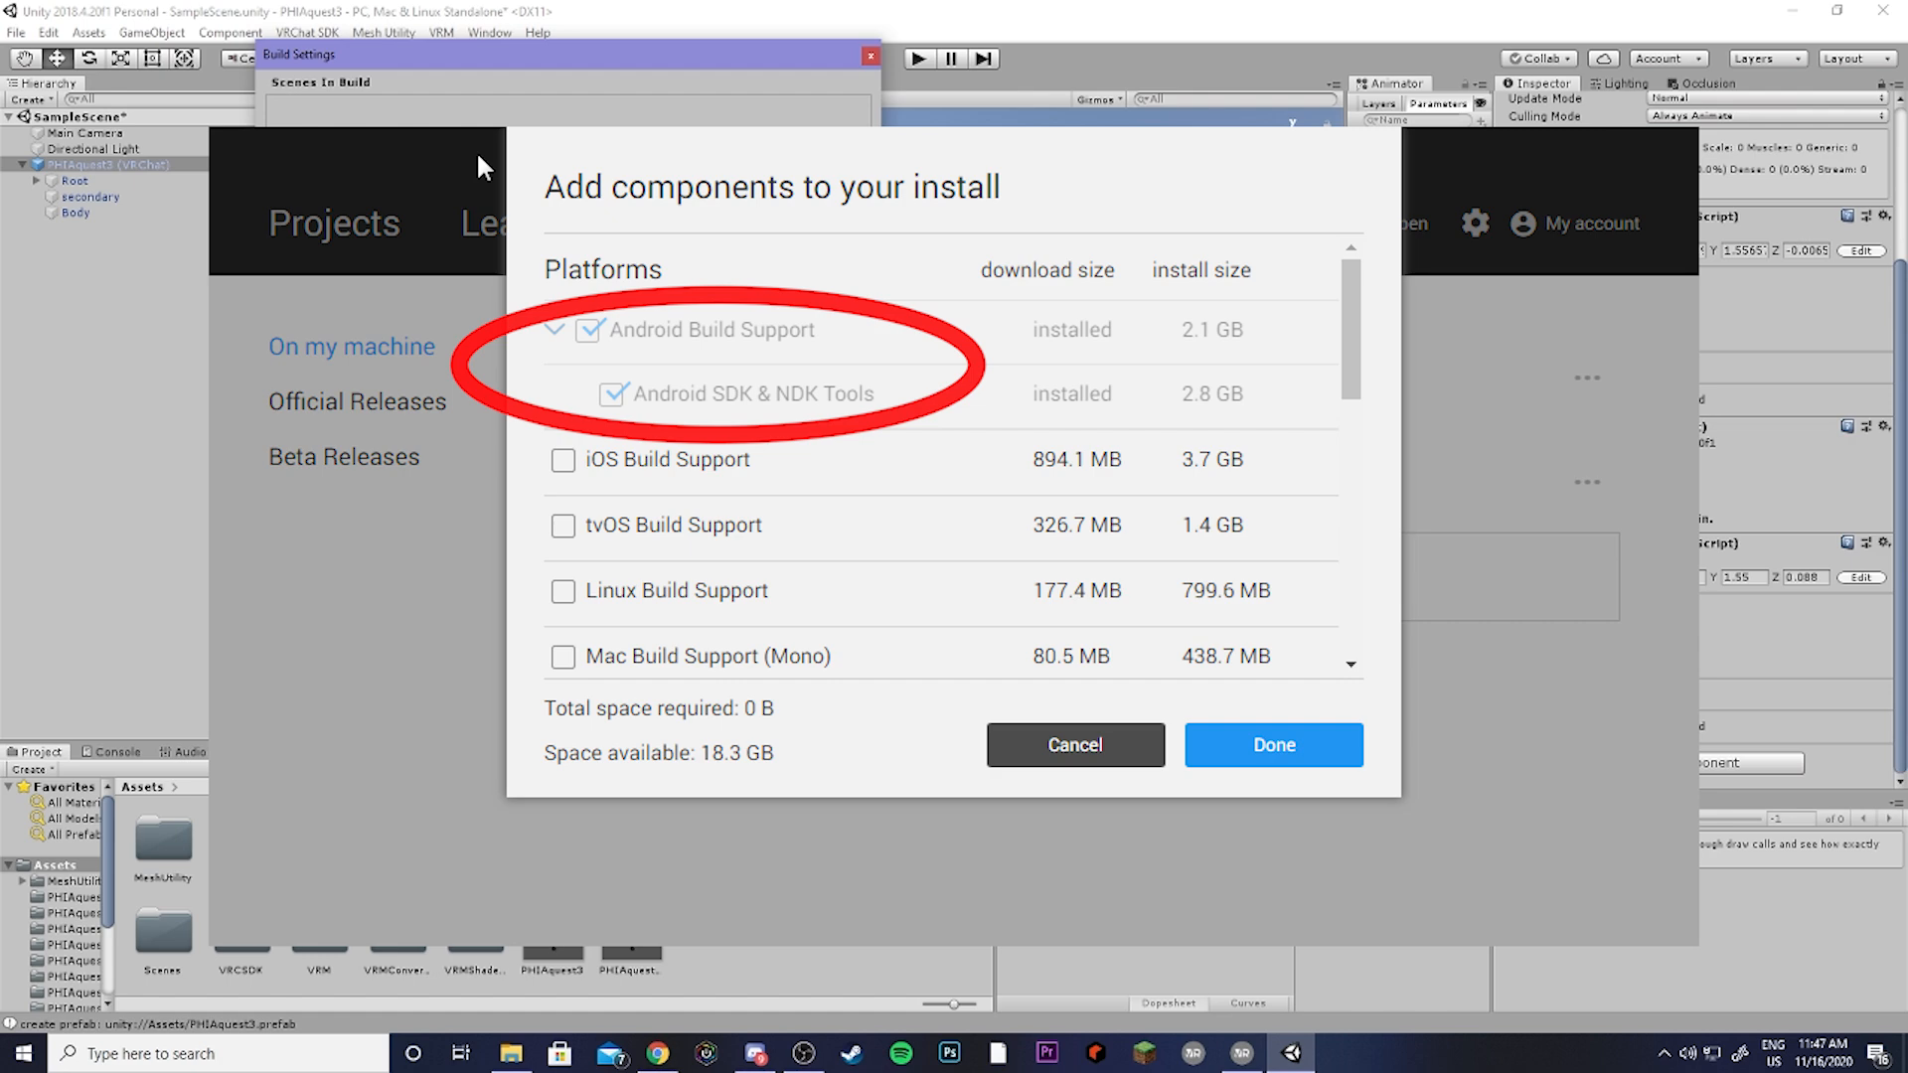
left_click(1272, 745)
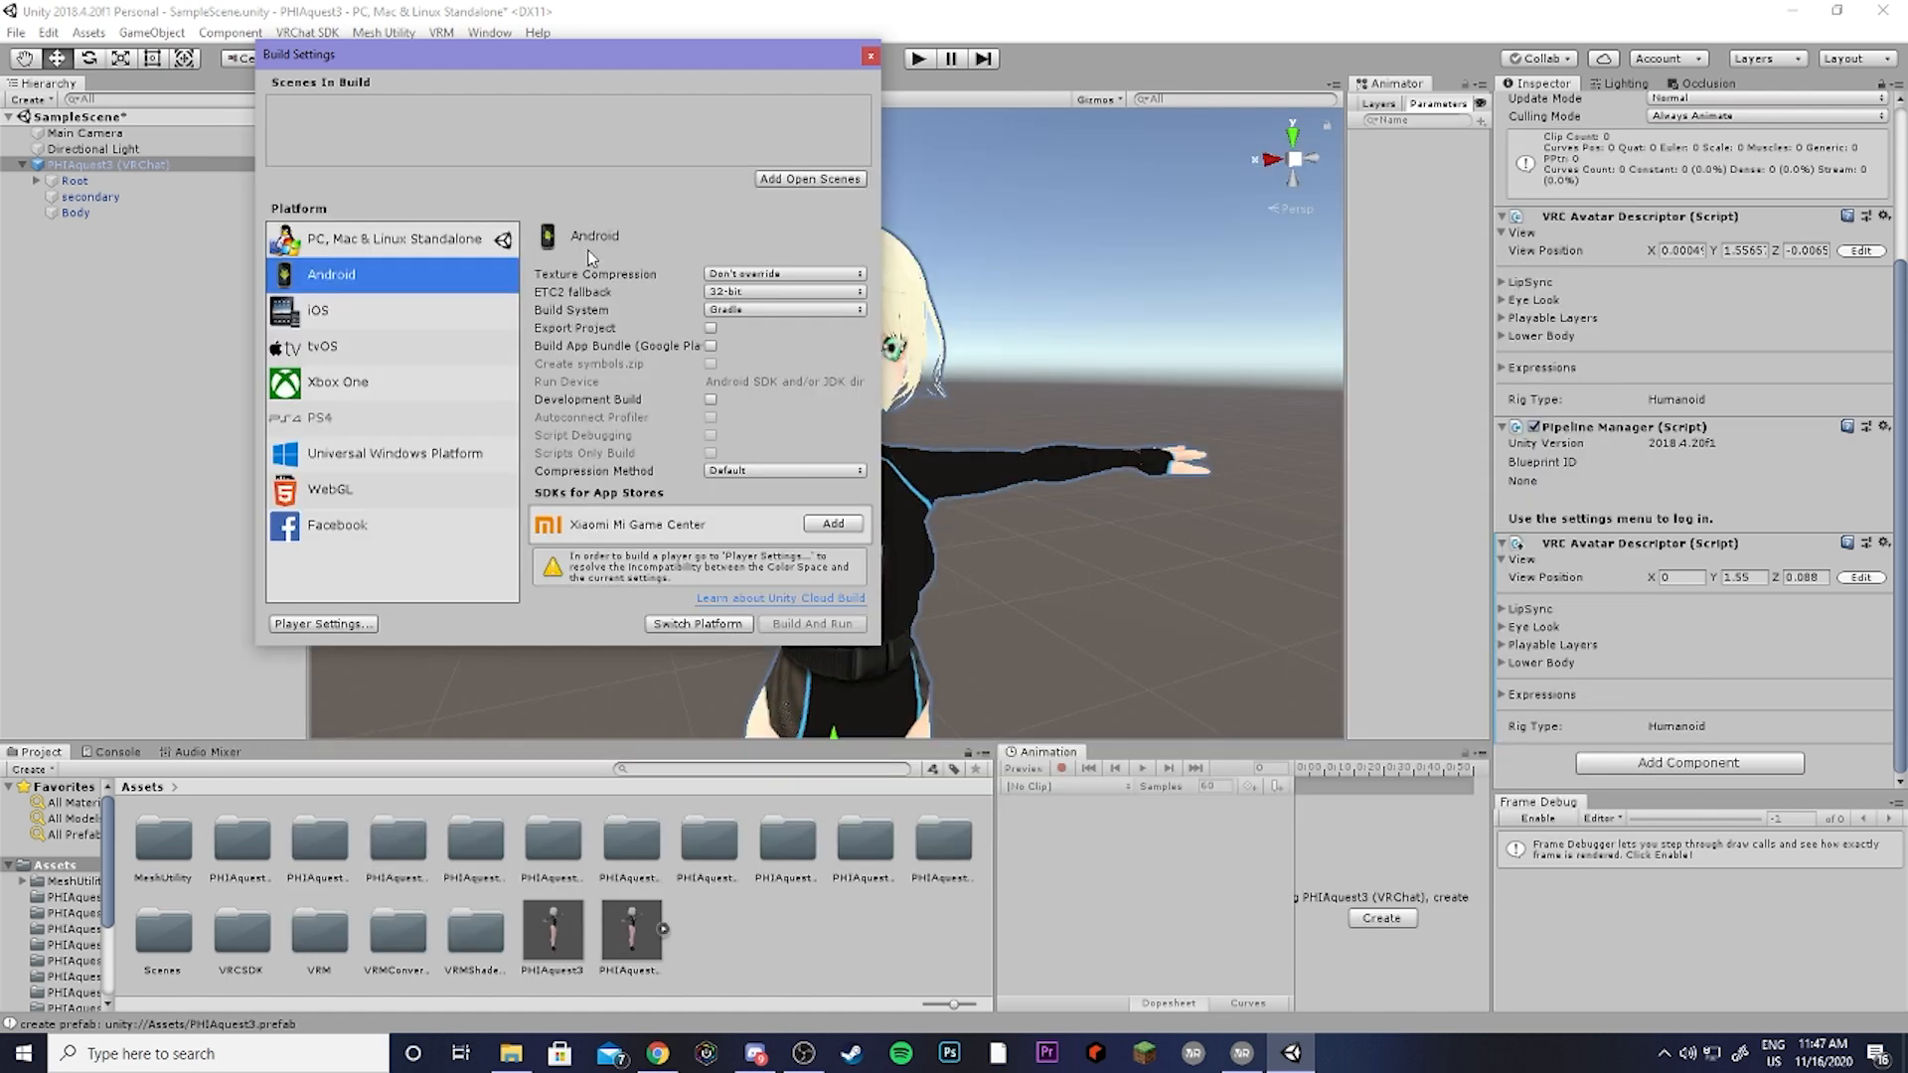
mouse_move(755, 451)
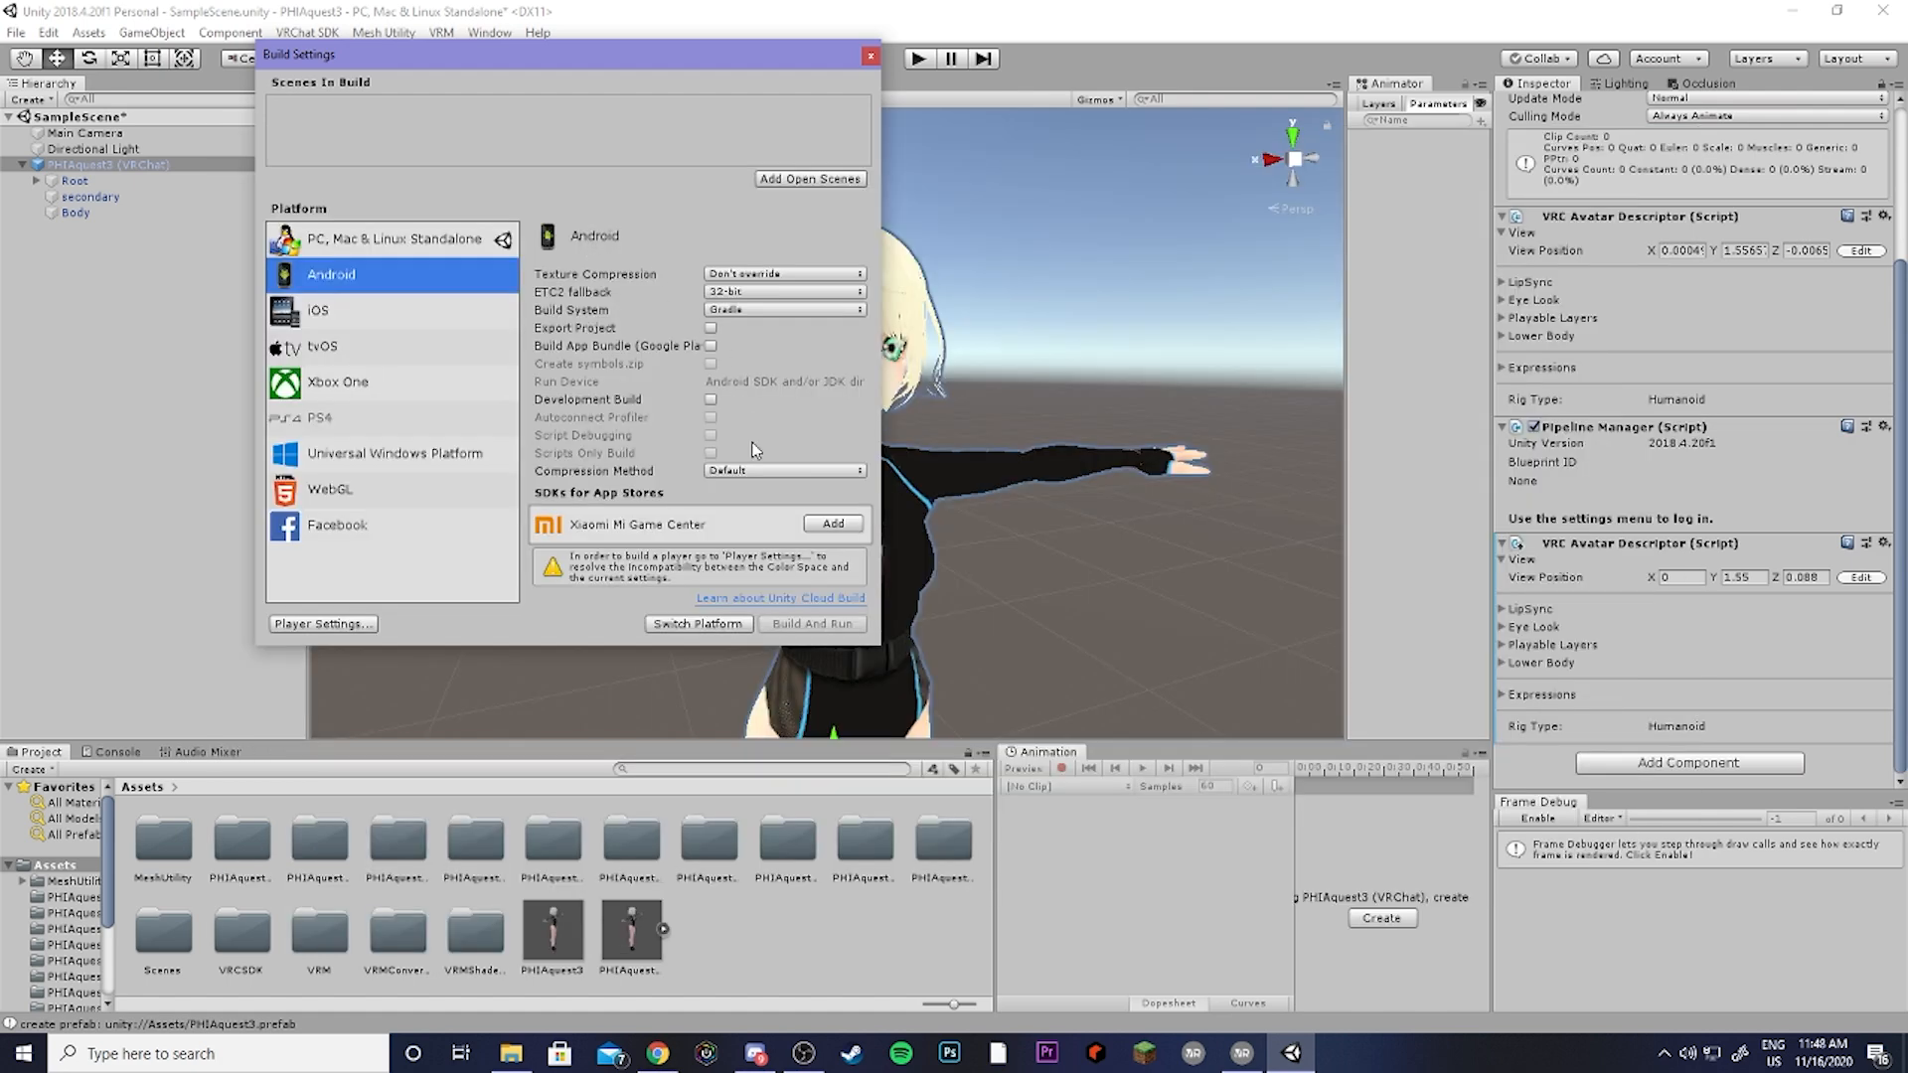
left_click(697, 622)
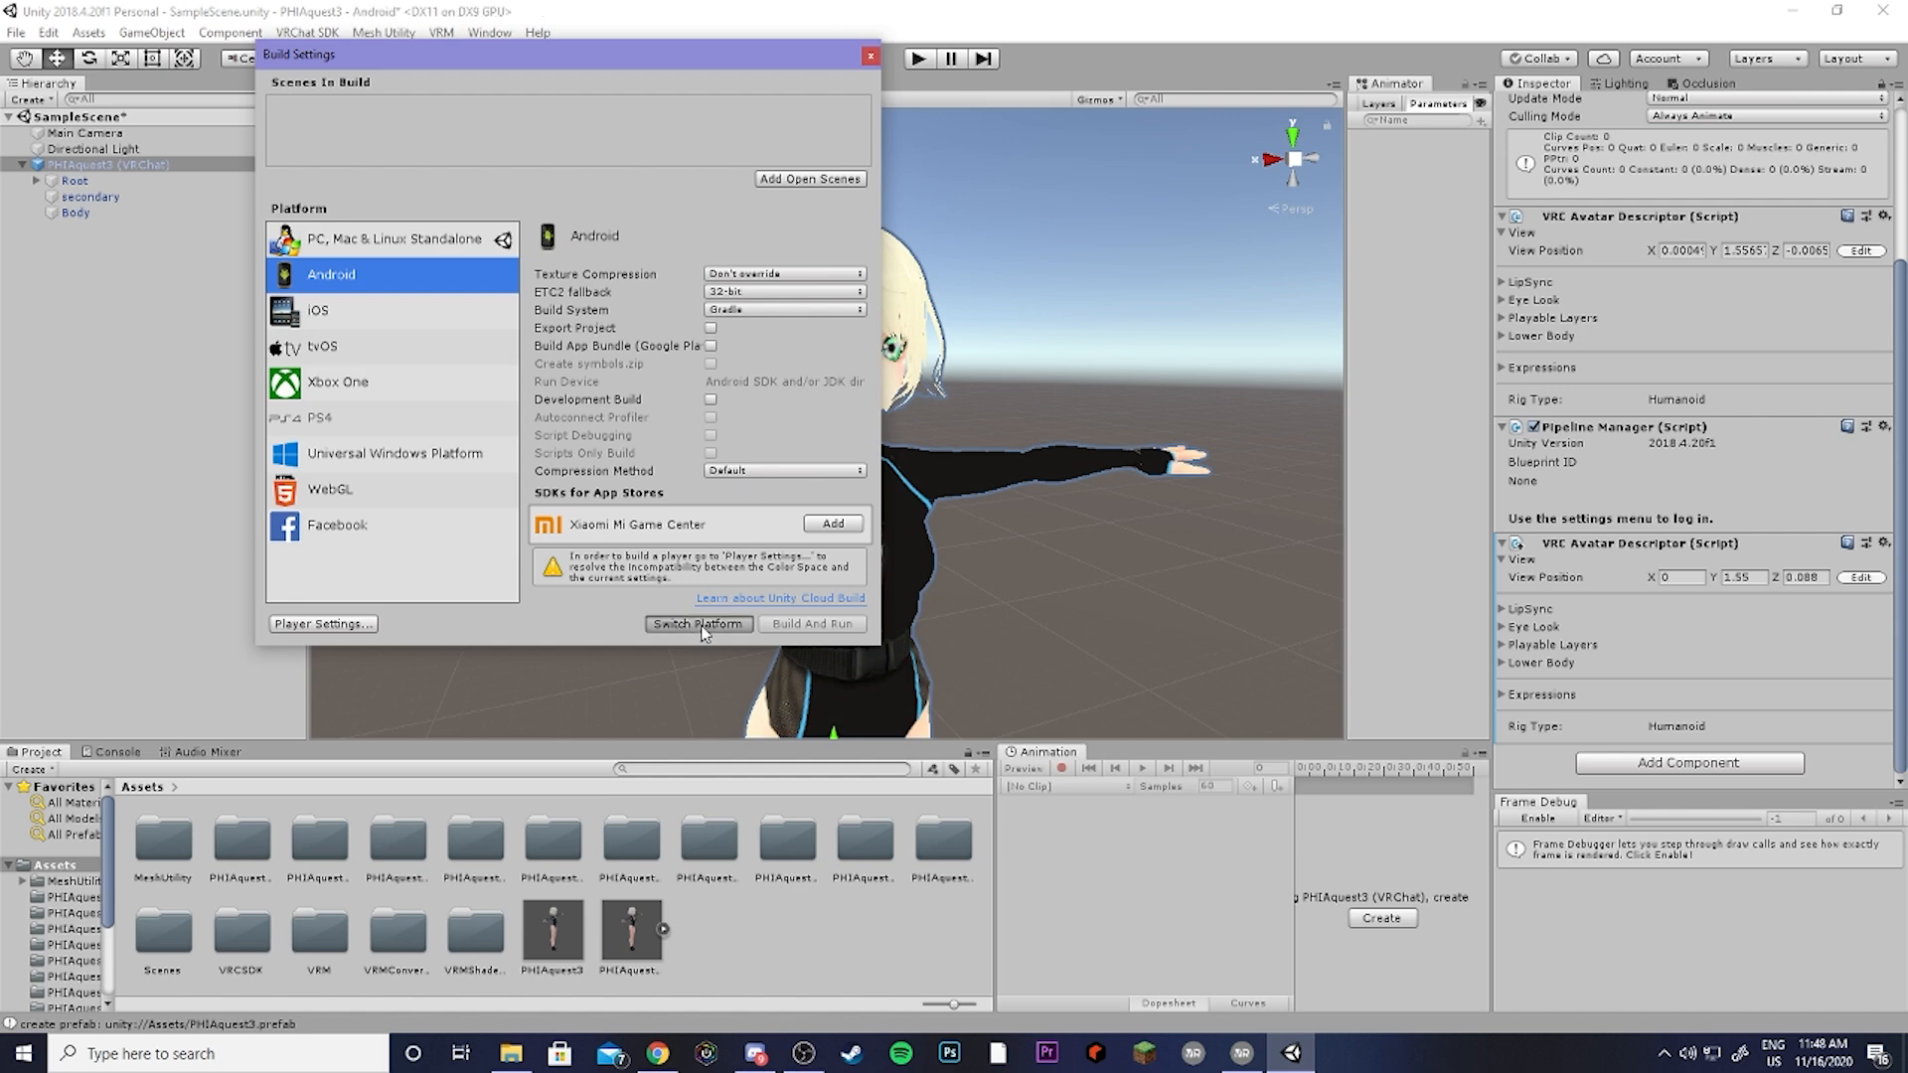
left_click(870, 56)
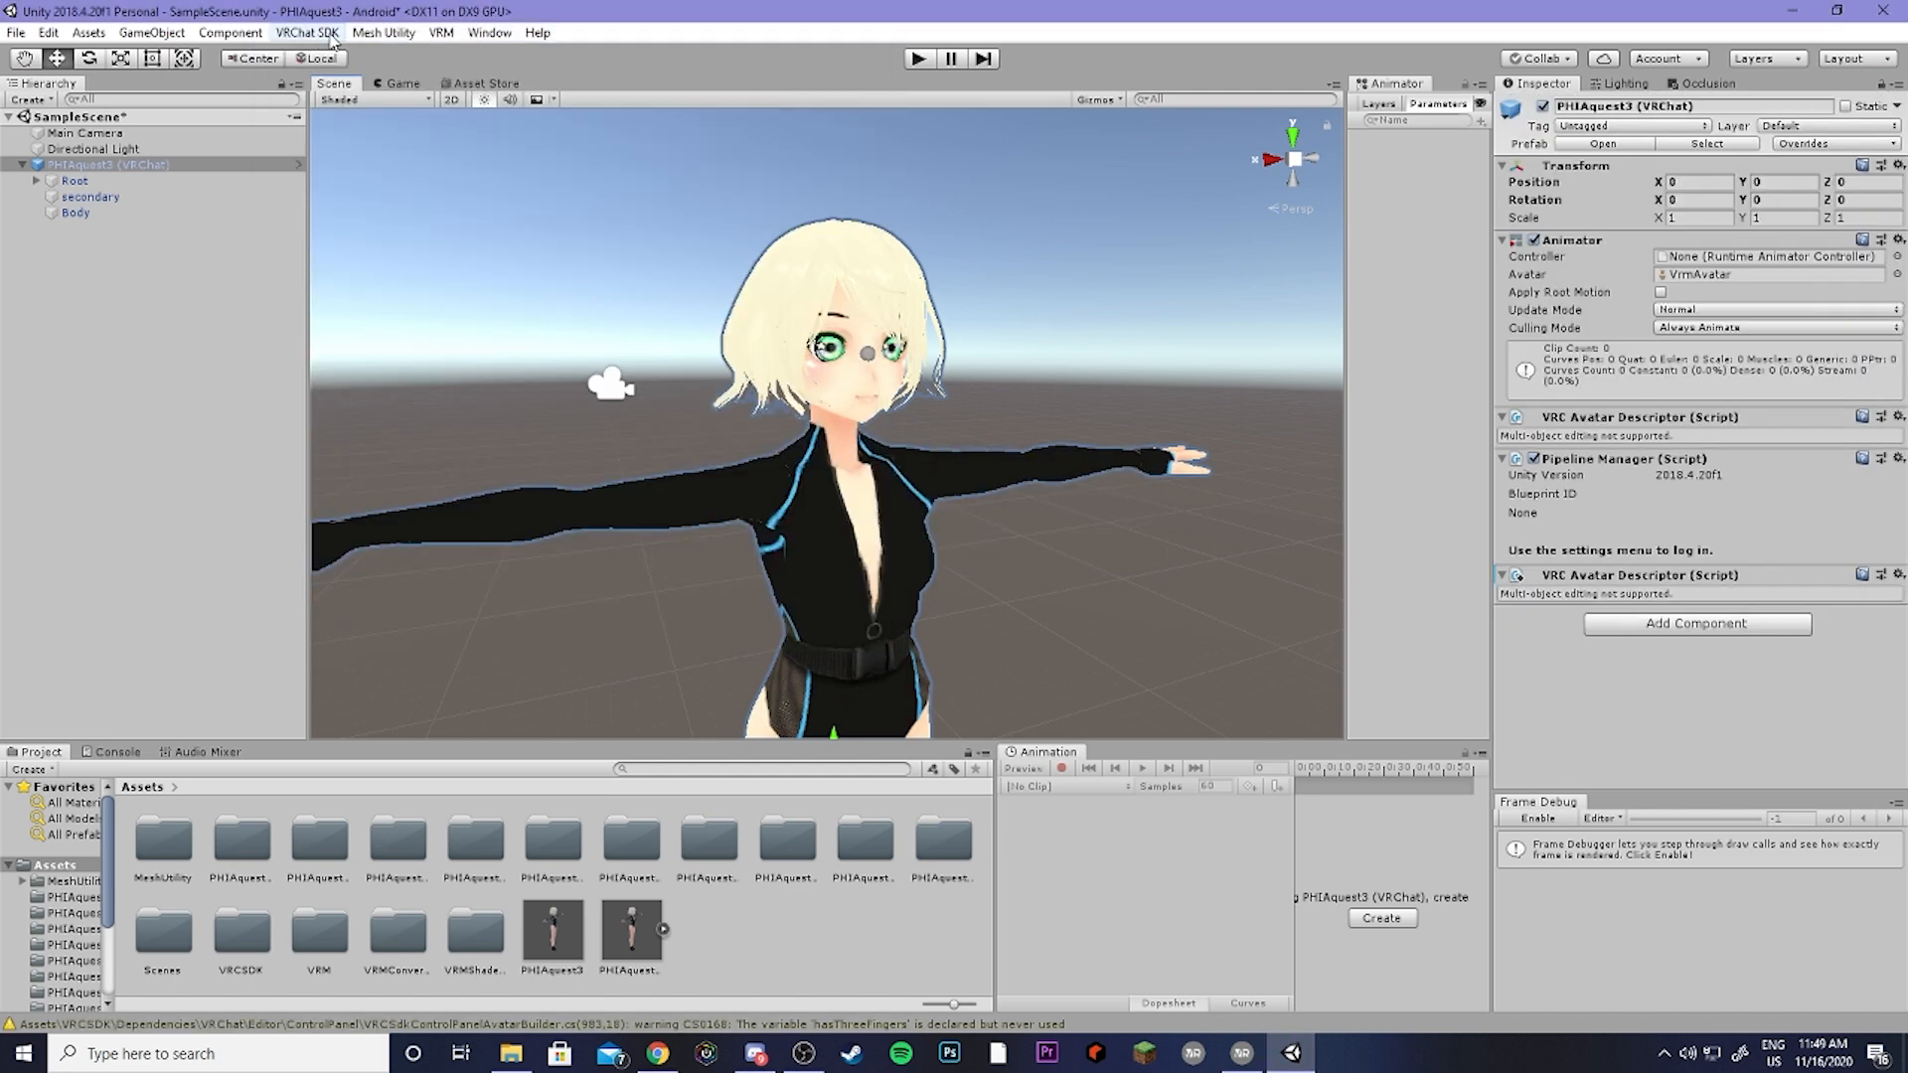
Step: Bring up the VRChat SDK control panel's Builder section for the avatar
left_click(306, 34)
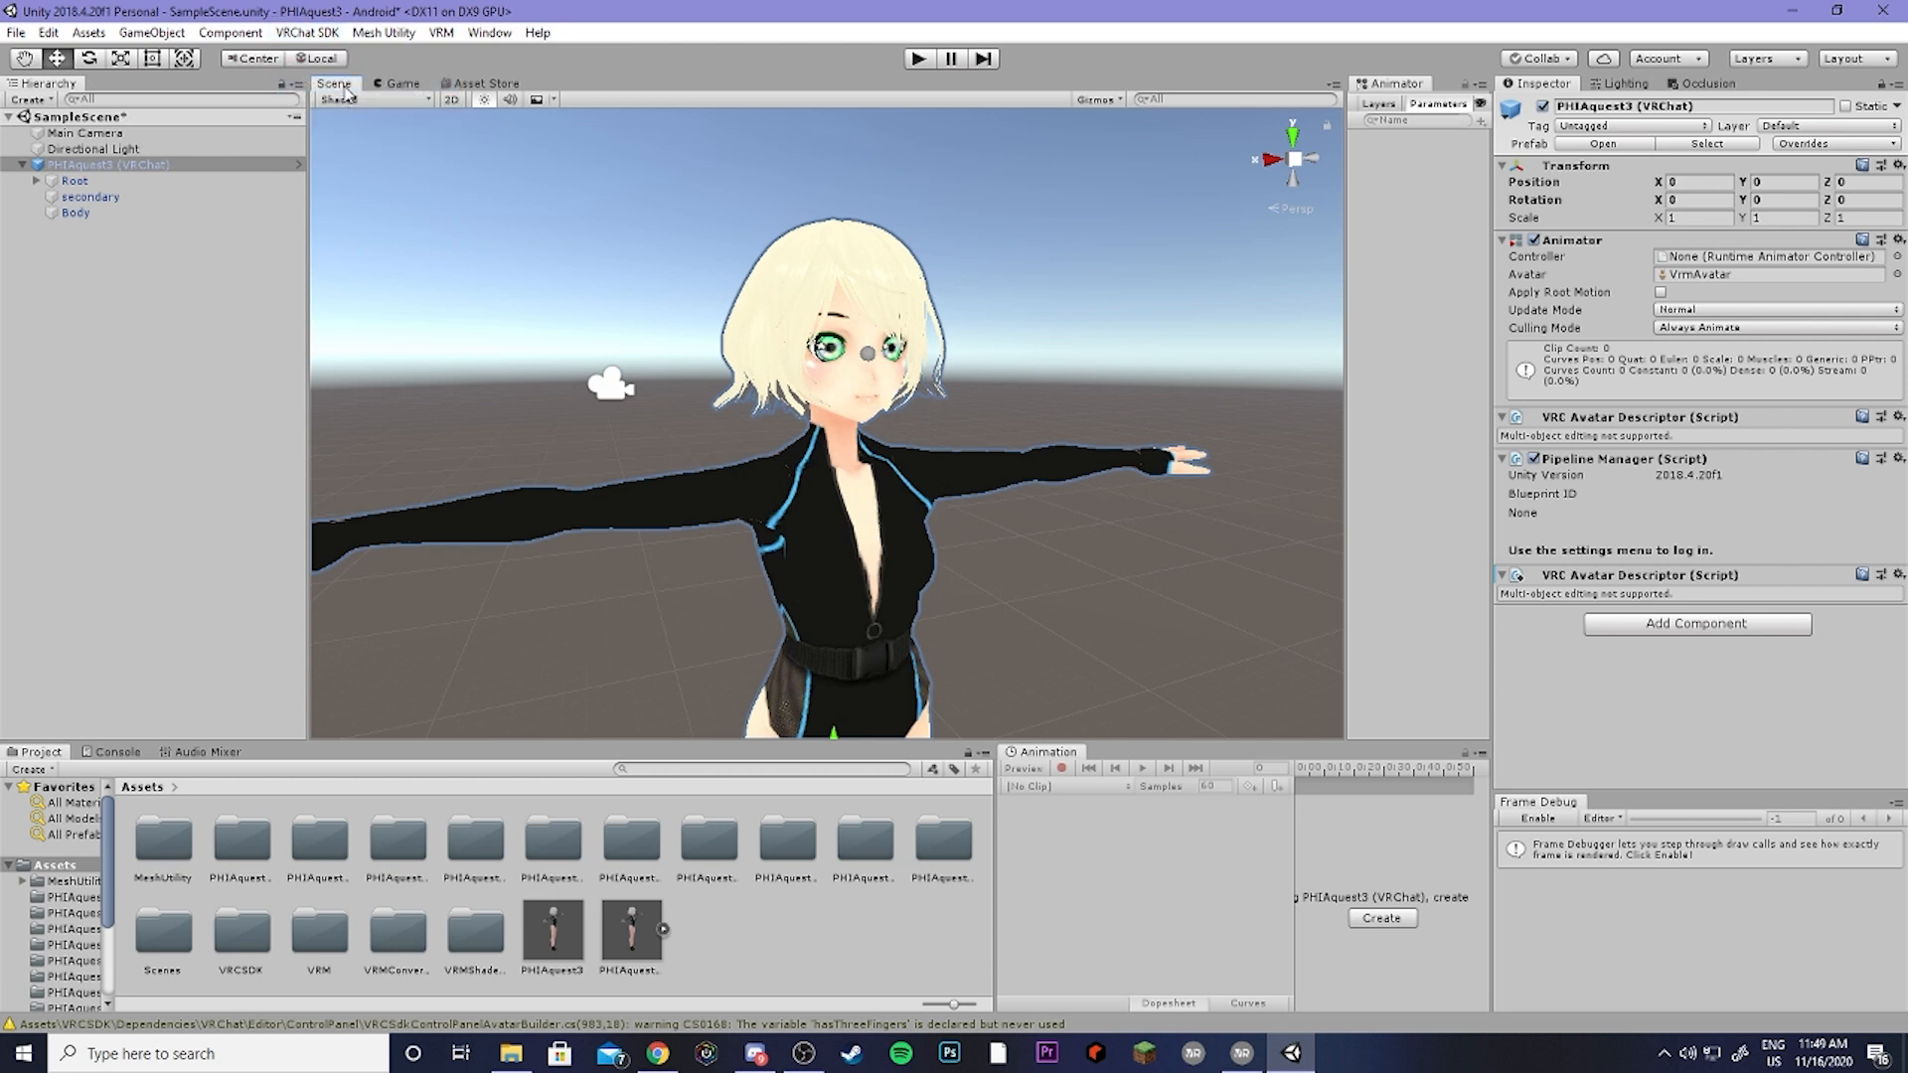
left_click(304, 34)
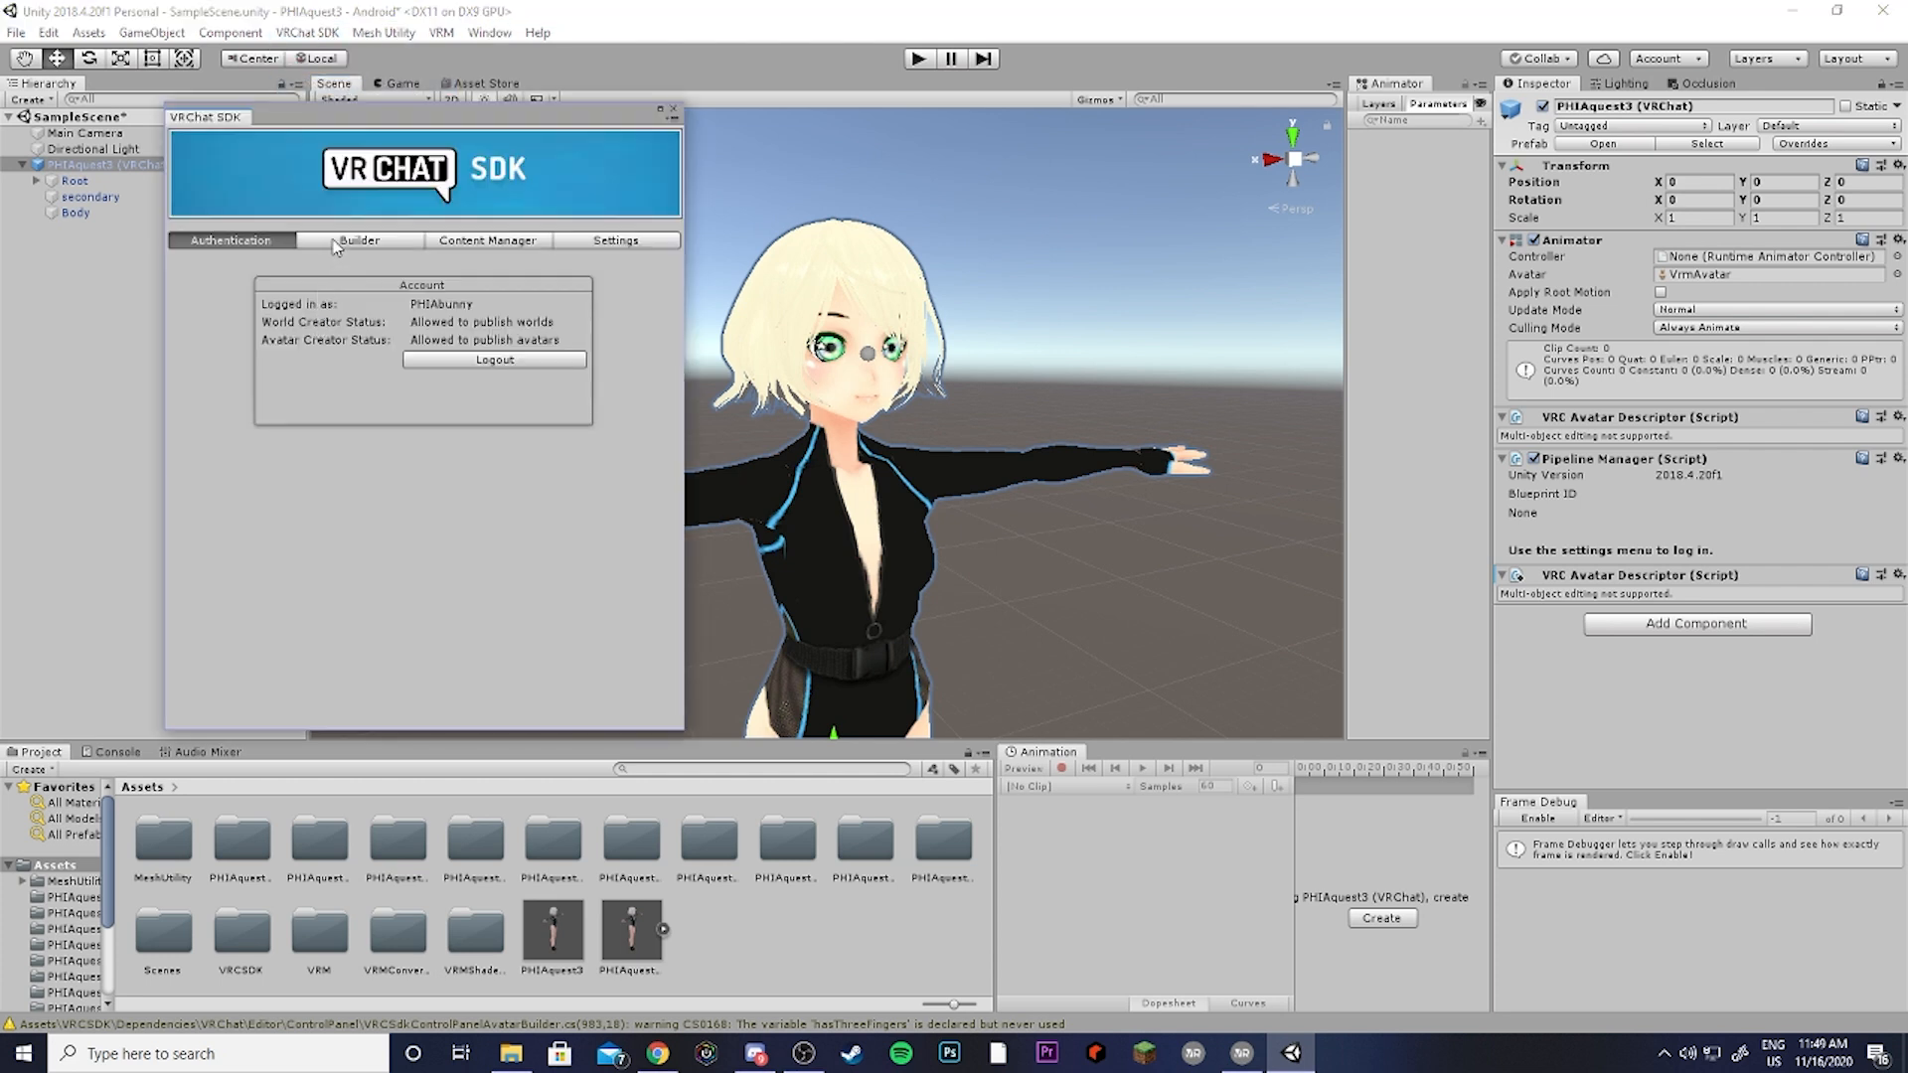
left_click(358, 240)
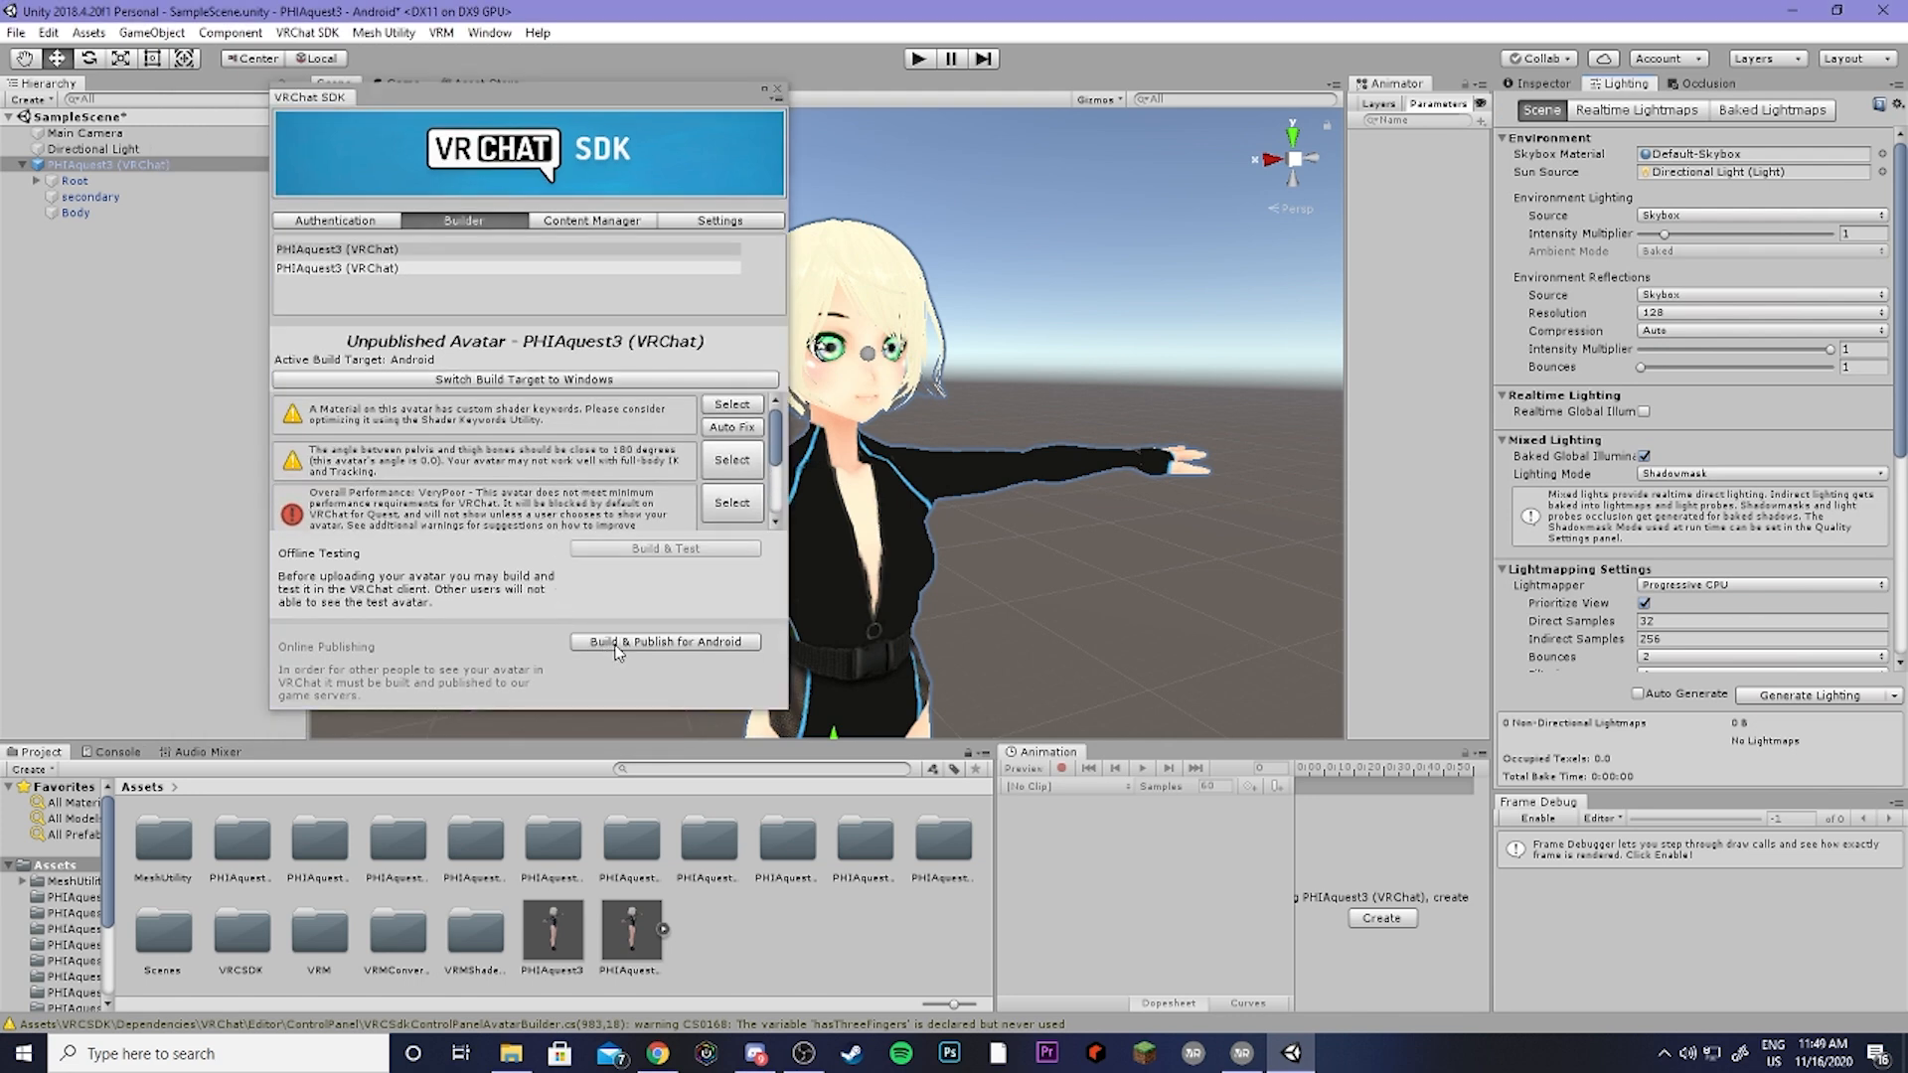
Step: Build and publish PHIAquest3 for Android, naming it and uploading to VRChat
left_click(664, 642)
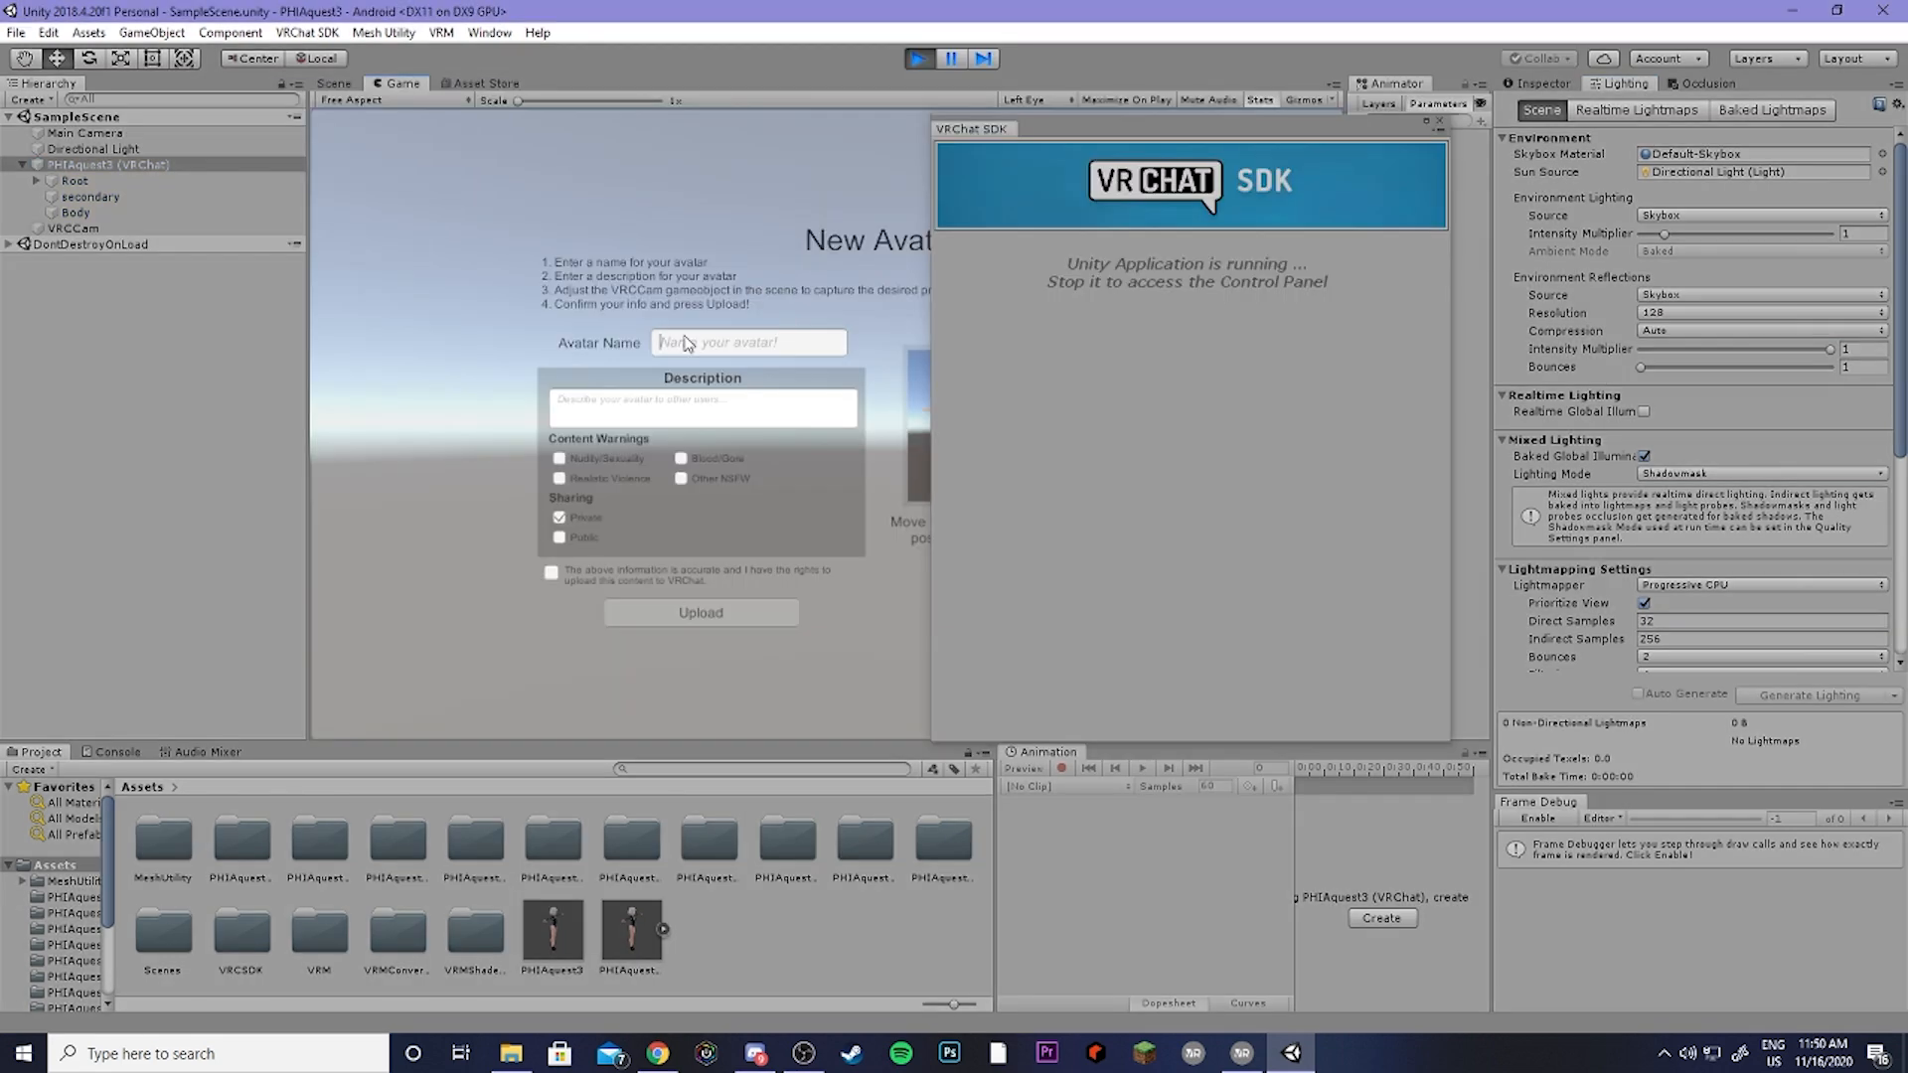
type("PHIAquest")
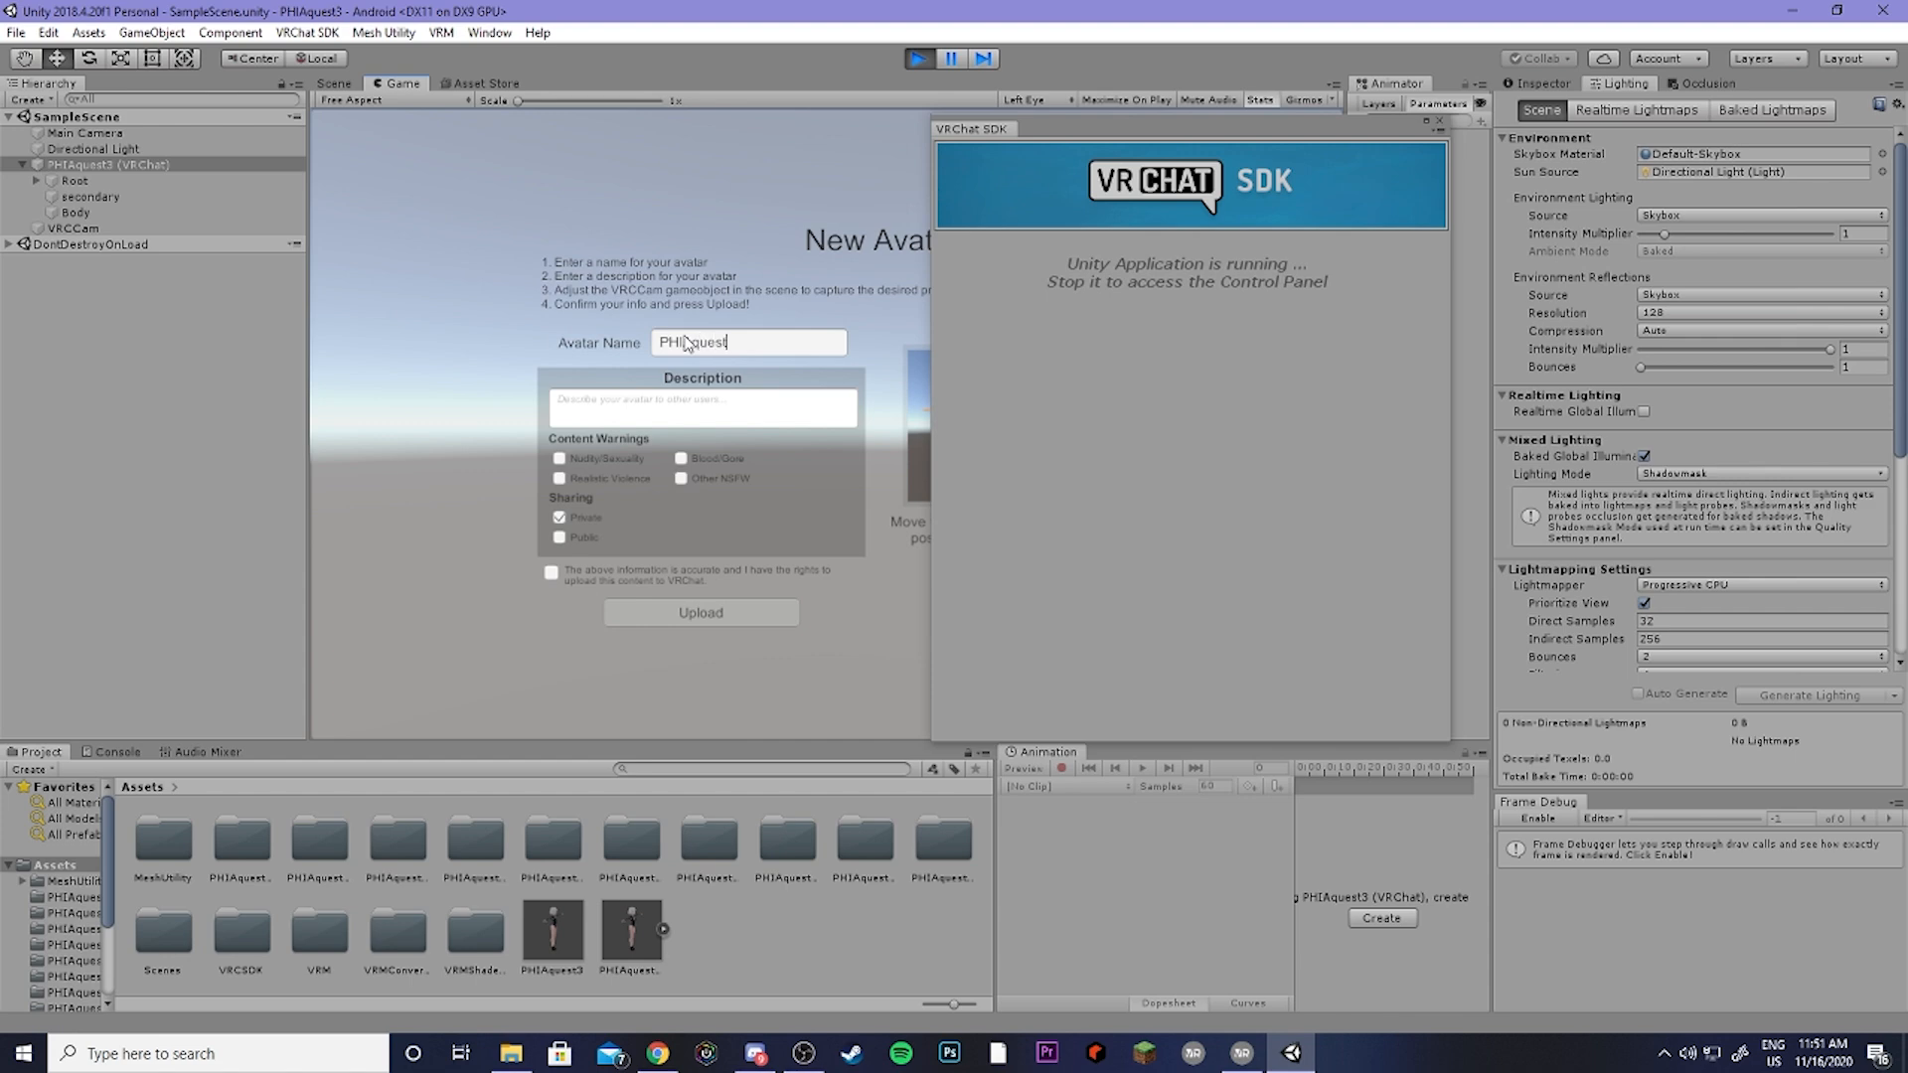
left_click(950, 58)
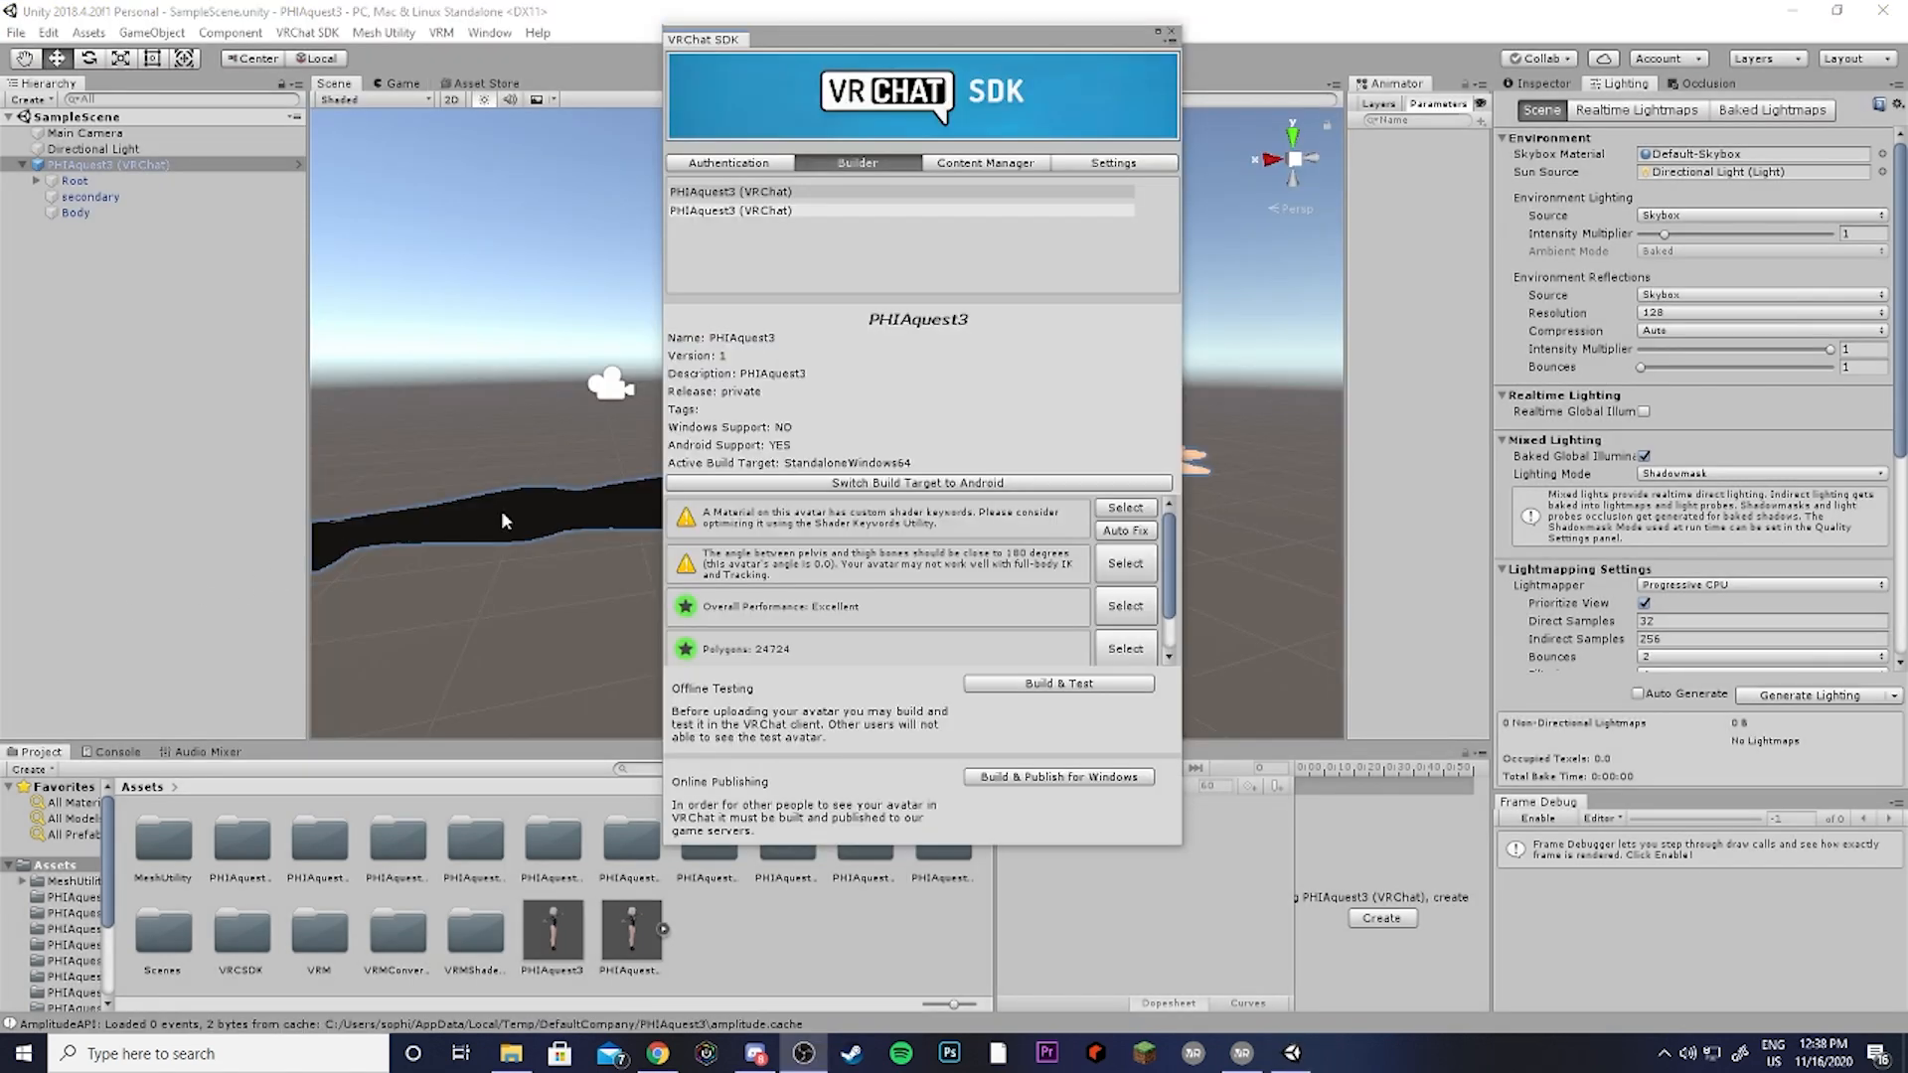
mouse_move(809, 481)
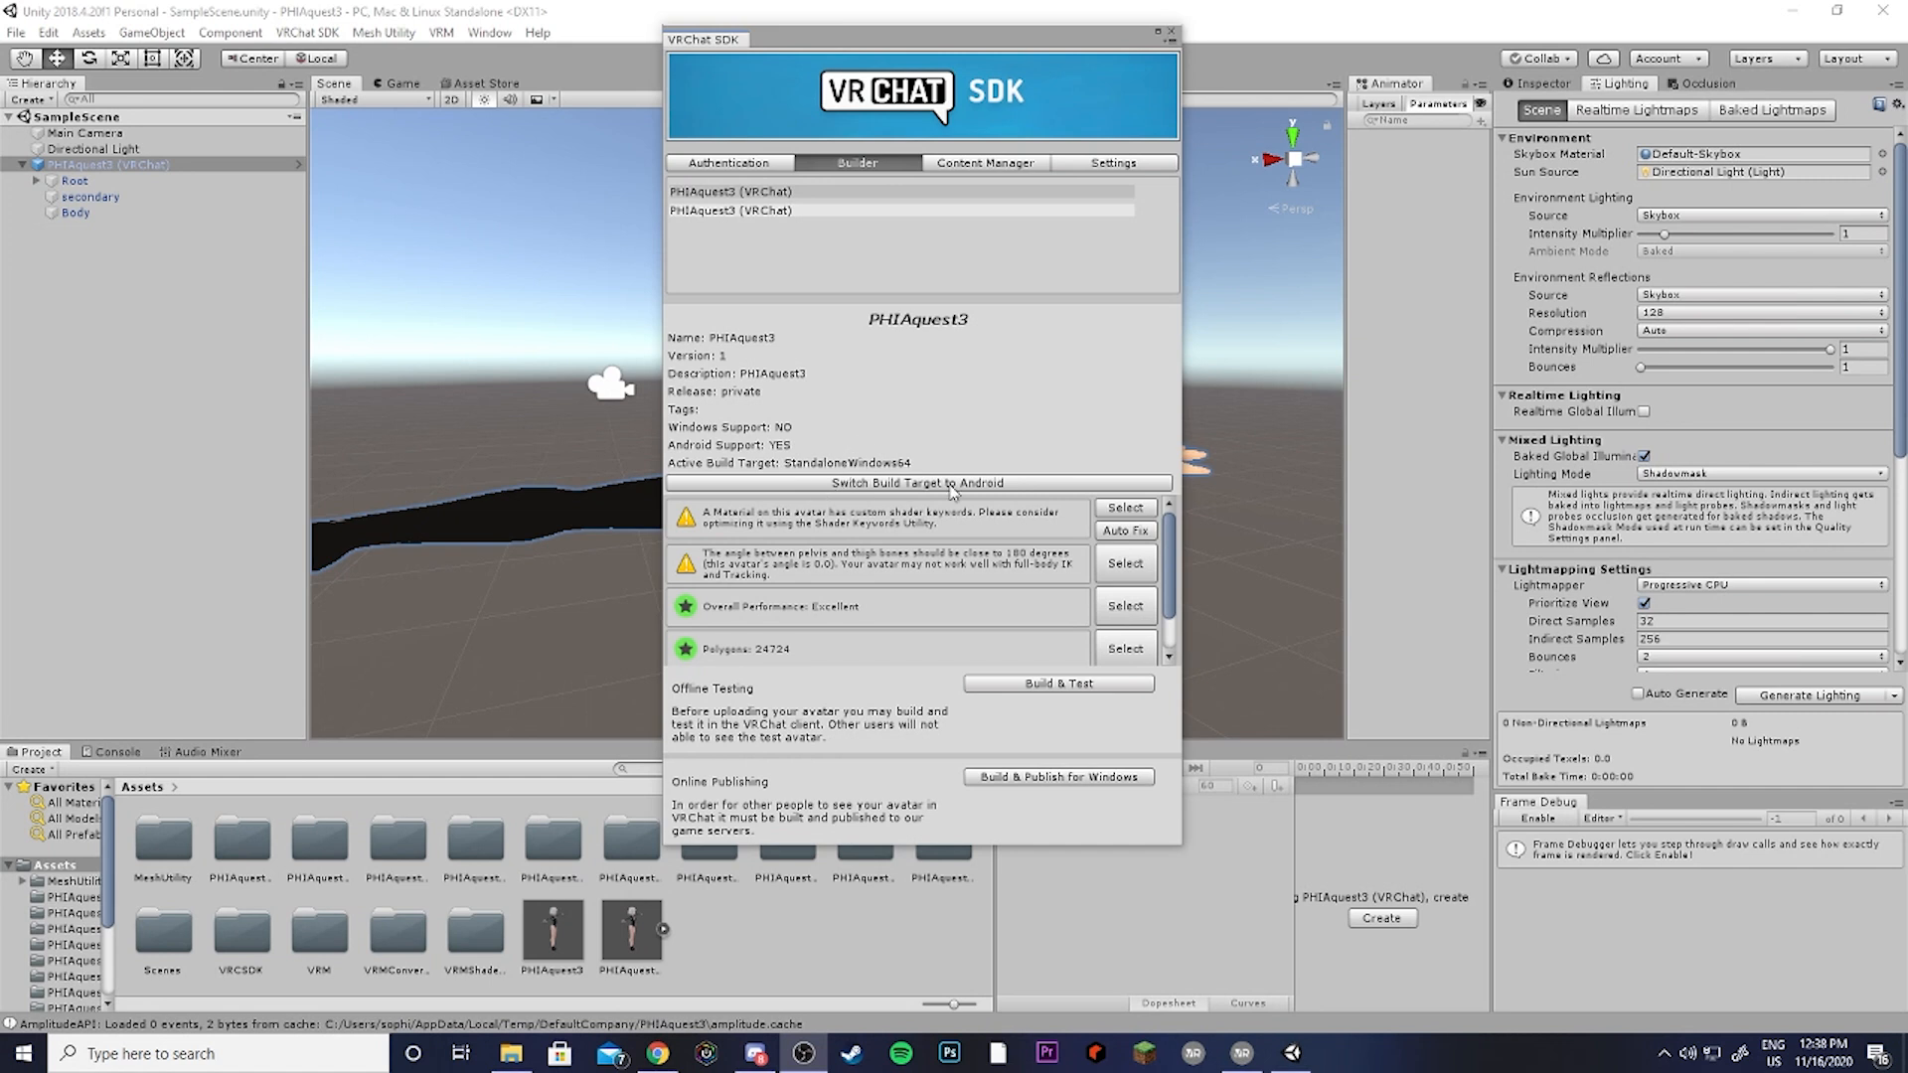
mouse_move(1178, 801)
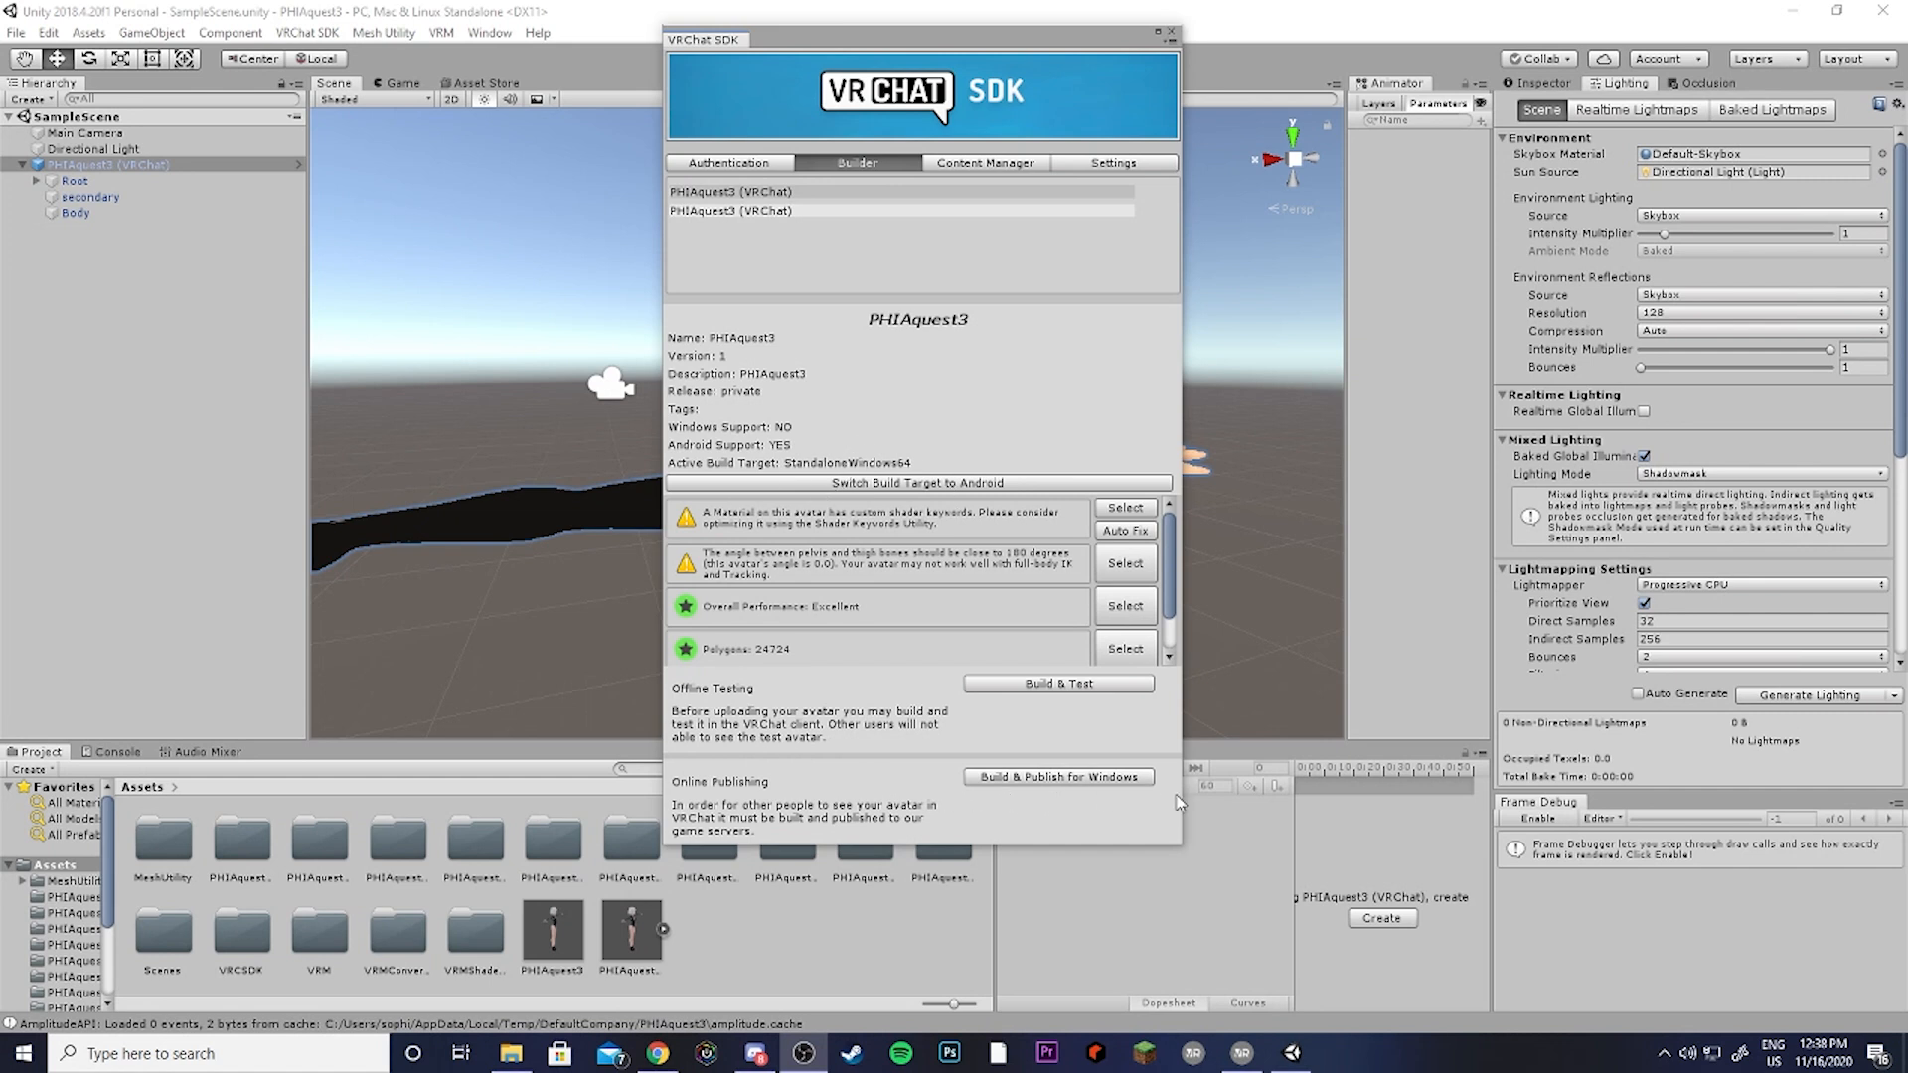
mouse_move(1146, 800)
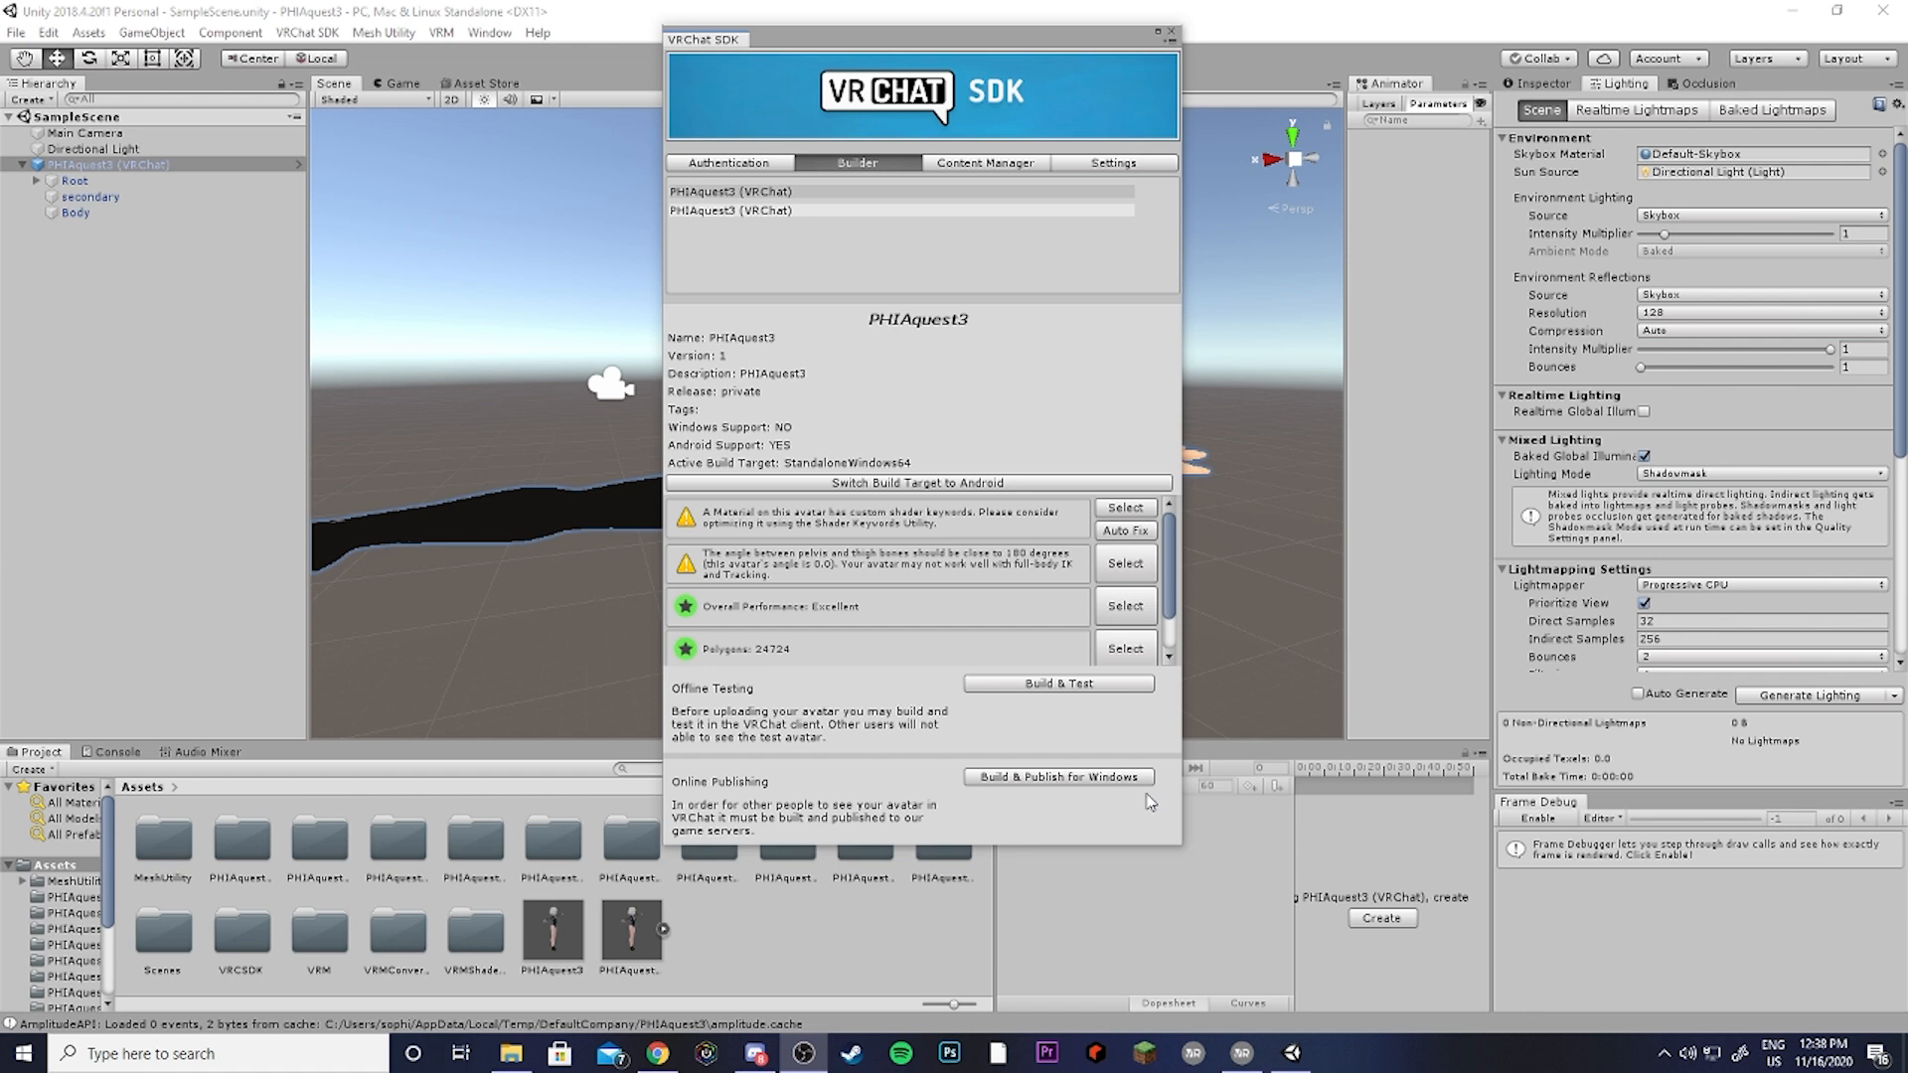
mouse_move(1029, 801)
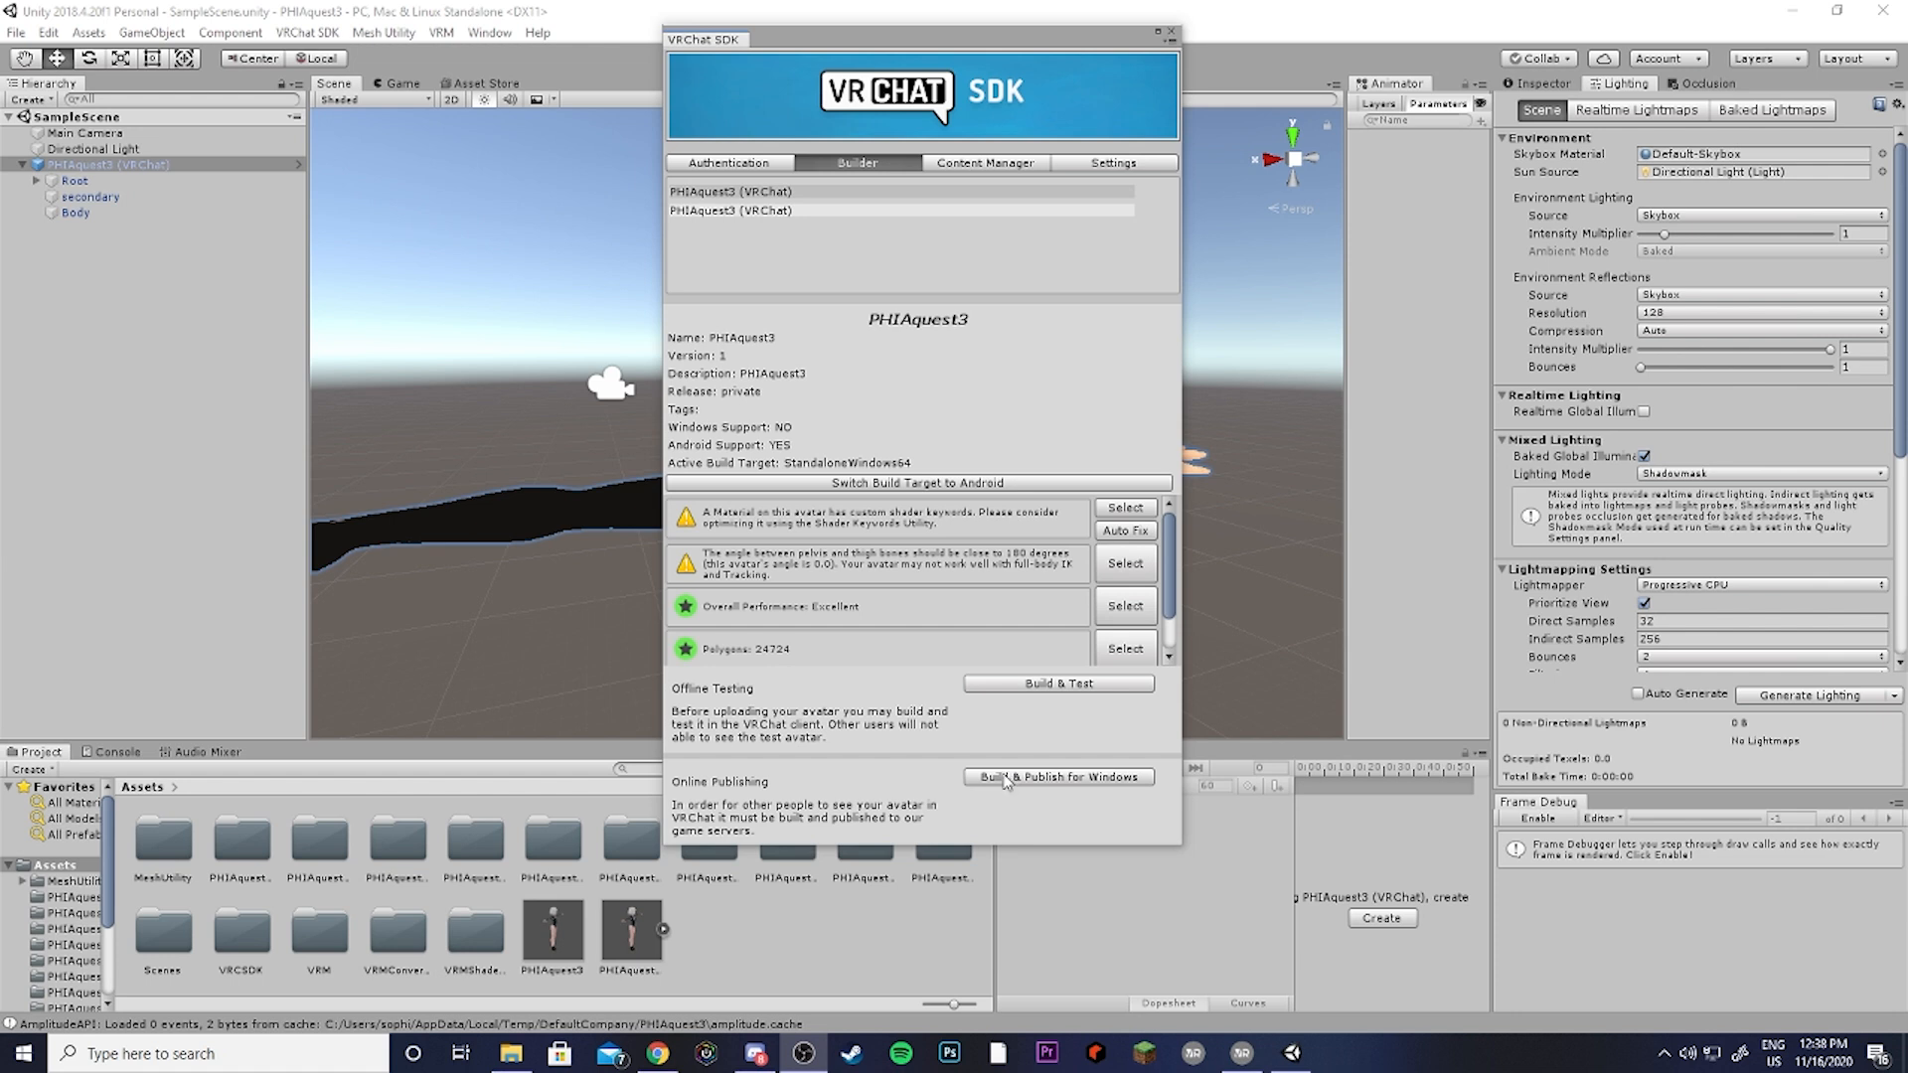
mouse_move(972, 777)
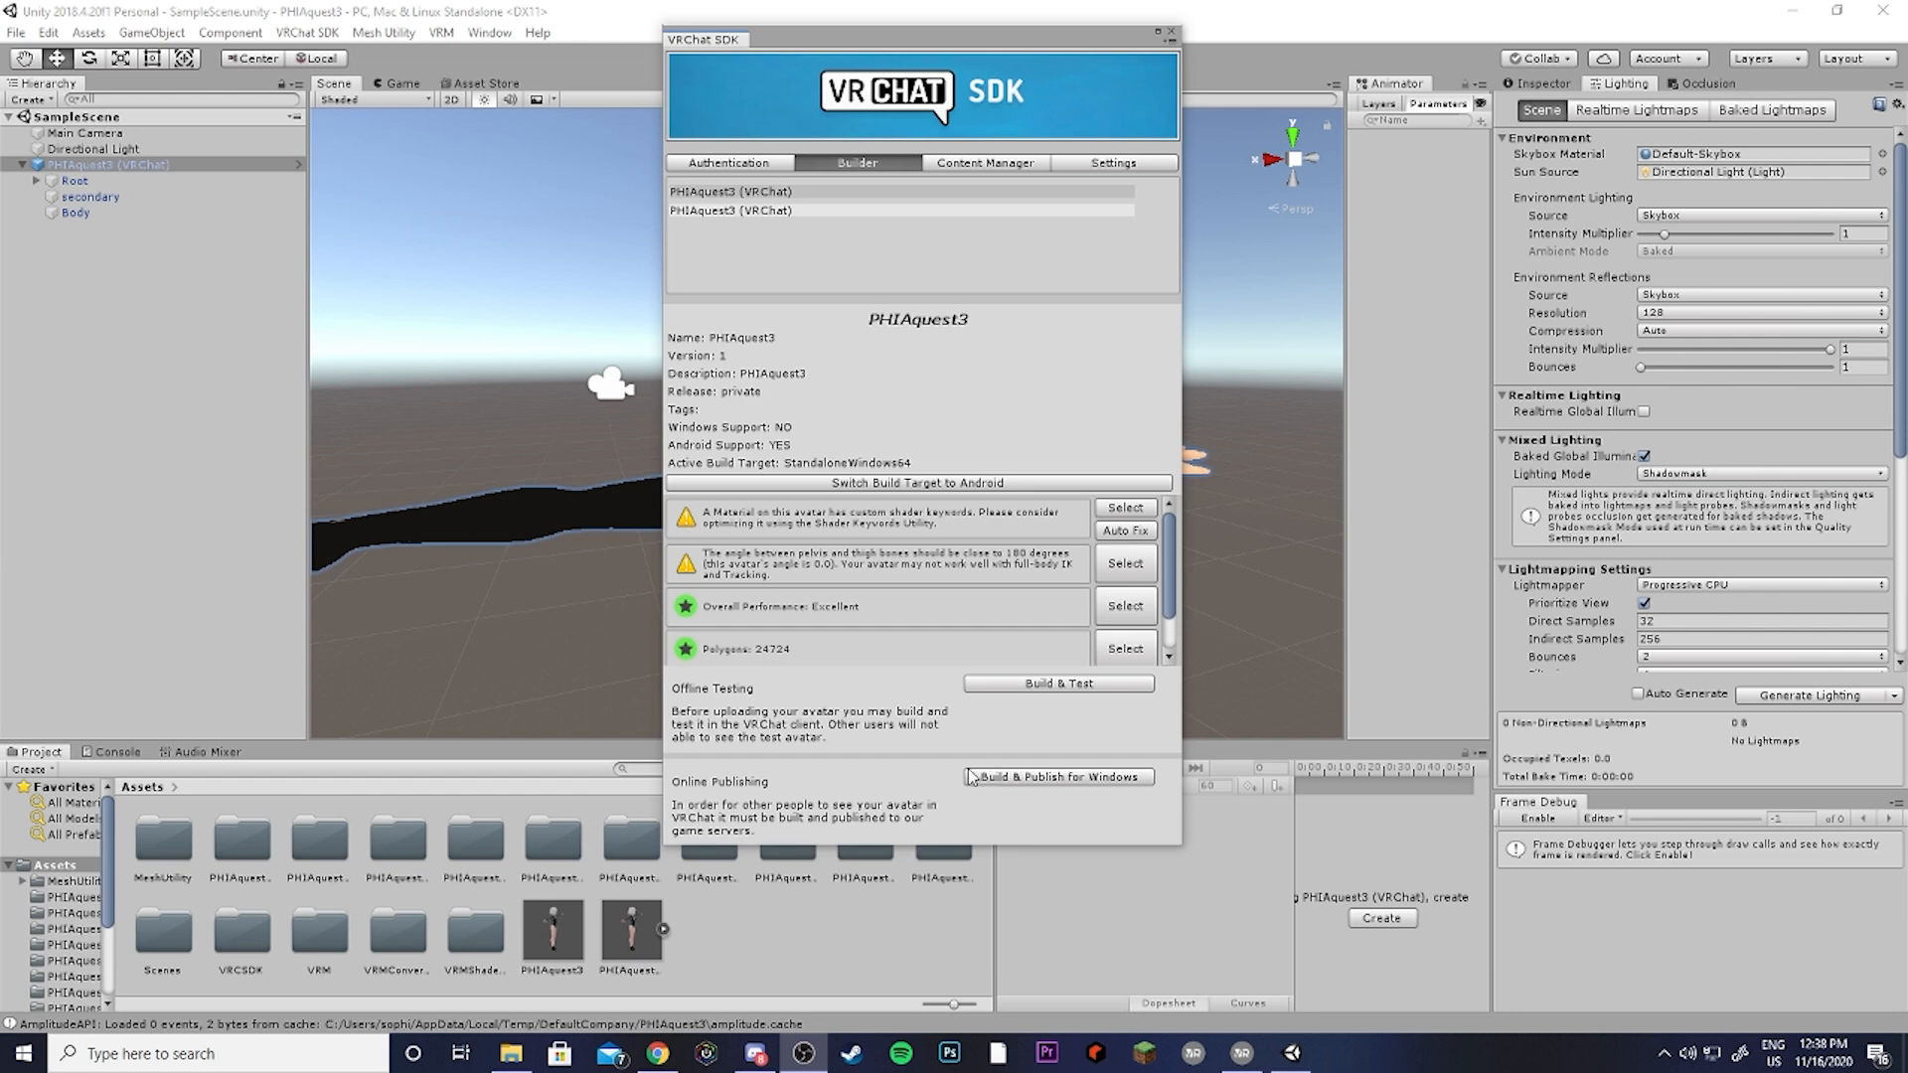